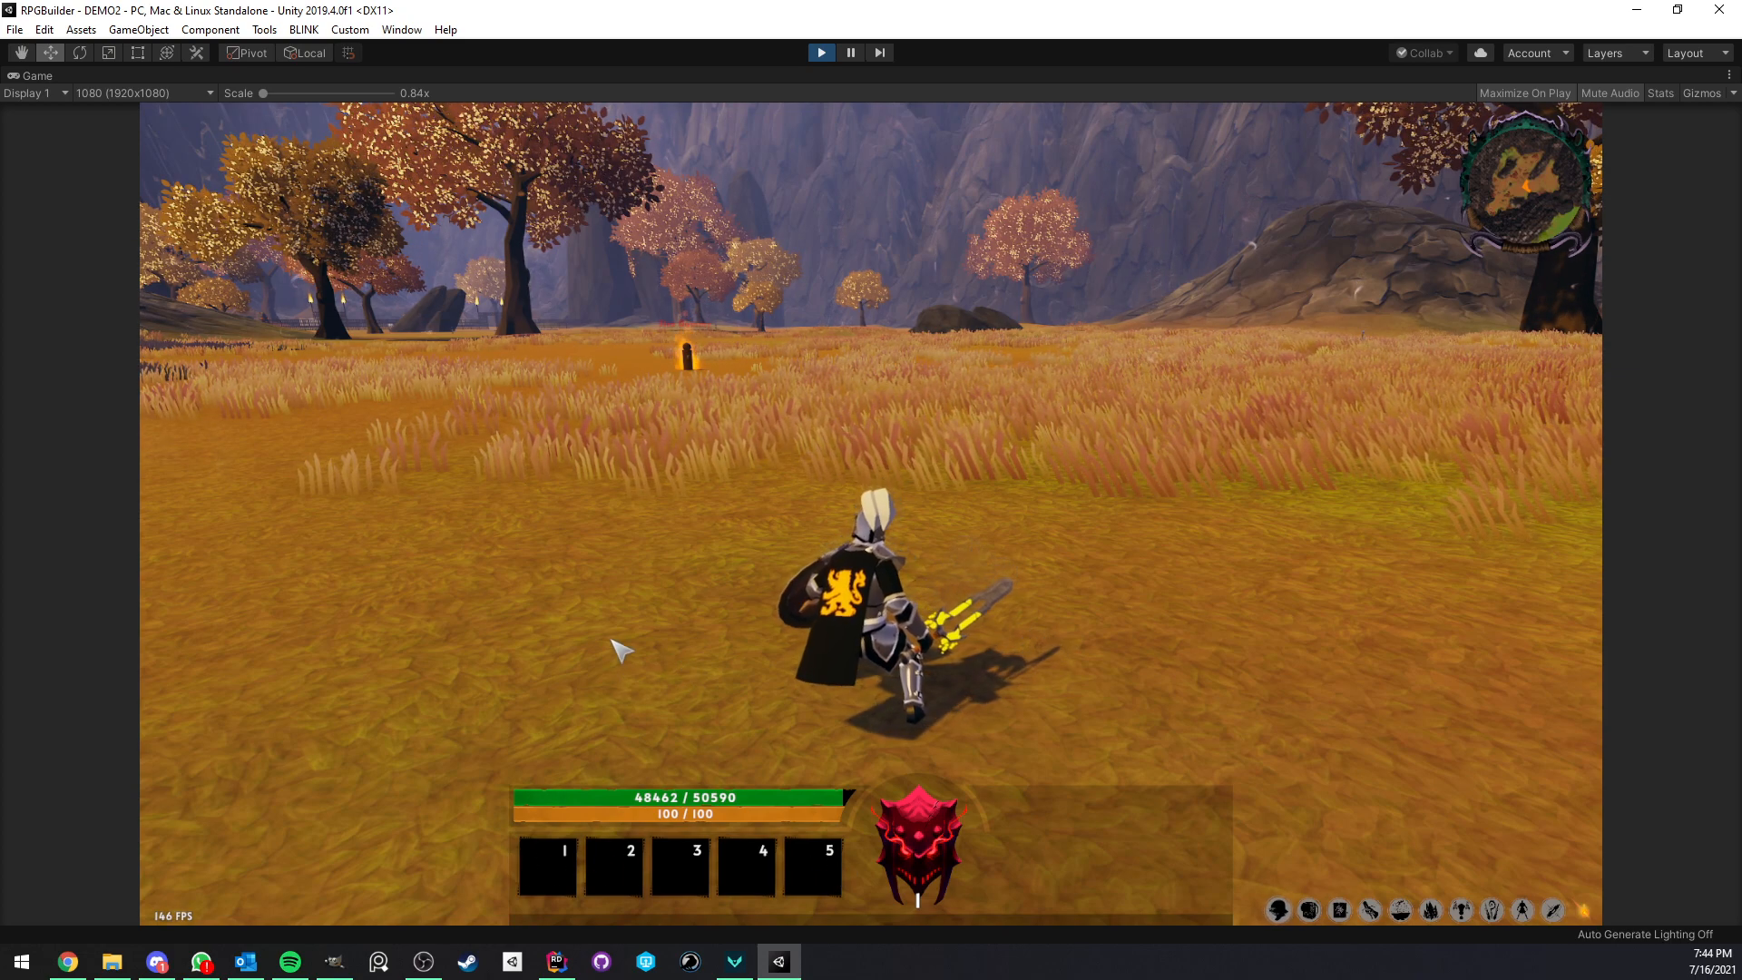
mouse_move(605, 686)
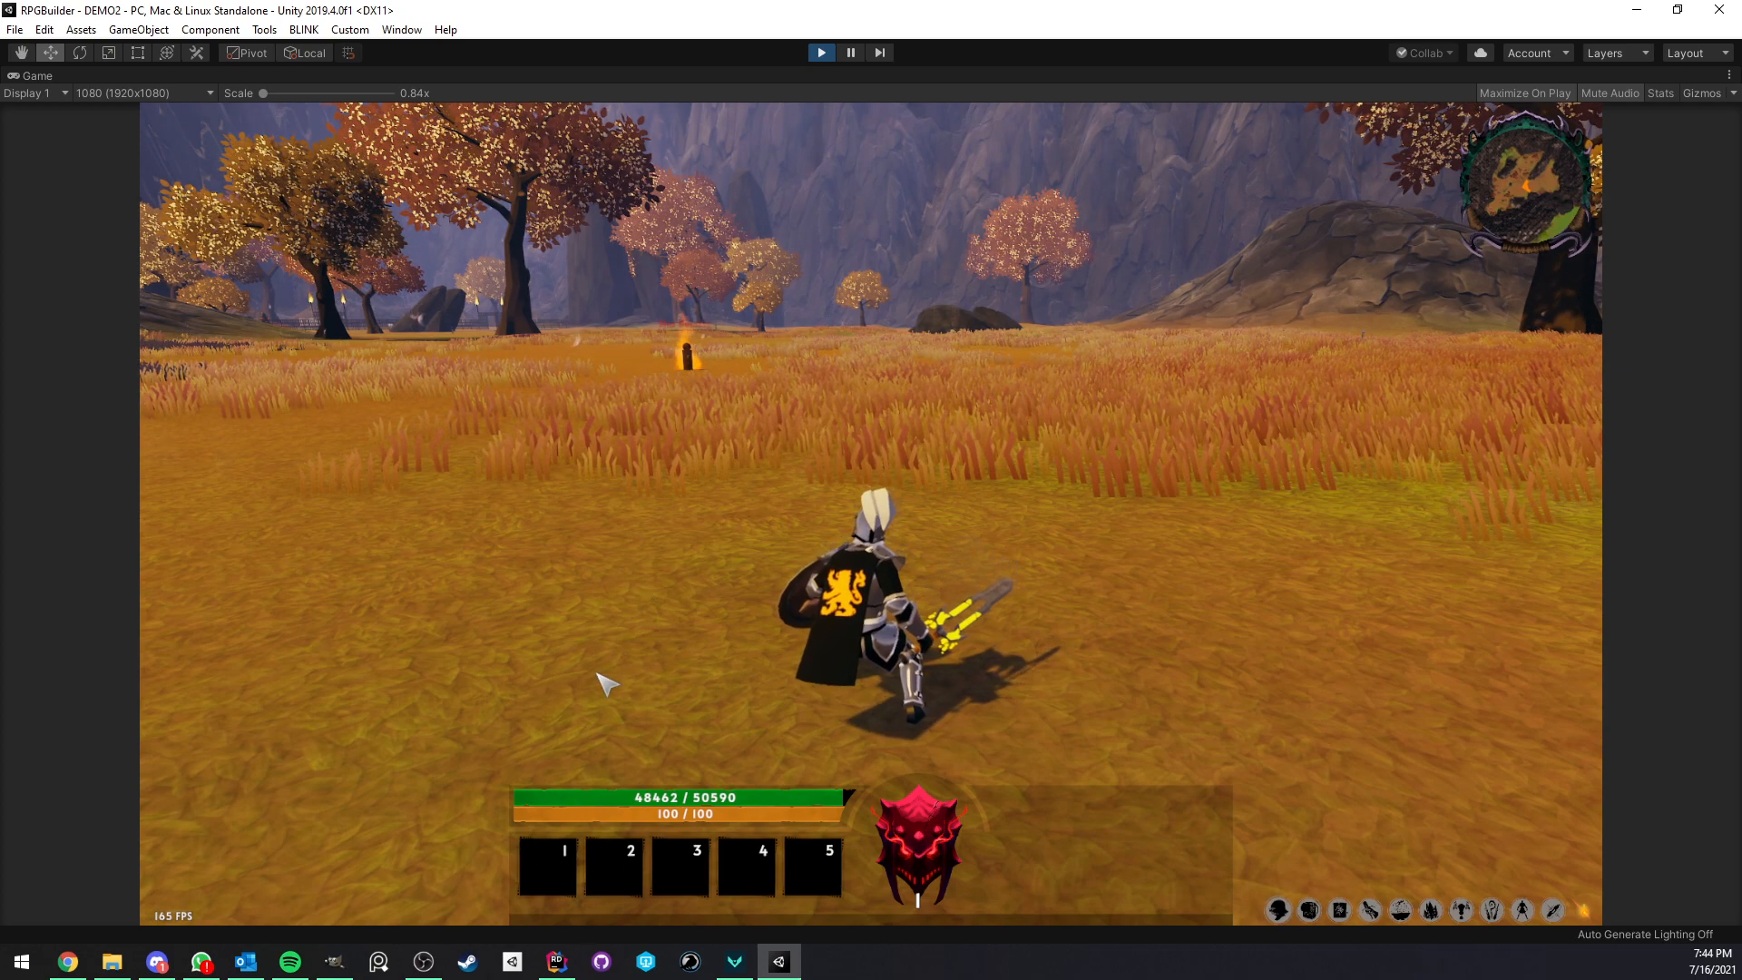
mouse_move(600, 620)
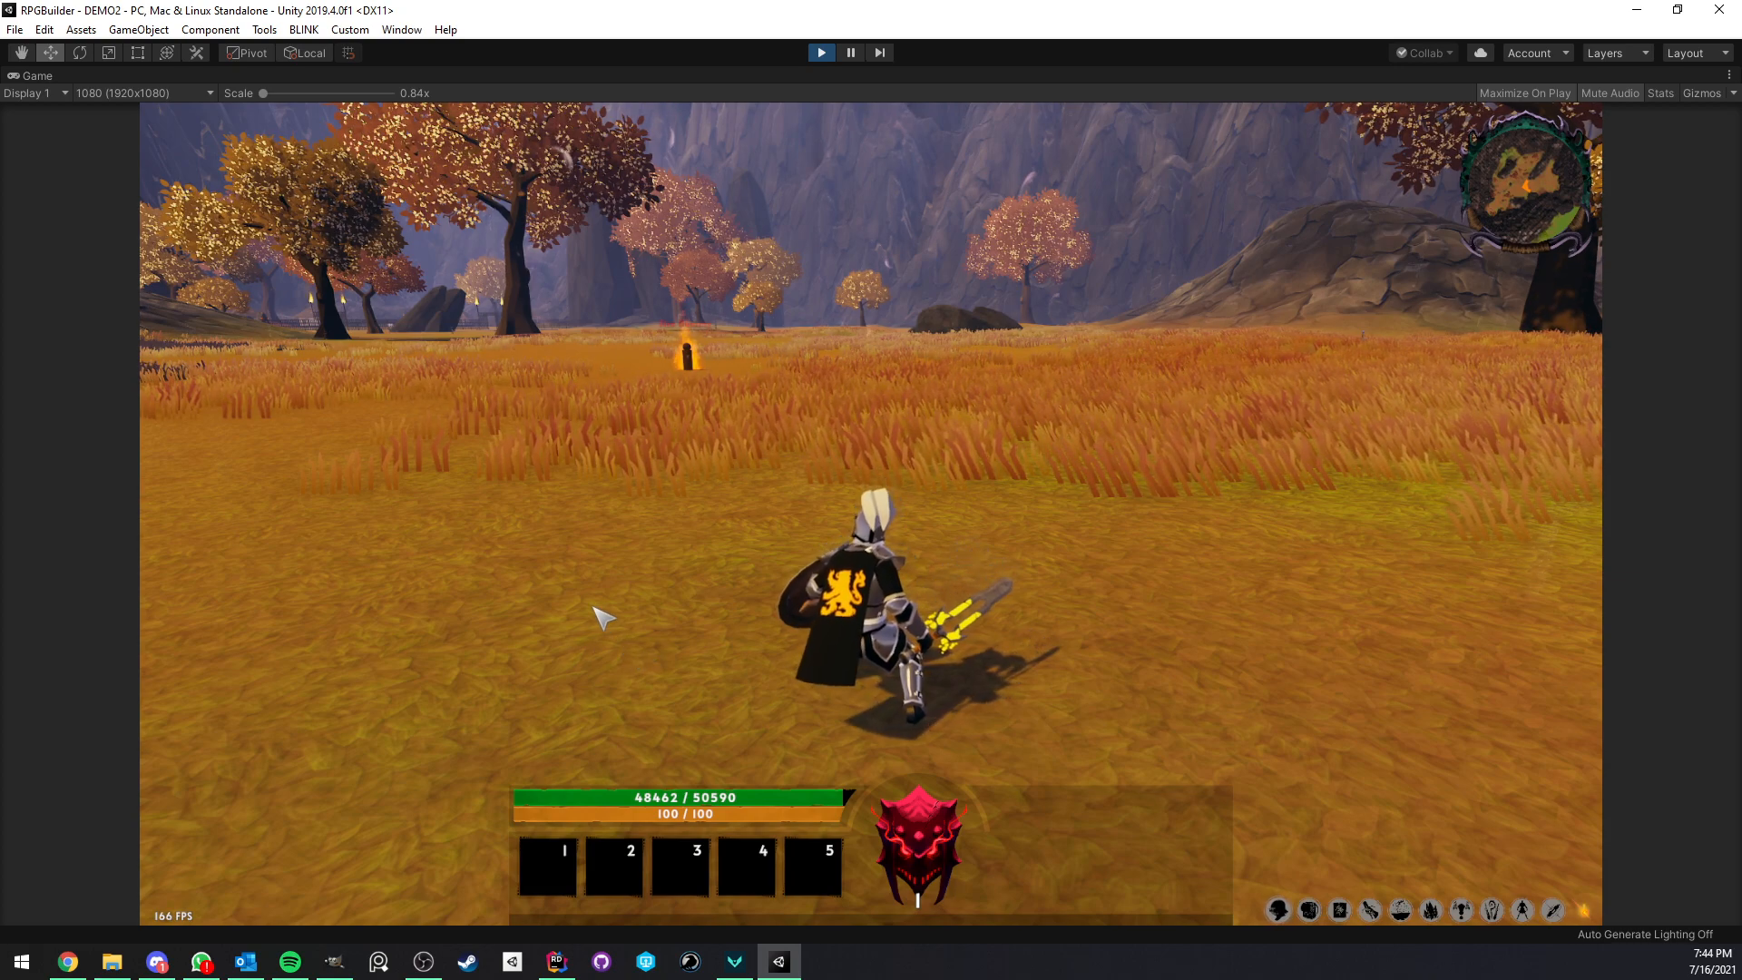
mouse_move(583, 553)
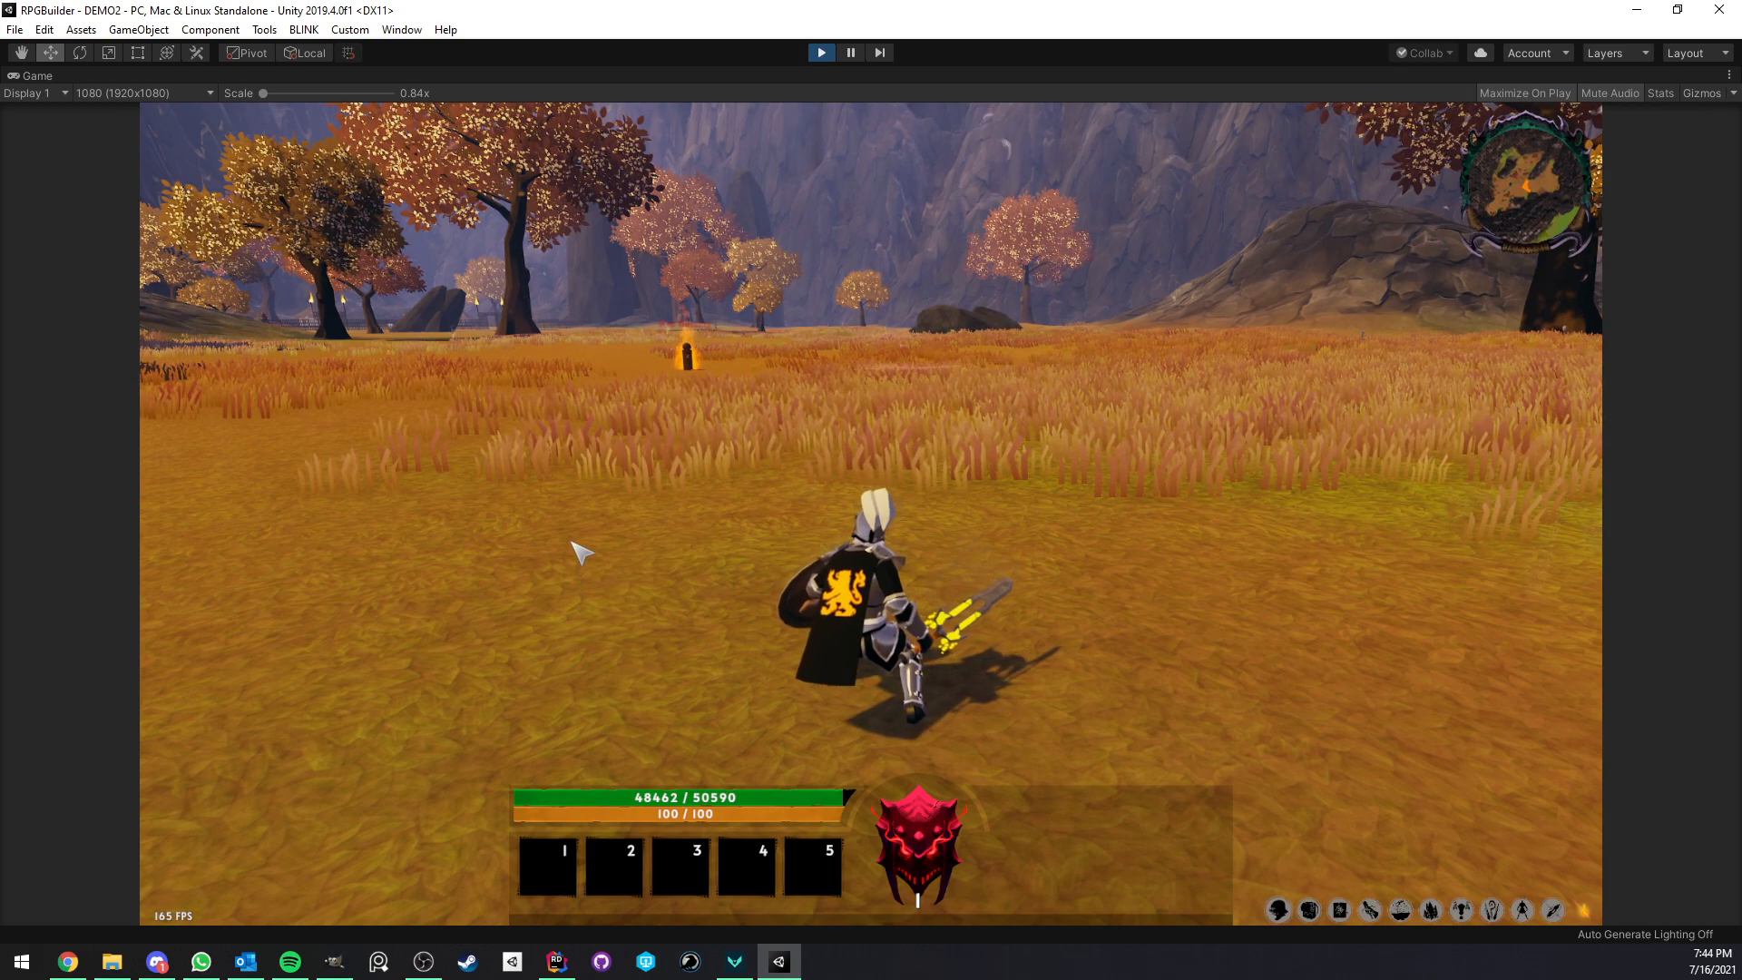
Exit the full-screen Game view, browse RPG Builder's effect types, then watch the game again
click(1728, 75)
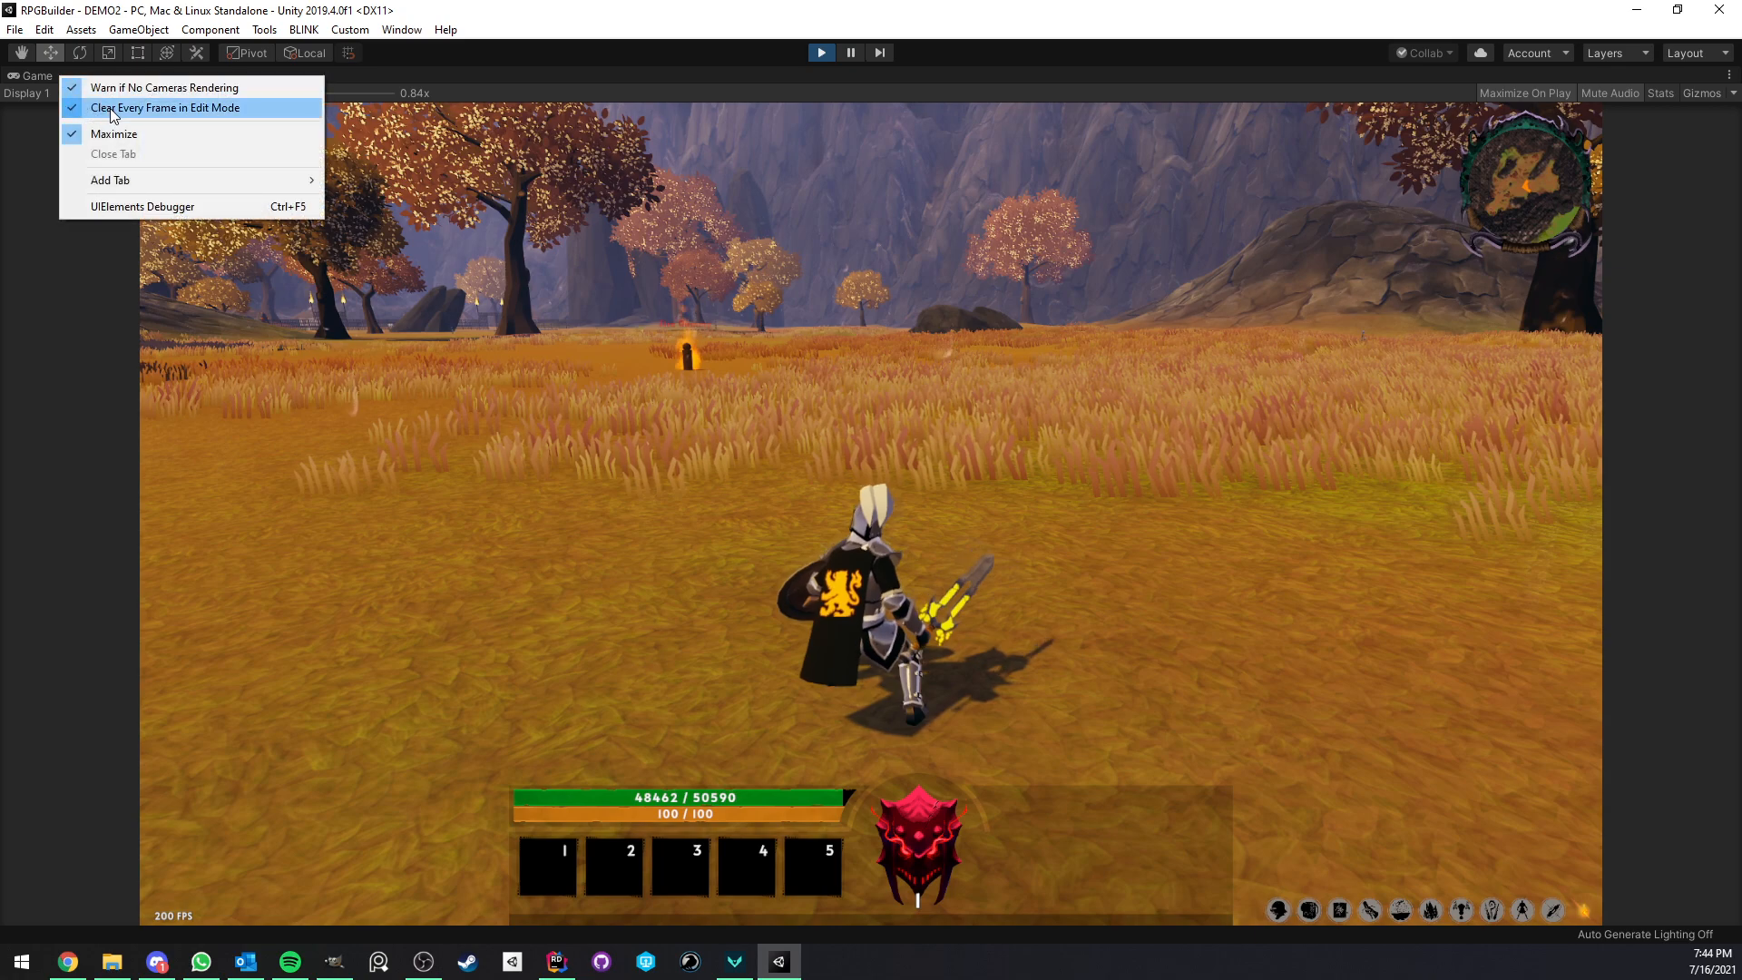
click(114, 133)
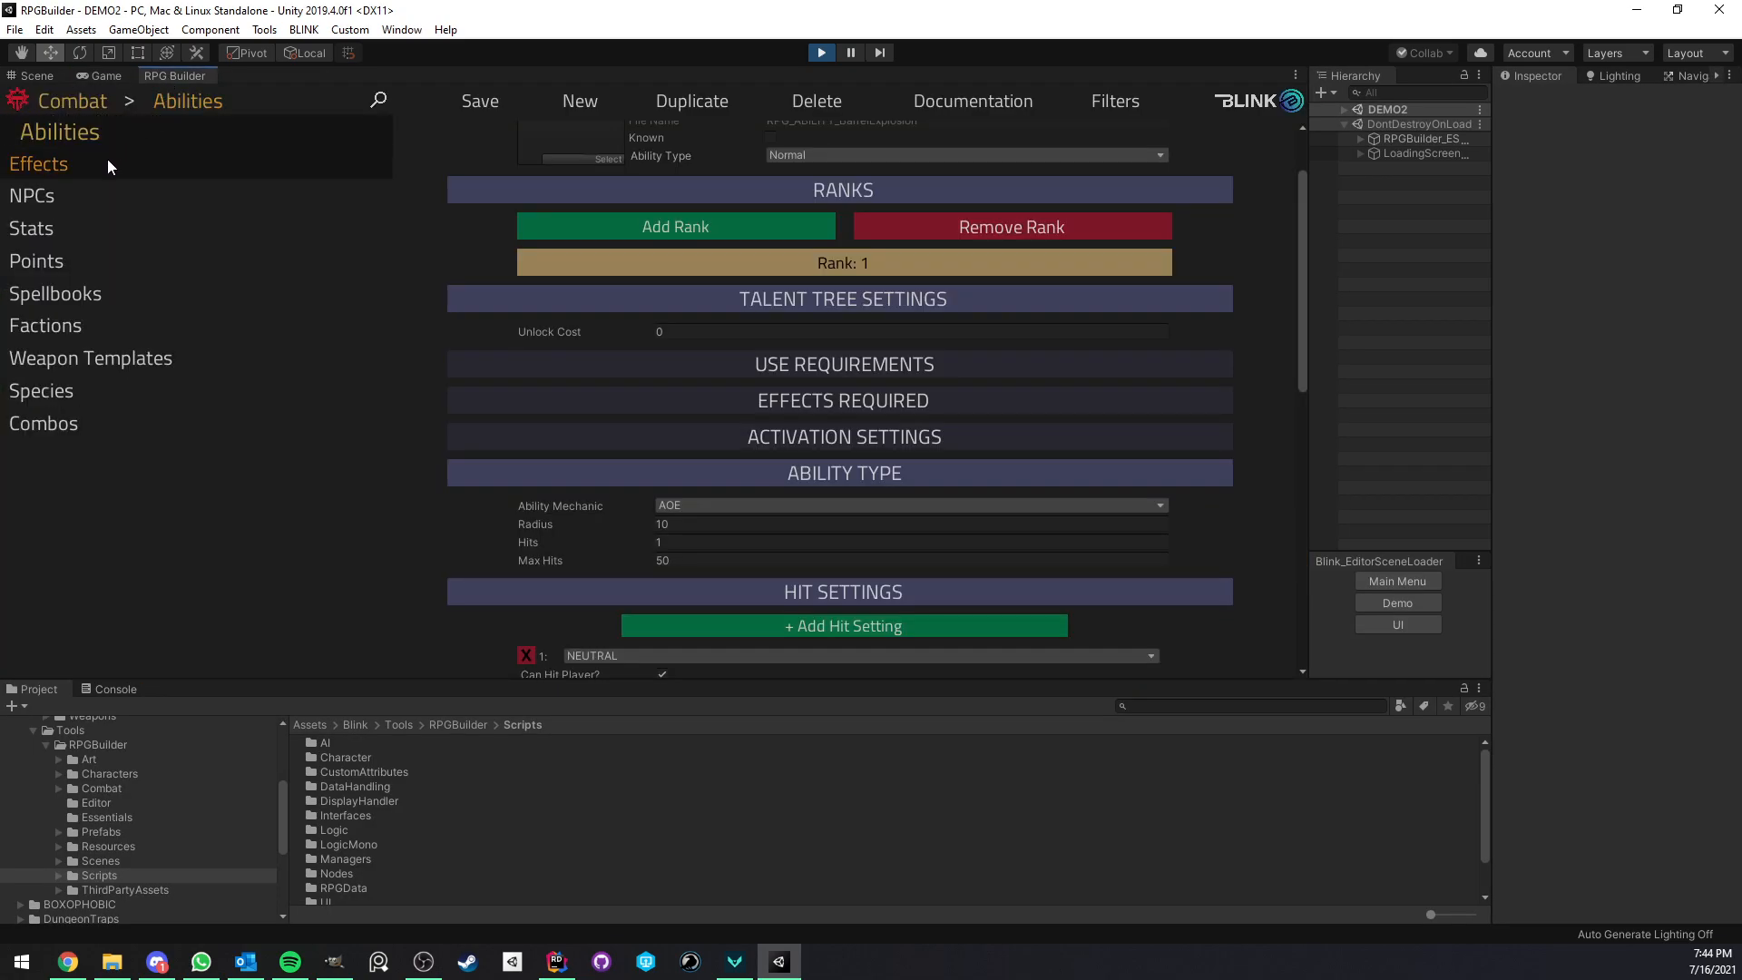
click(38, 164)
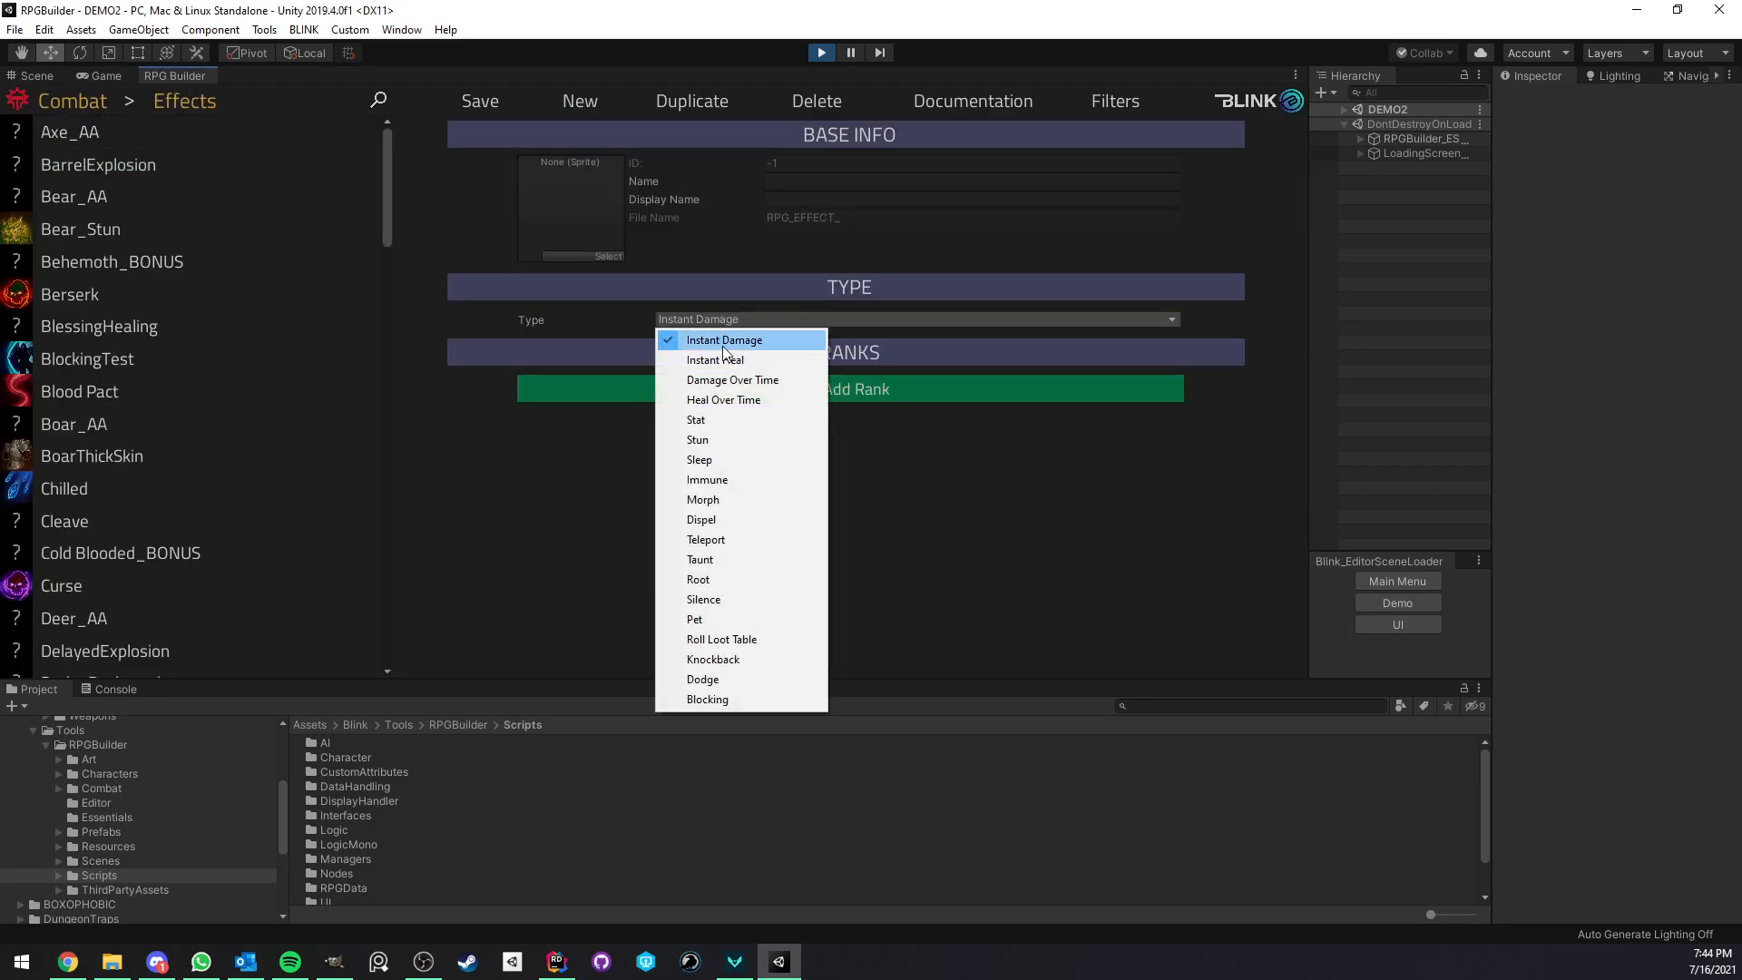
mouse_move(707, 699)
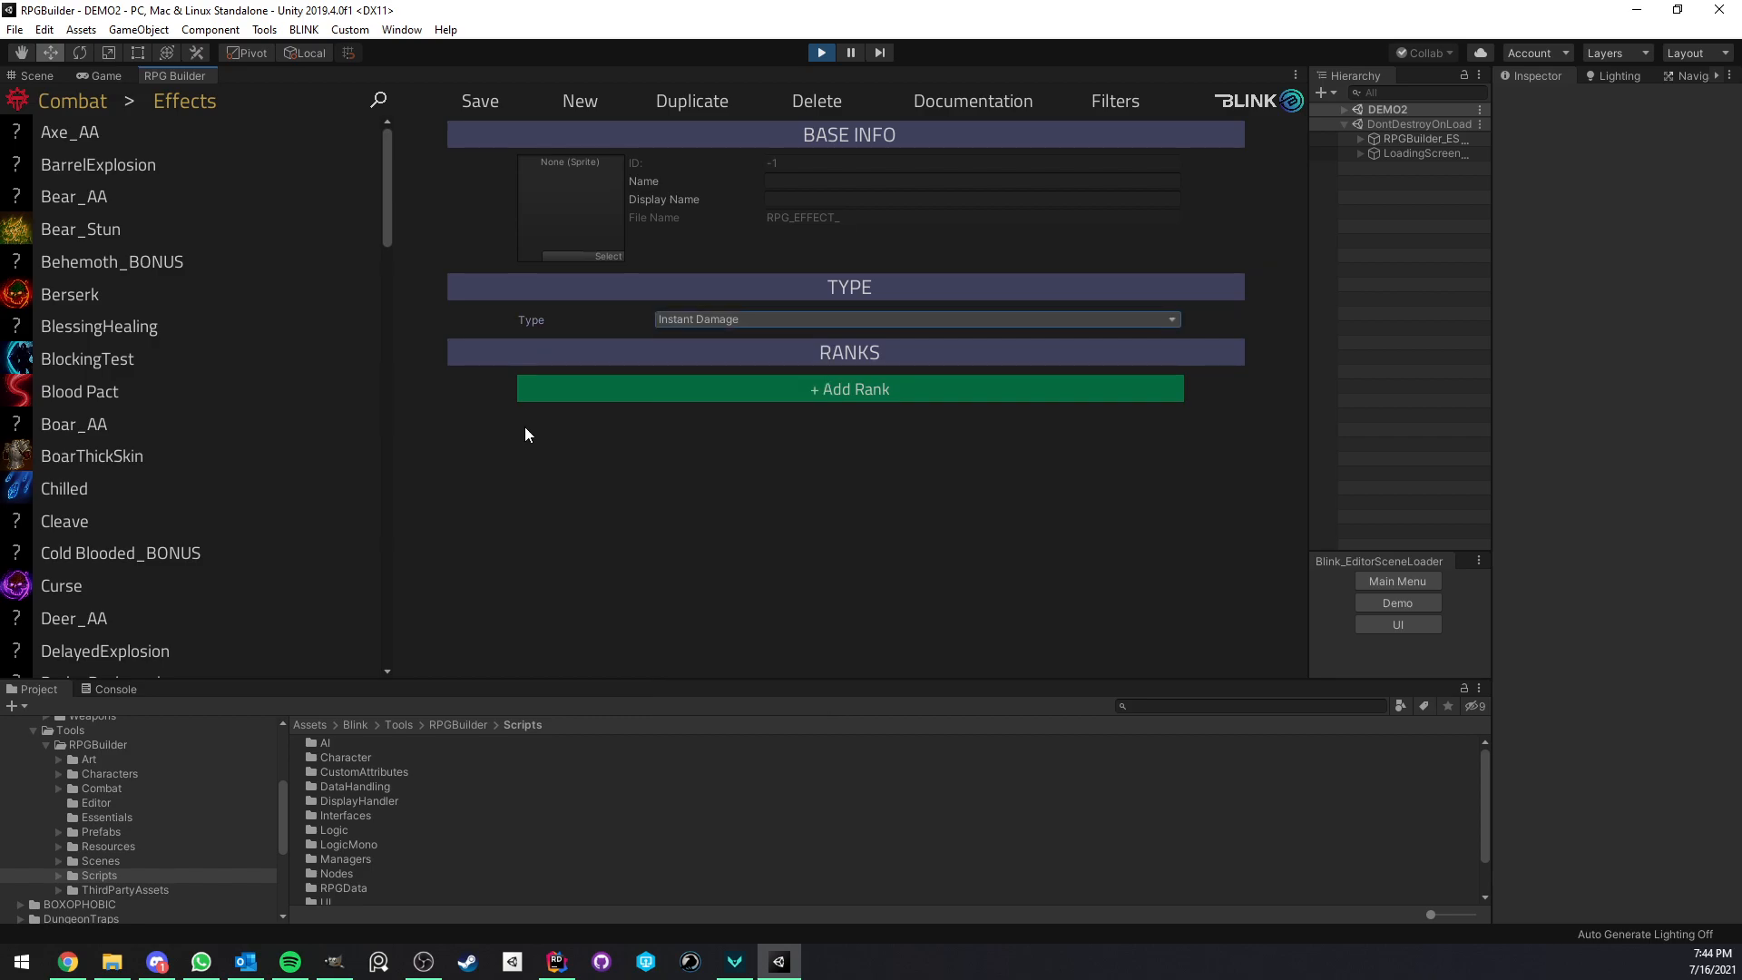
click(101, 75)
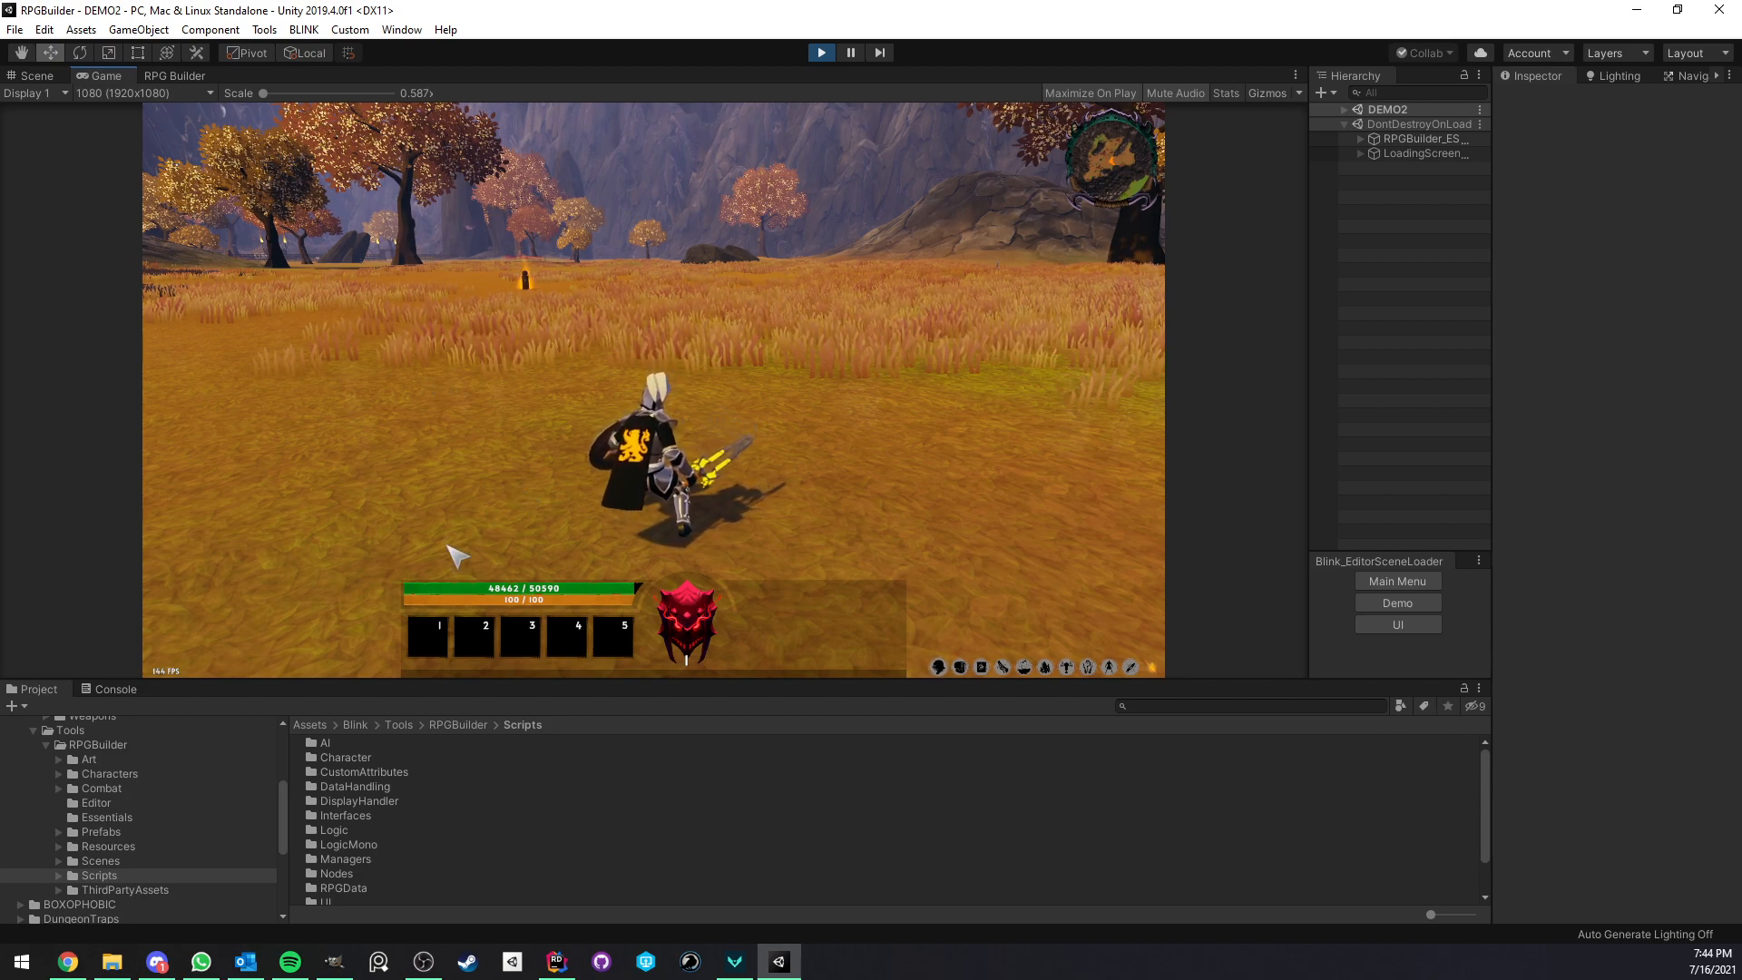
mouse_move(633, 649)
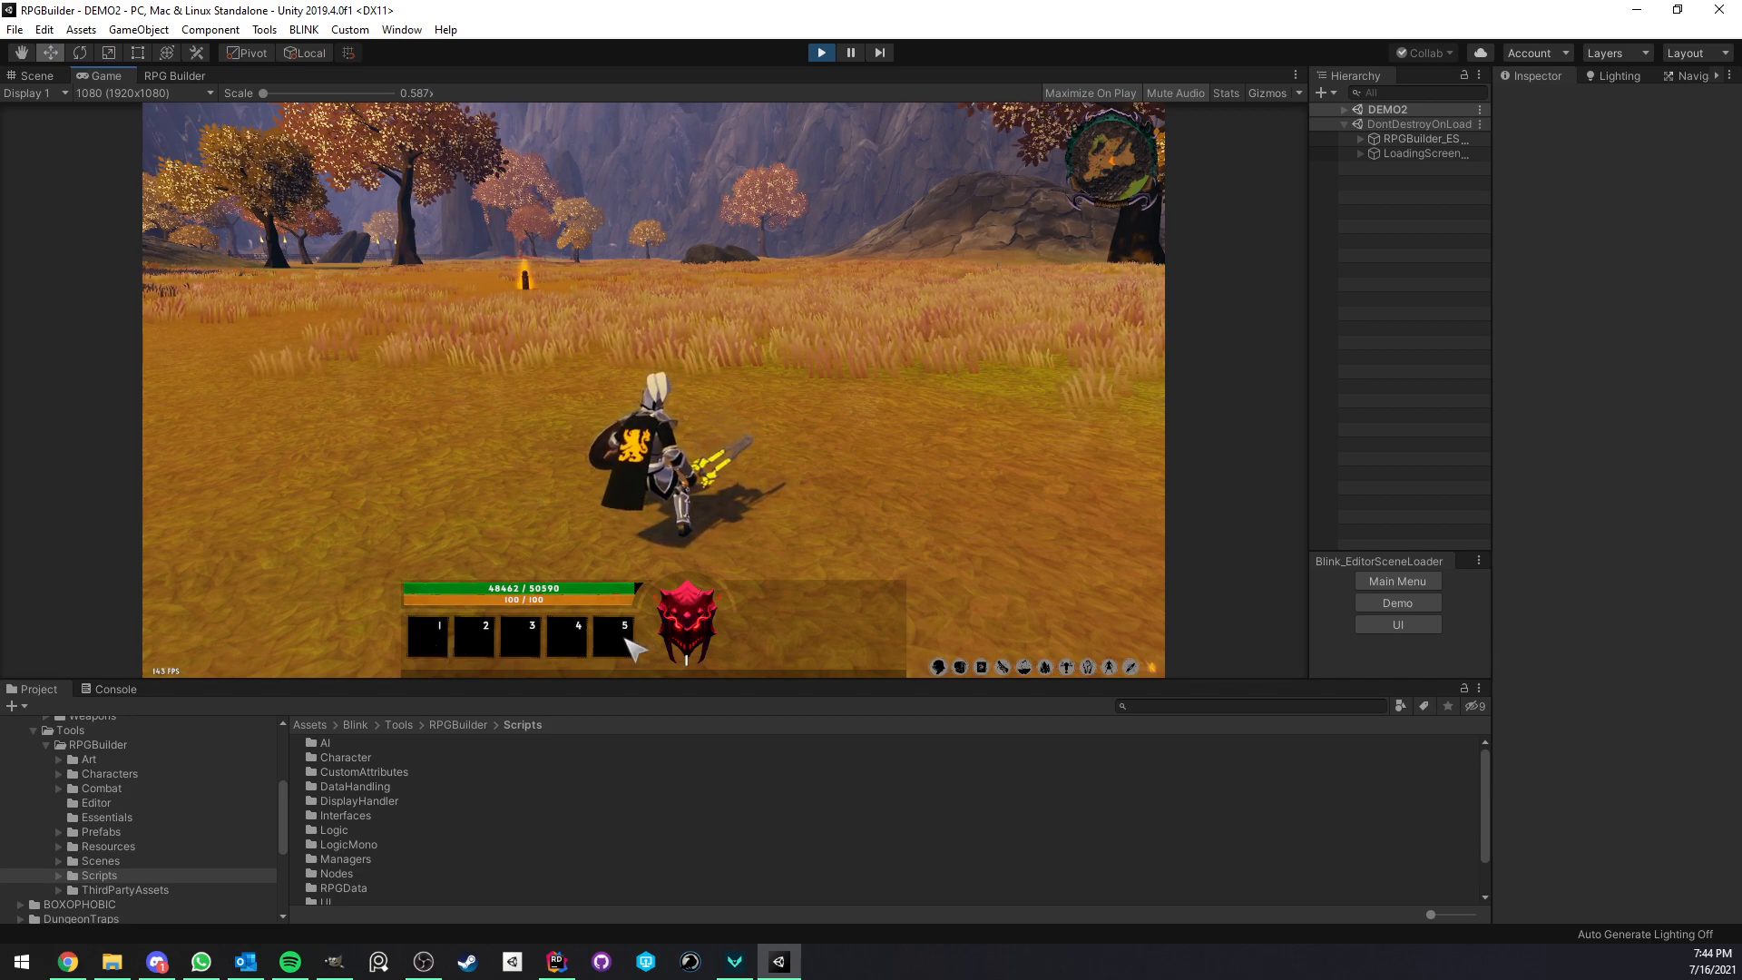
mouse_move(534, 478)
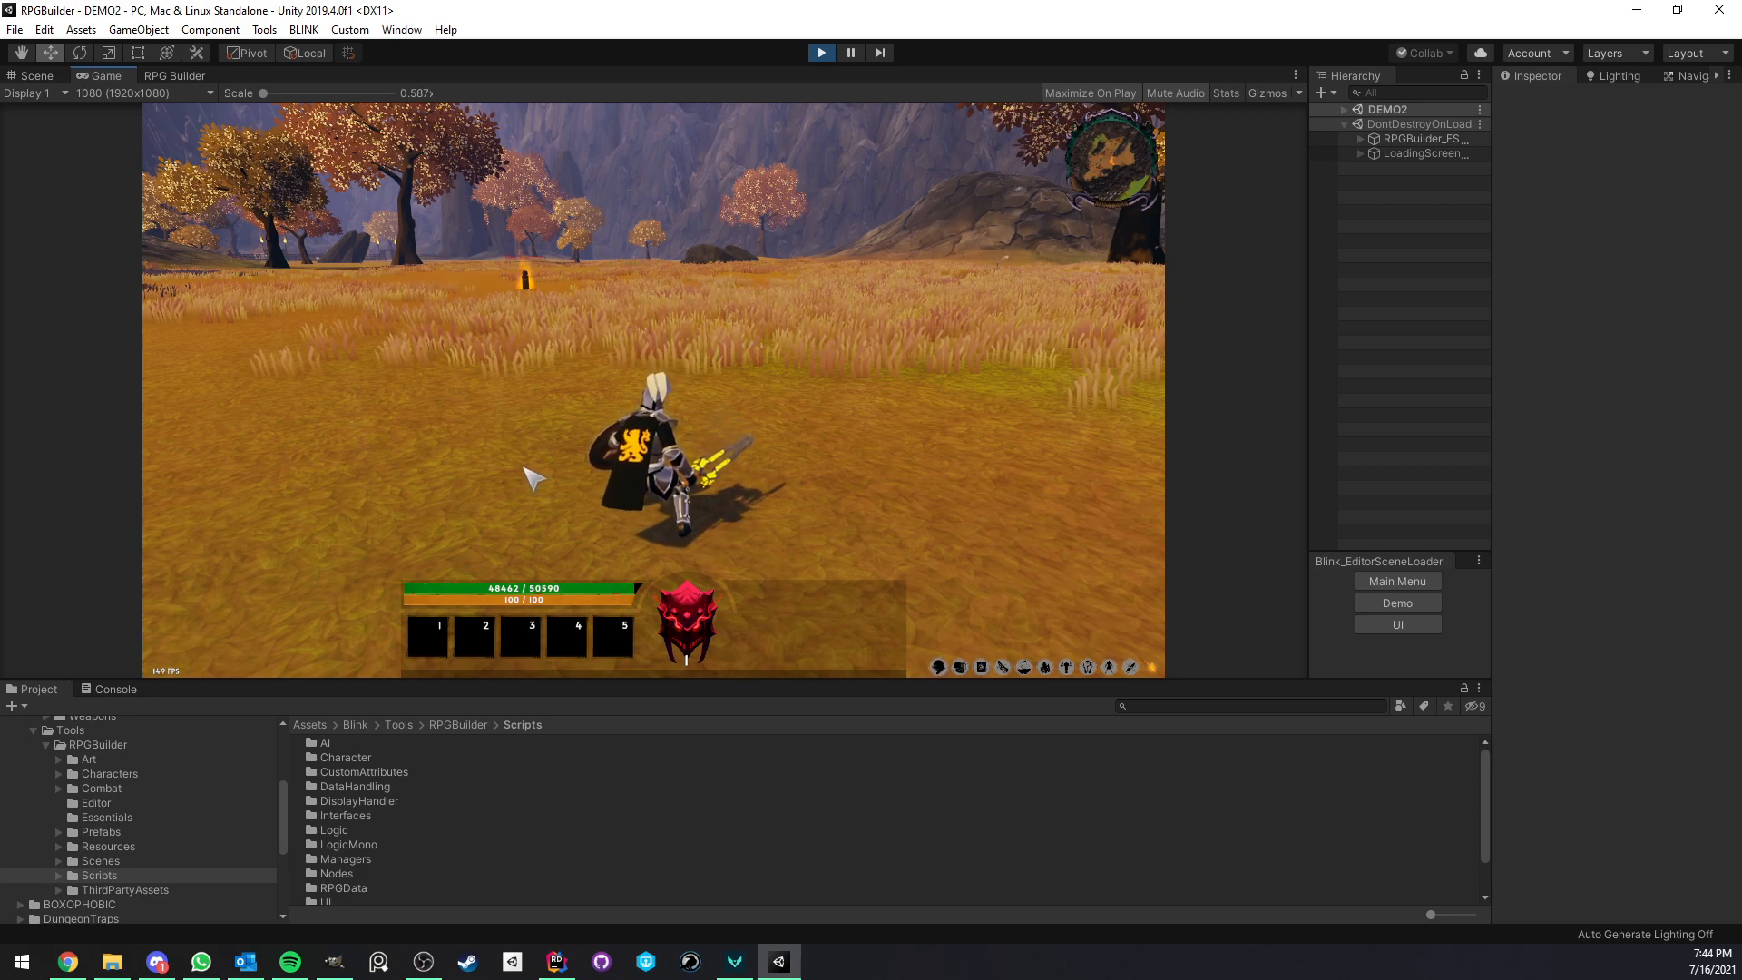
mouse_move(372, 344)
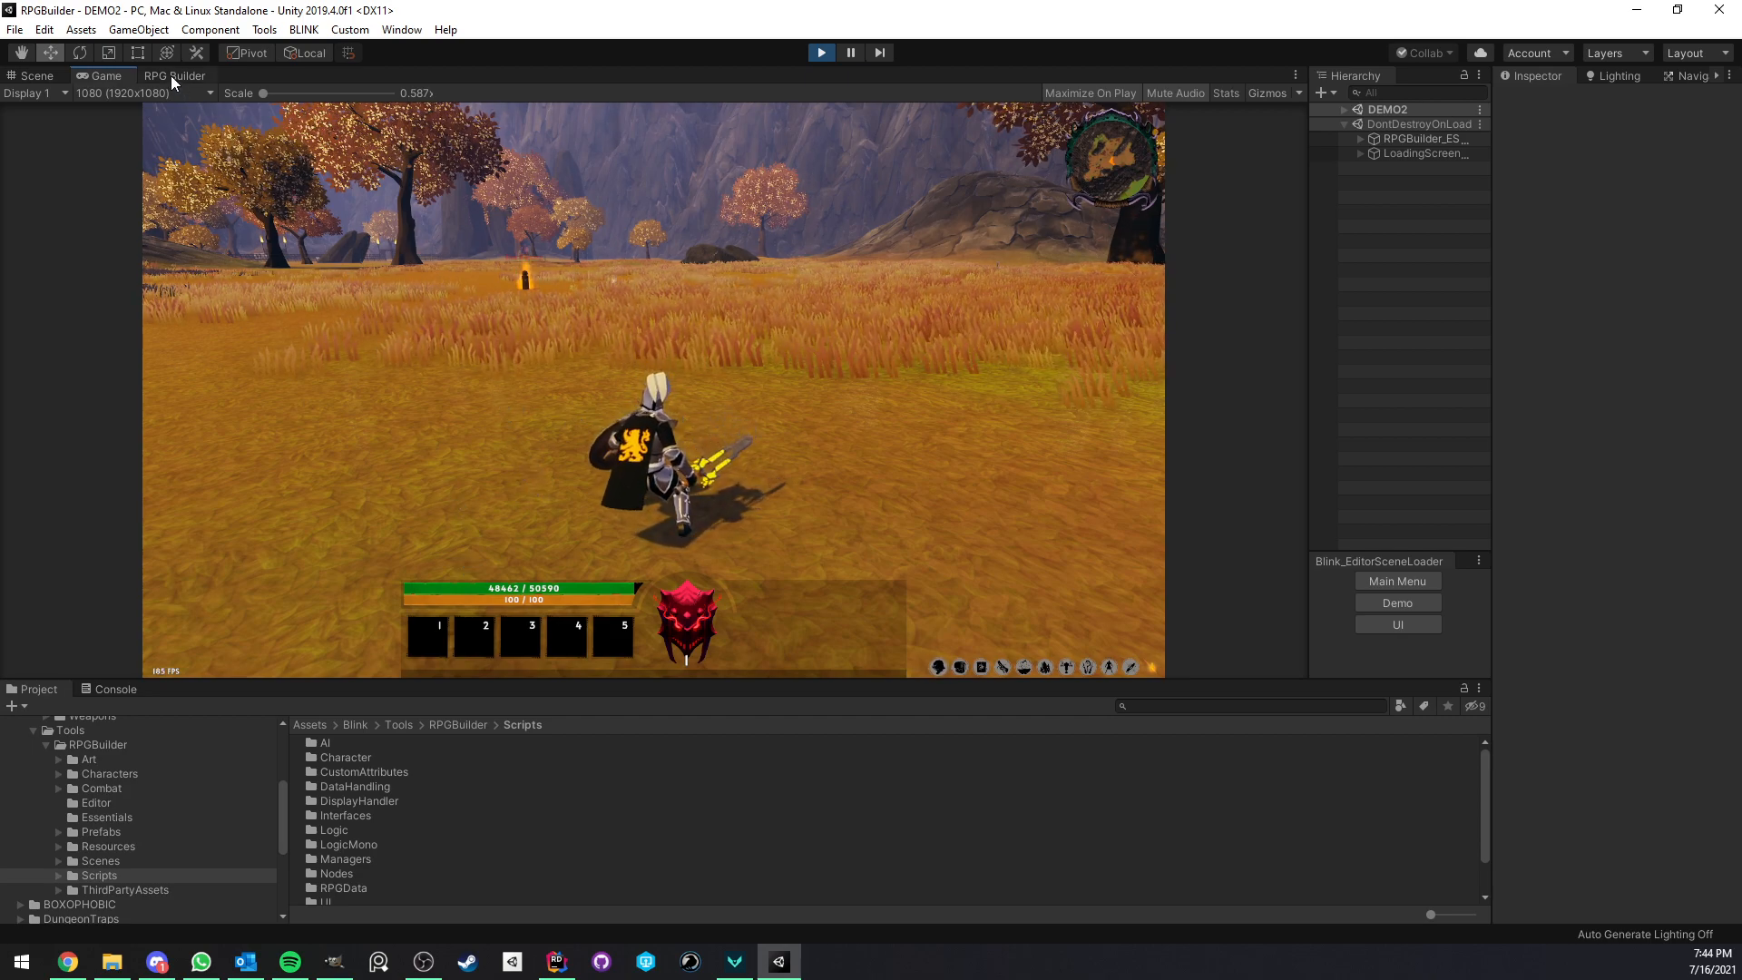
Scroll RPG Builder's item list to TesterShield and show its BlockingTest action ability
click(174, 75)
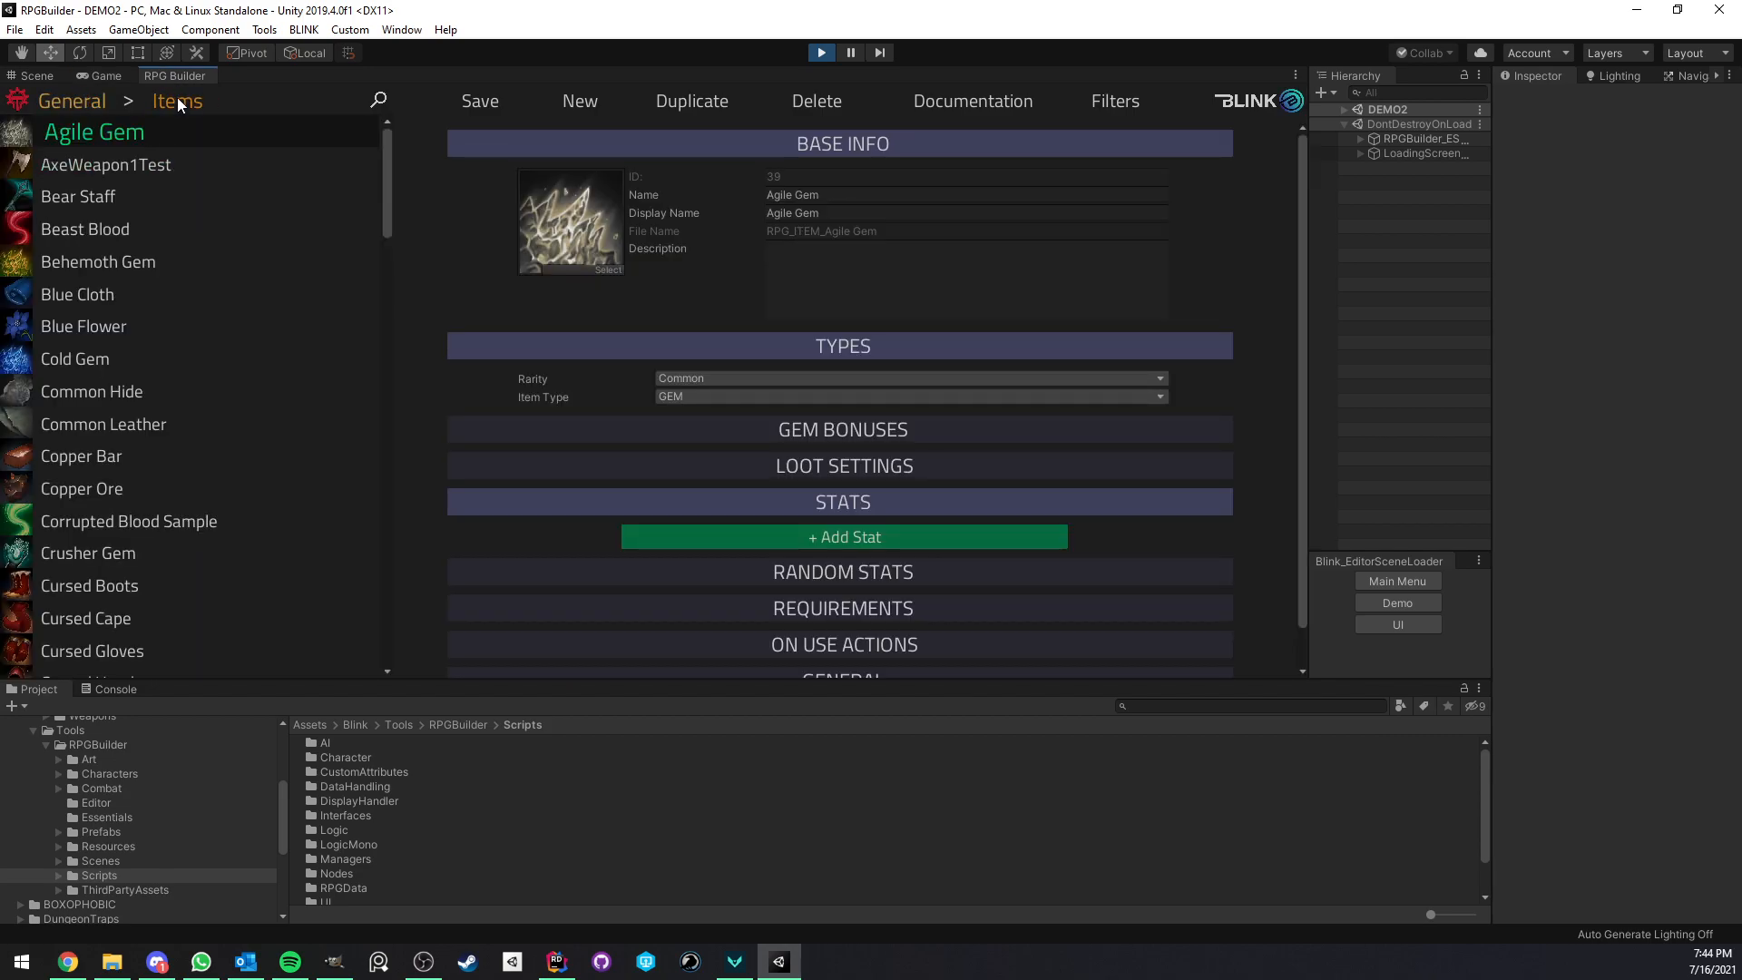
scroll(down, 3)
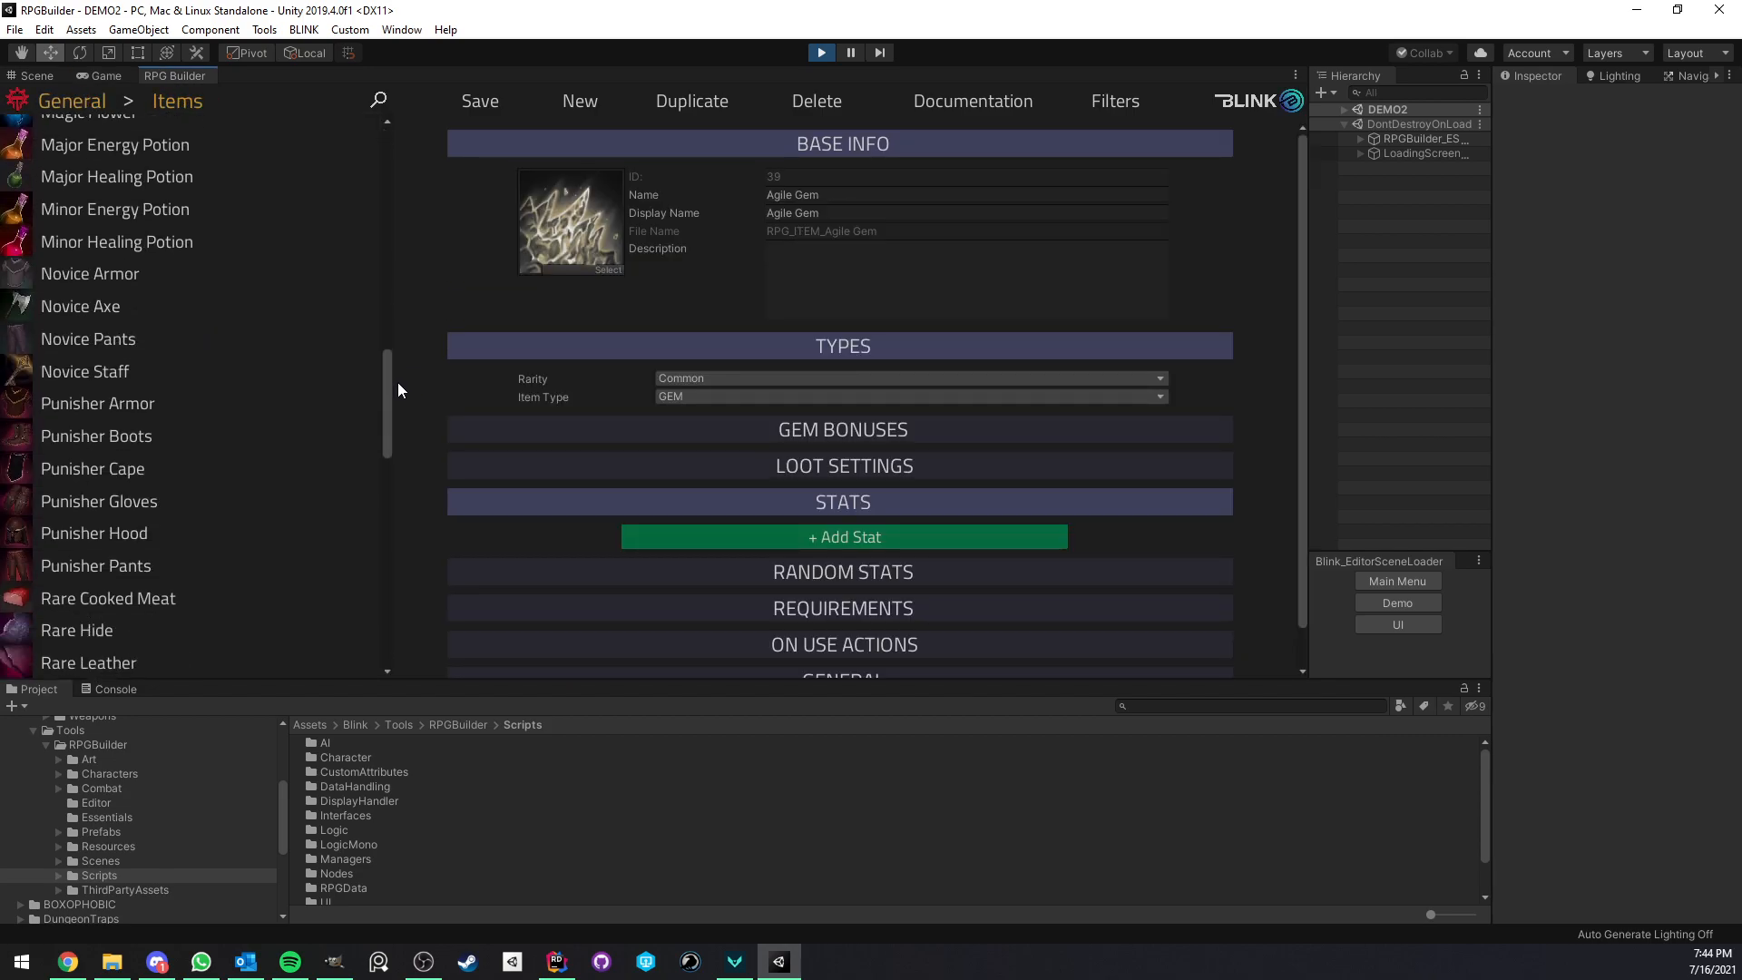
scroll(down, 3)
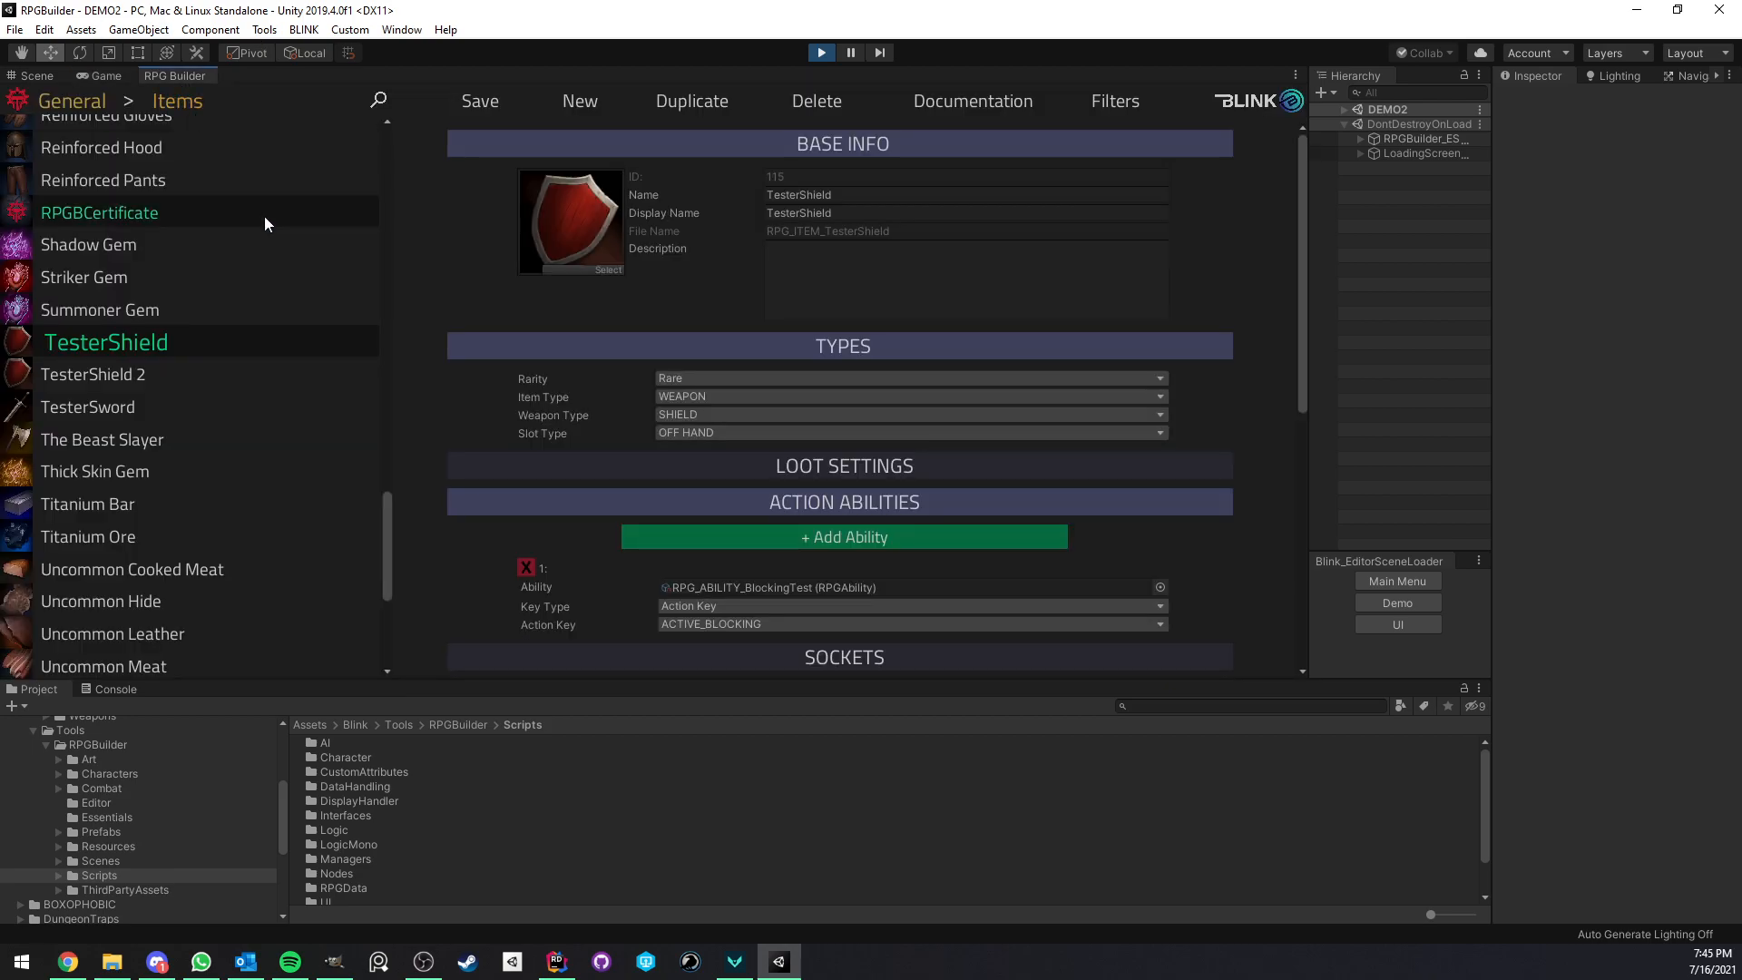
mouse_move(317, 358)
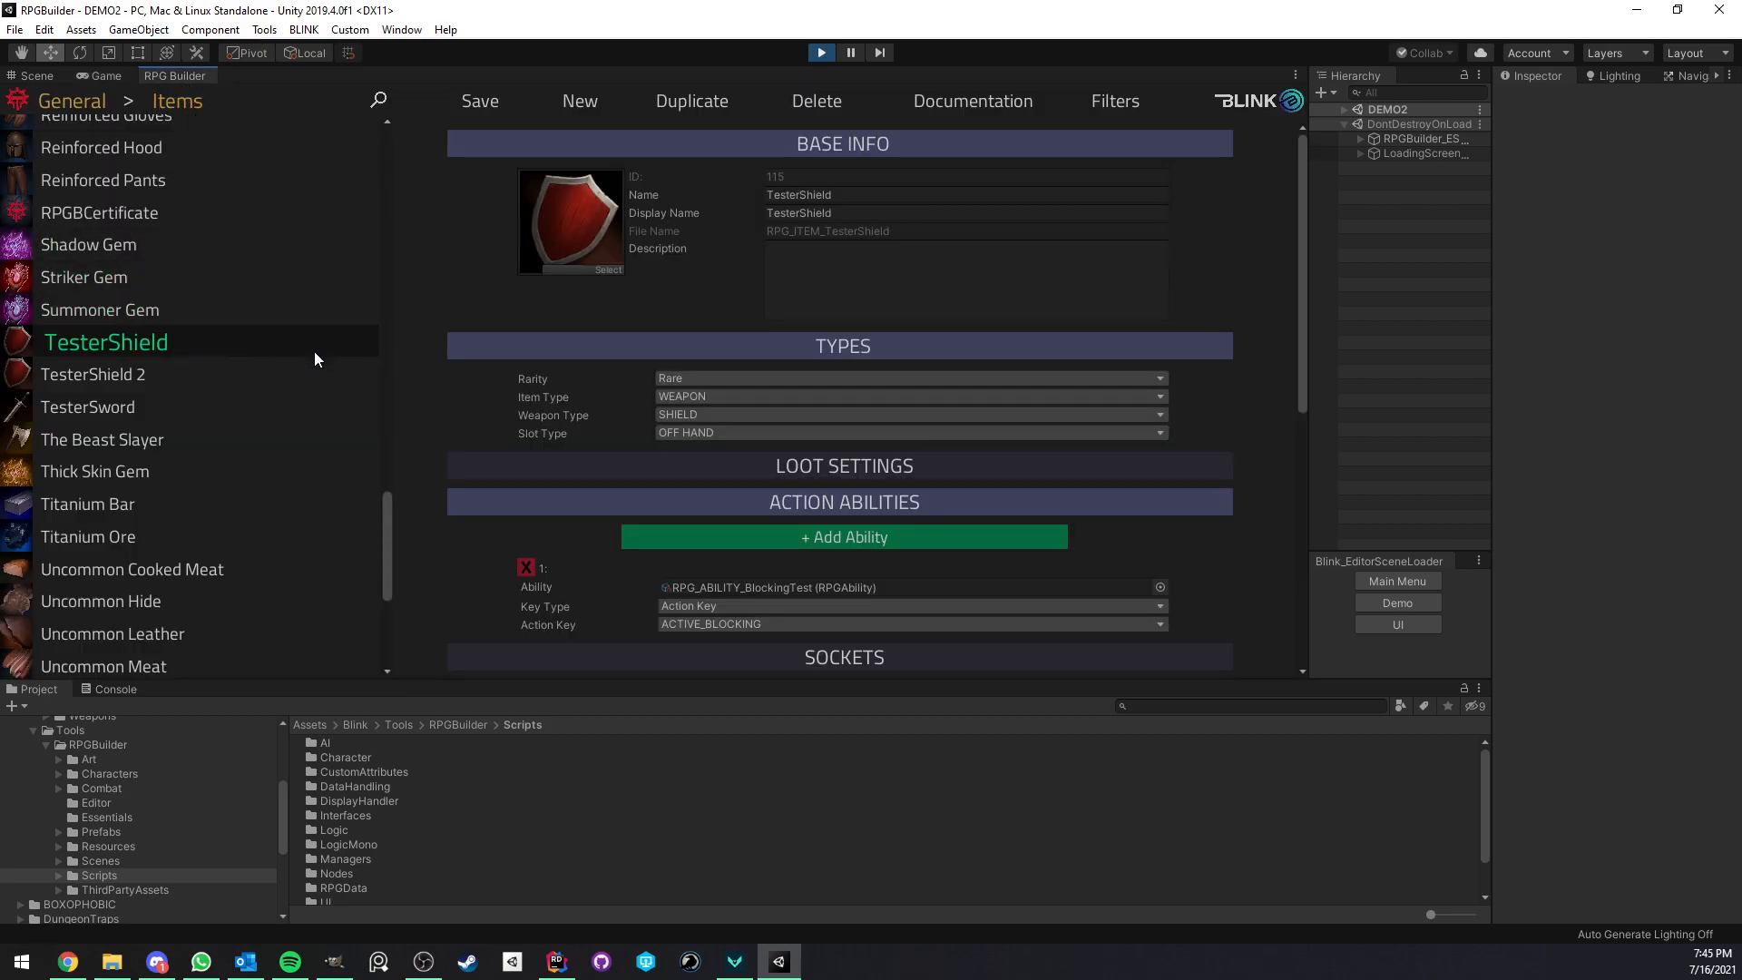
scroll(down, 3)
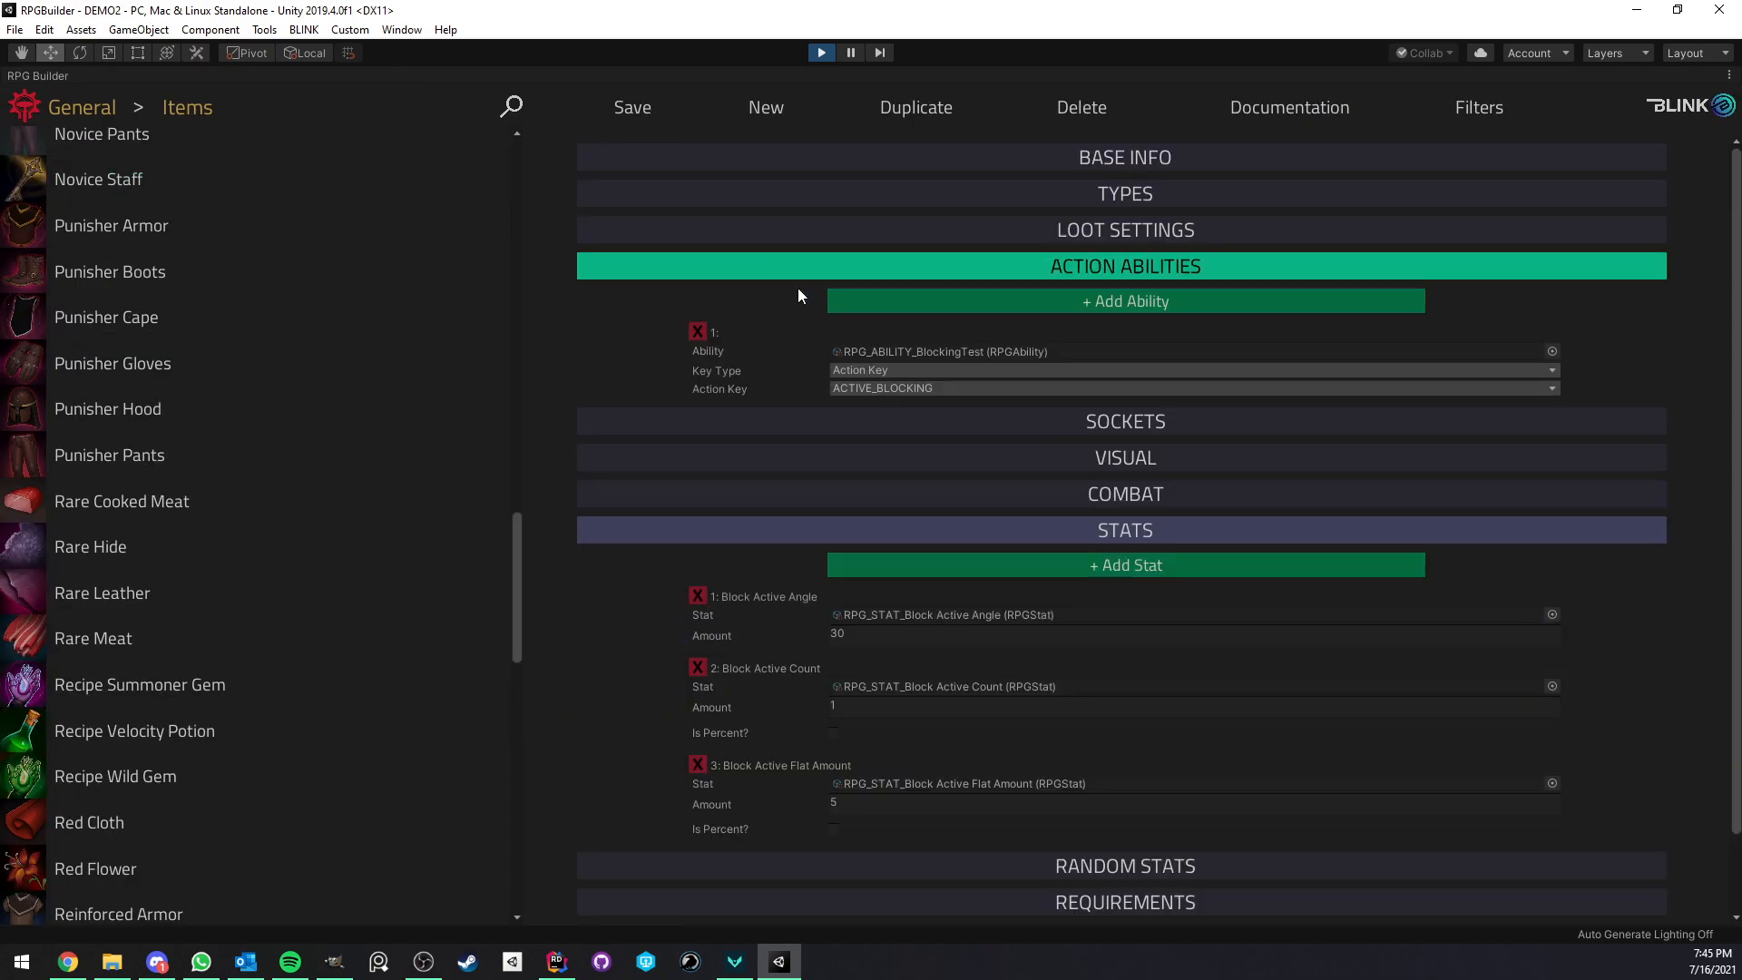
Collapse TesterShield's STATS section and scroll back to its BlockingTest action ability
click(1123, 530)
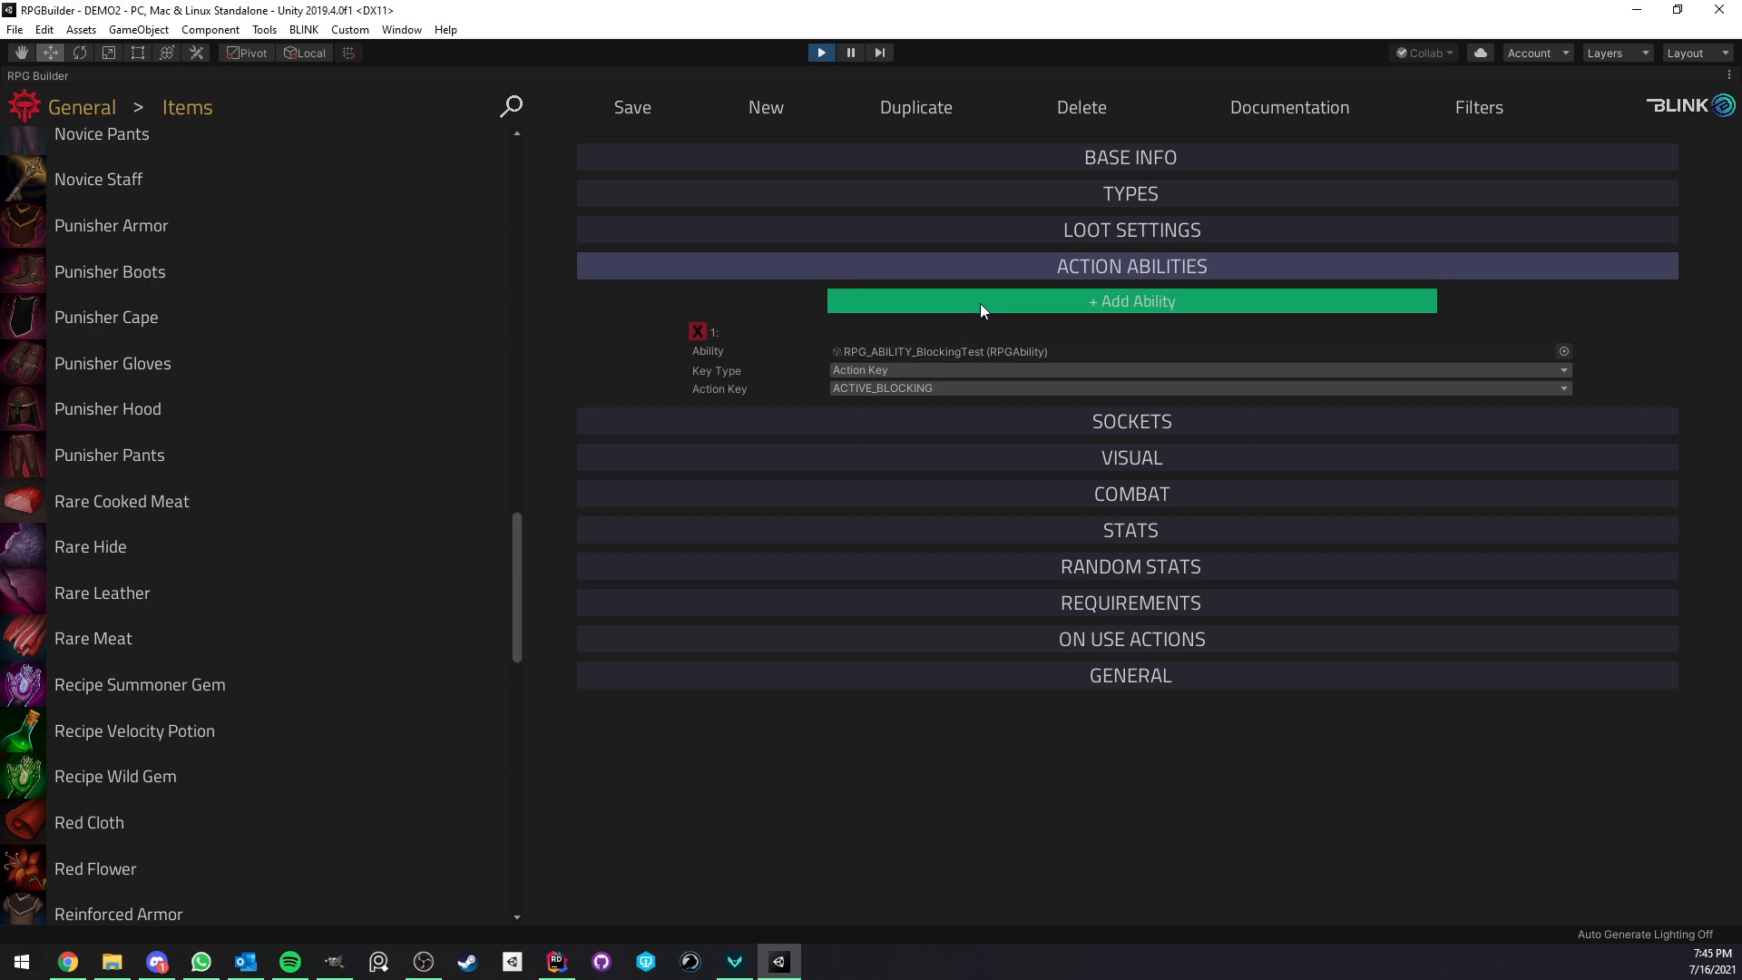
mouse_move(966, 301)
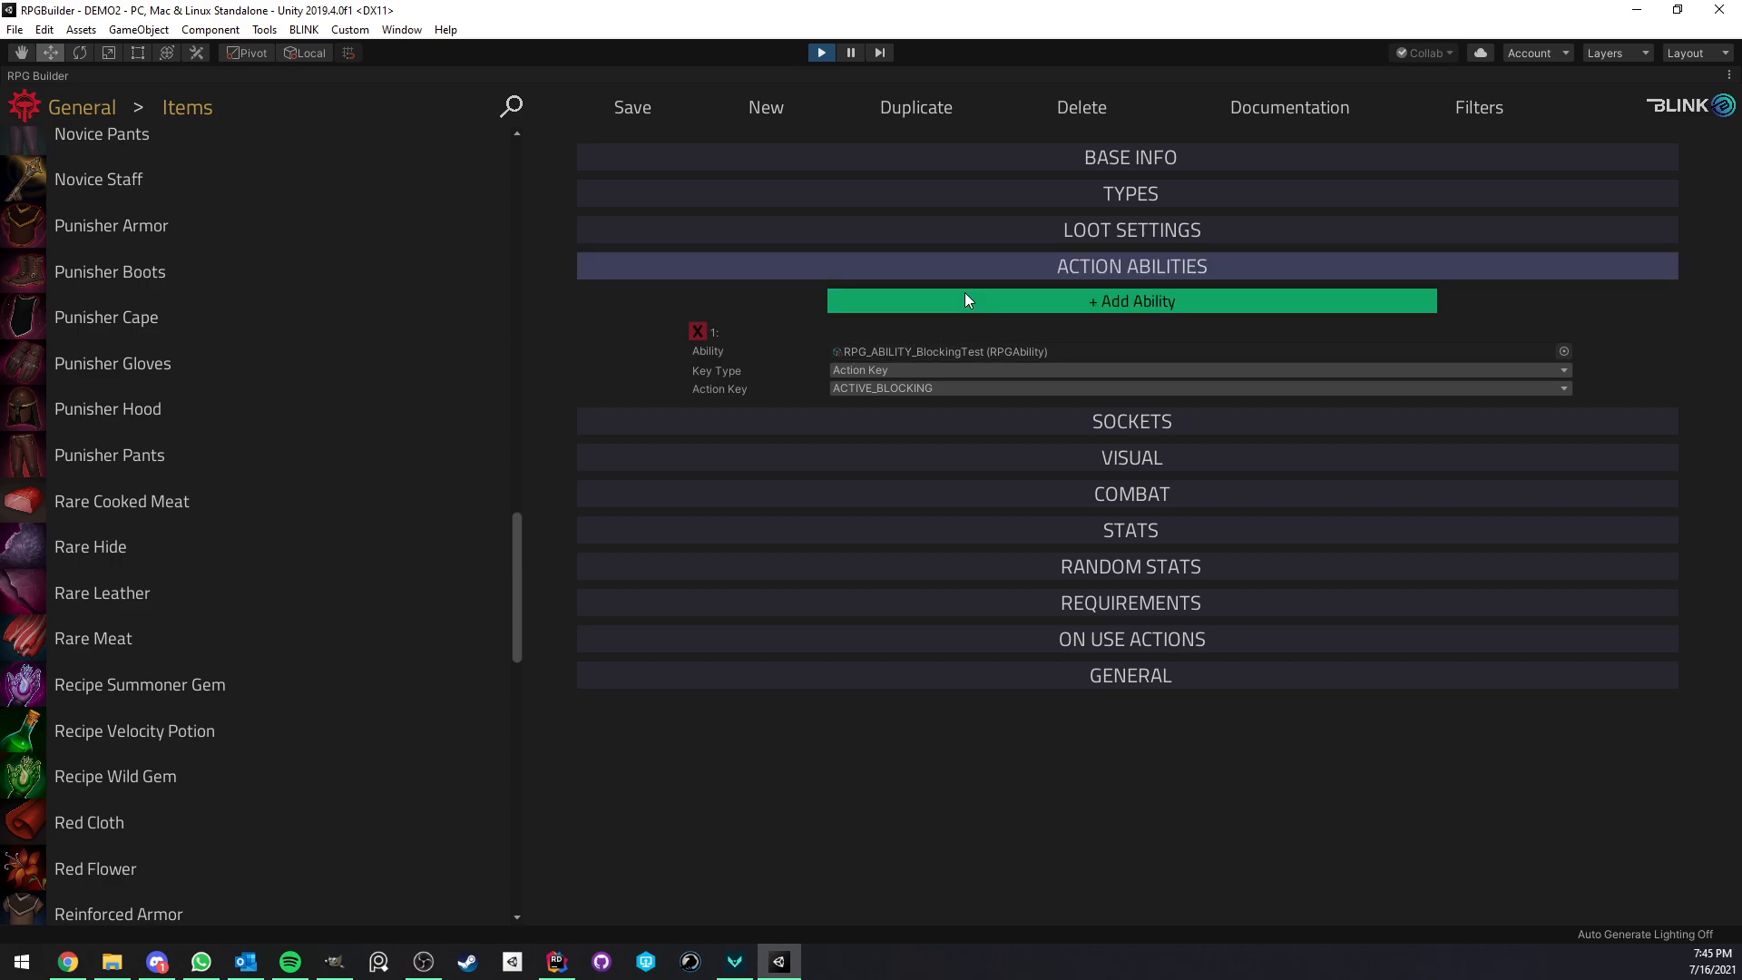
mouse_move(832, 348)
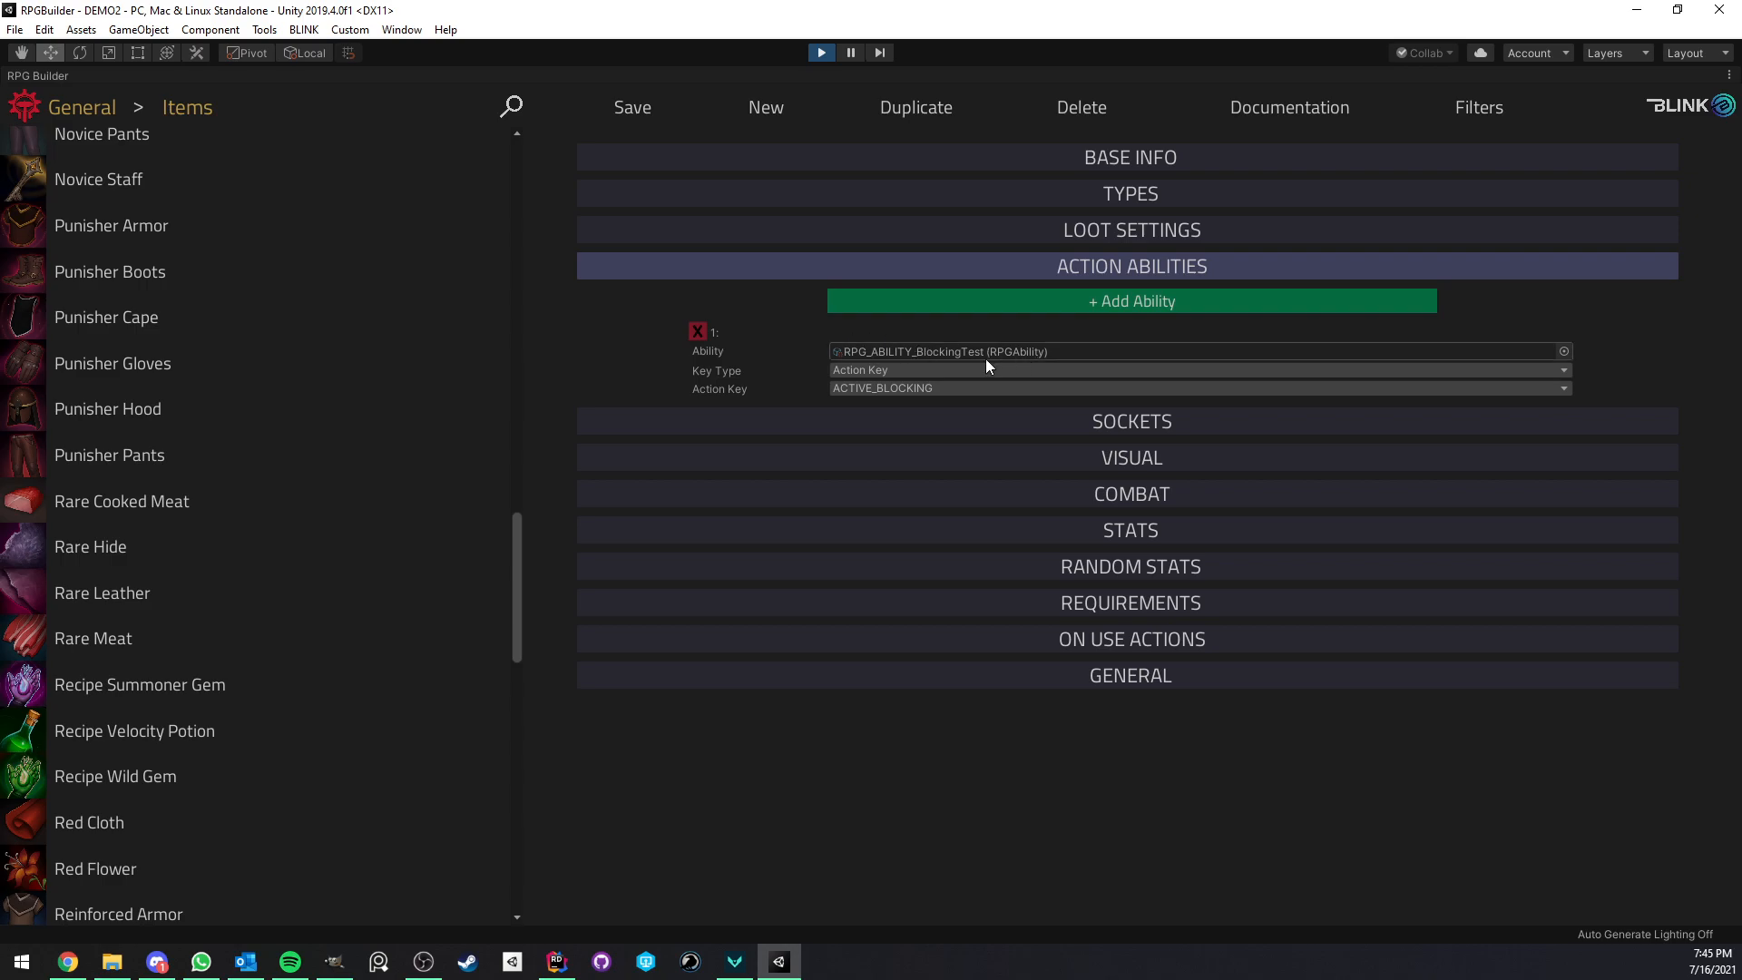
mouse_move(1036, 358)
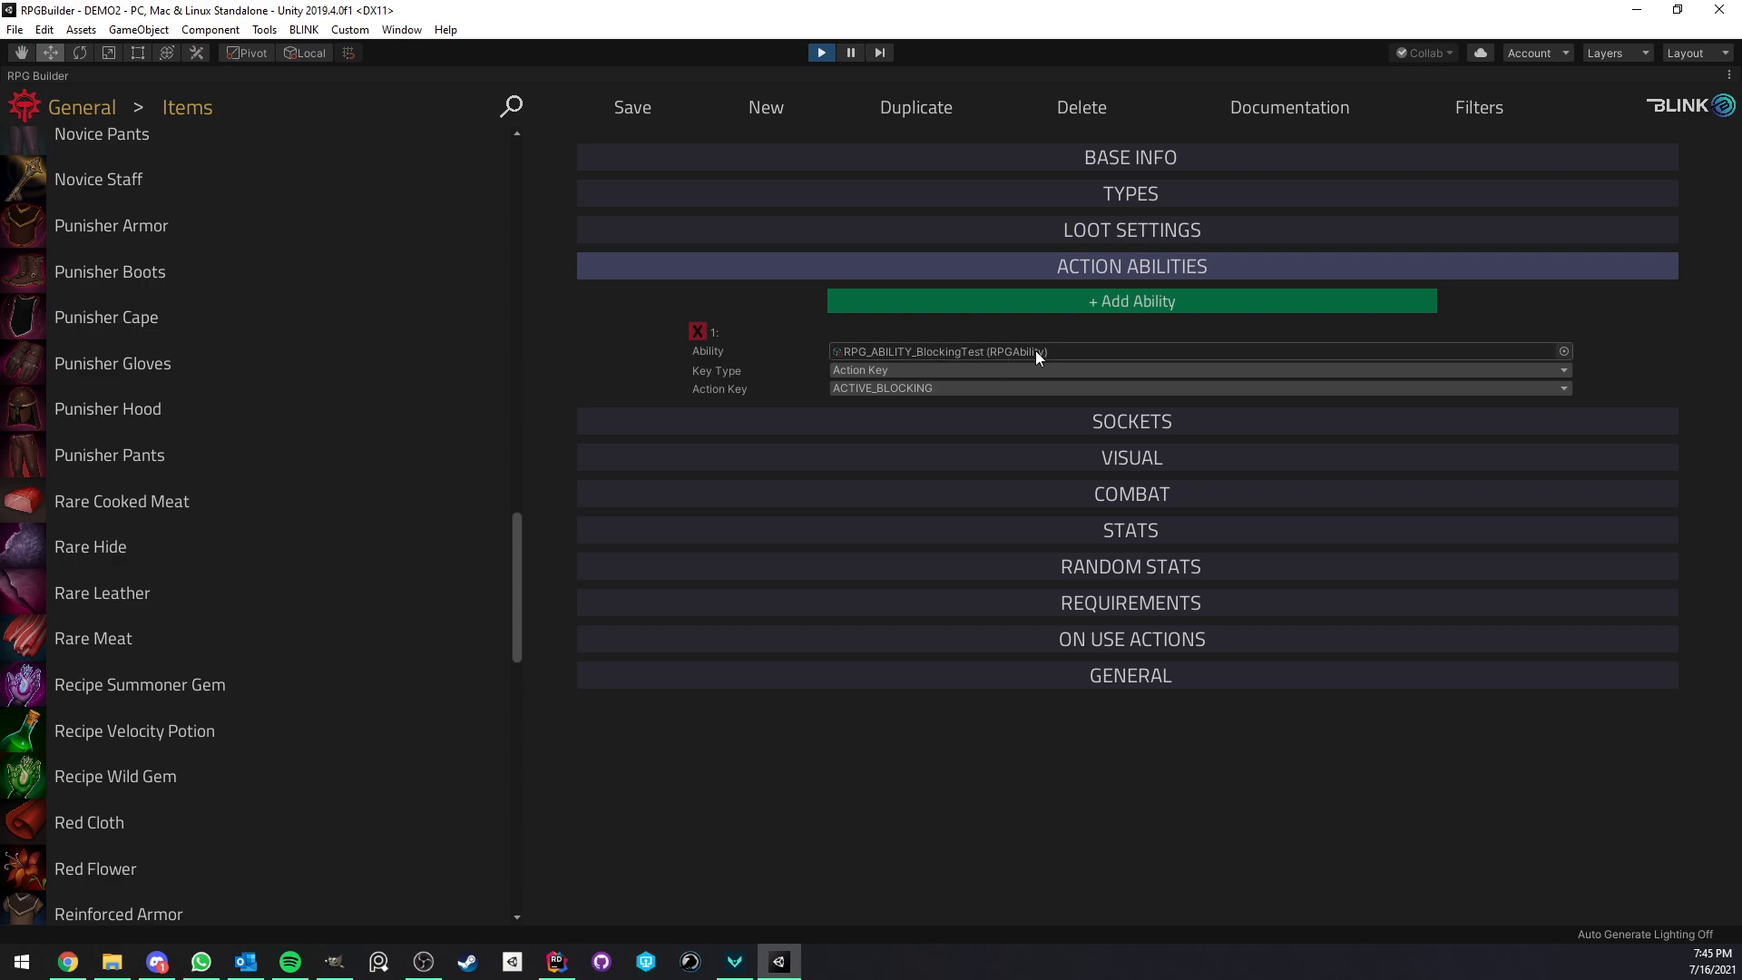
mouse_move(958, 352)
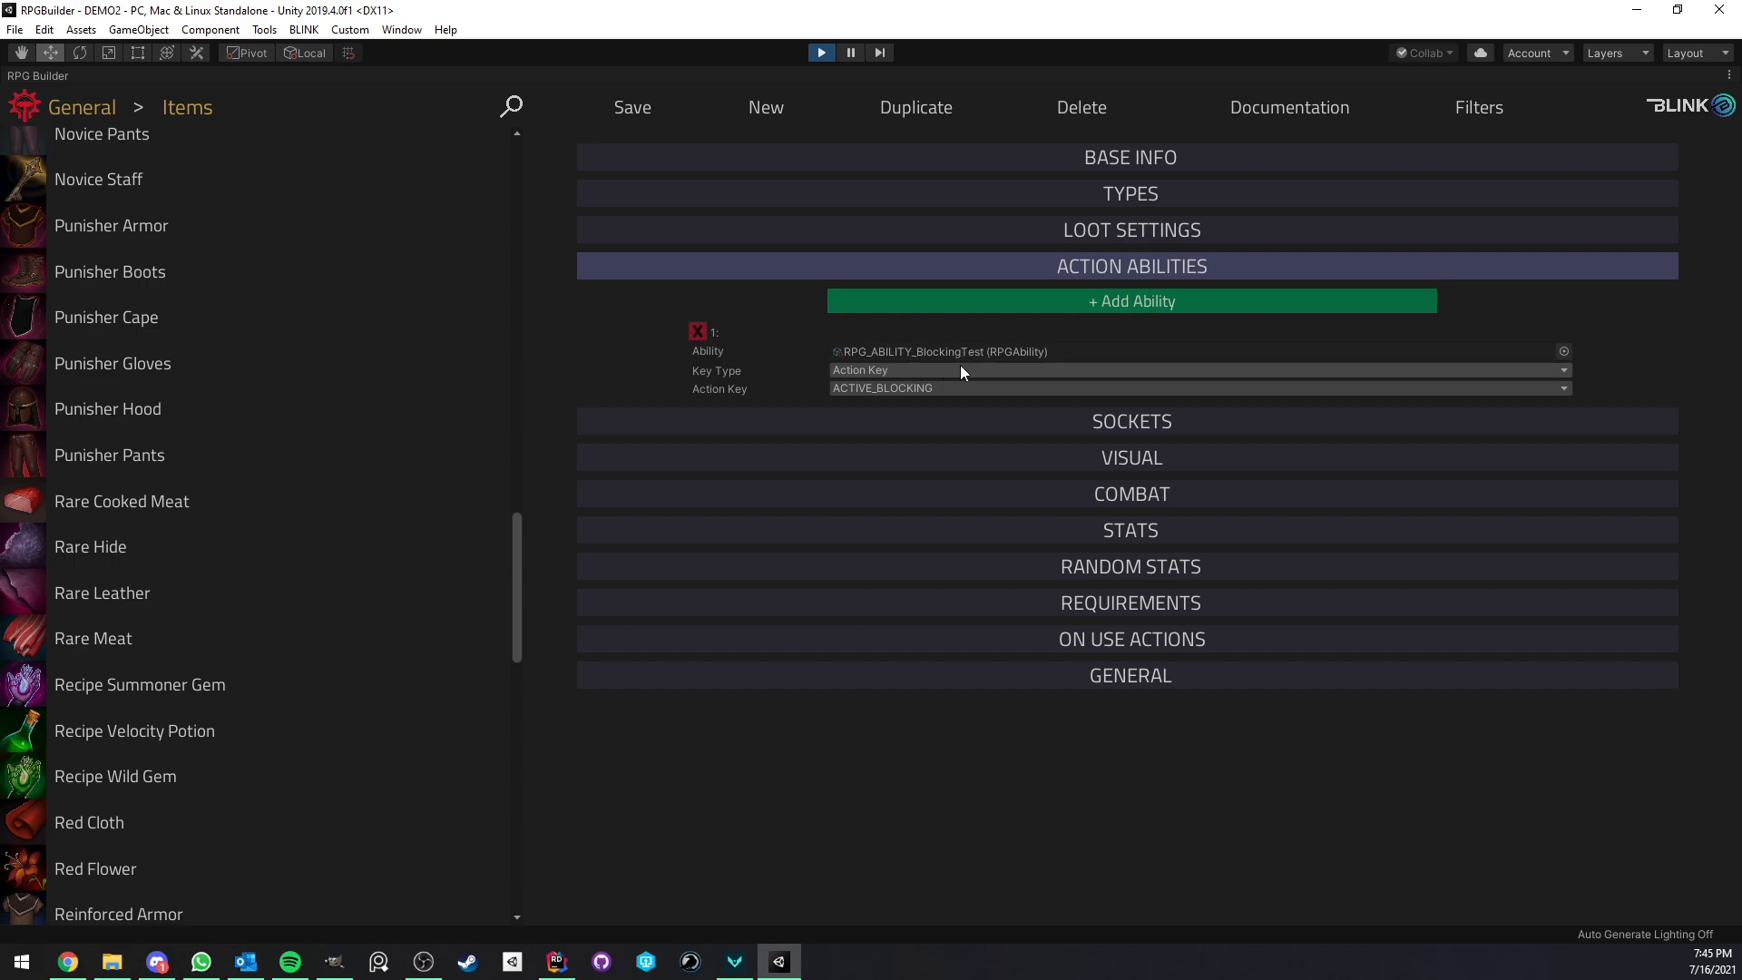
mouse_move(764, 337)
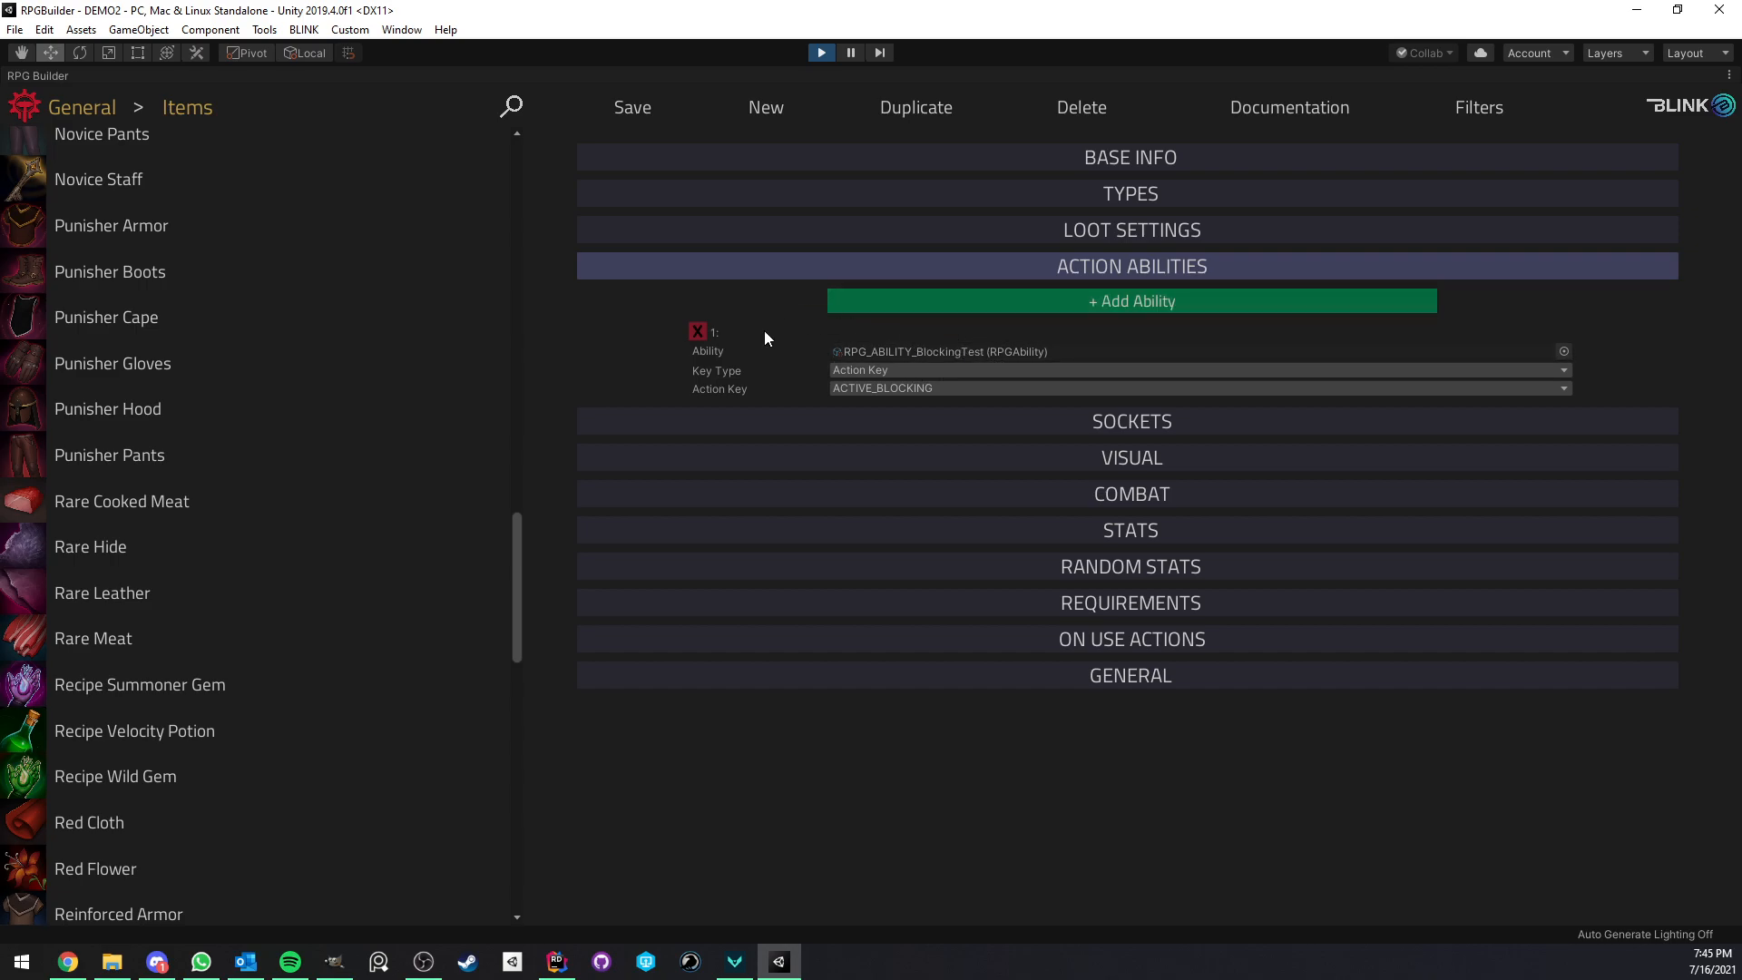
mouse_move(870, 325)
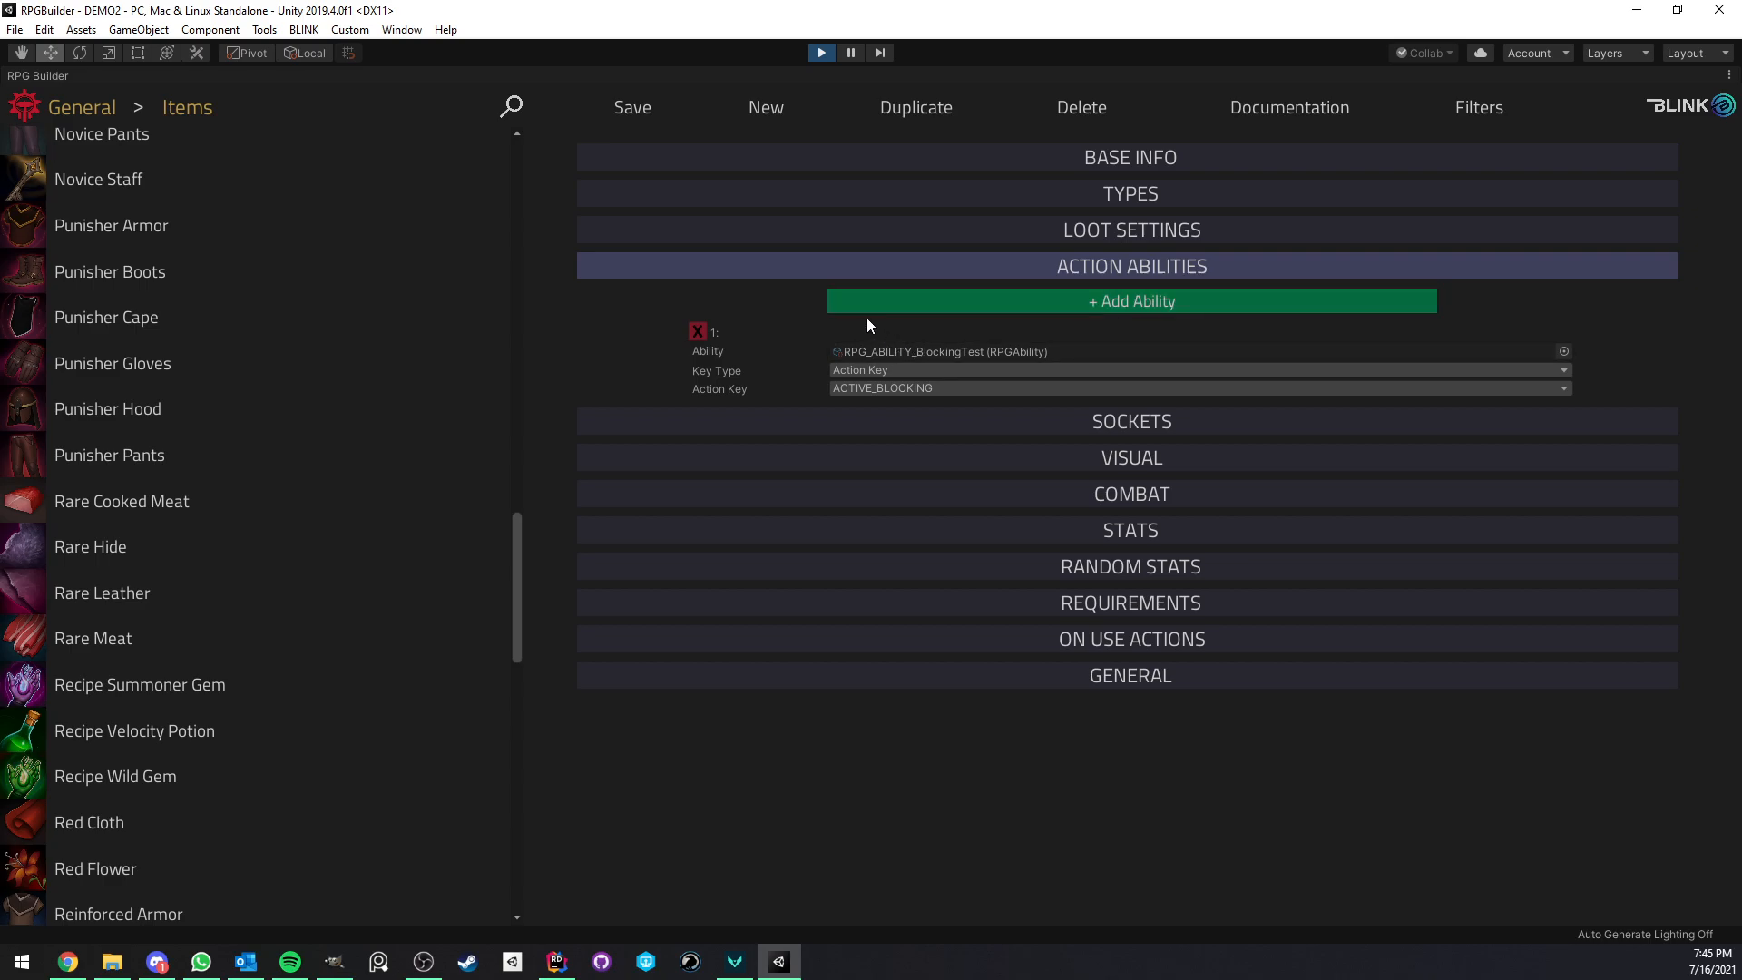
scroll(down, 3)
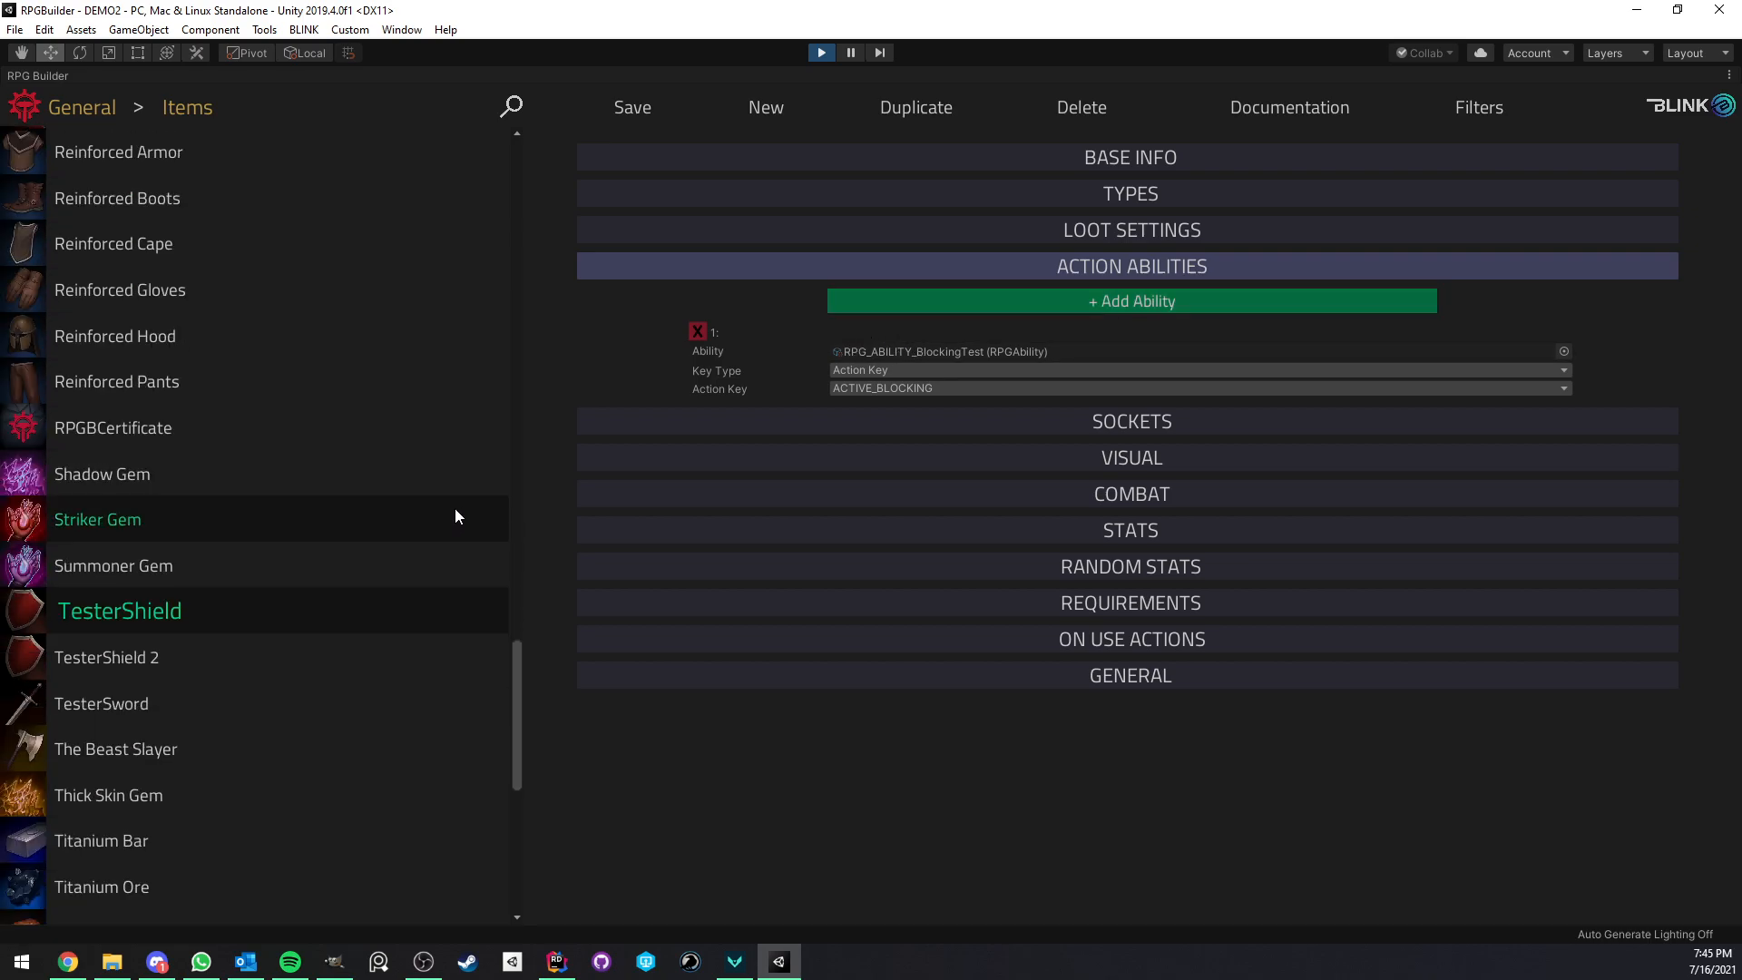
scroll(down, 3)
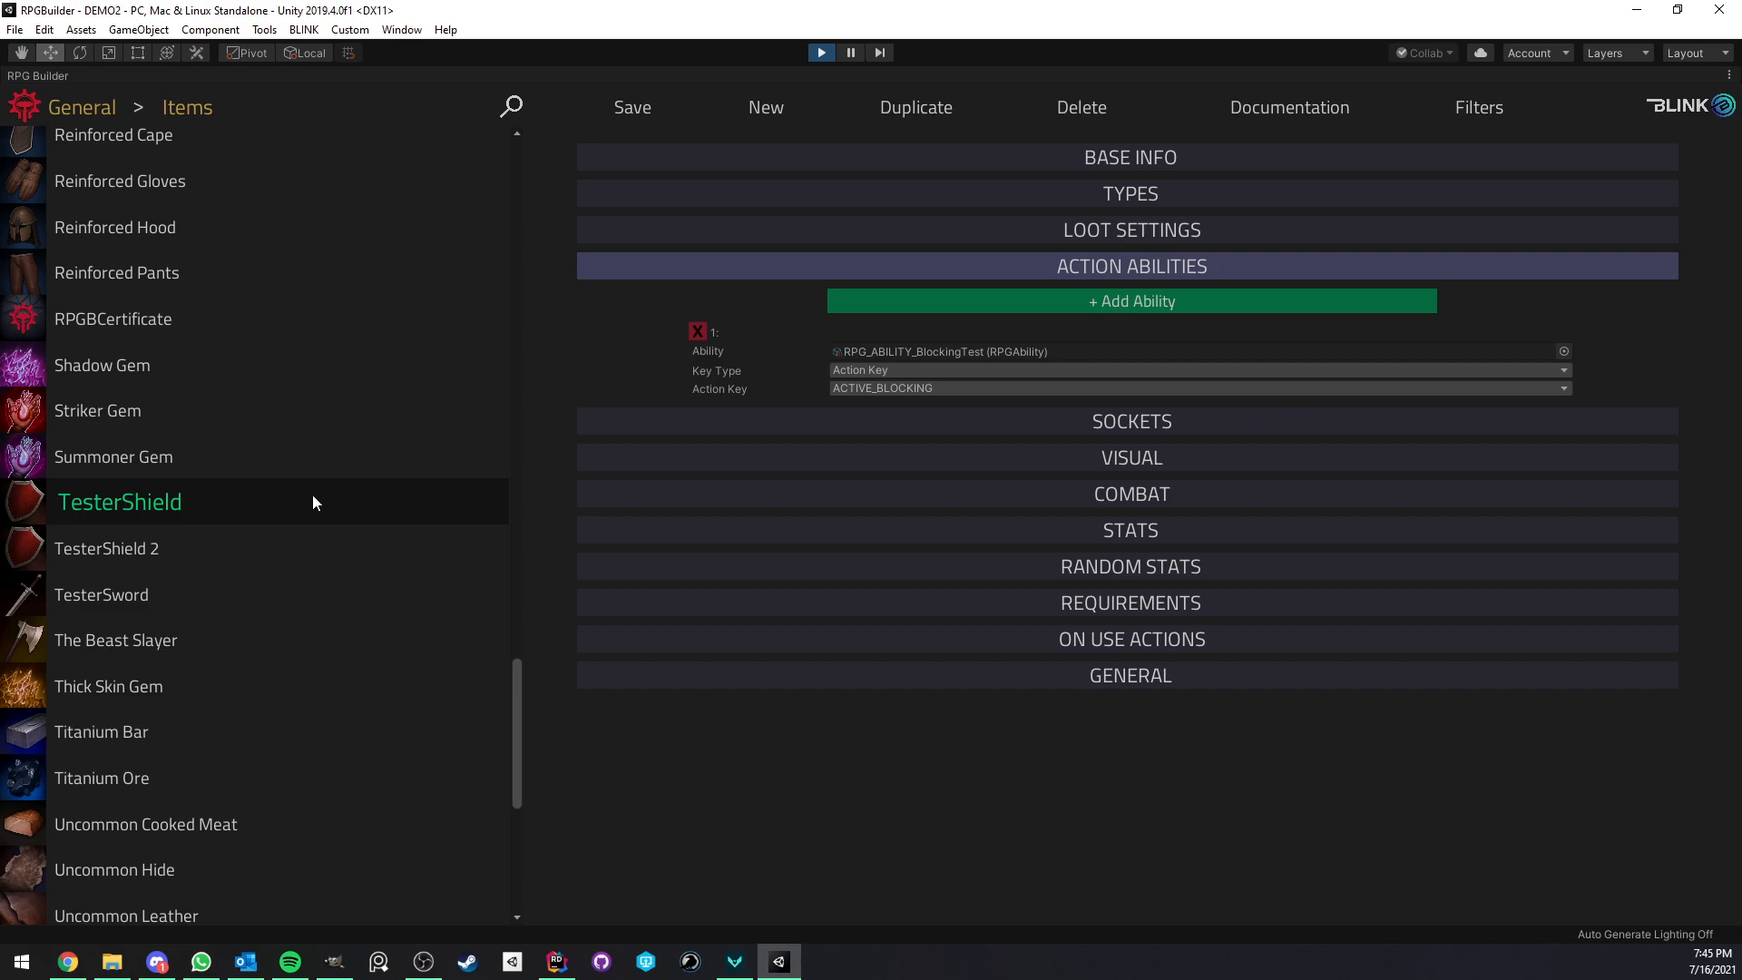
mouse_move(199, 503)
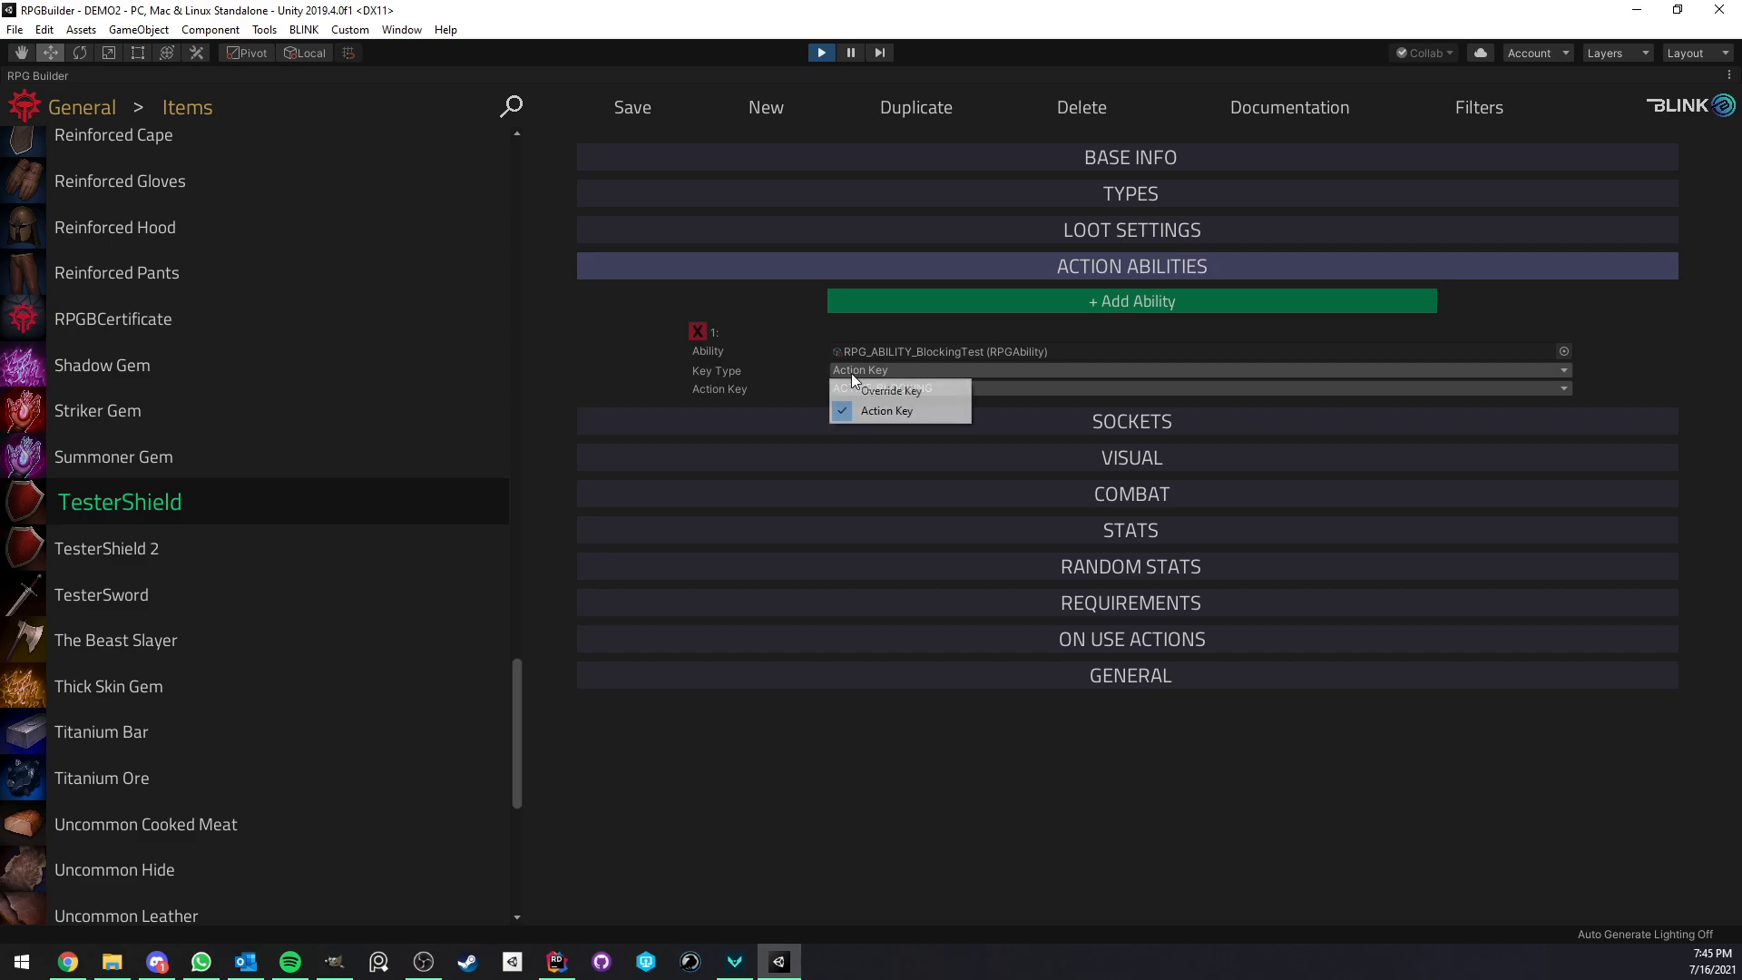
Keep BlockingTest's key type as Action Key and set its action key to ACTIVE_BLOCKING
click(886, 410)
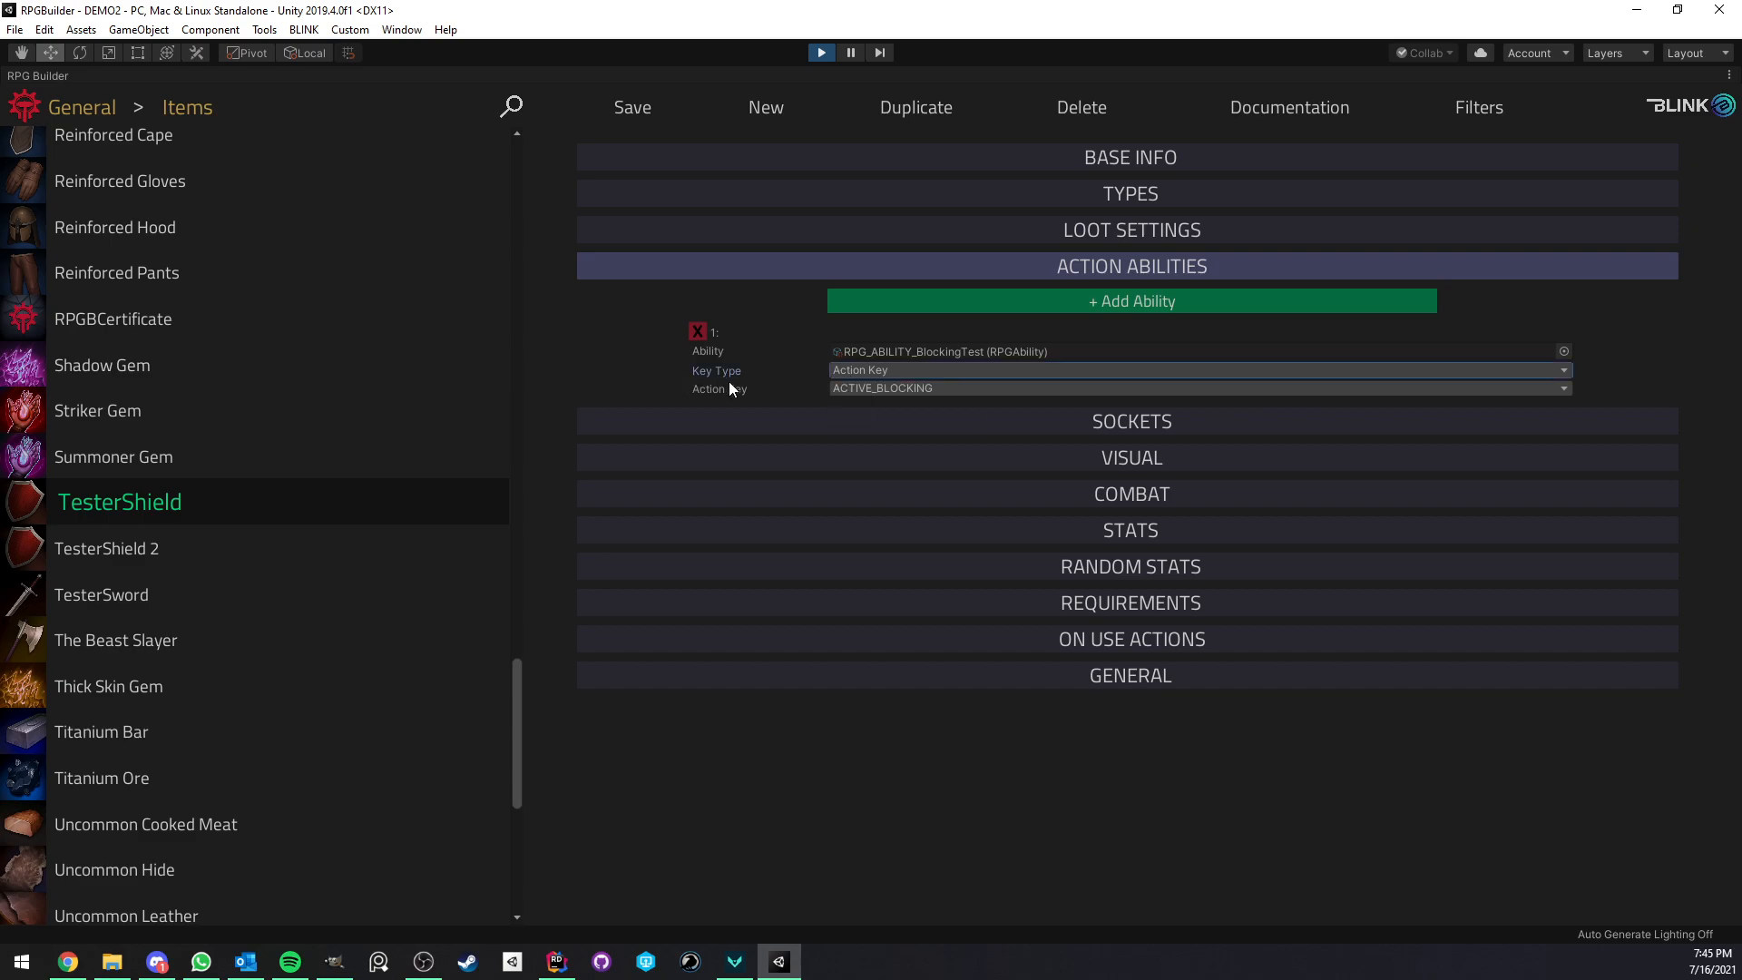
click(1198, 370)
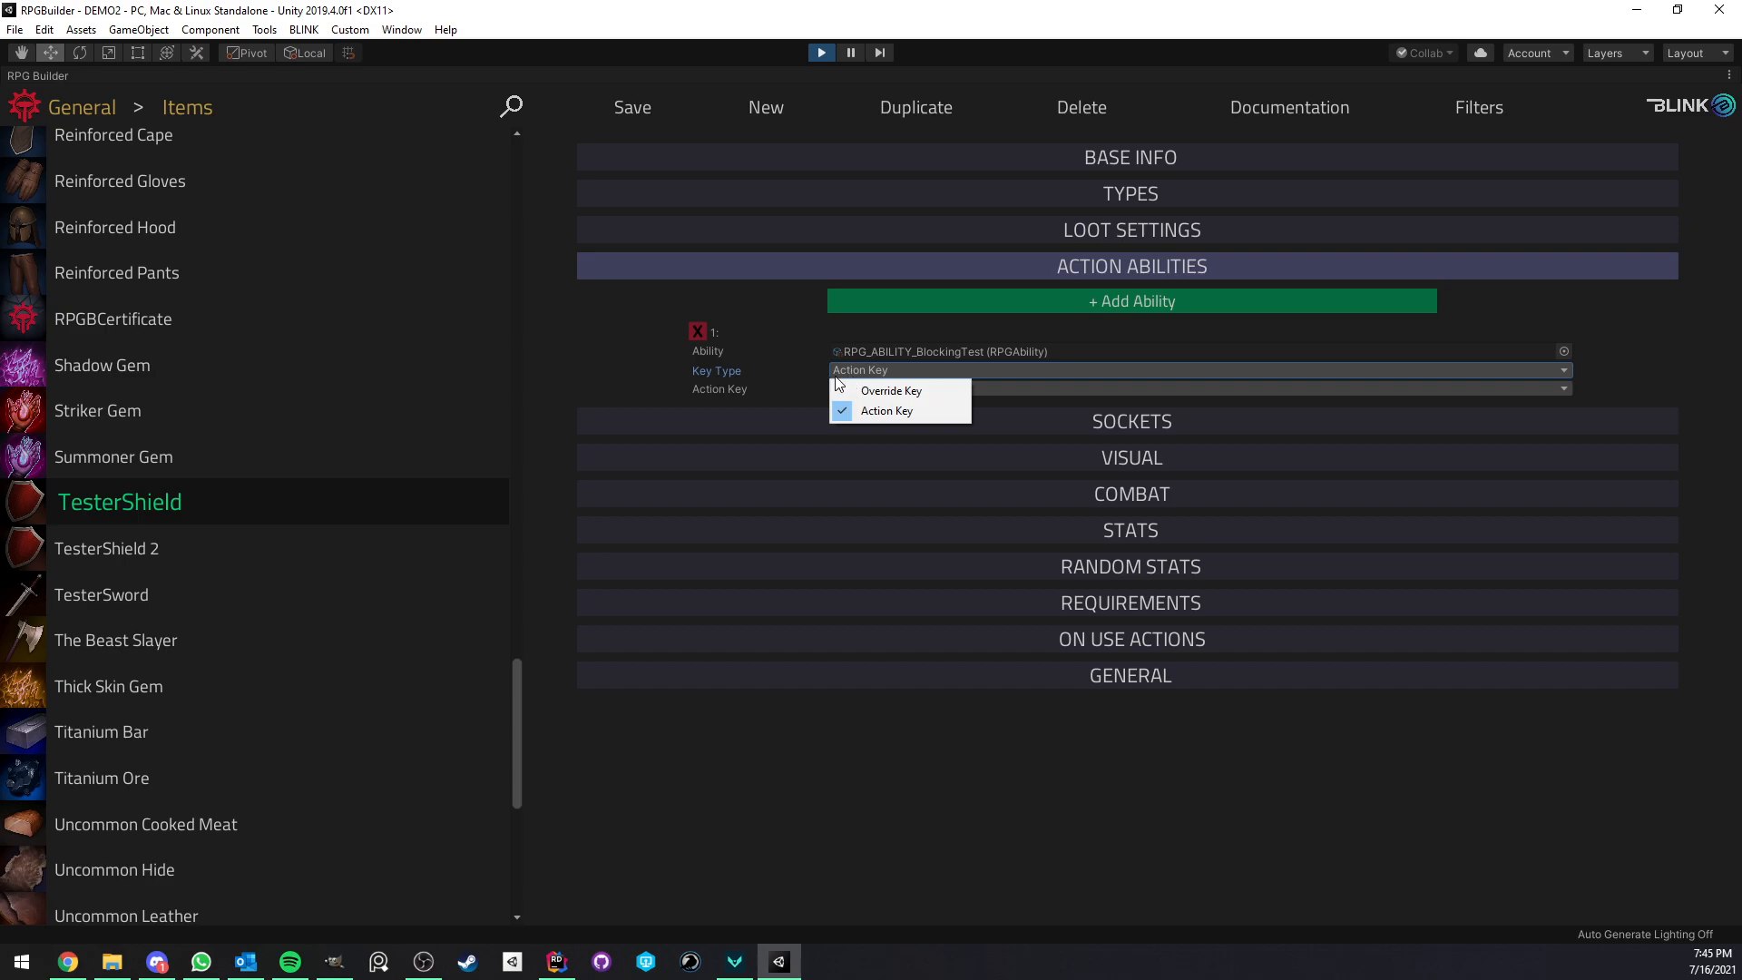
mouse_move(766, 386)
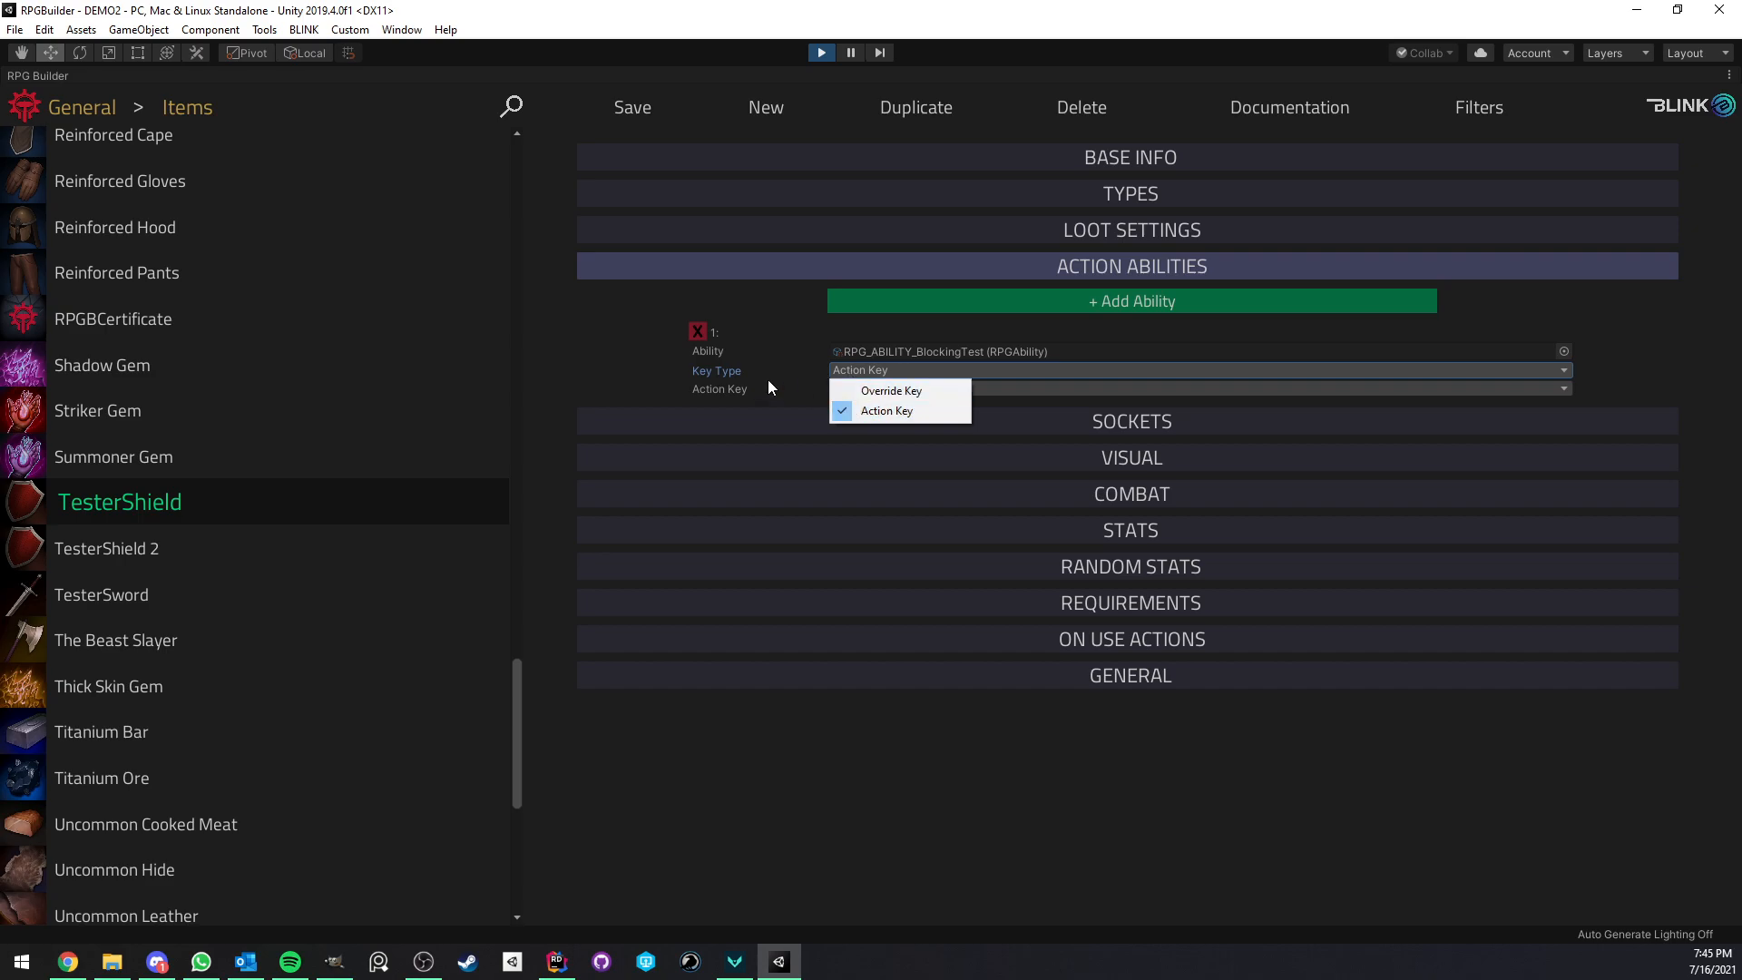
click(885, 411)
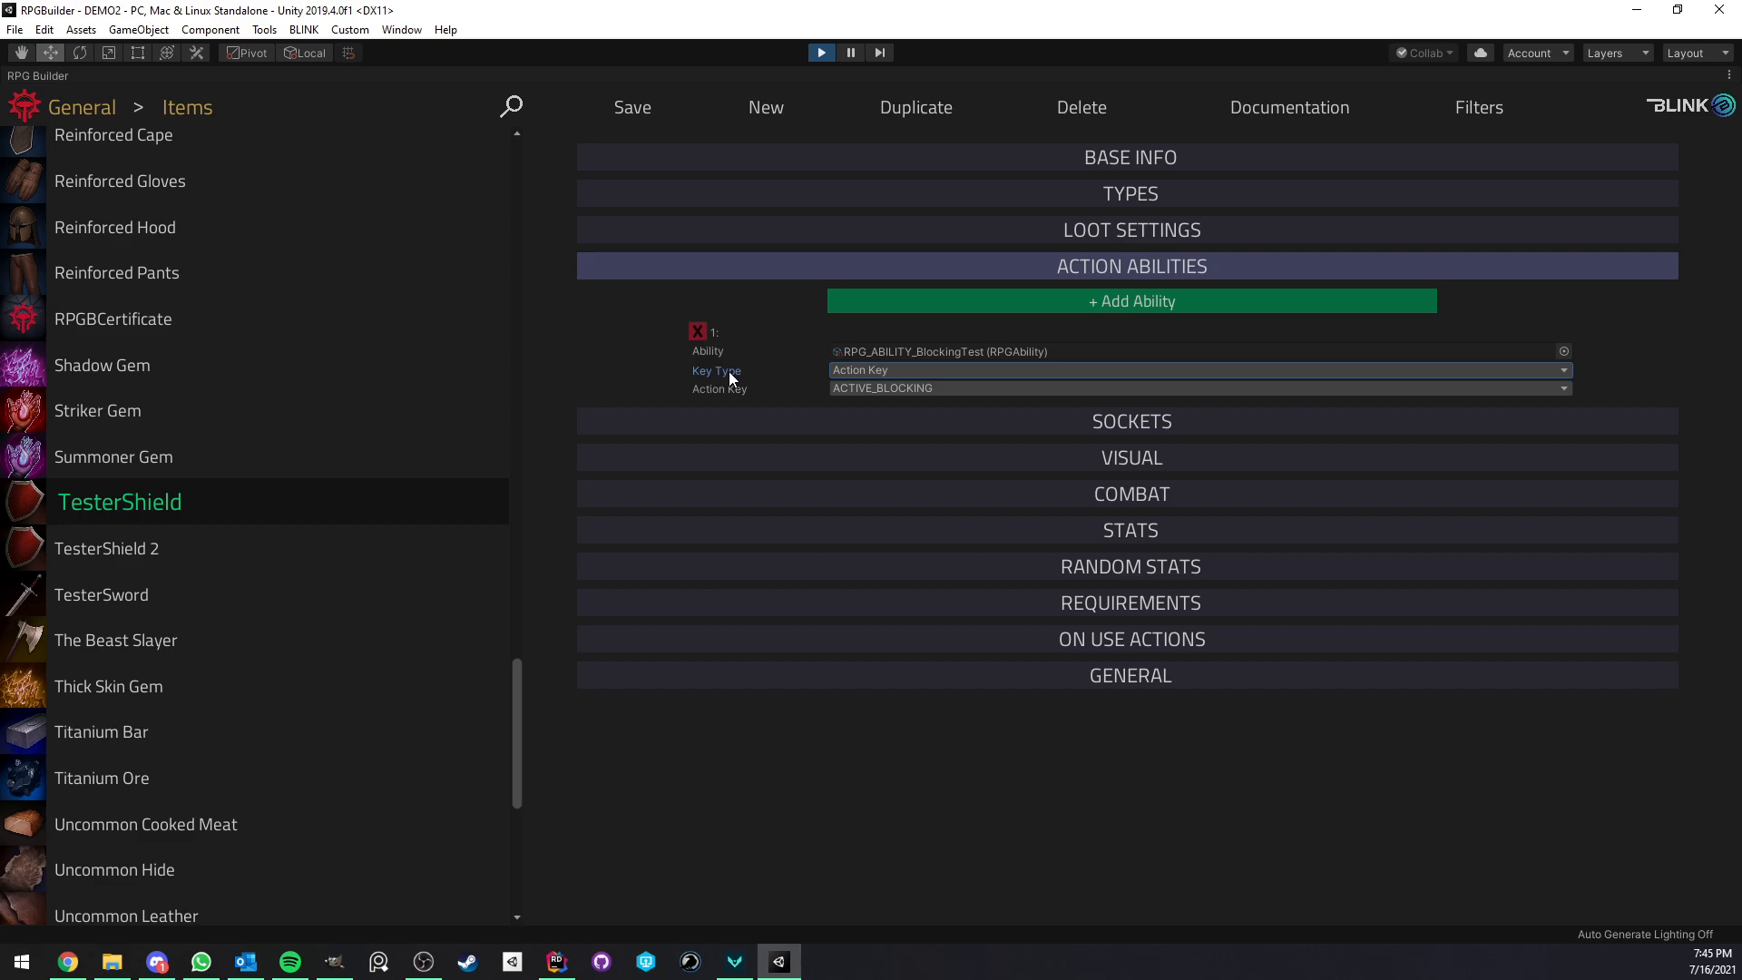
mouse_move(767, 378)
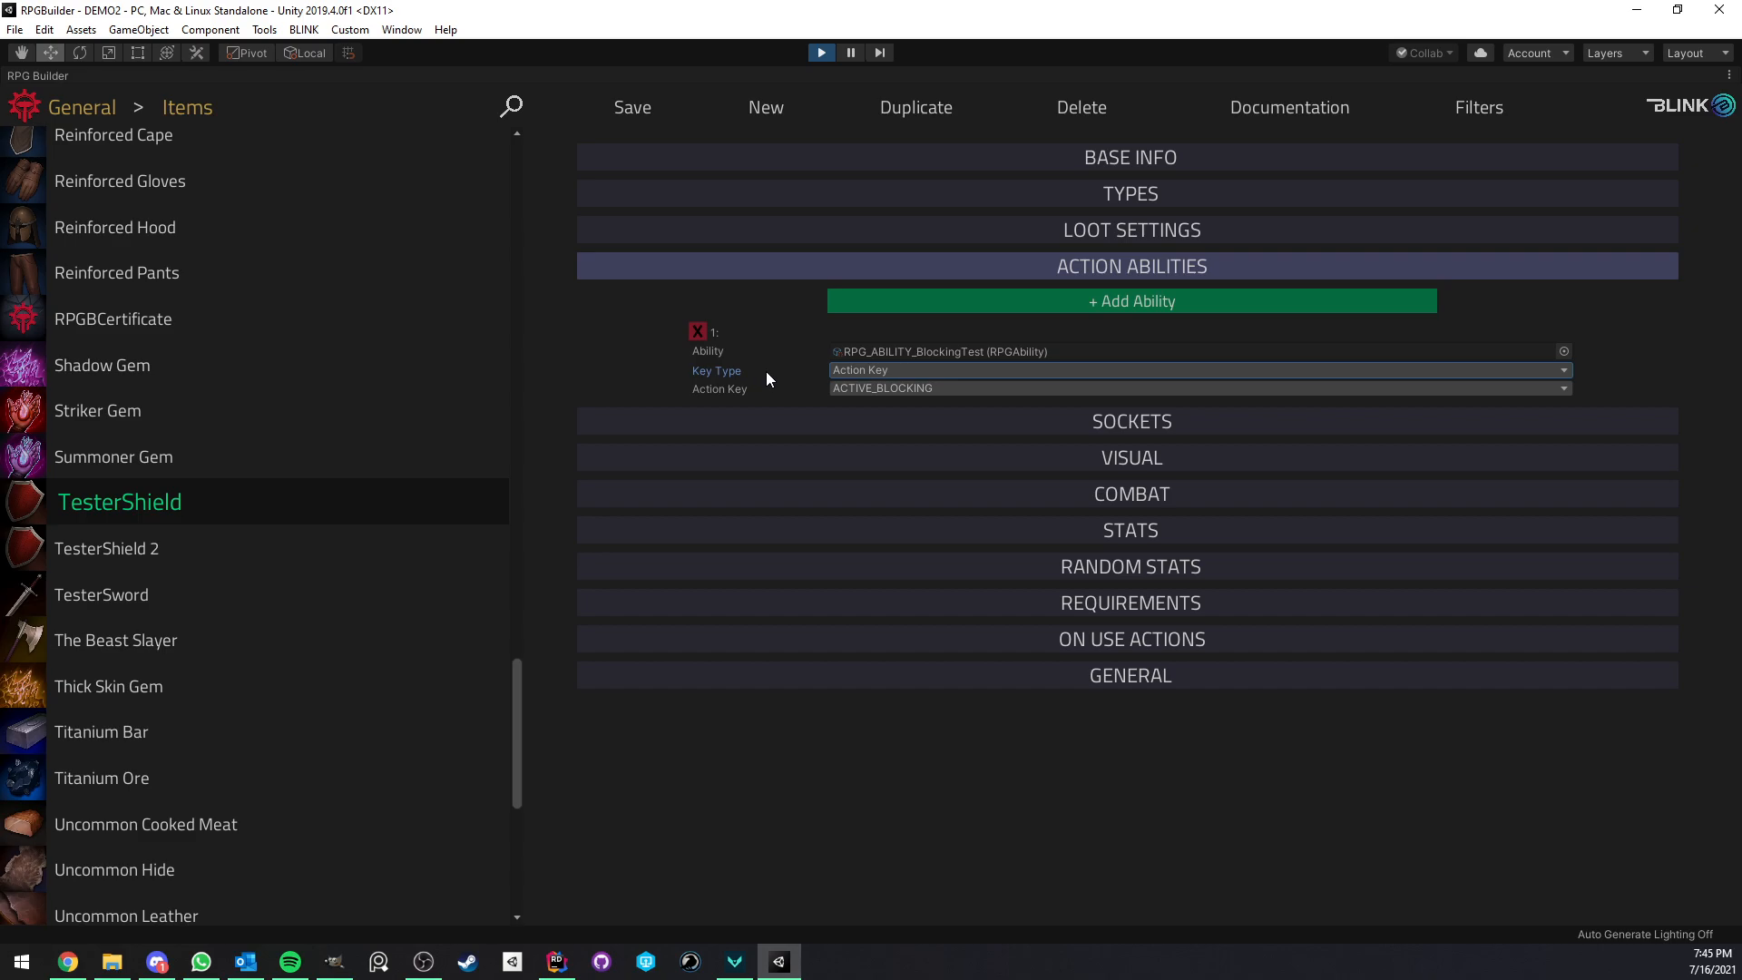
mouse_move(872, 398)
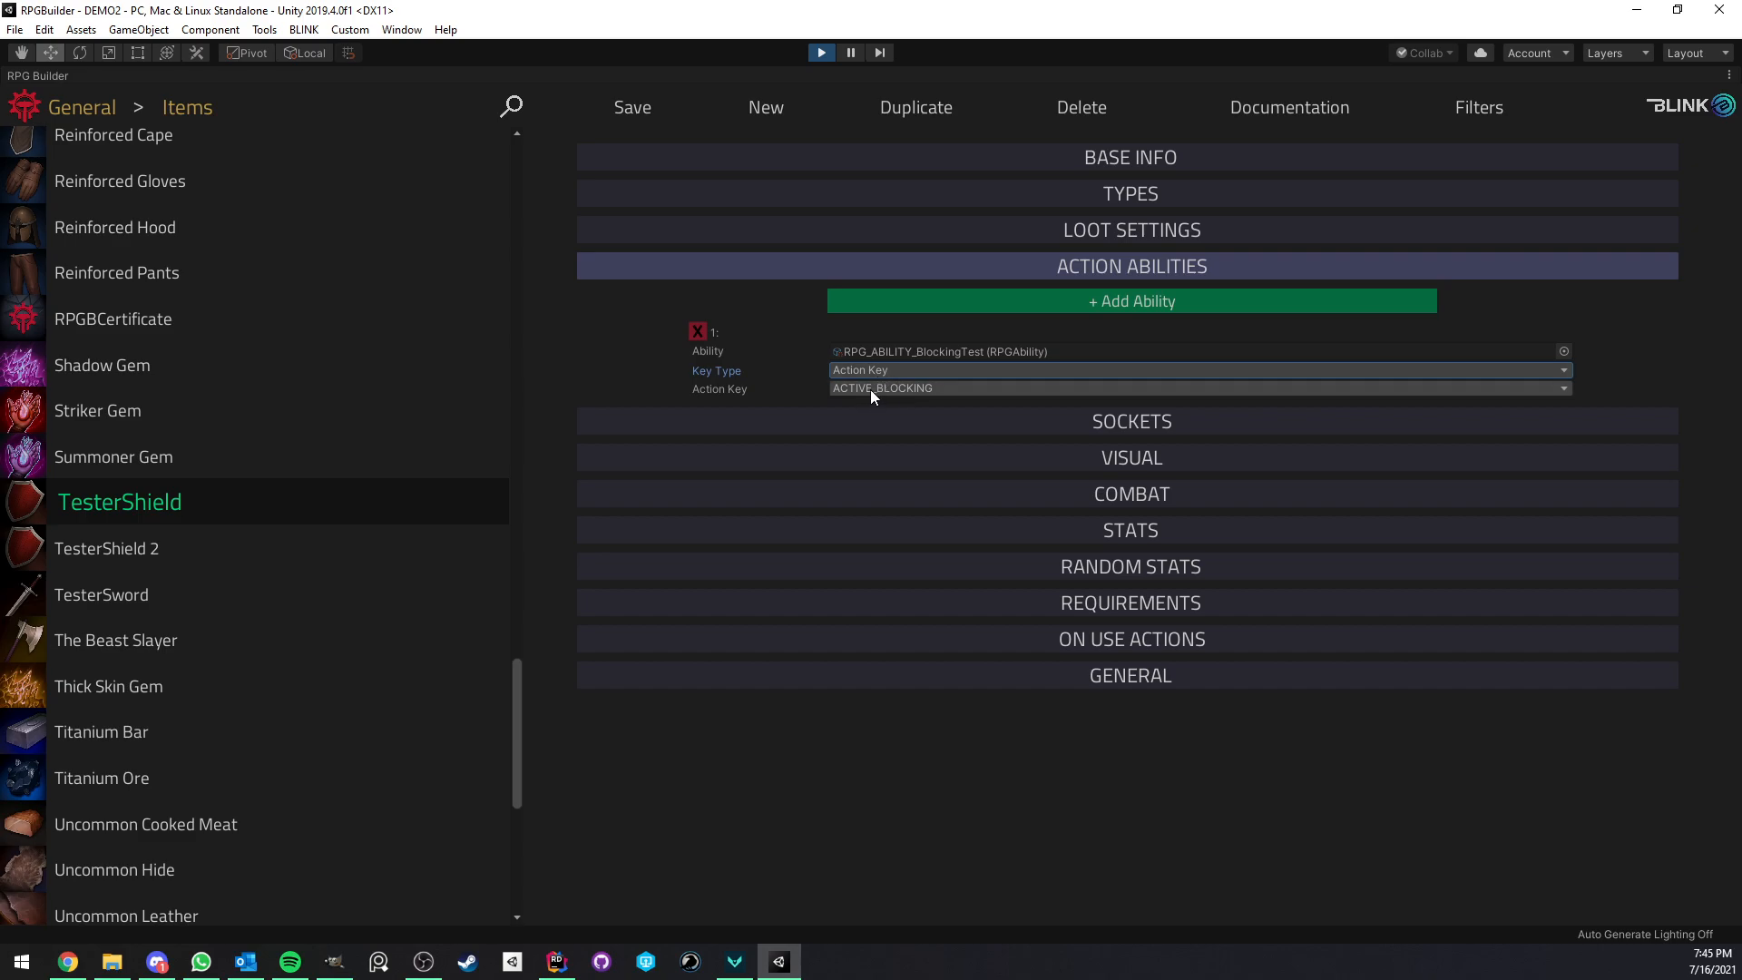
click(1198, 388)
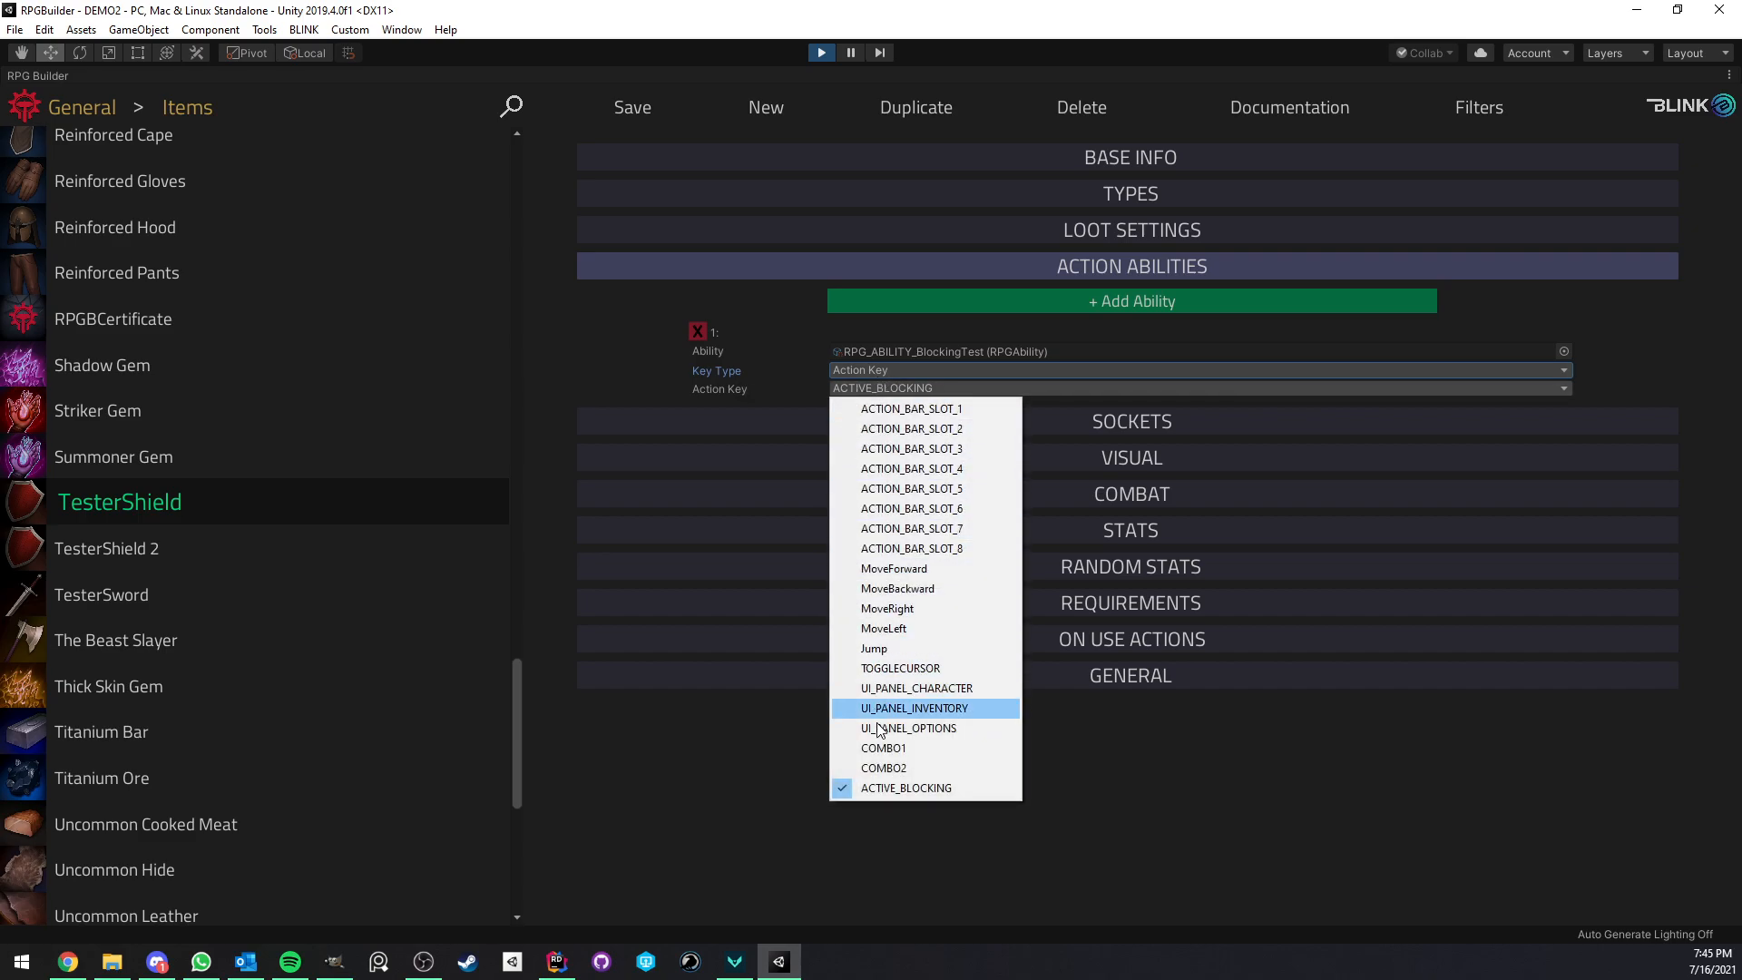
mouse_move(904, 786)
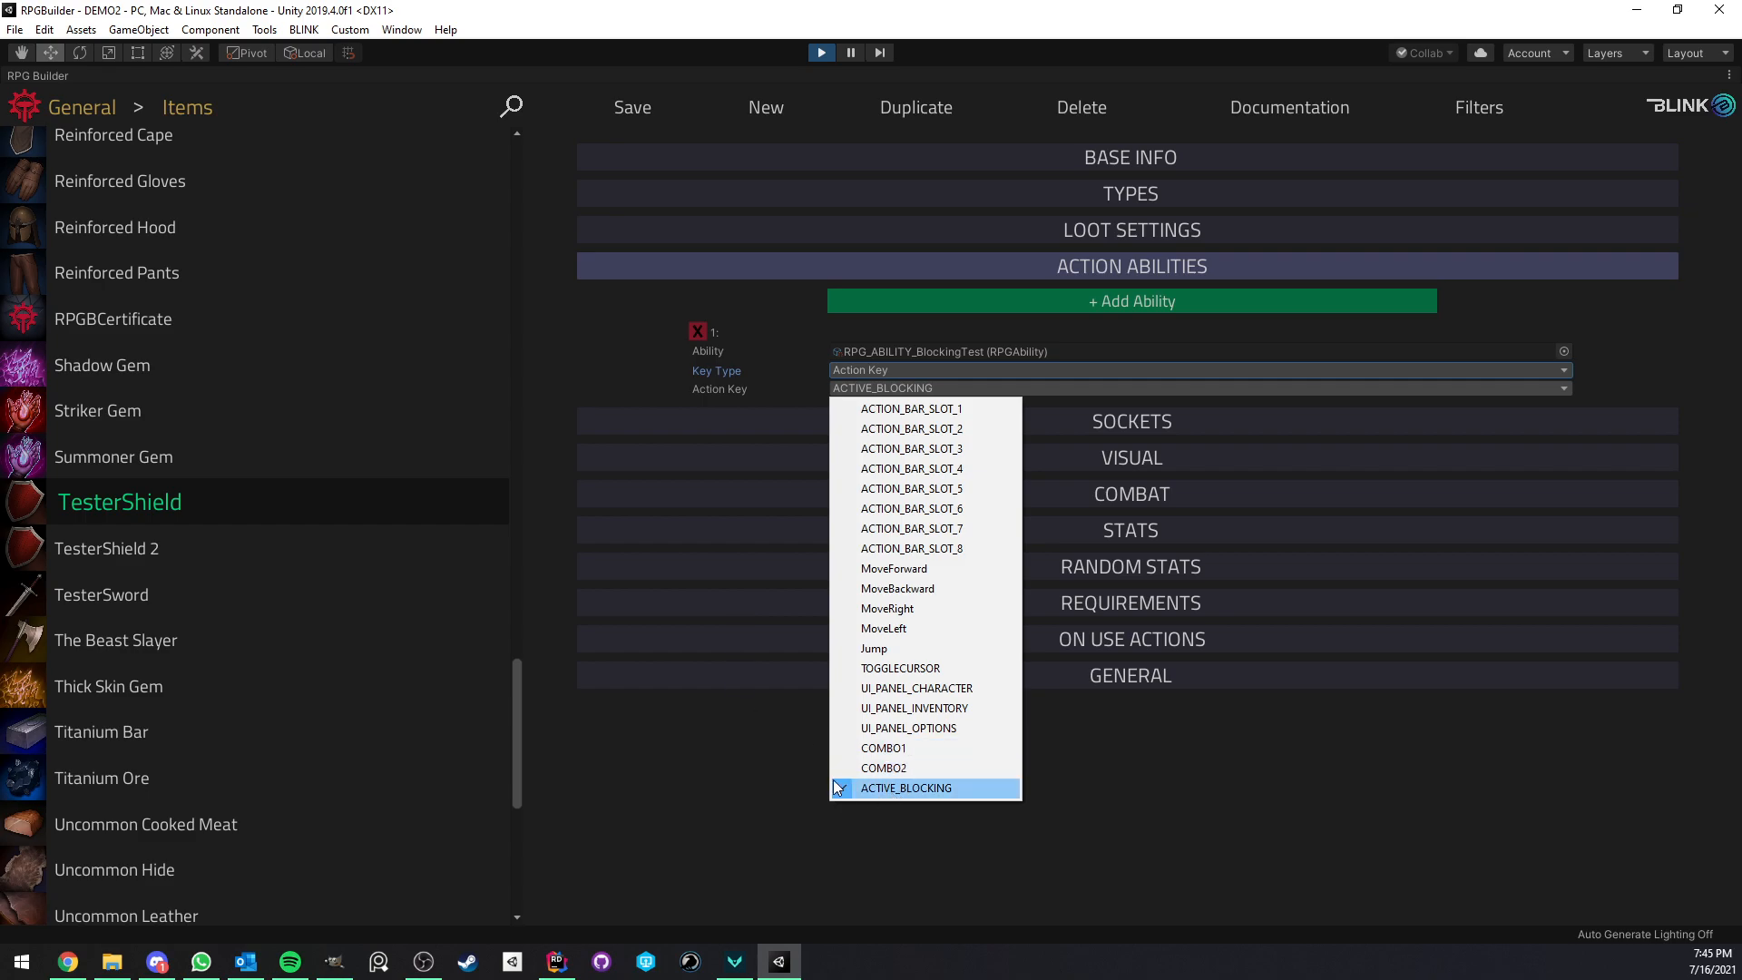
click(905, 787)
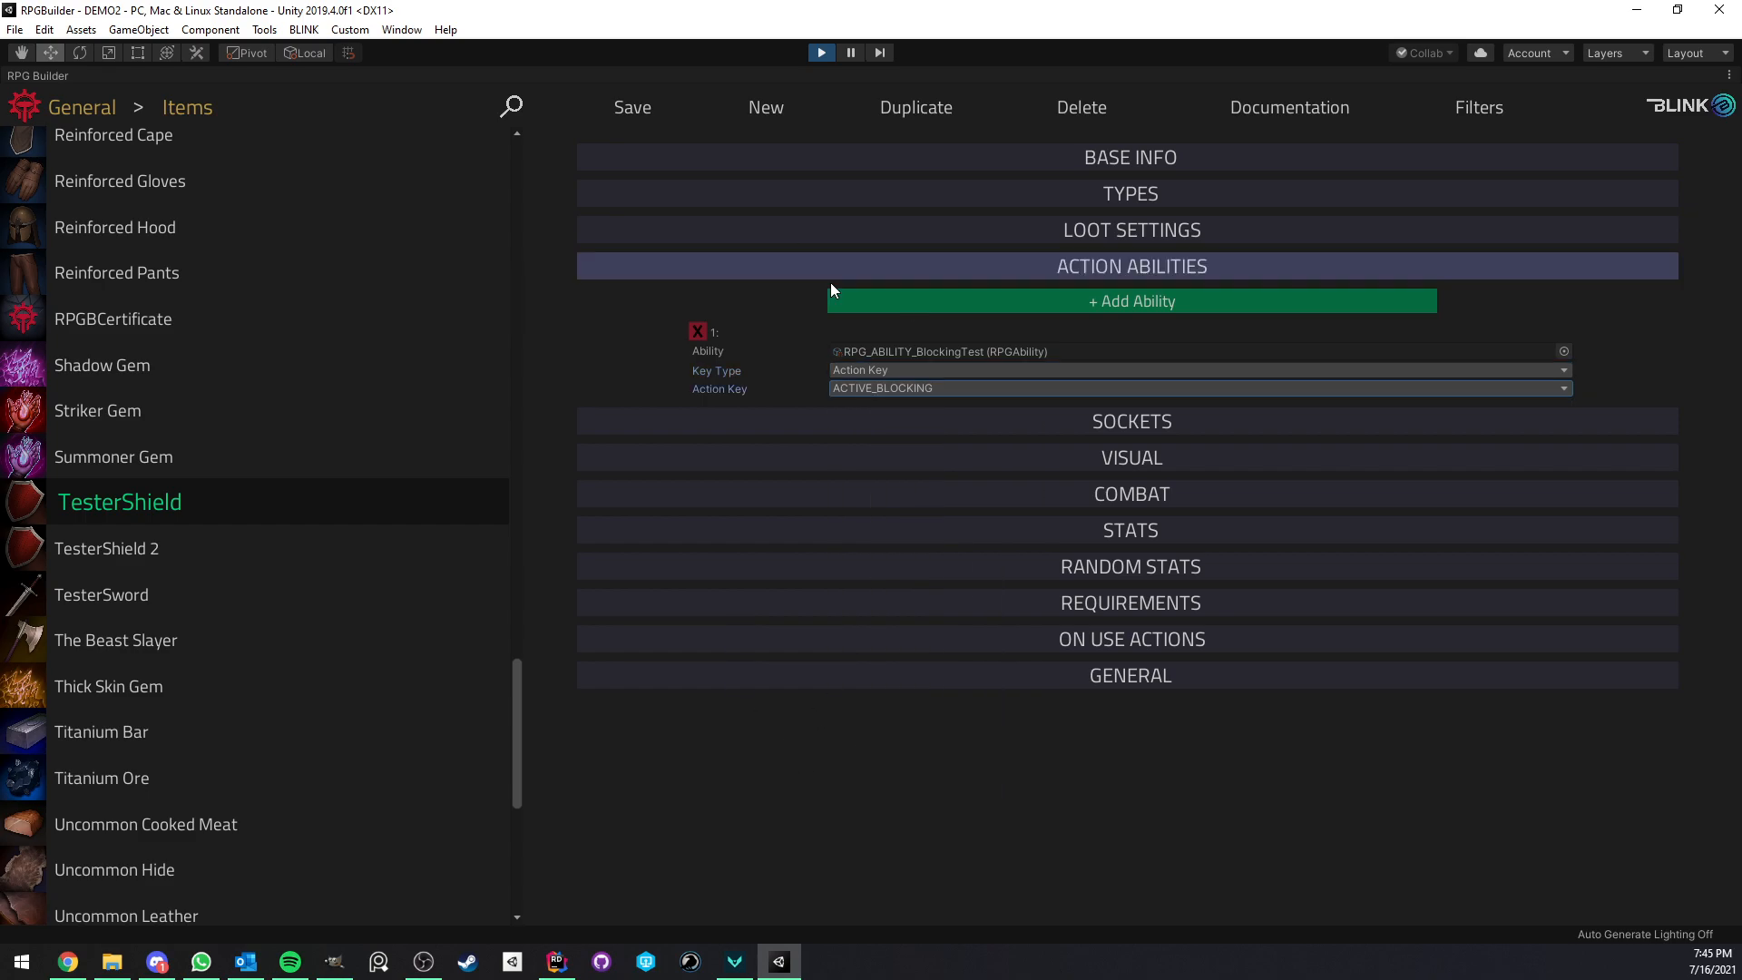
click(1198, 386)
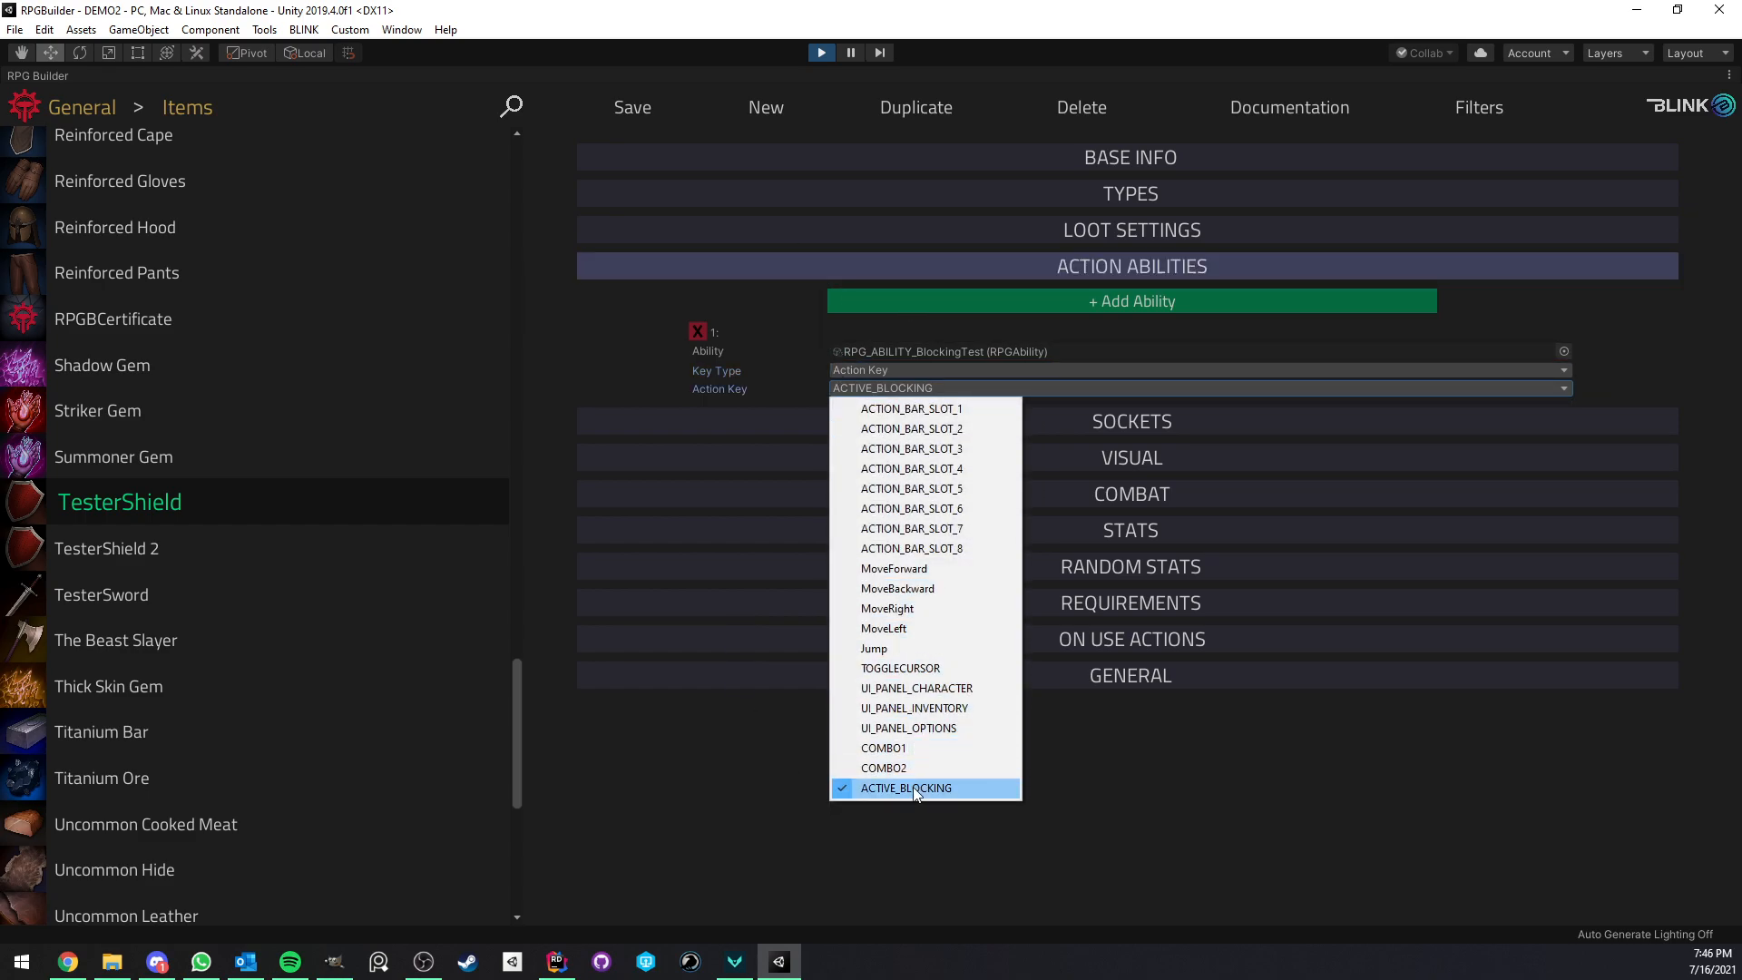
click(905, 788)
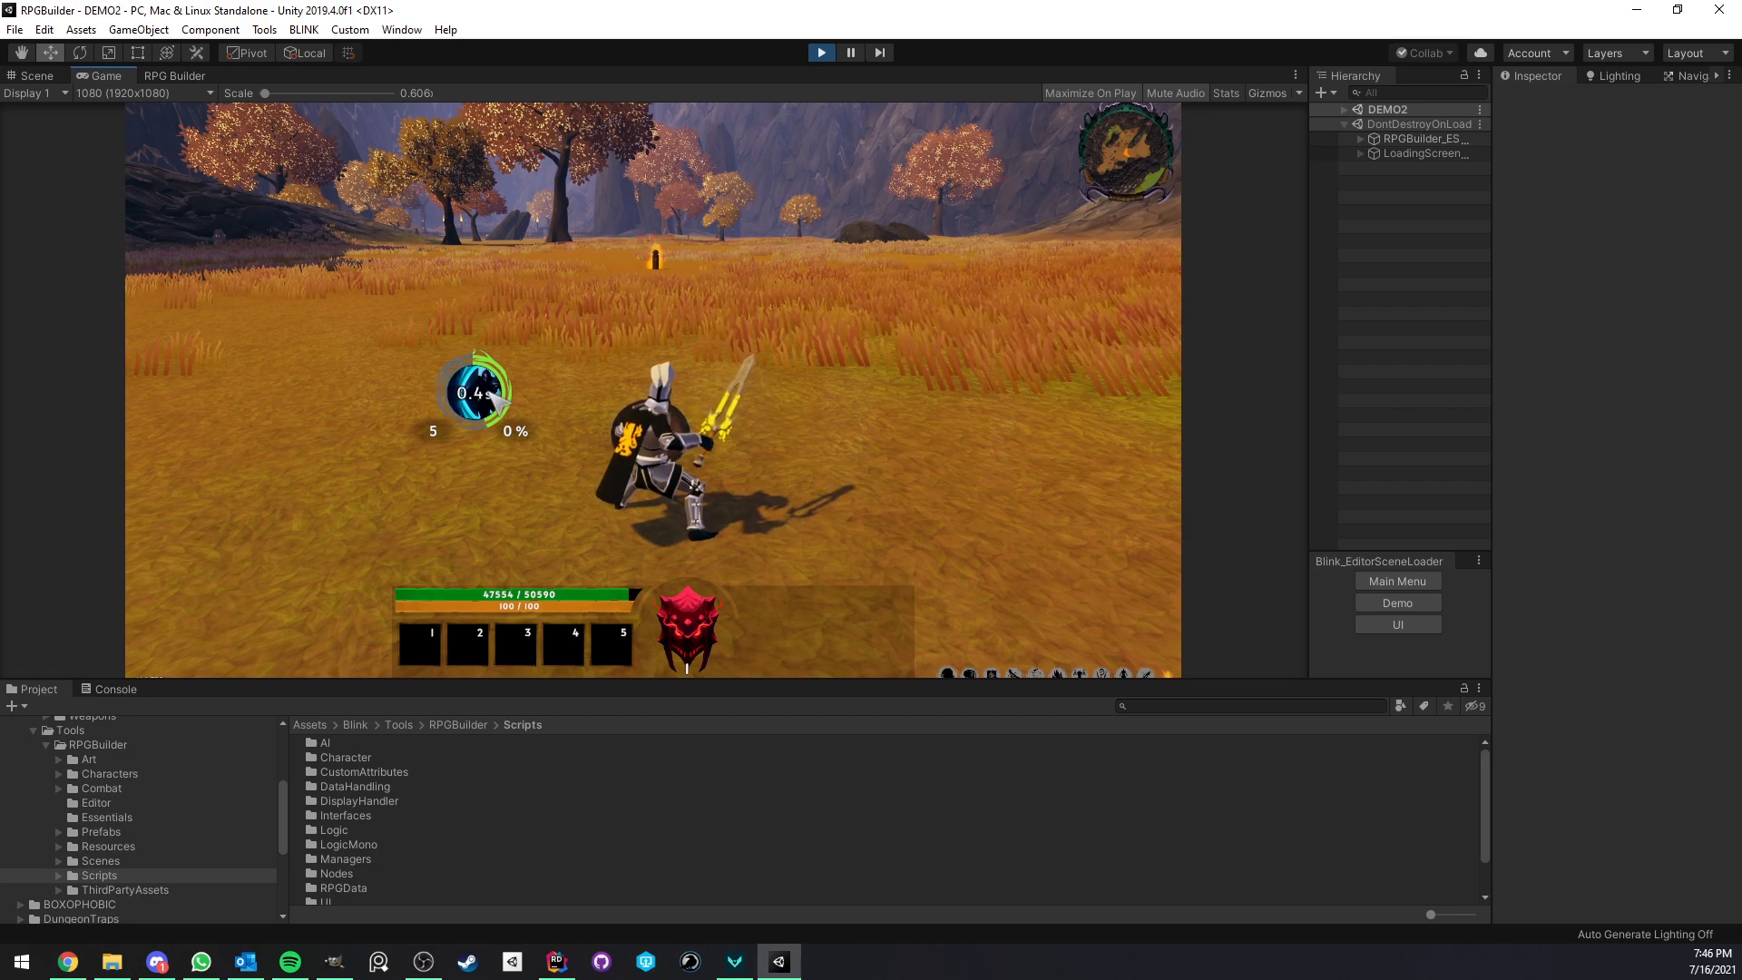
Focus the full-size running game and test blocking with the TesterShield
click(850, 52)
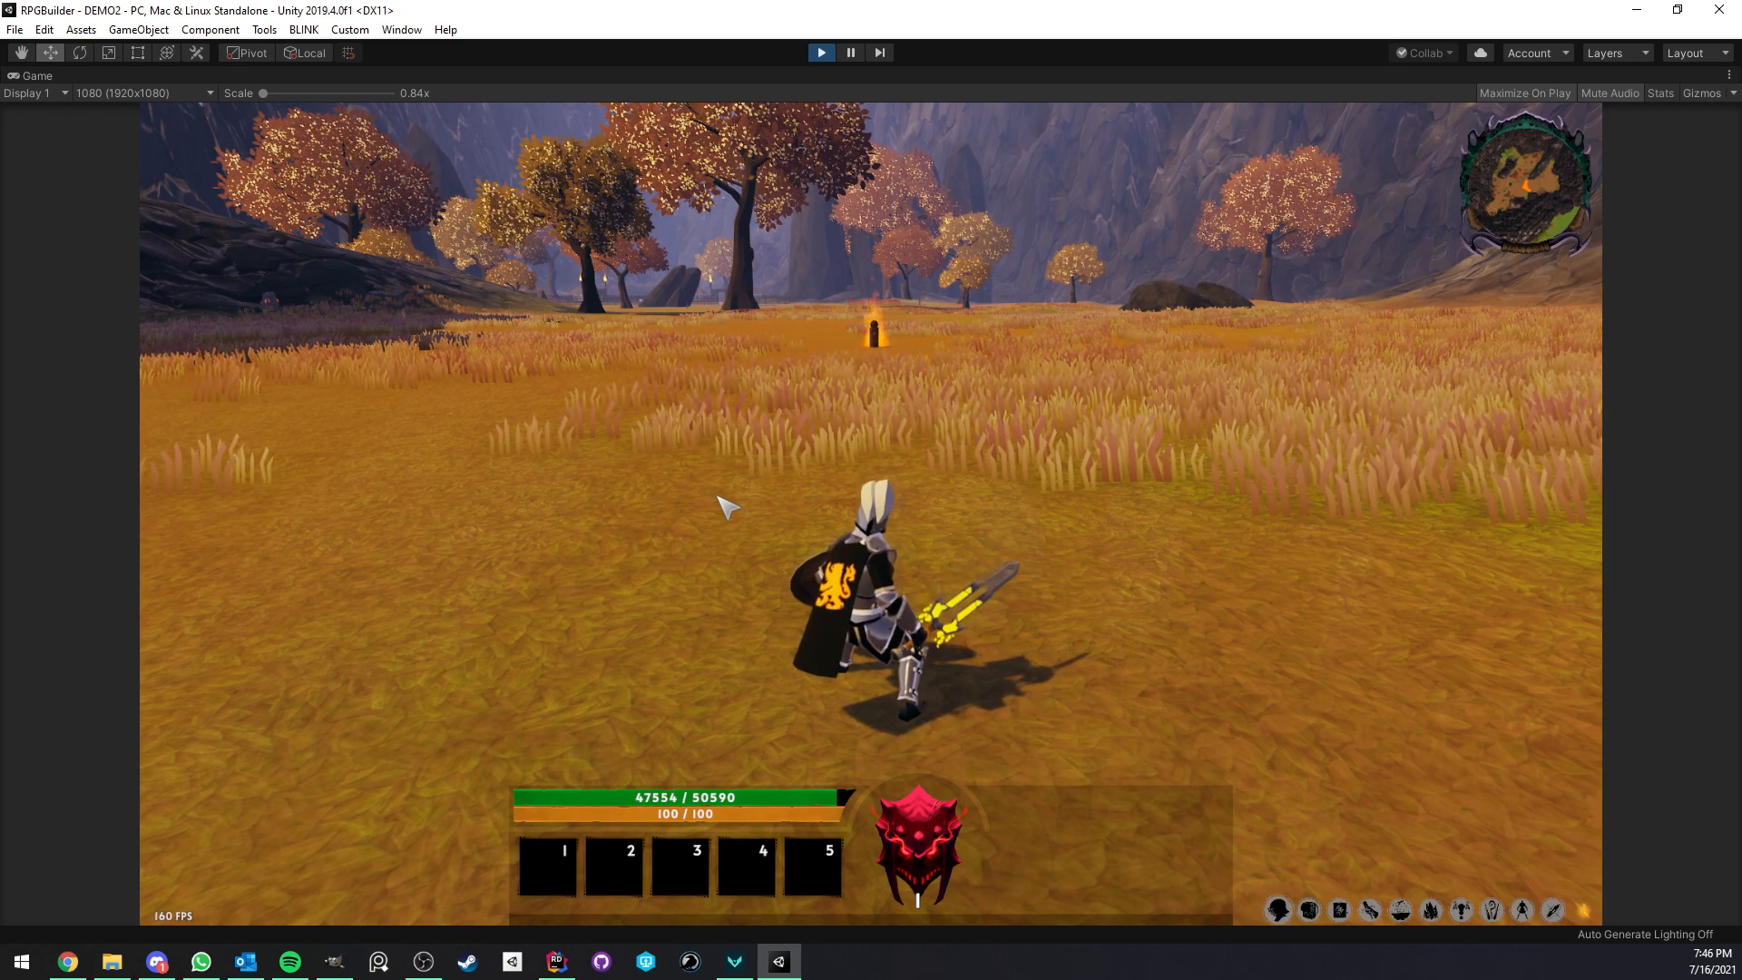
mouse_move(55, 83)
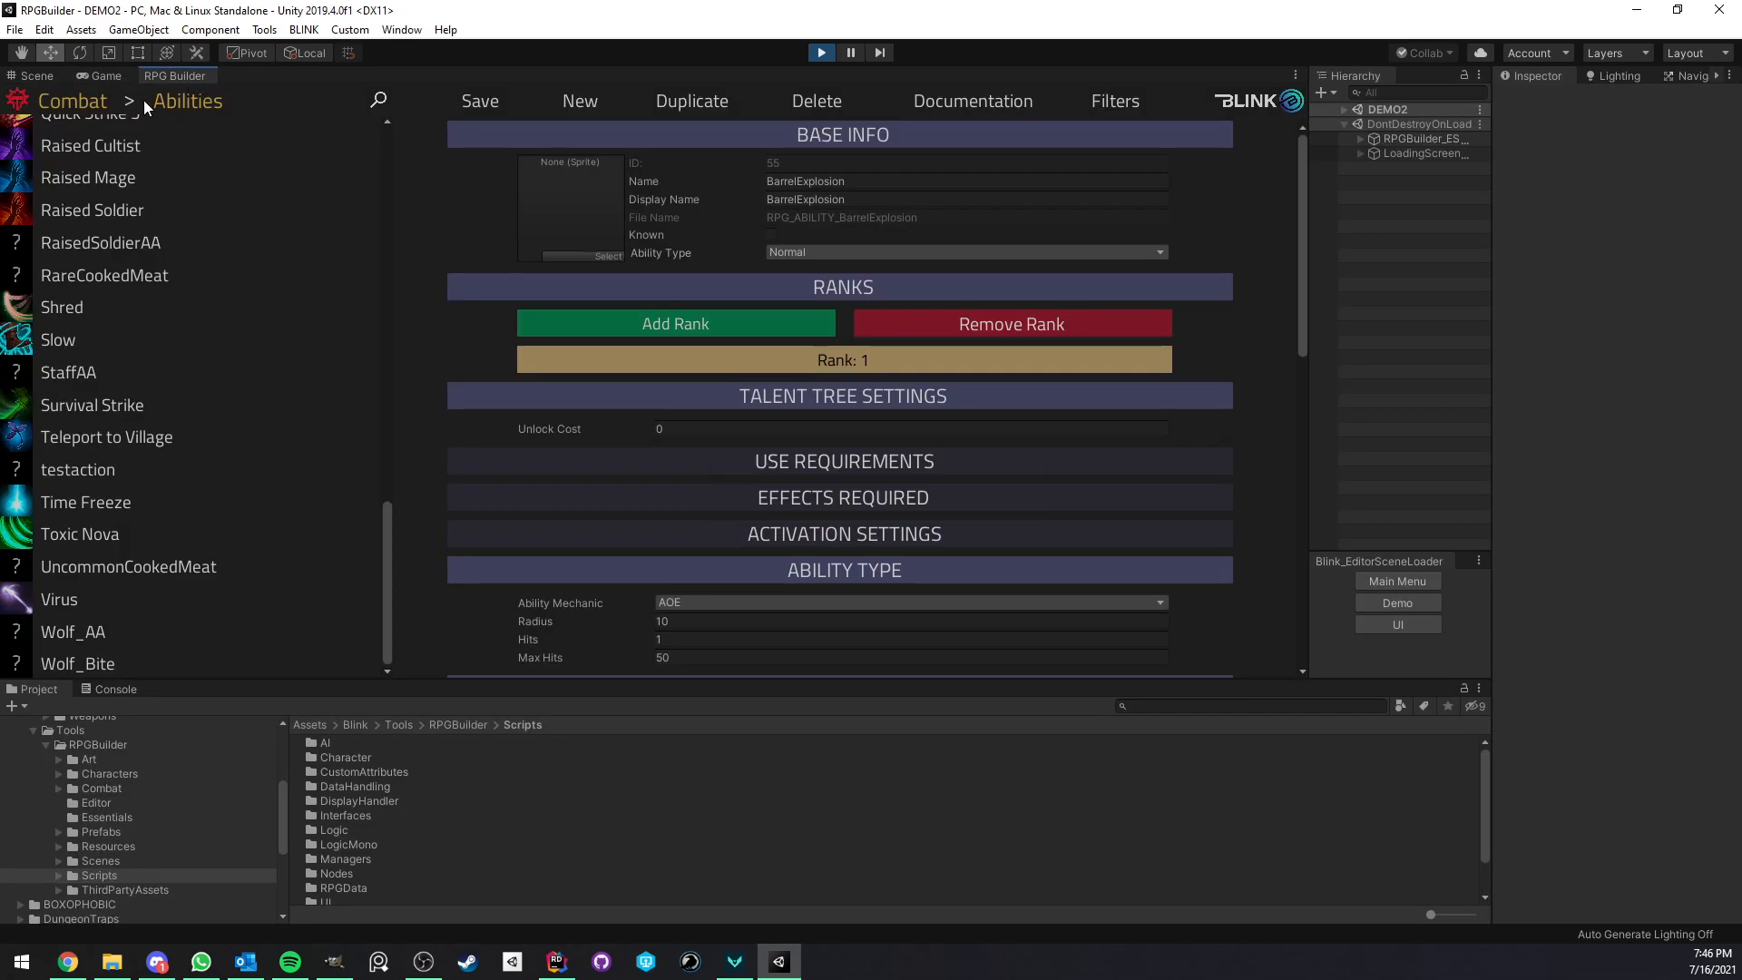
Select BlockingTest under Combat > Effects and scroll through its Blocking rank settings
click(184, 101)
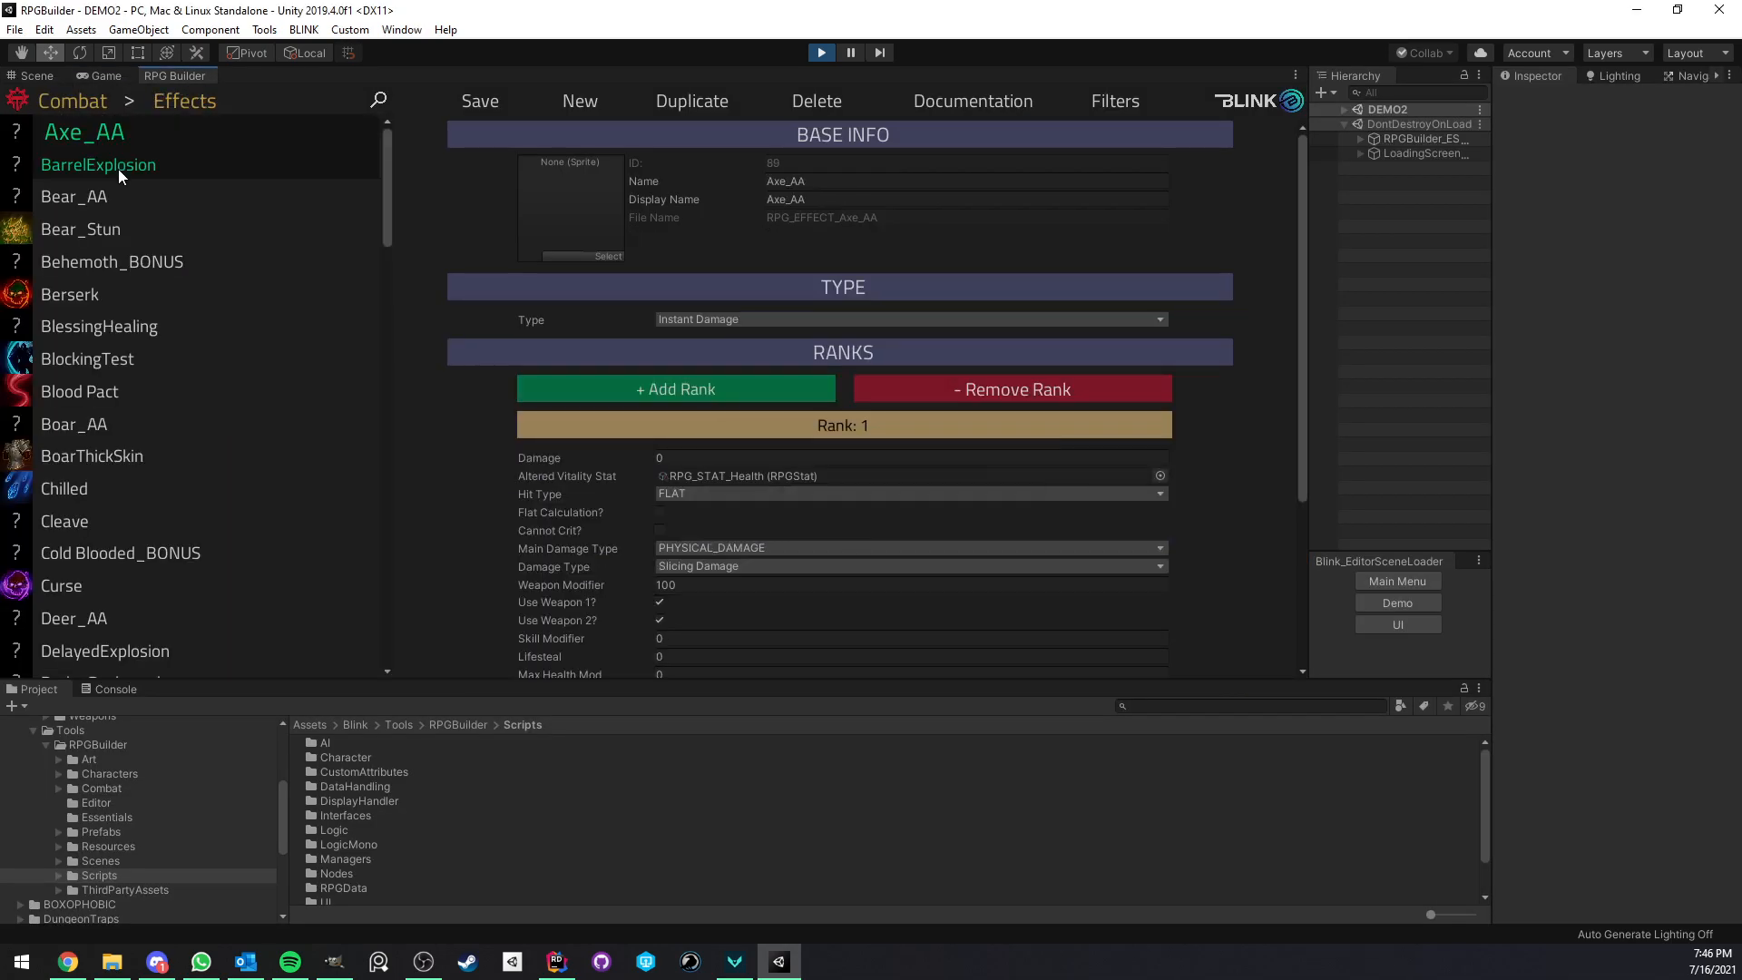
click(87, 357)
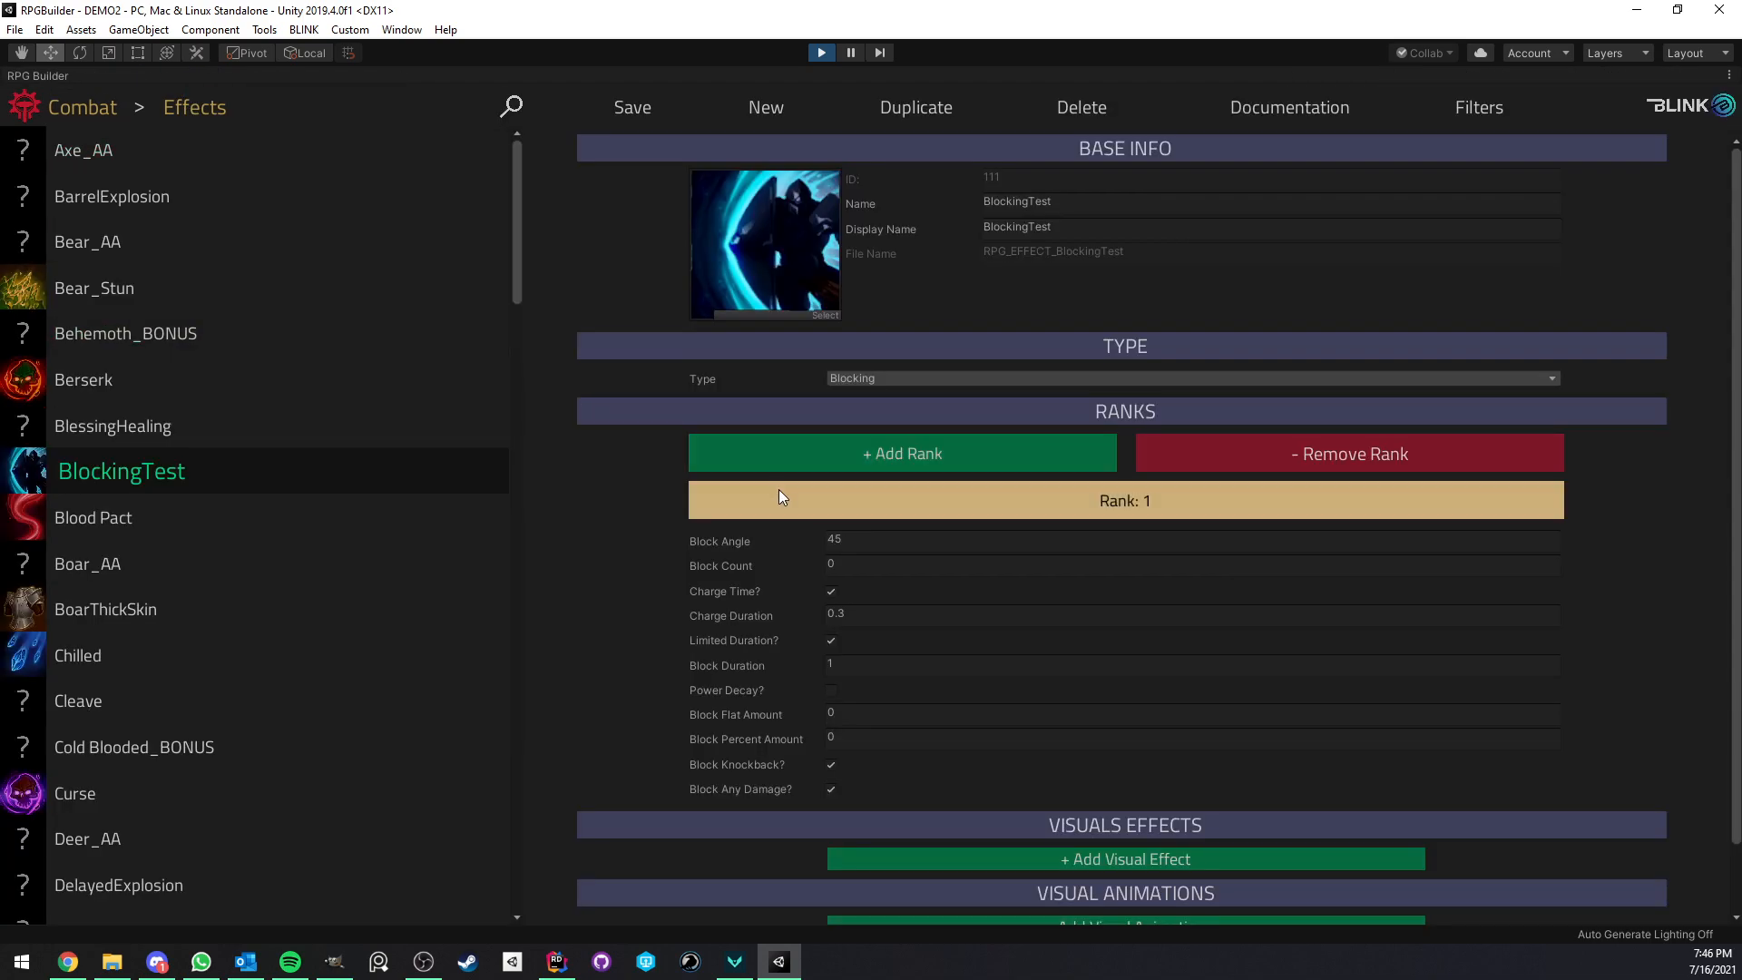
scroll(down, 3)
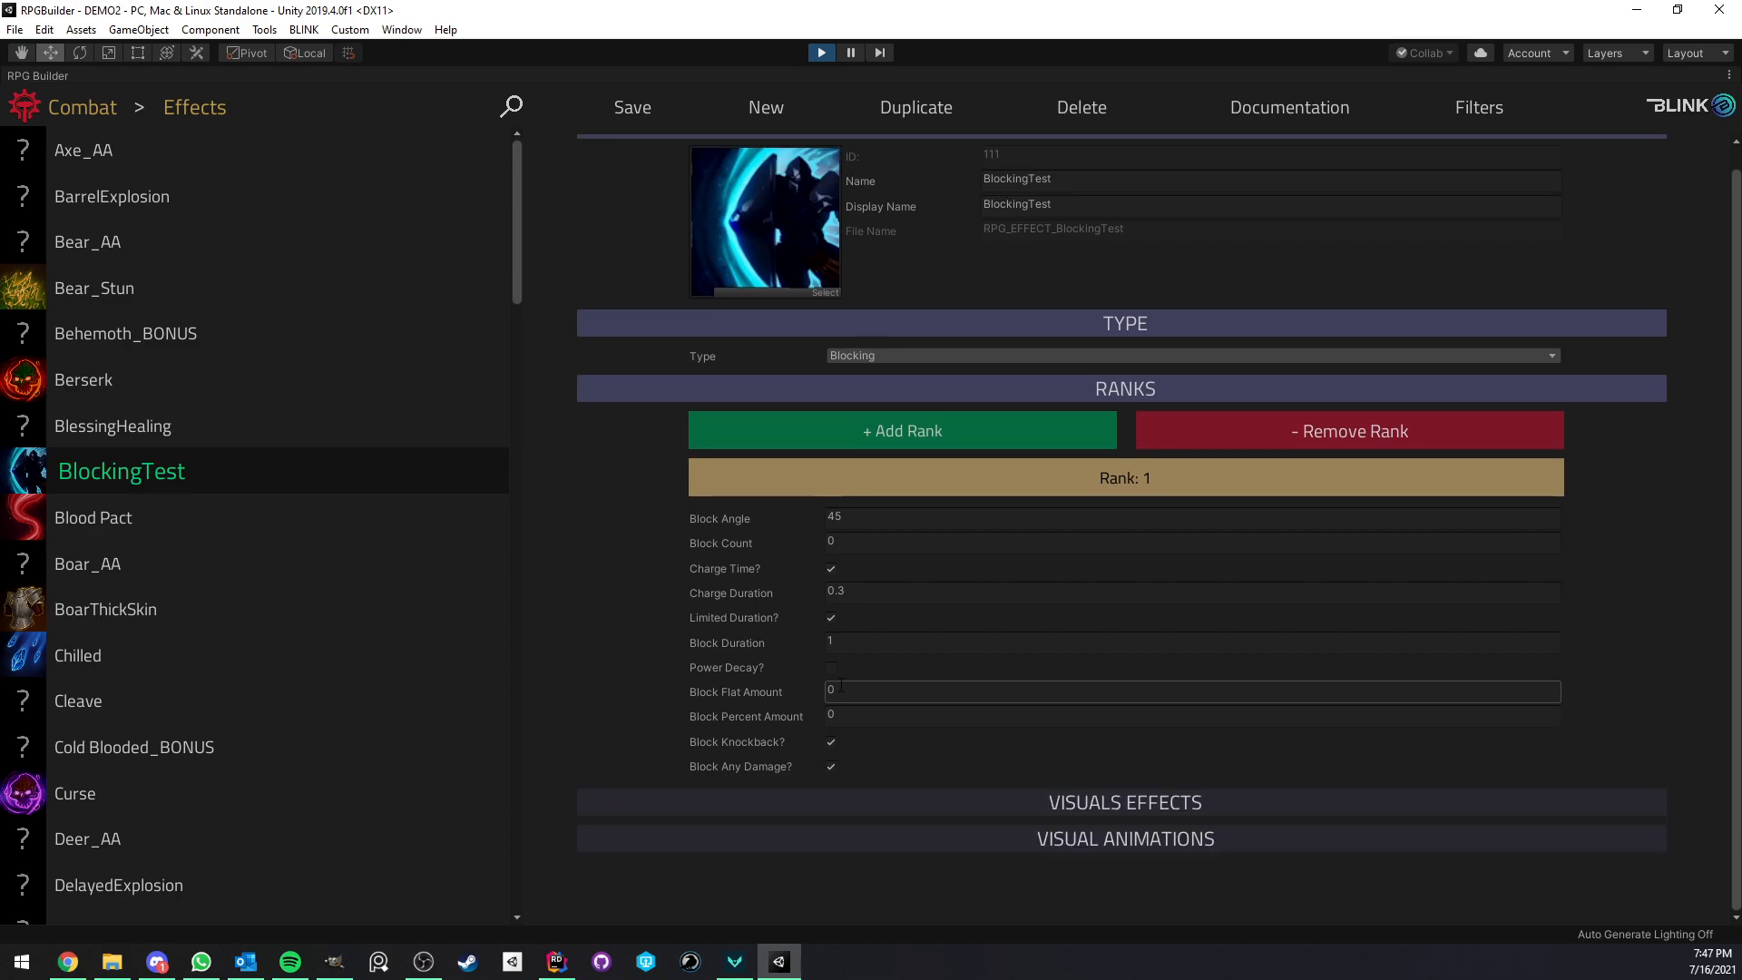
Test shield blocking against the burning training dummy in the running game
click(1193, 518)
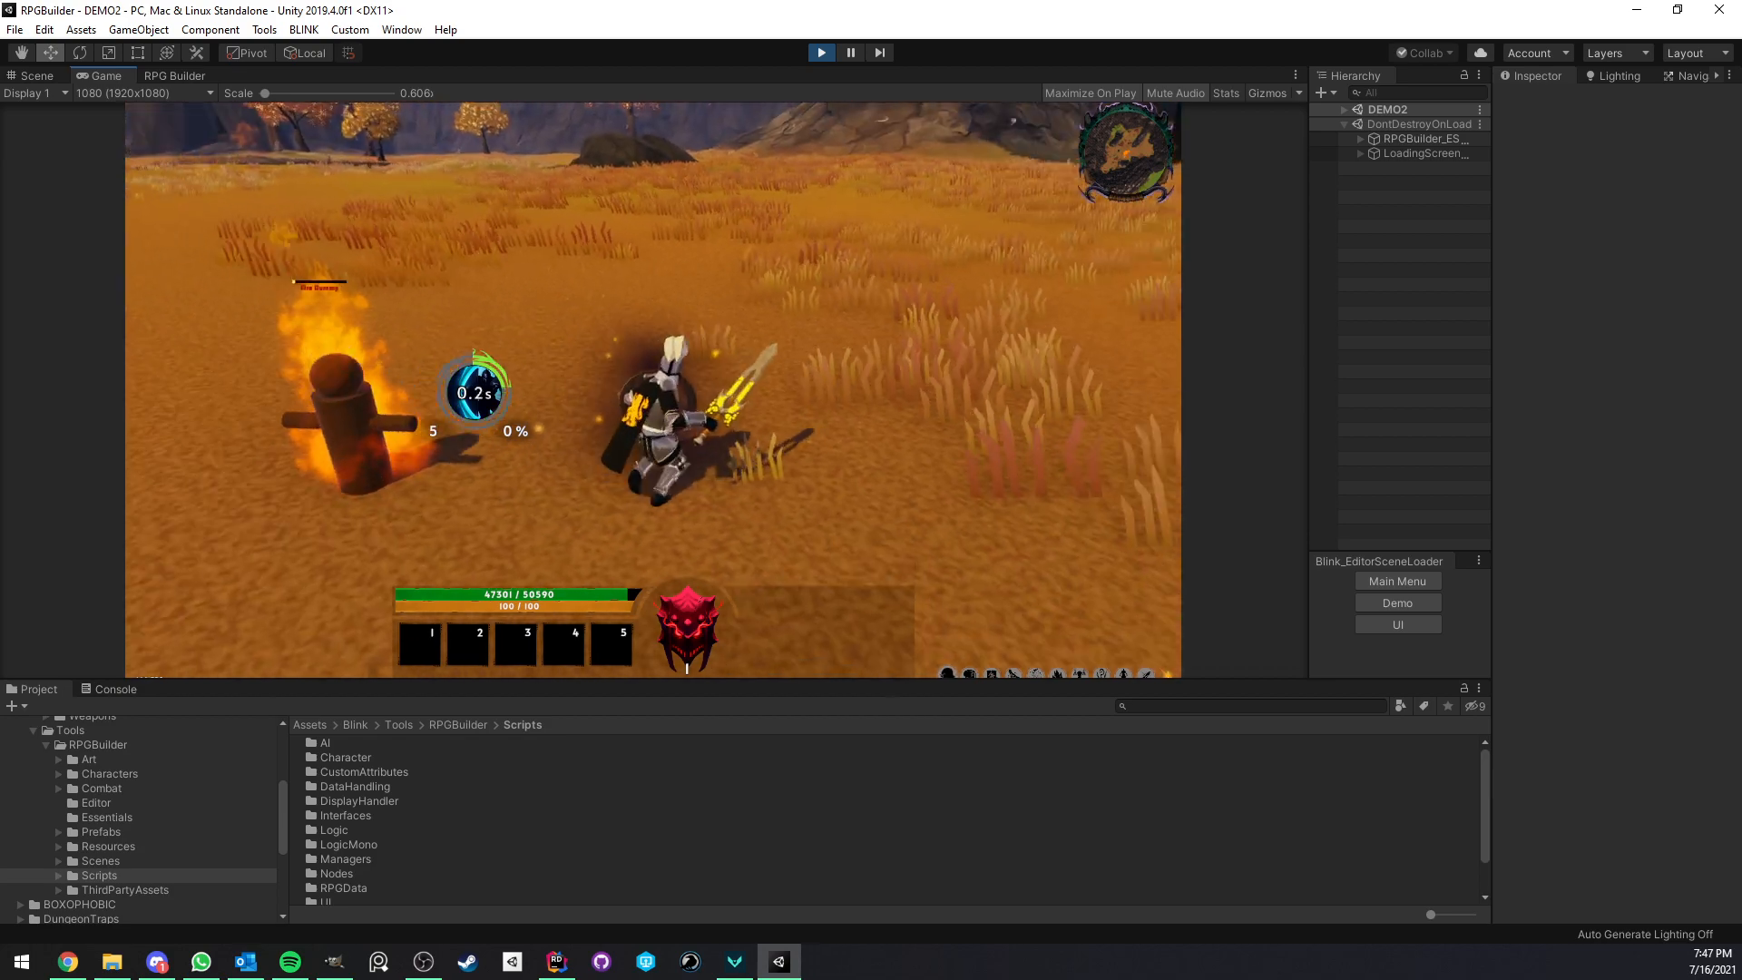
Maximize the Game view, block the fire dummy's attacks, then restore the normal layout
click(175, 76)
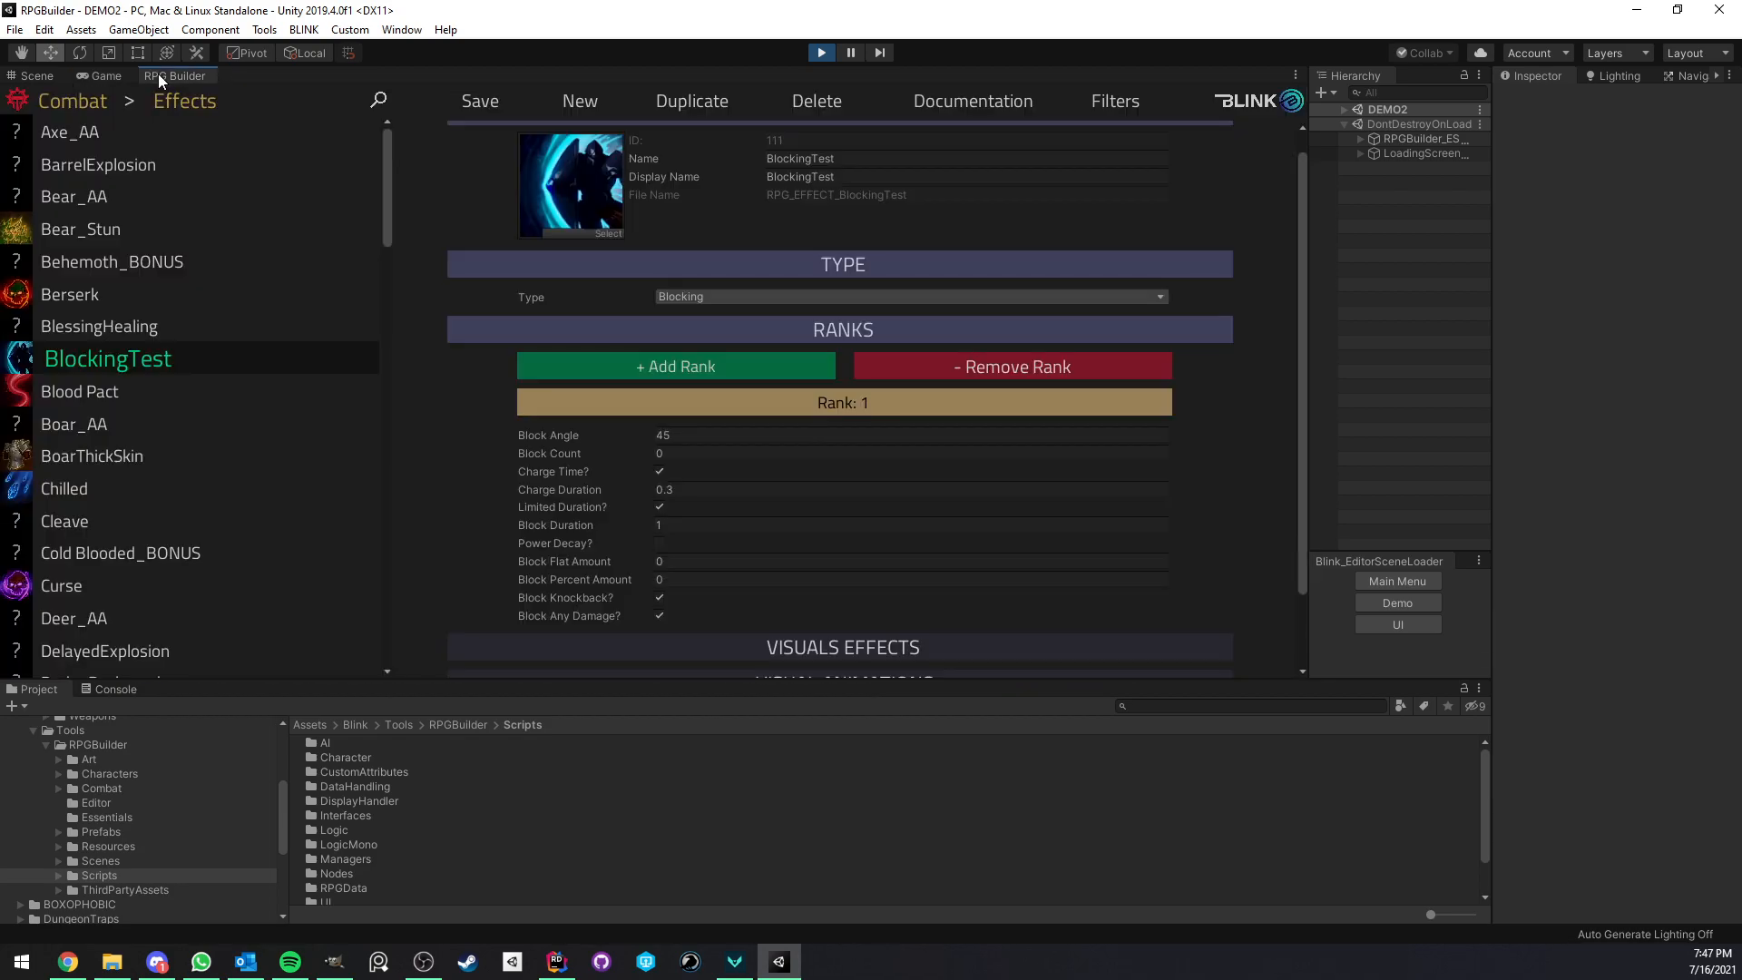
click(910, 489)
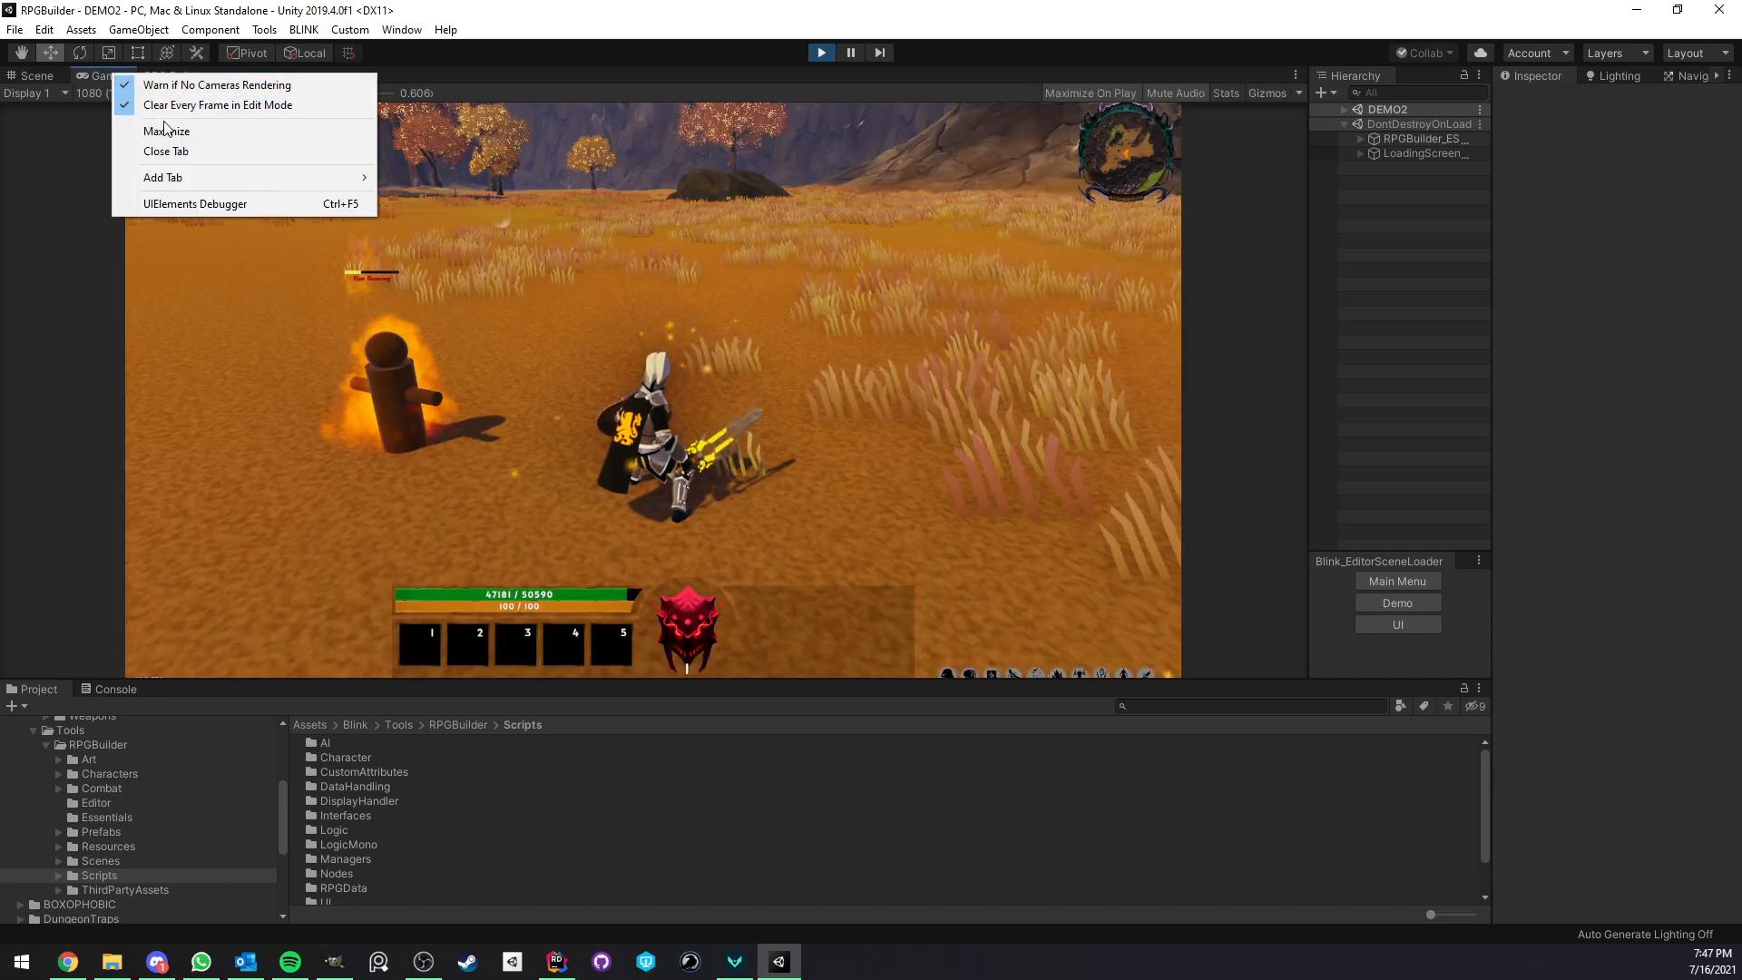
click(165, 130)
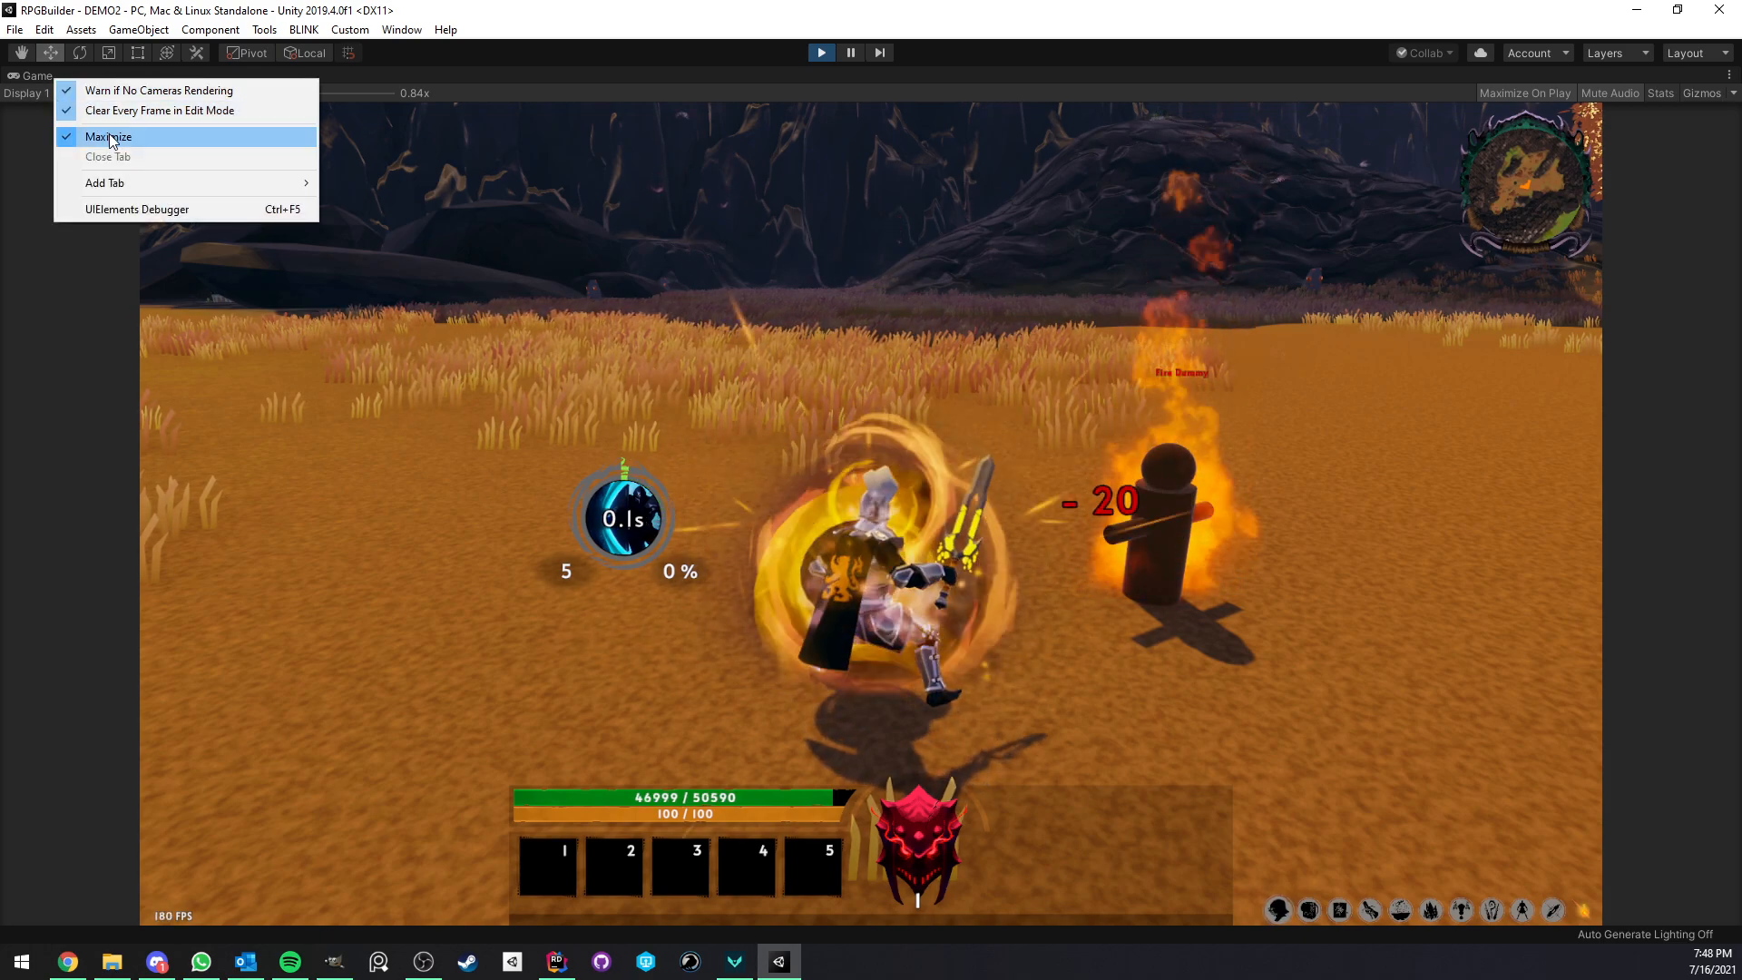
click(108, 135)
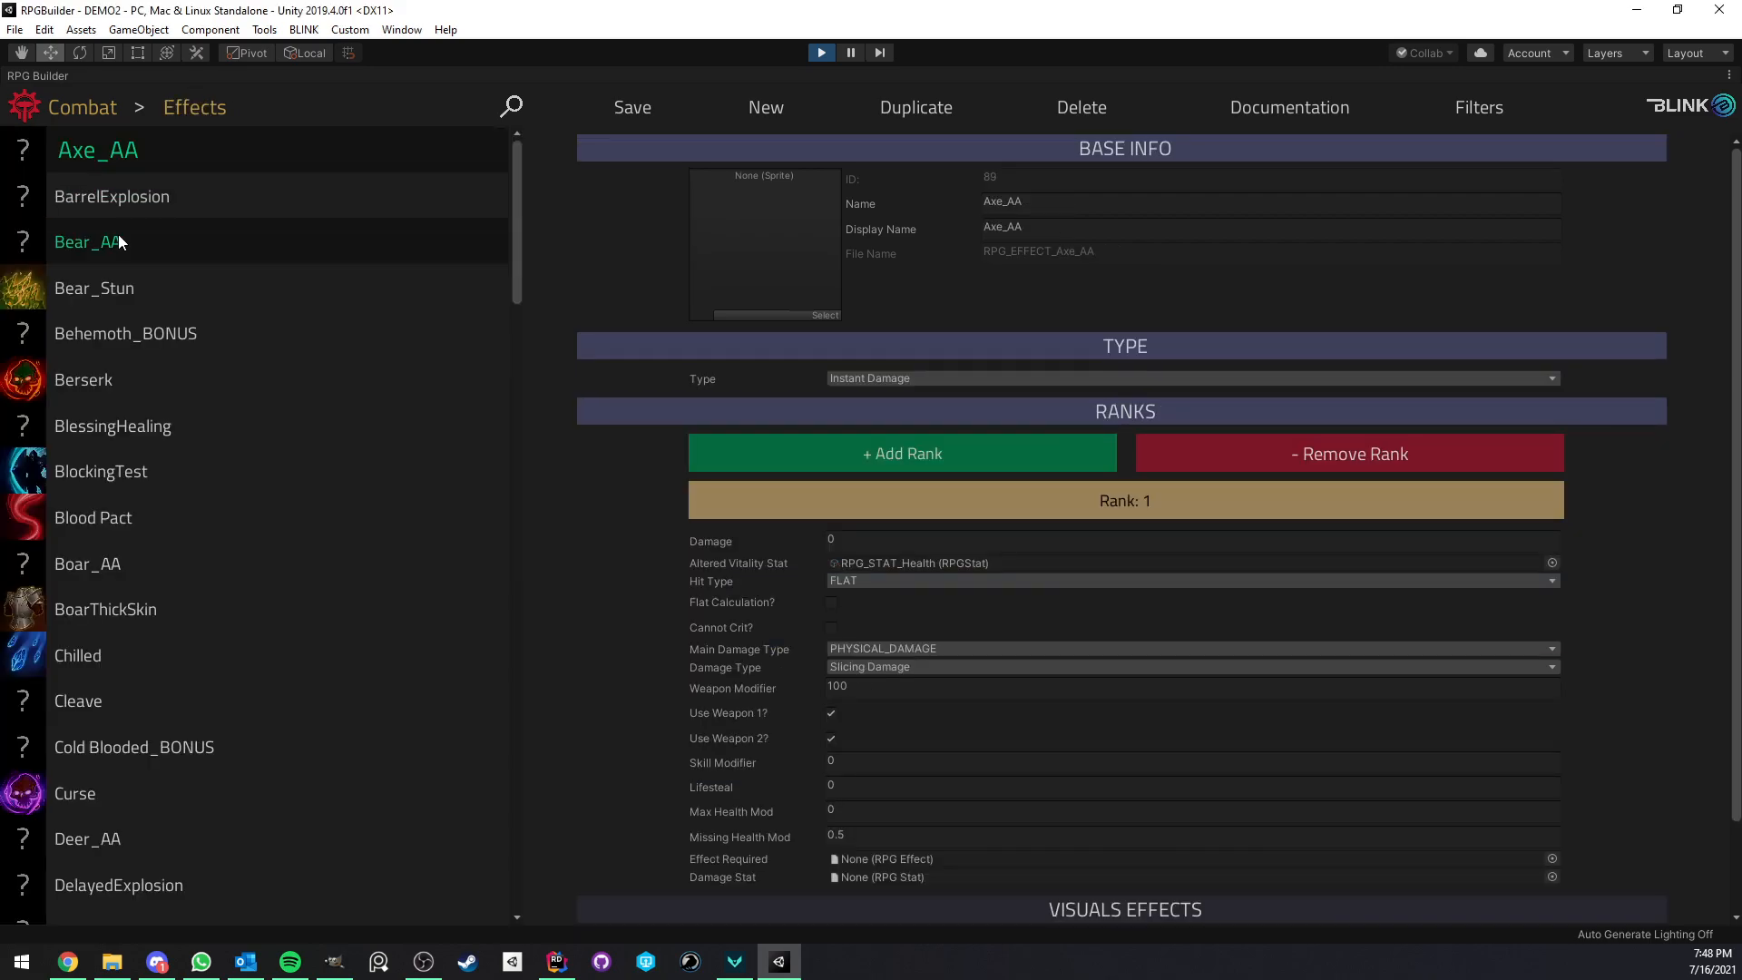
click(120, 471)
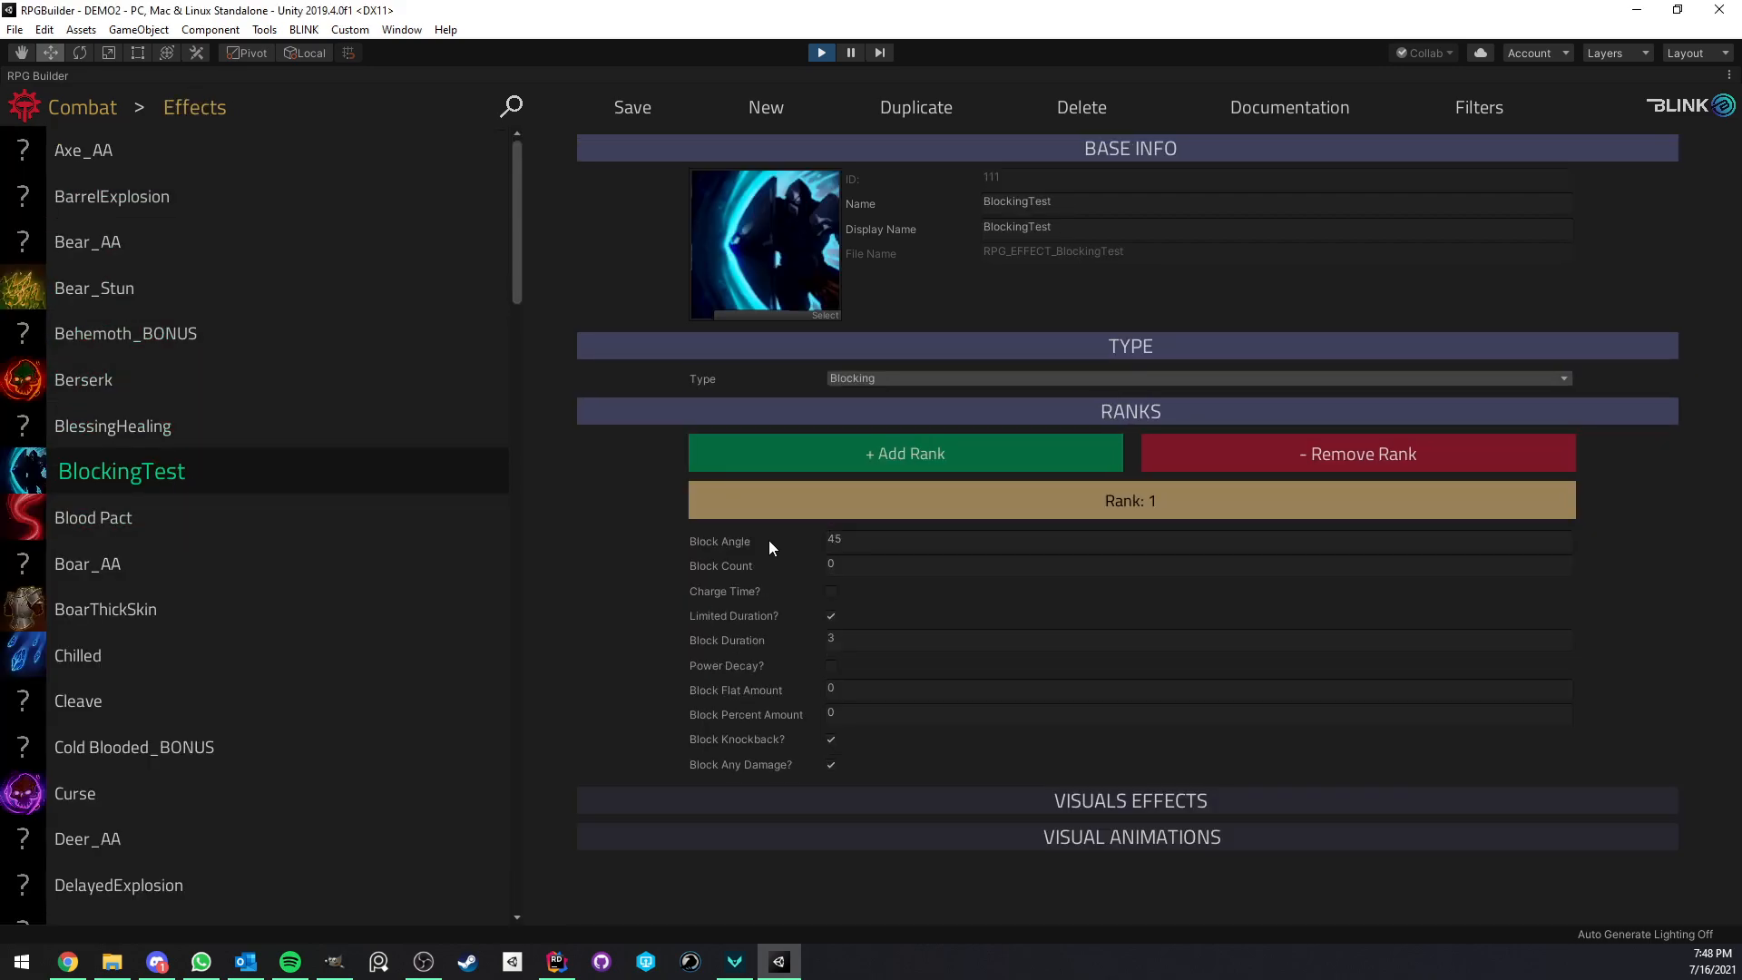
click(1199, 540)
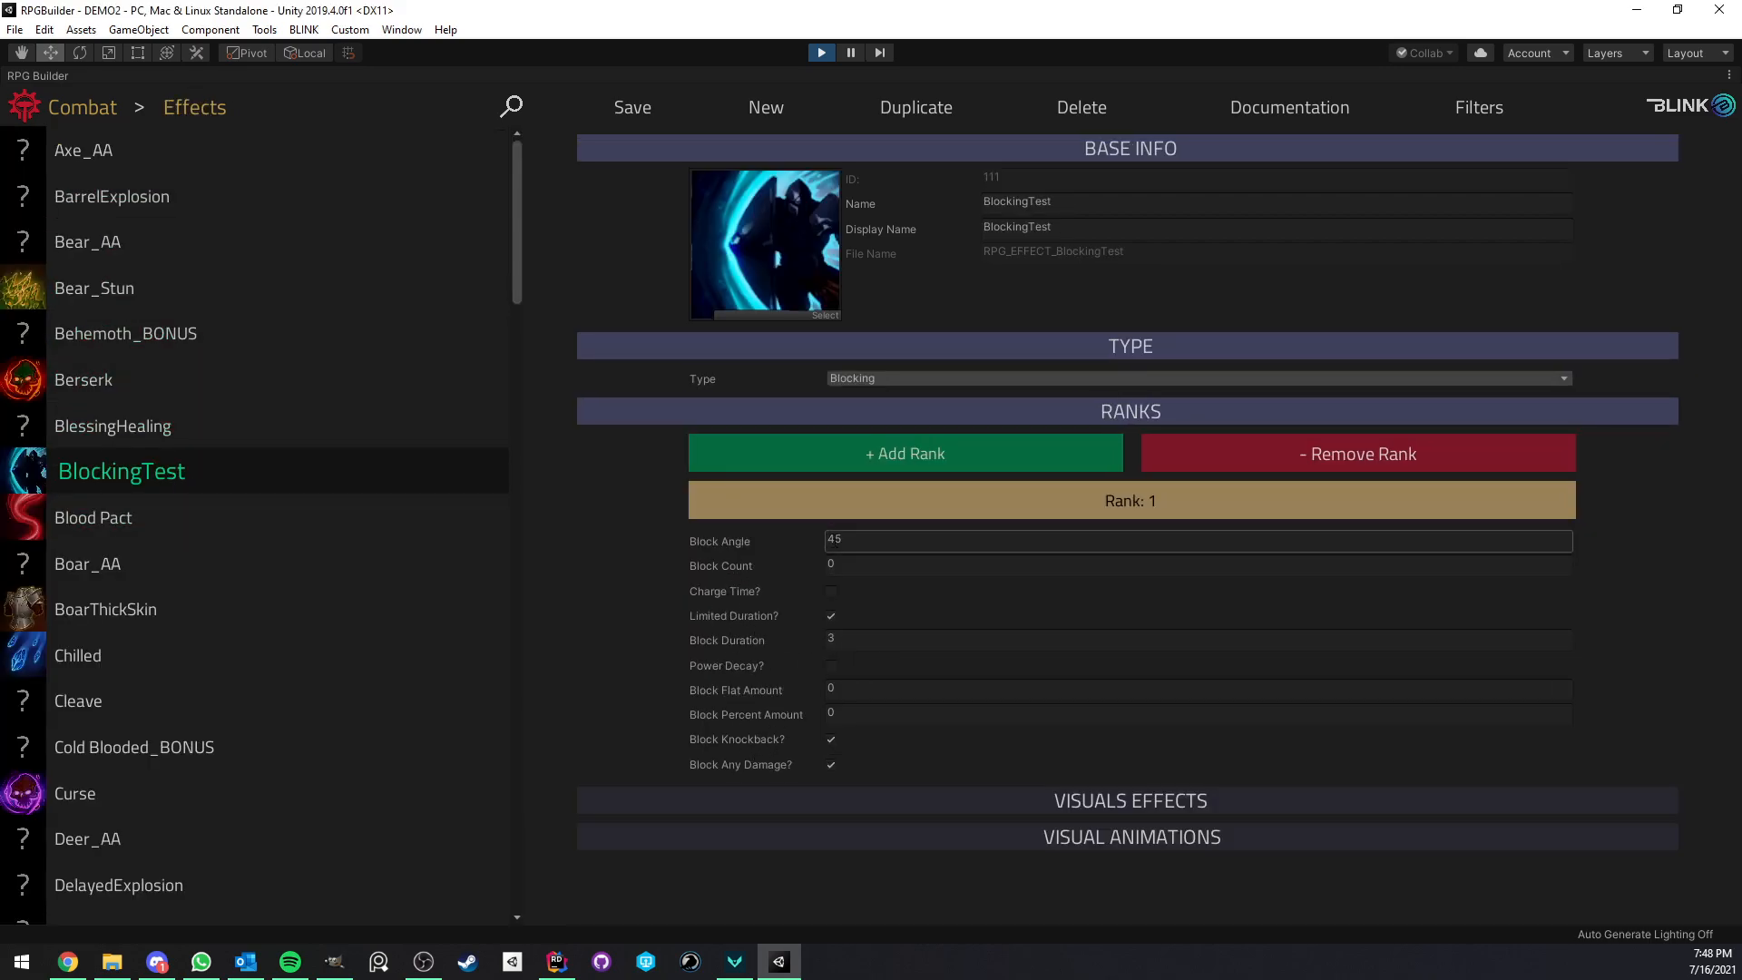
click(1198, 541)
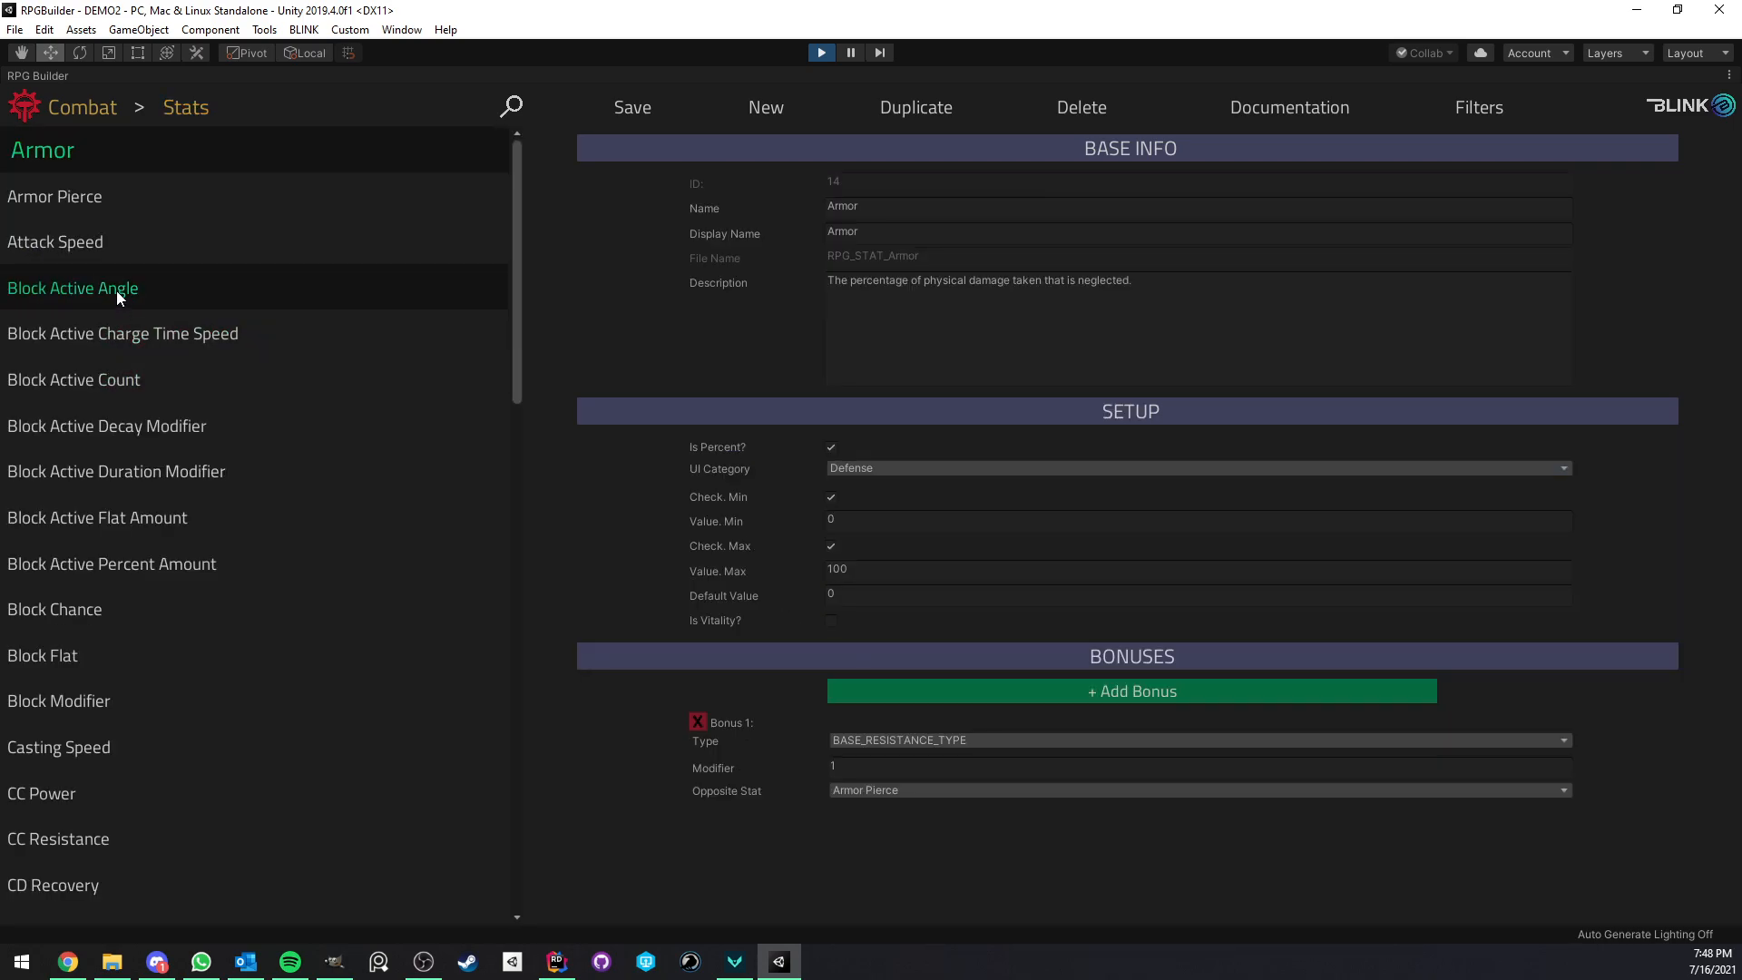
click(101, 288)
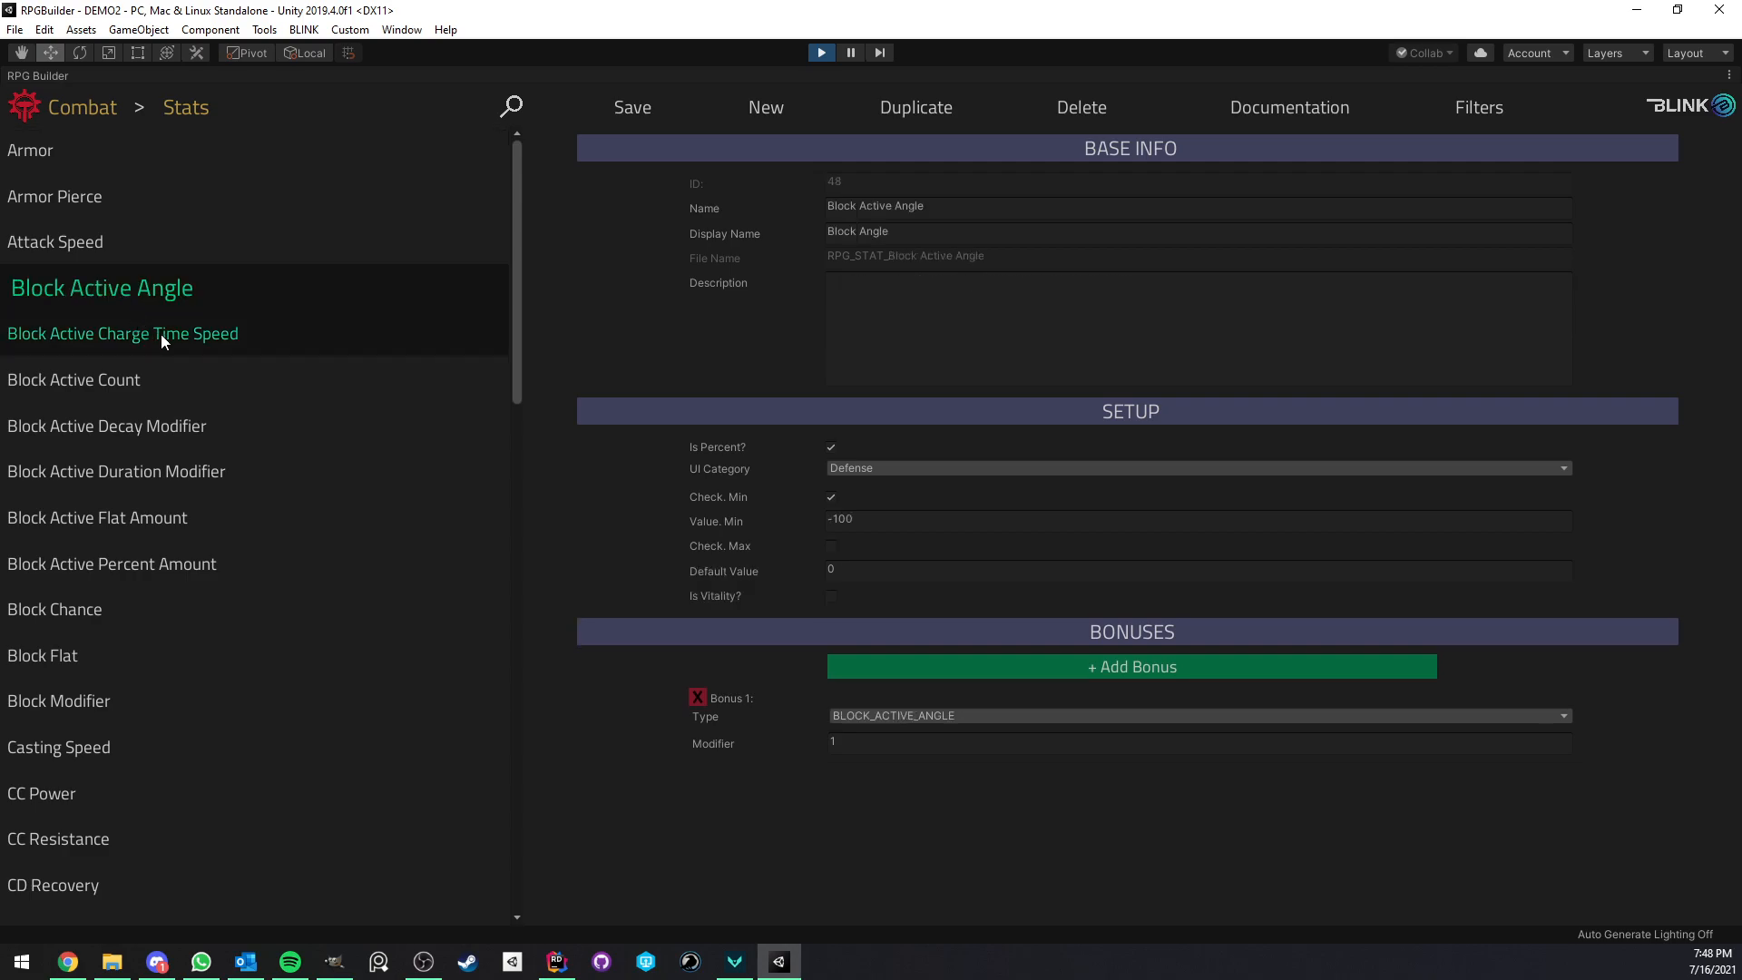
click(102, 380)
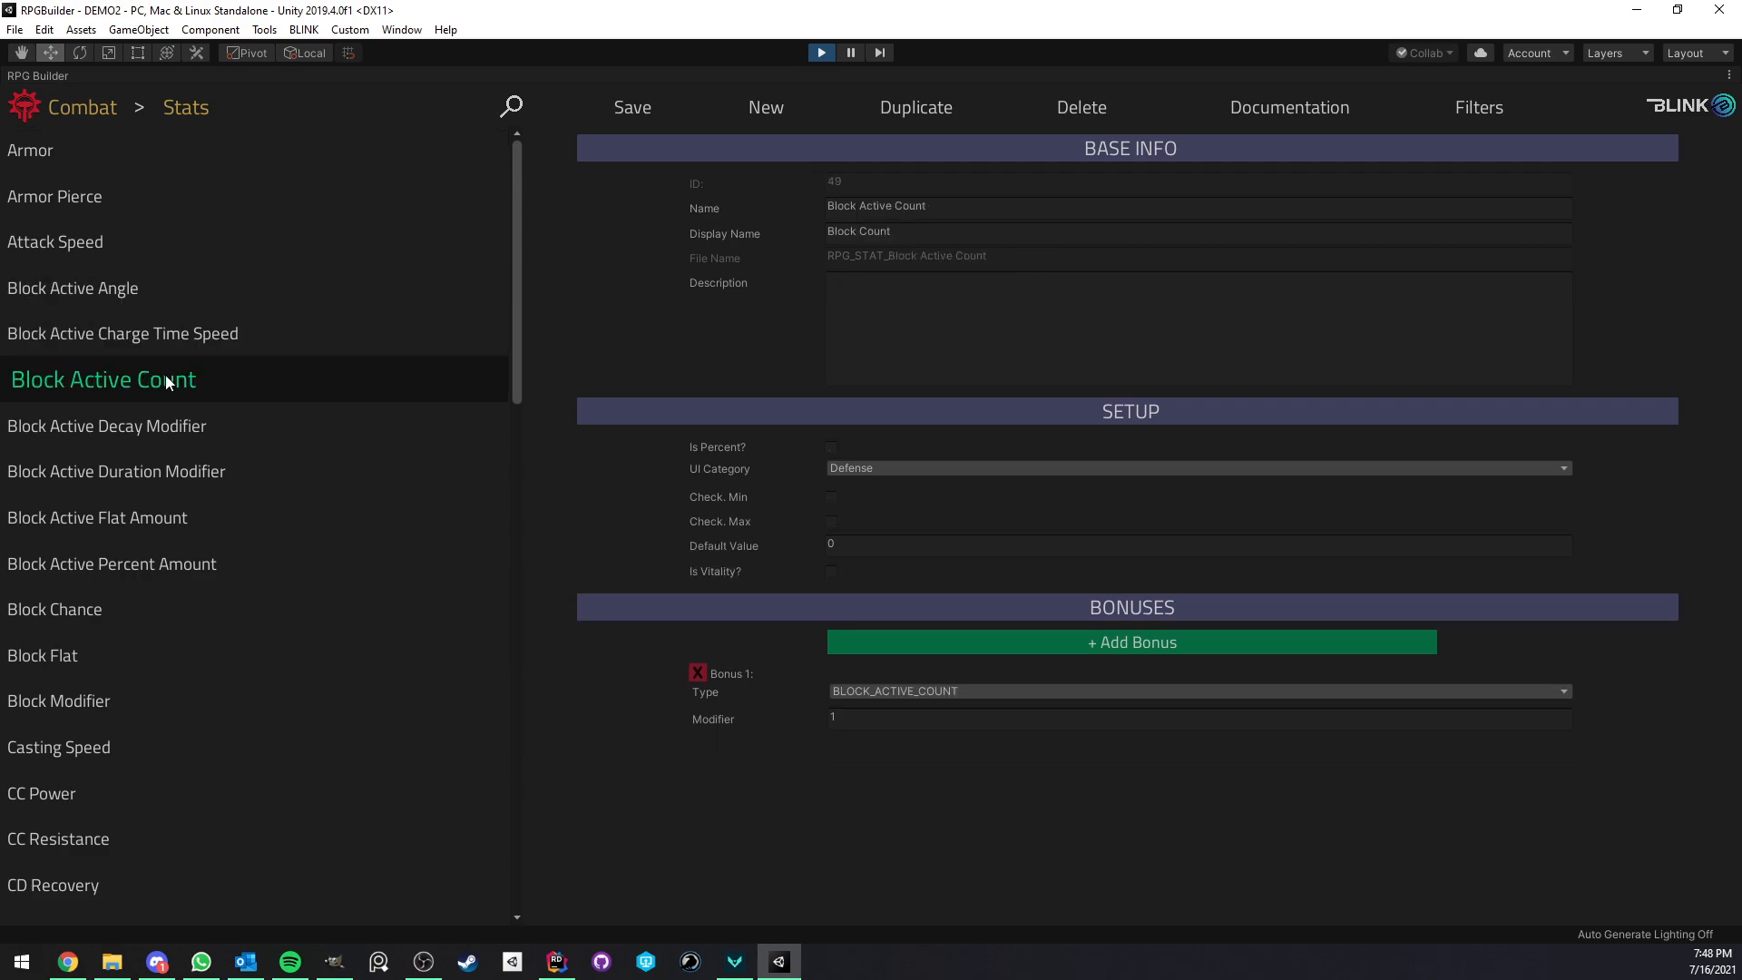
click(148, 424)
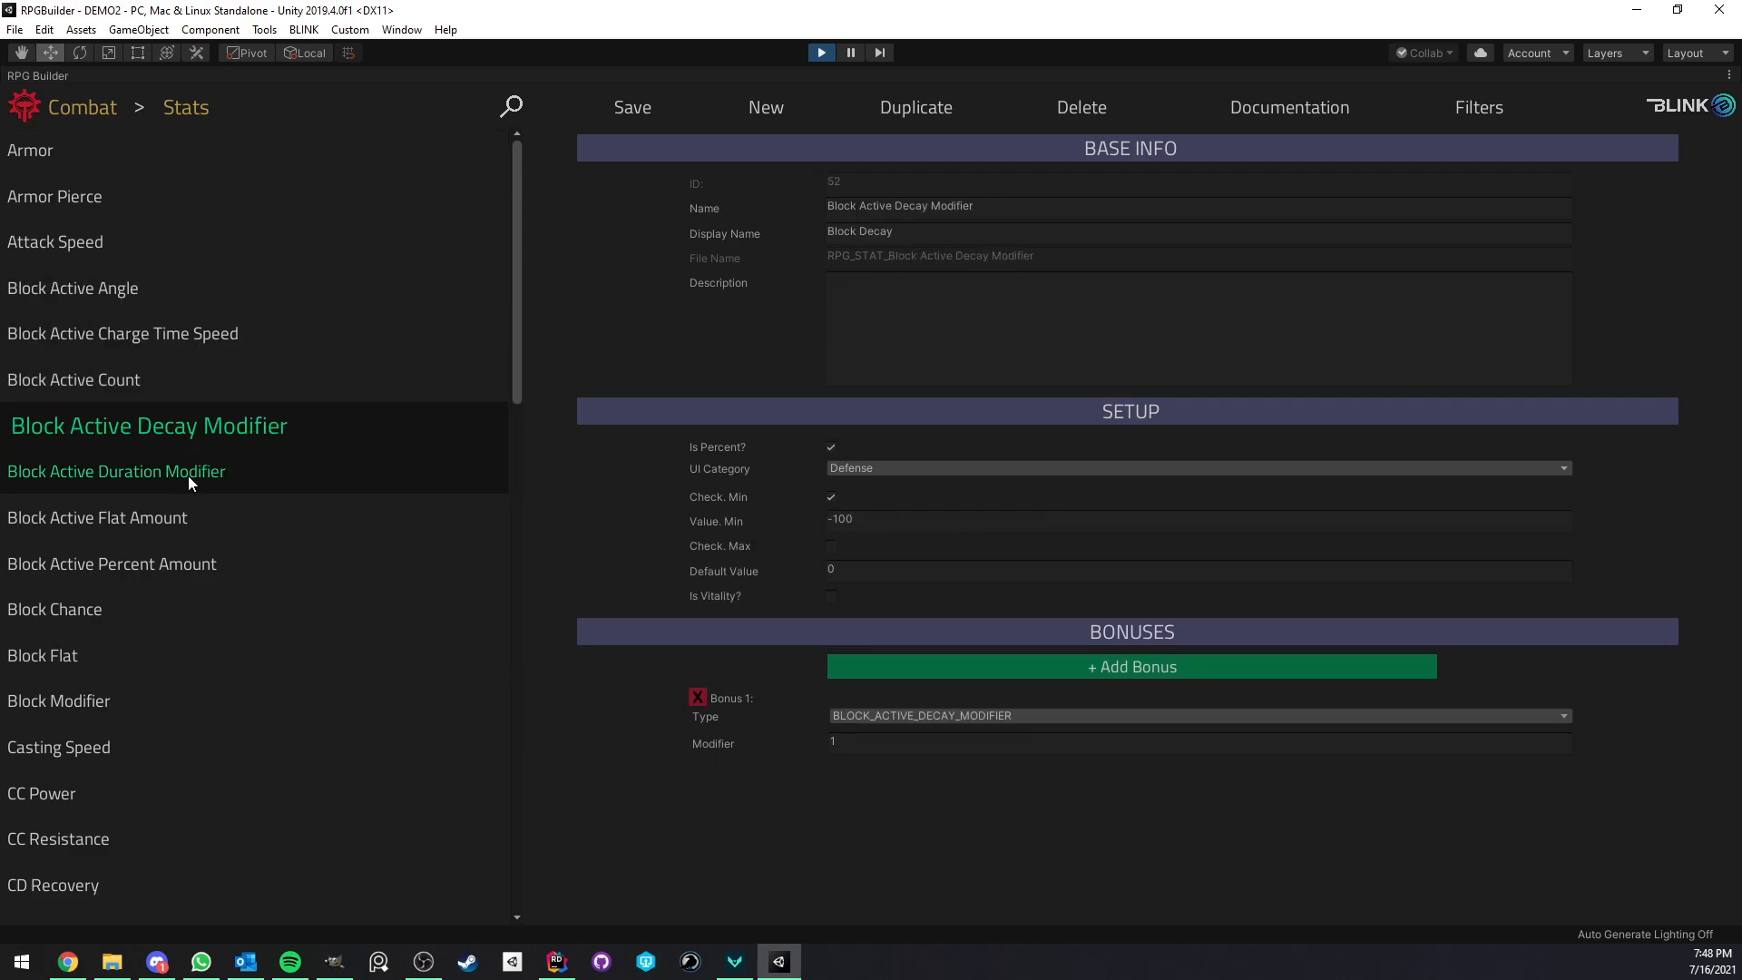
click(135, 516)
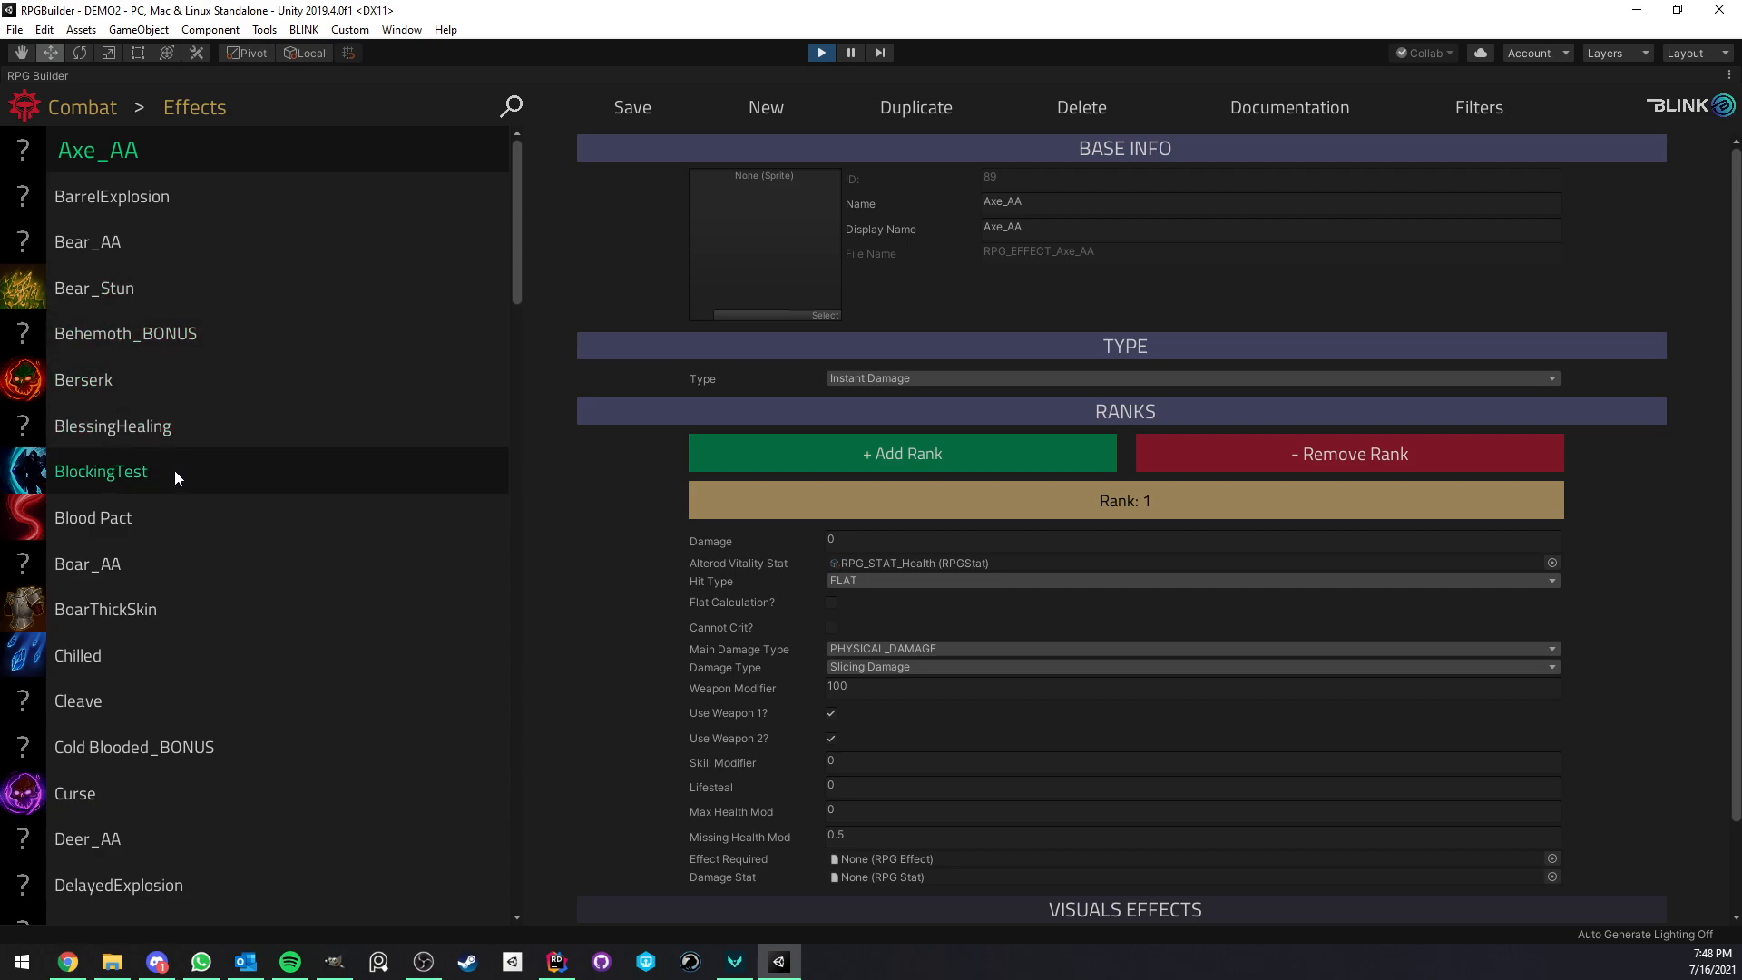
Open the BlockingTest effect and enter 45 as its Block Angle
click(100, 471)
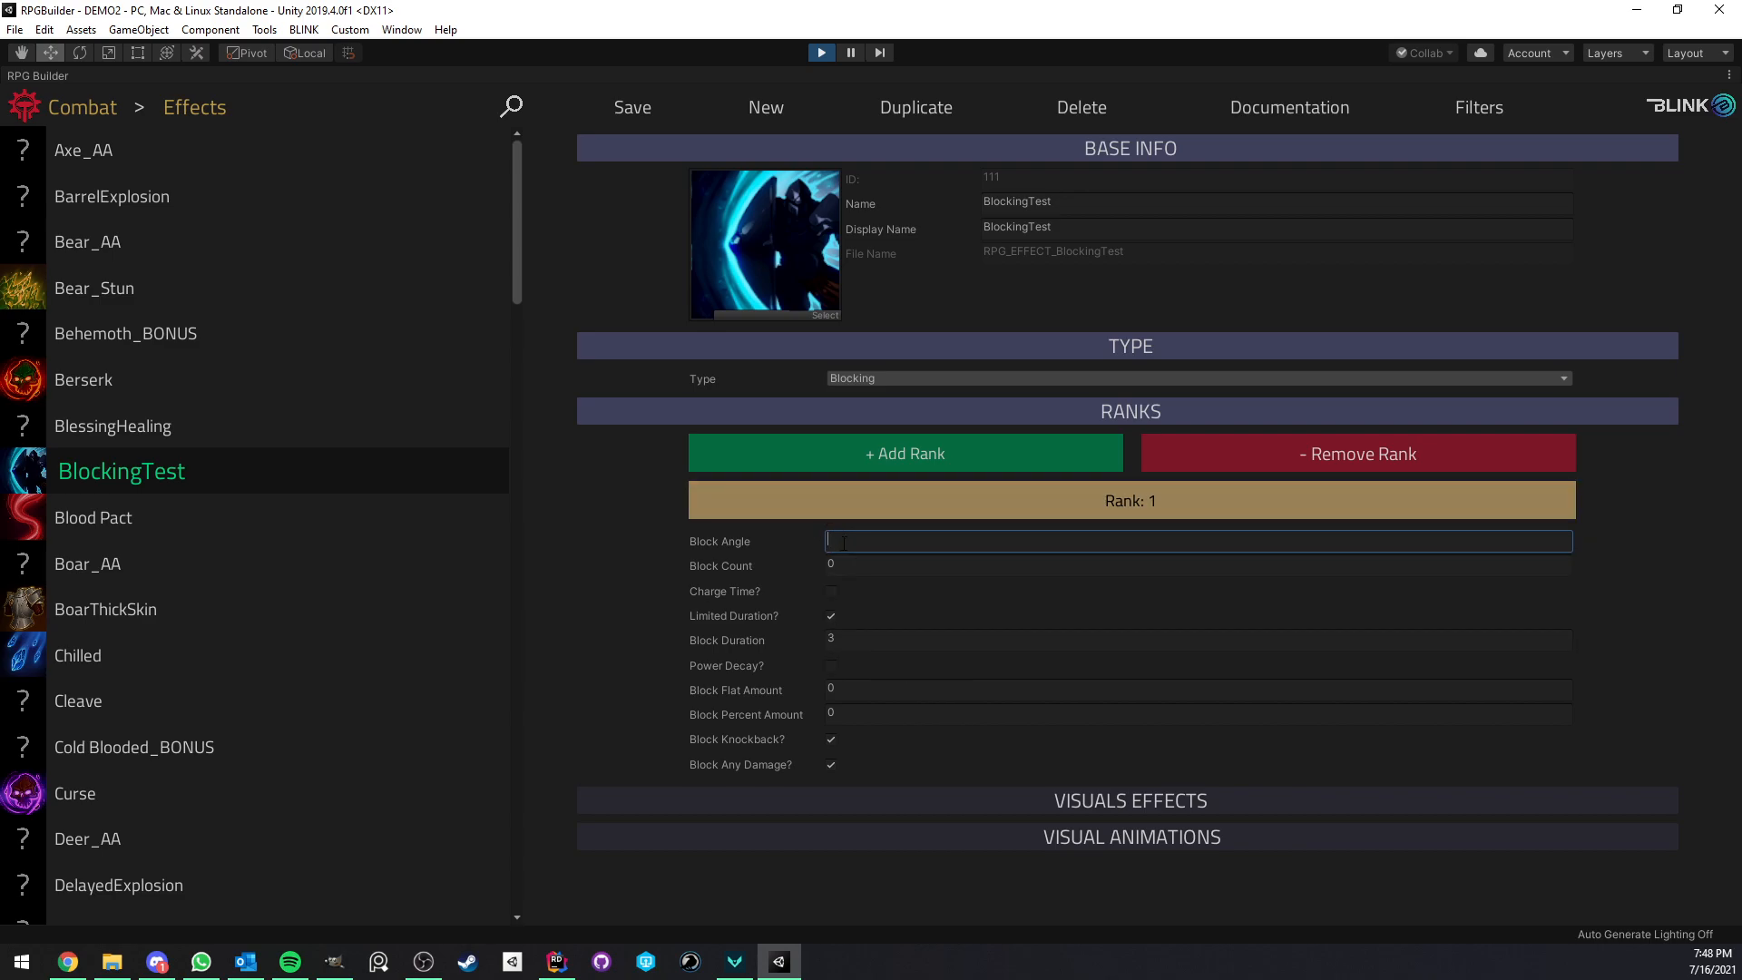
text(45)
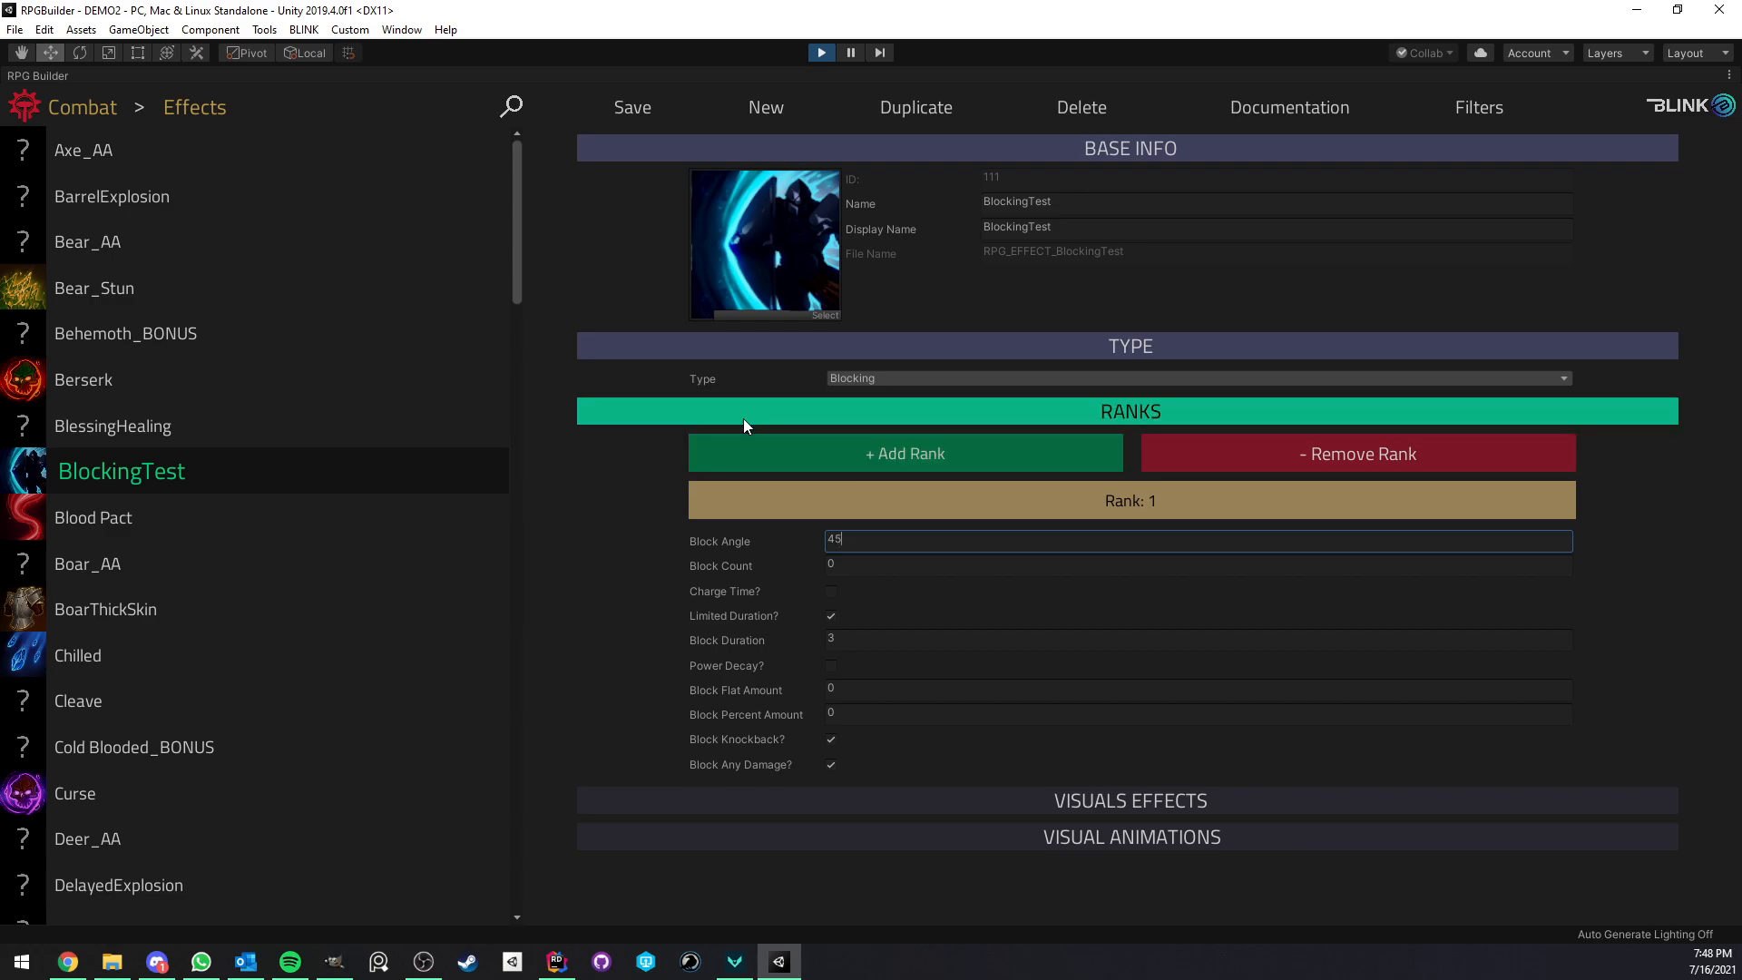
mouse_move(798, 556)
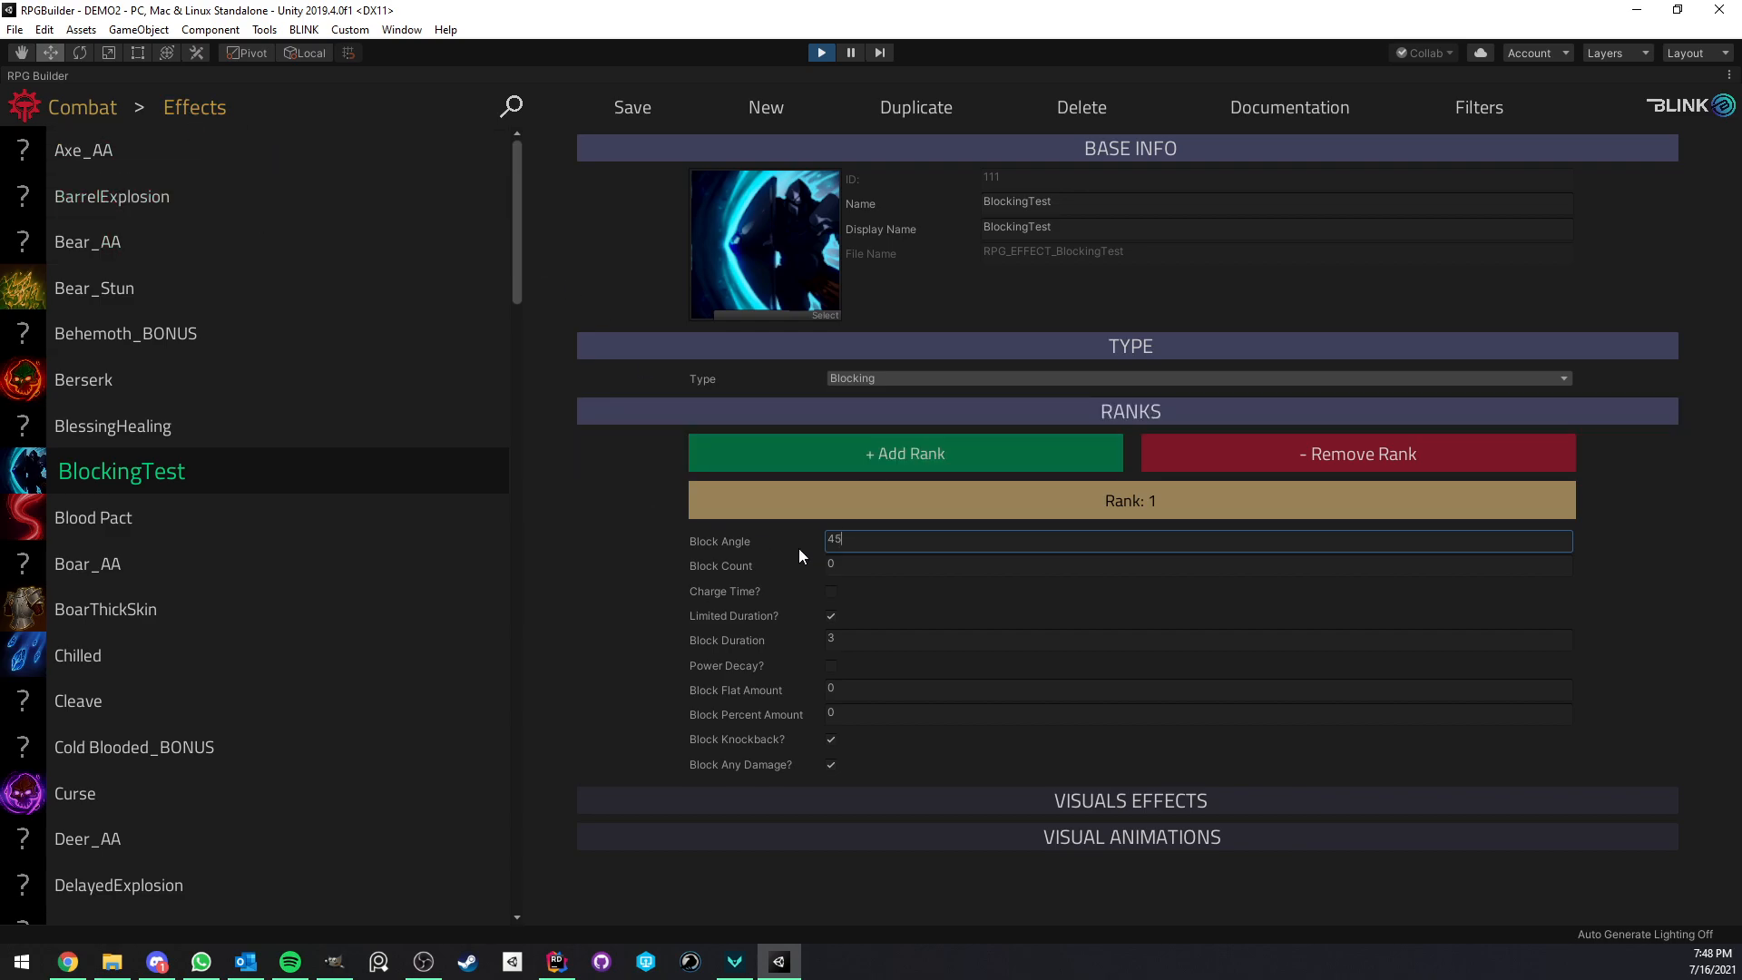
mouse_move(782, 583)
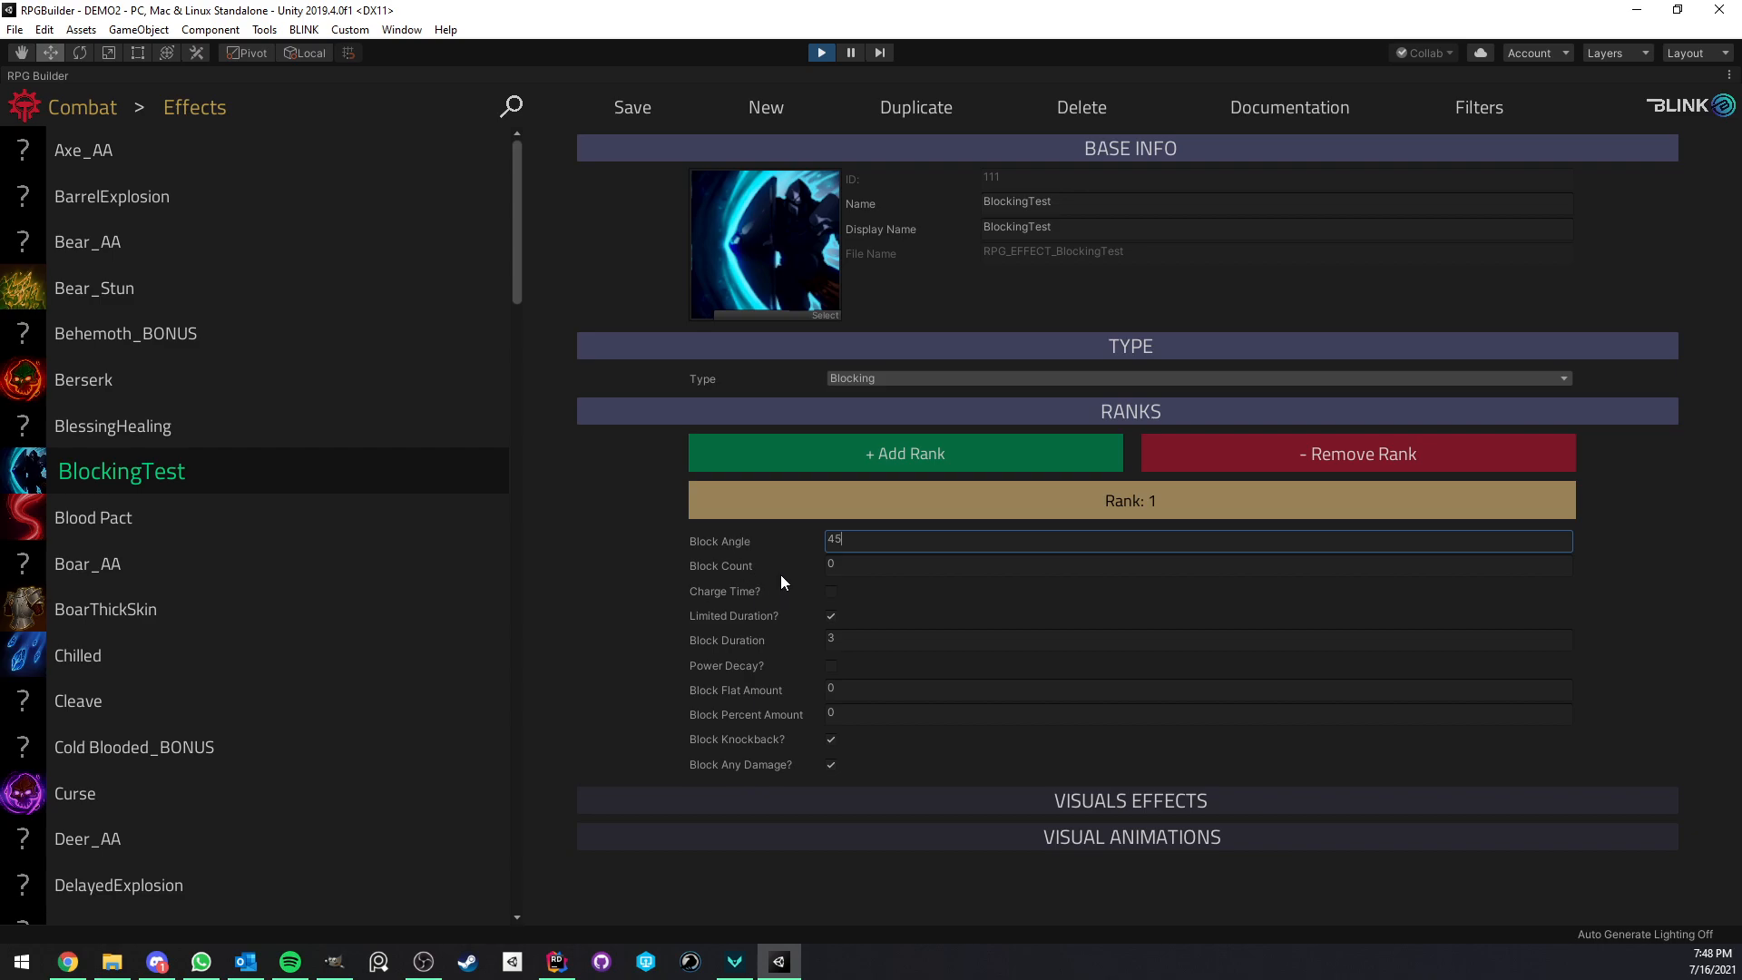
mouse_move(768, 575)
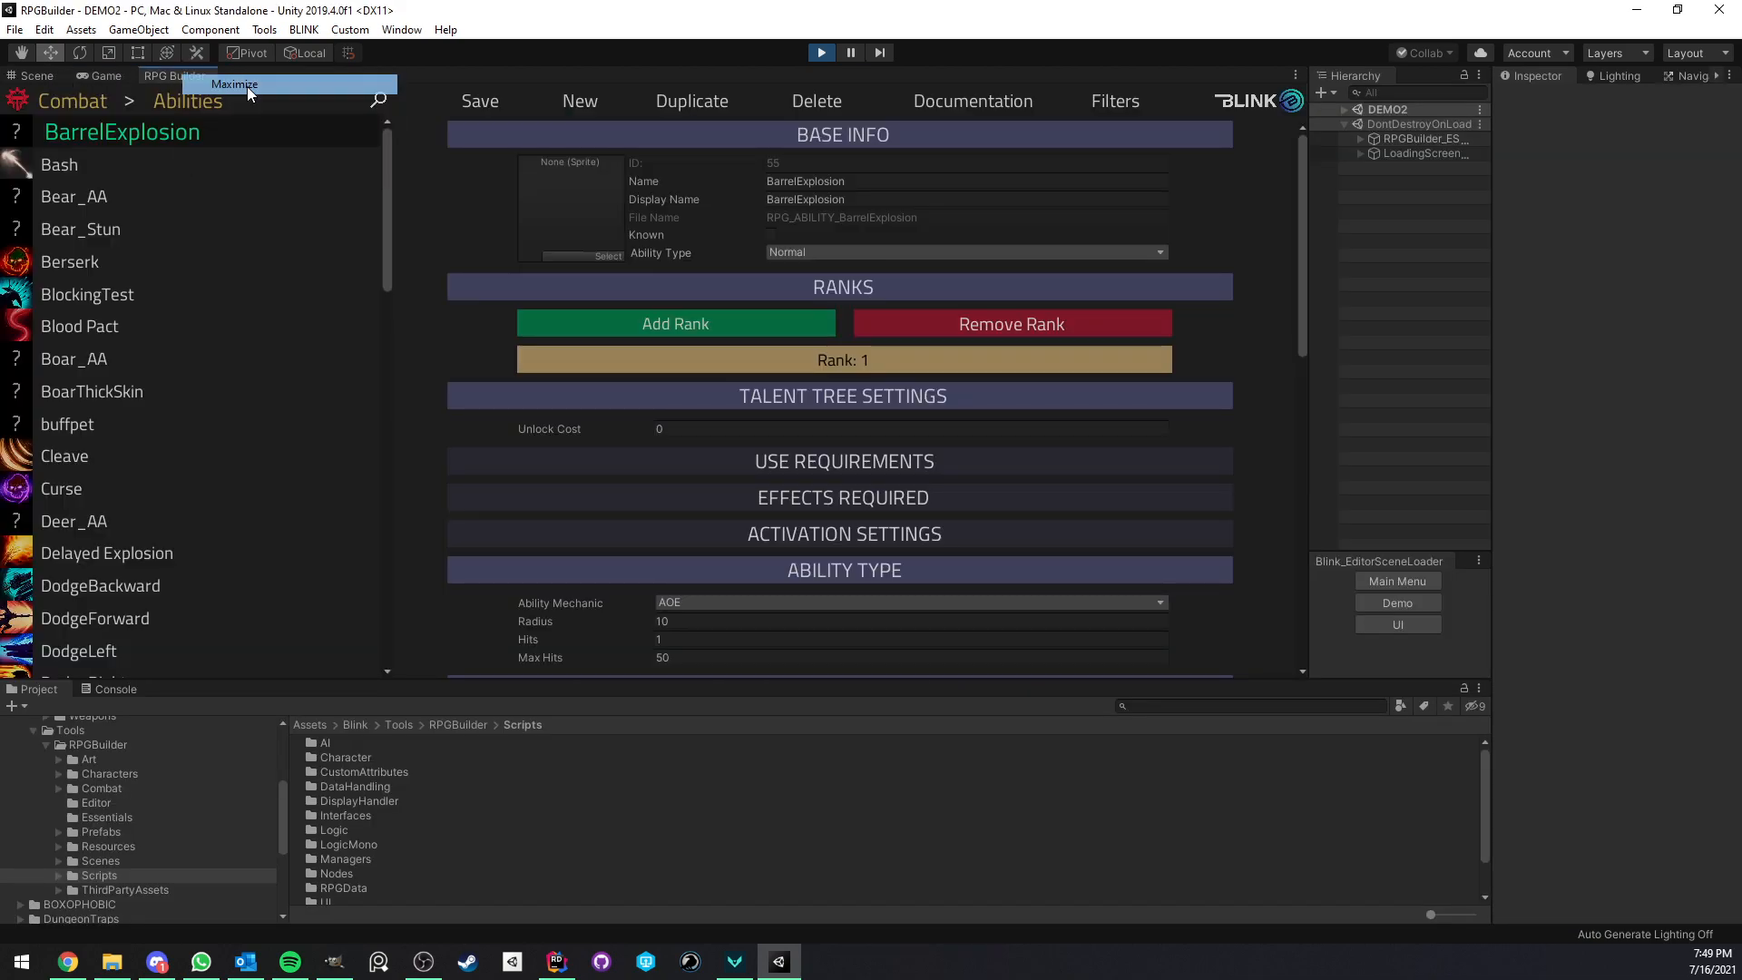
Reopen BlockingTest in the Effects category and edit its Block Count to 0
click(233, 84)
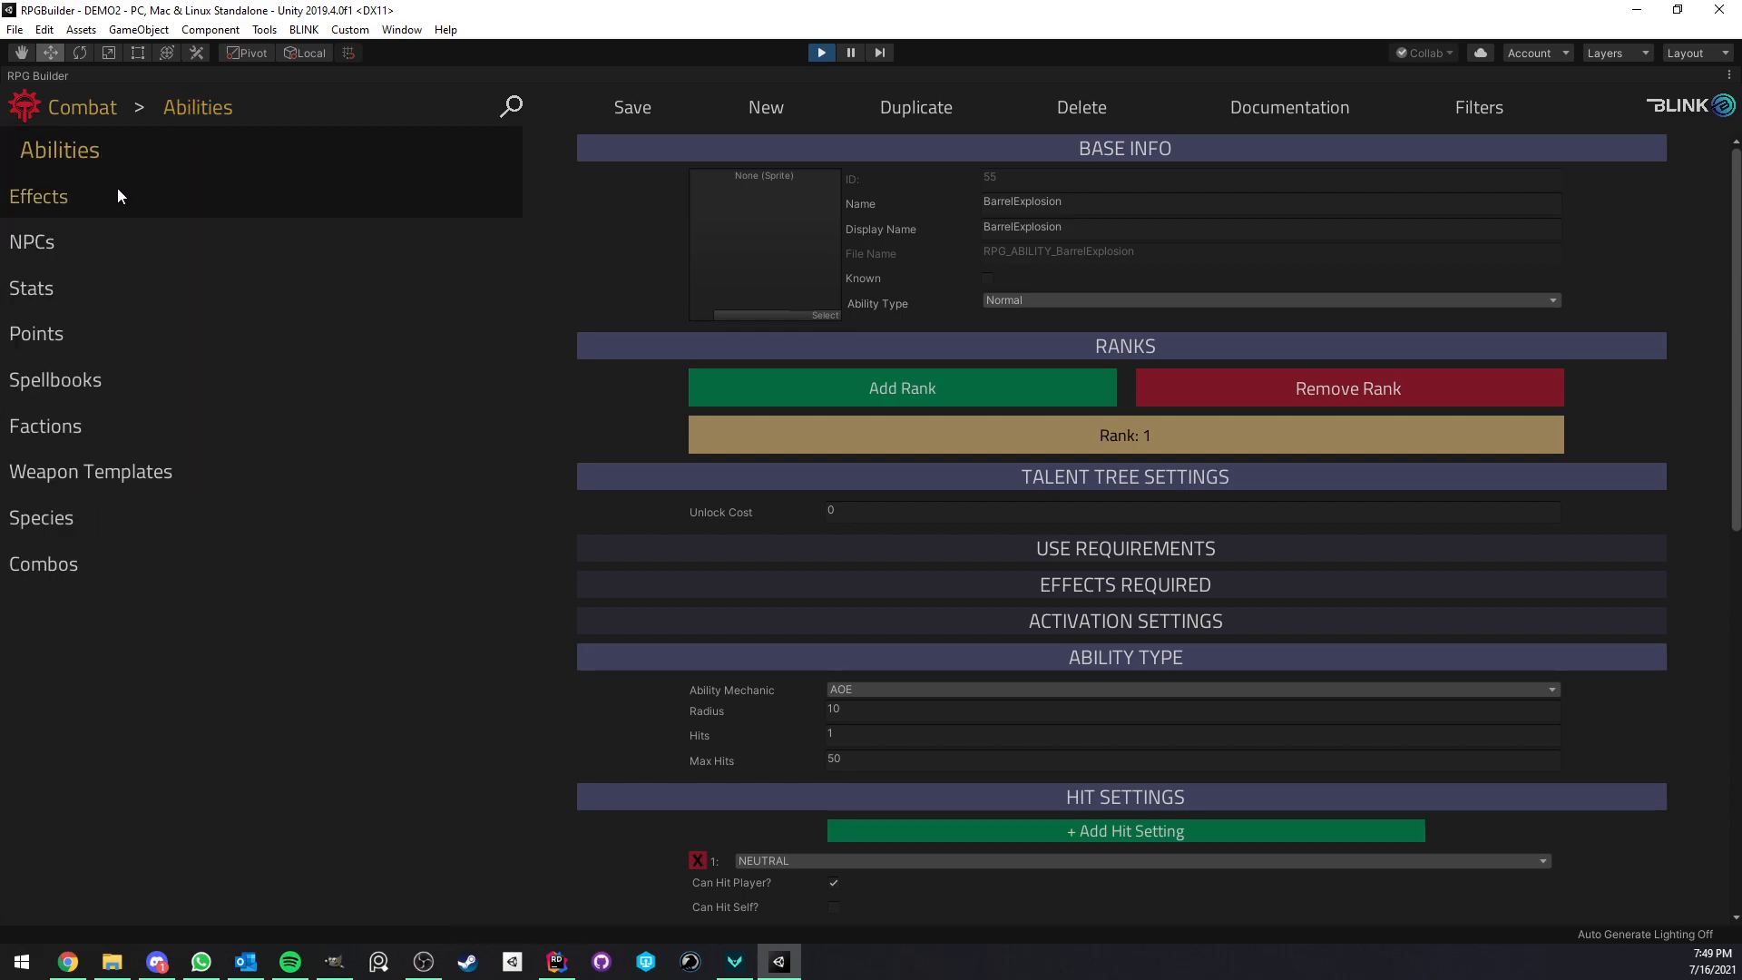
click(39, 197)
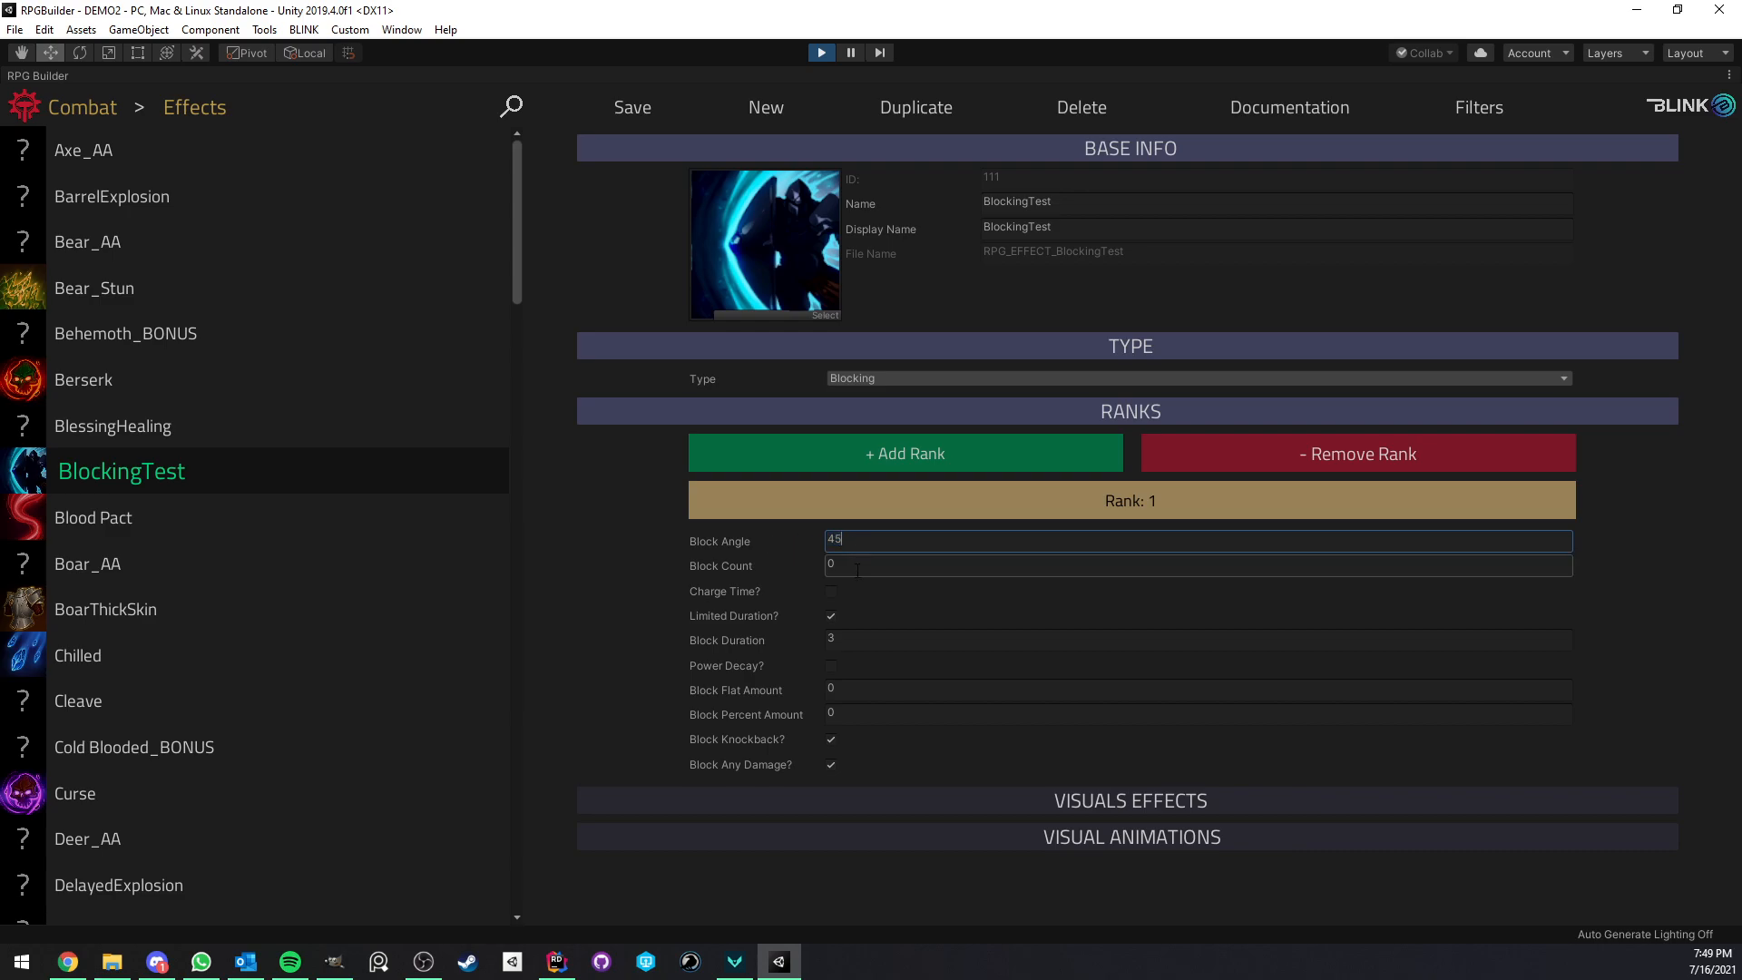
click(1197, 565)
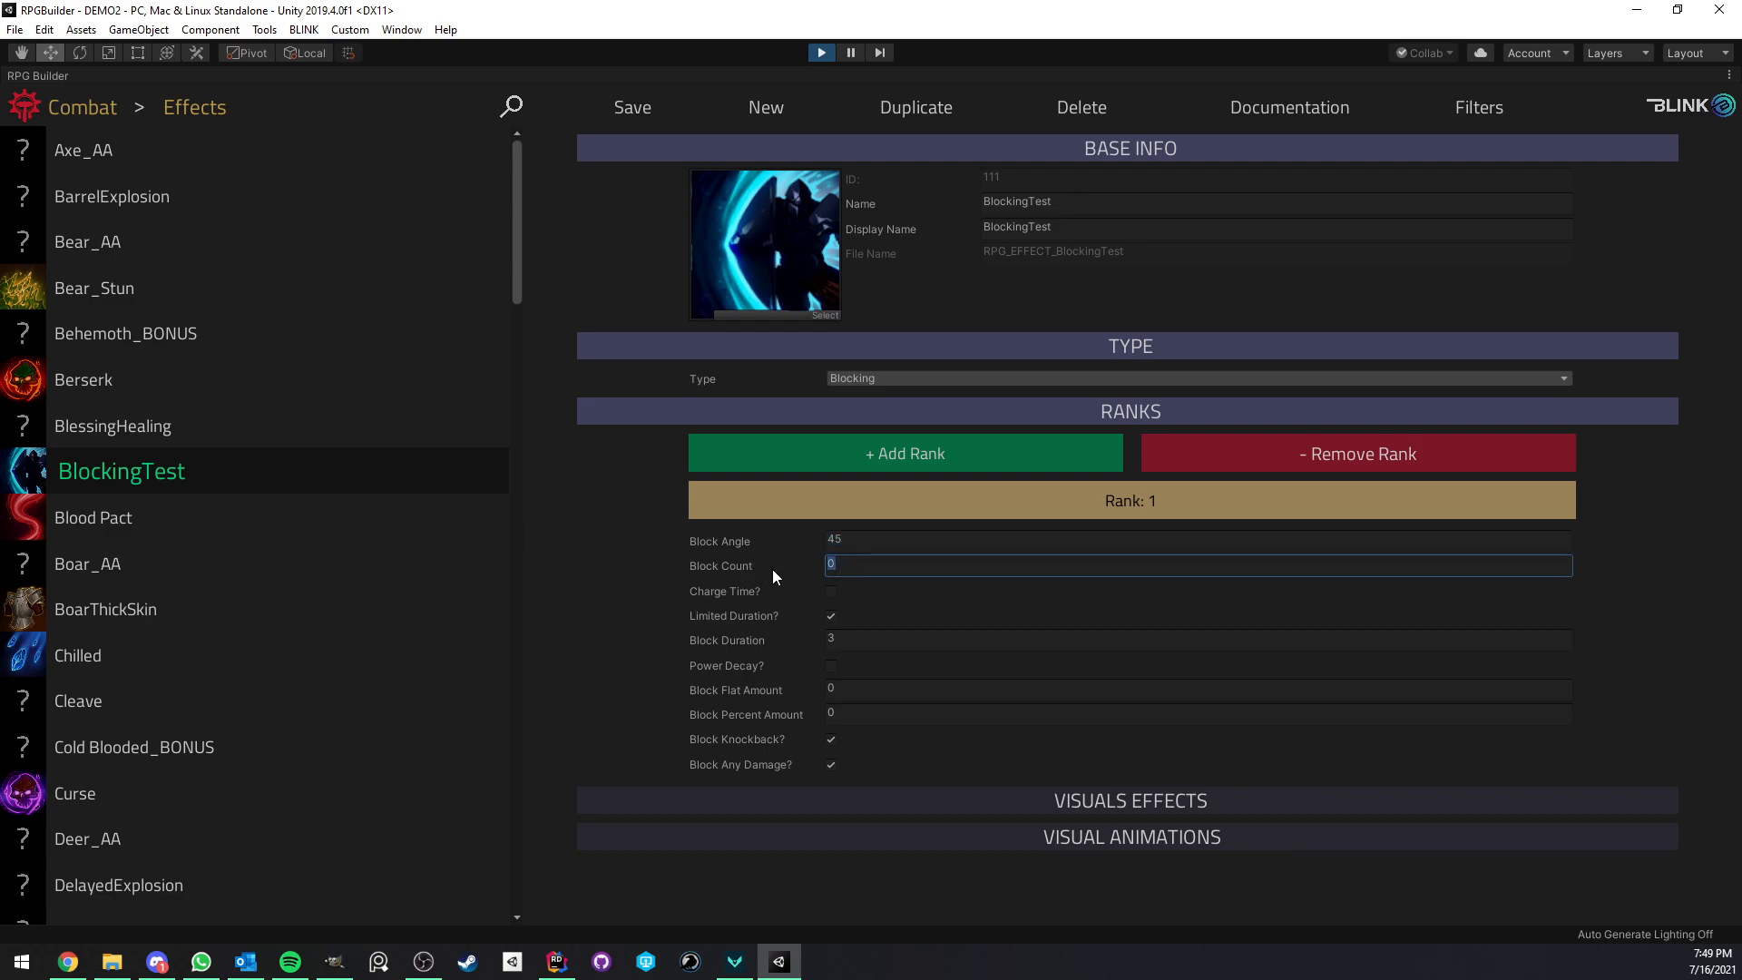
mouse_move(789, 573)
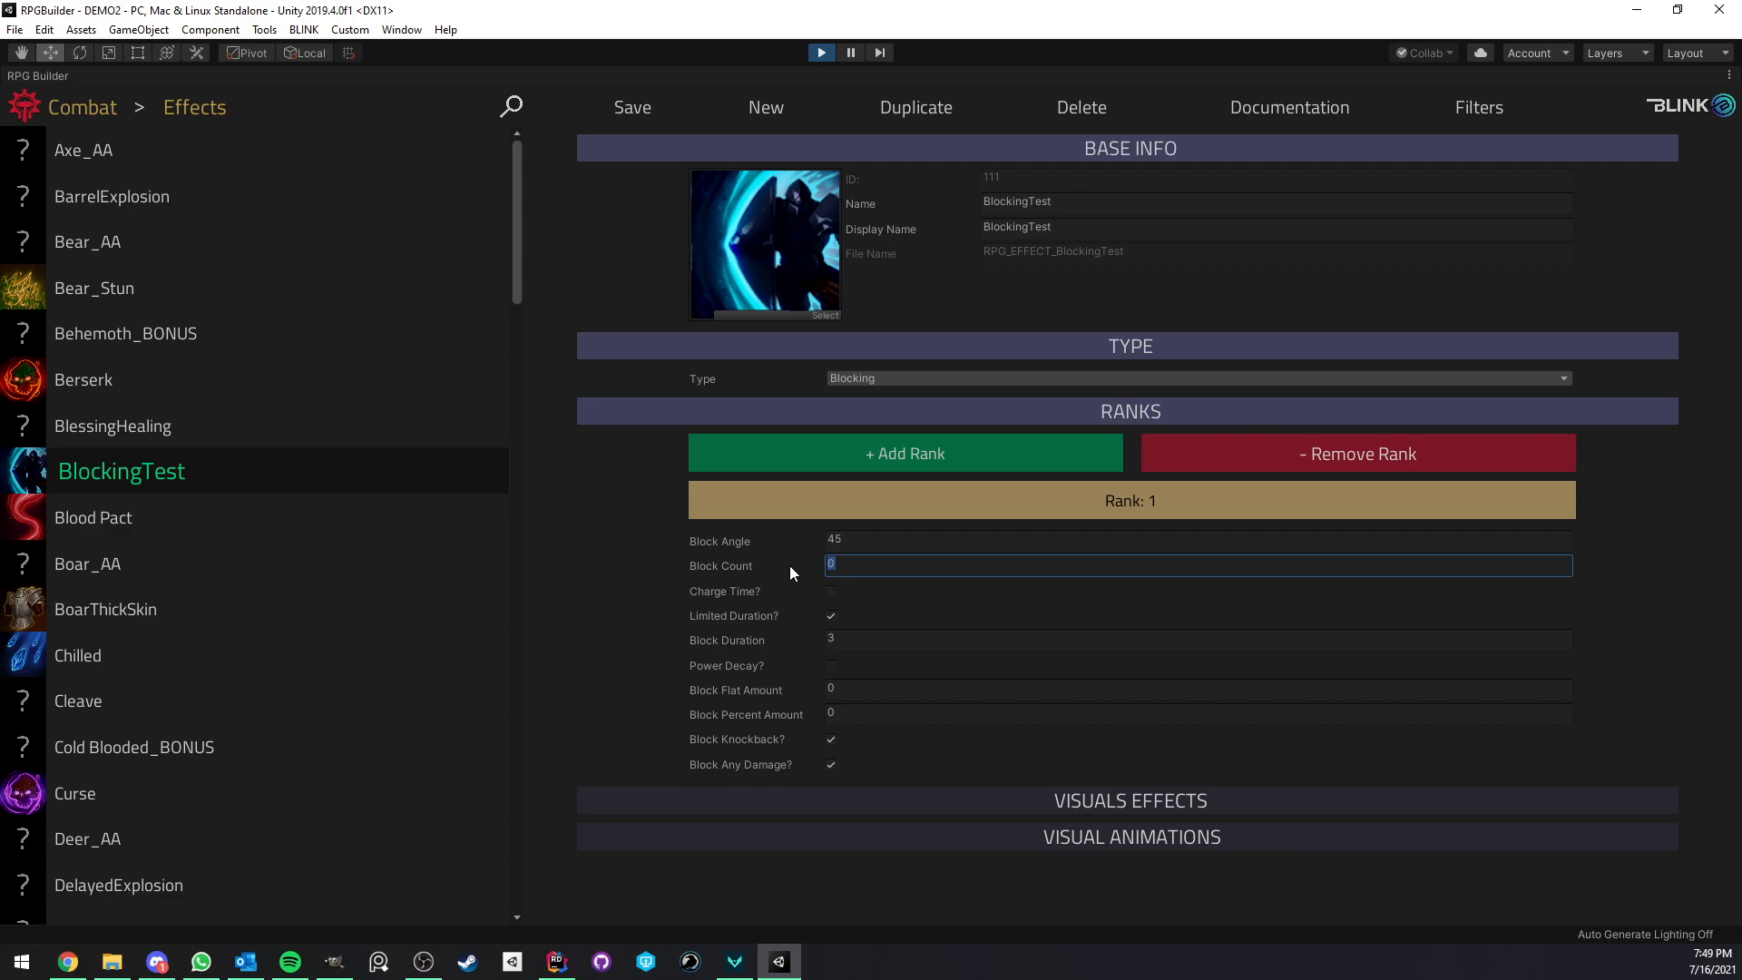
mouse_move(813, 564)
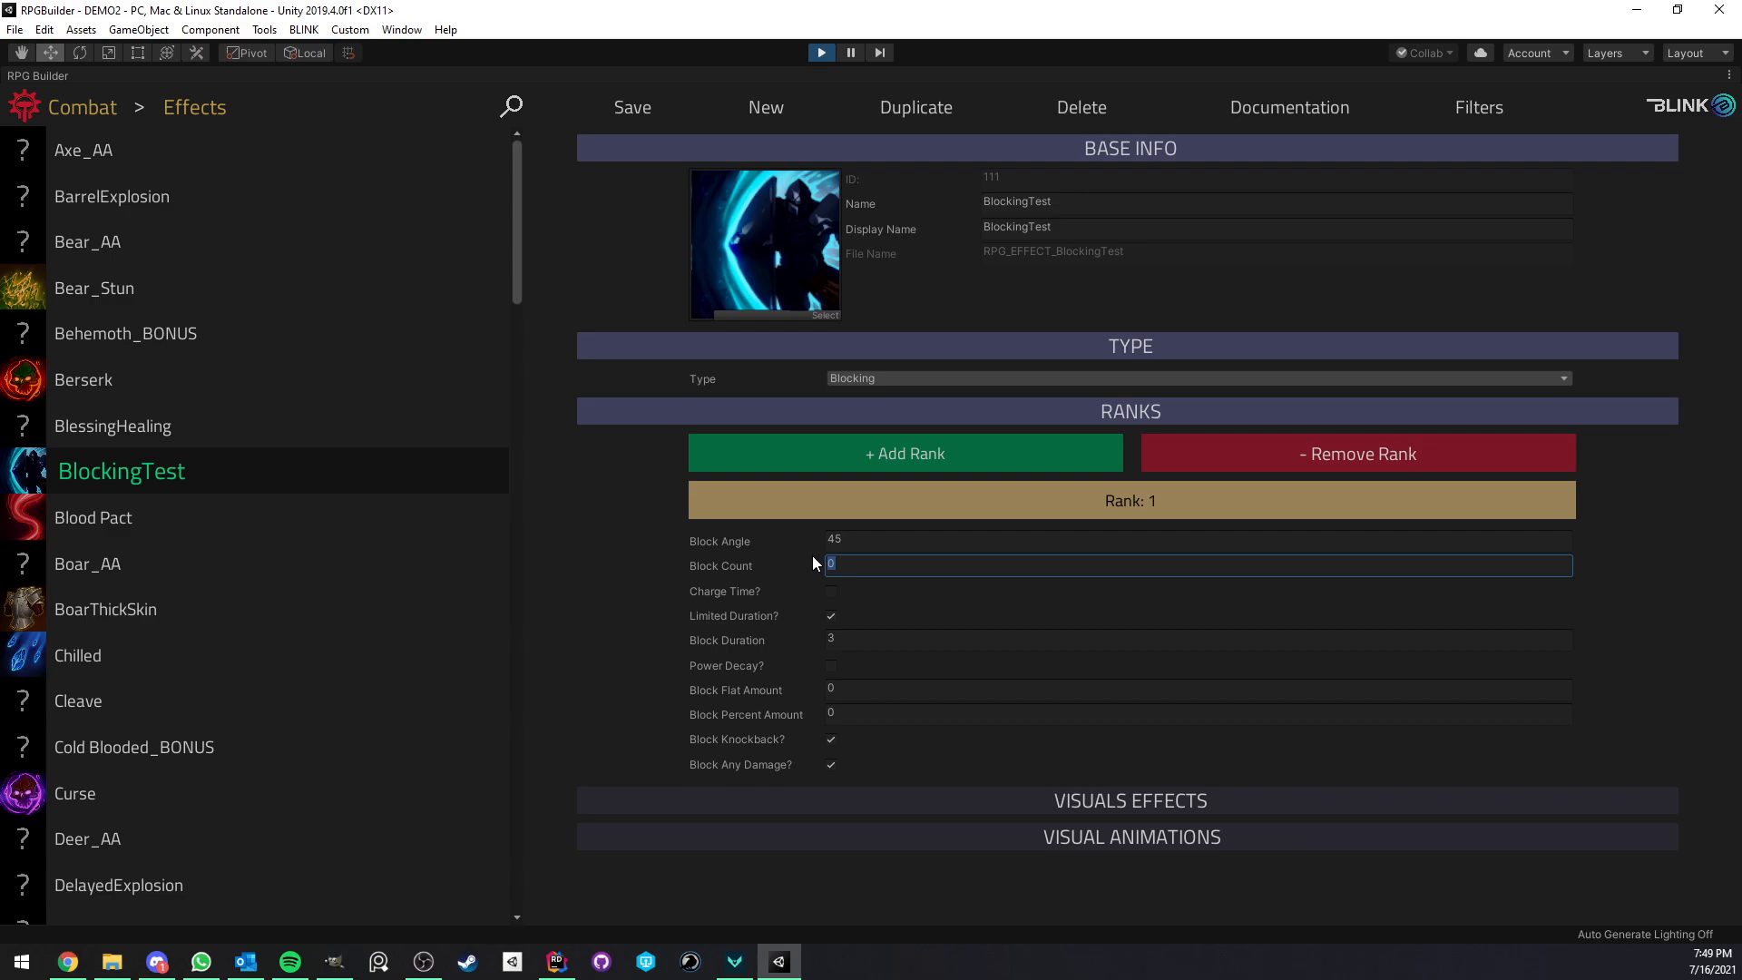
mouse_move(813, 570)
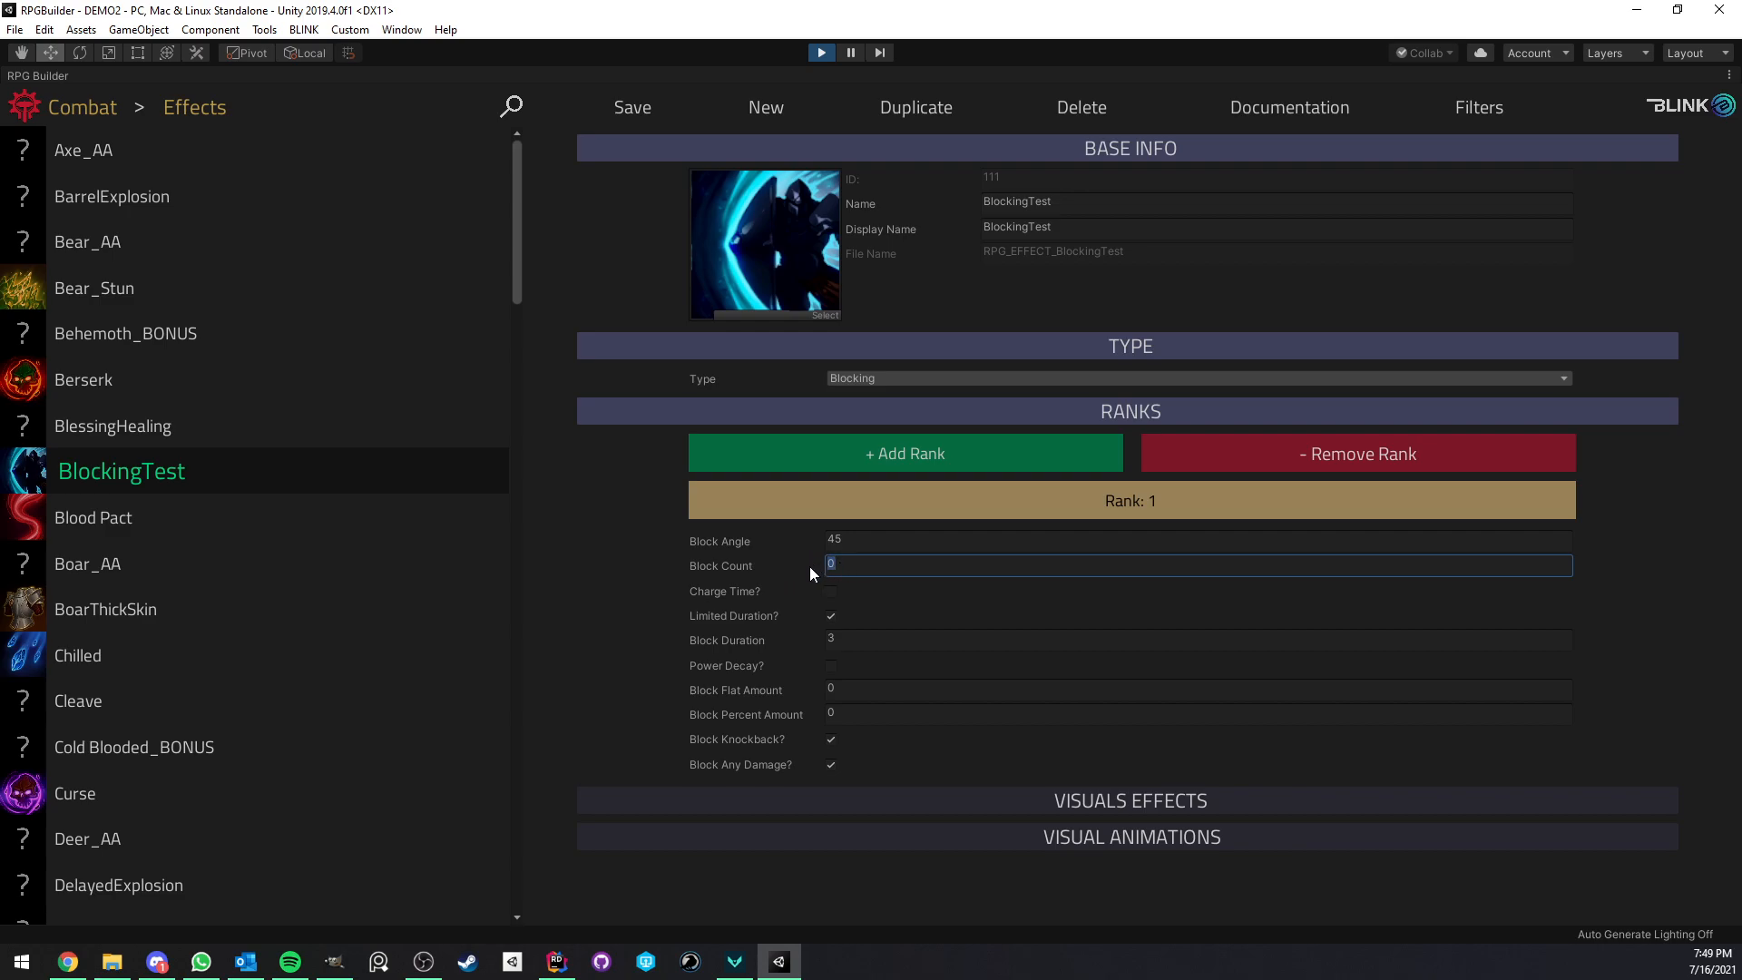
mouse_move(633, 484)
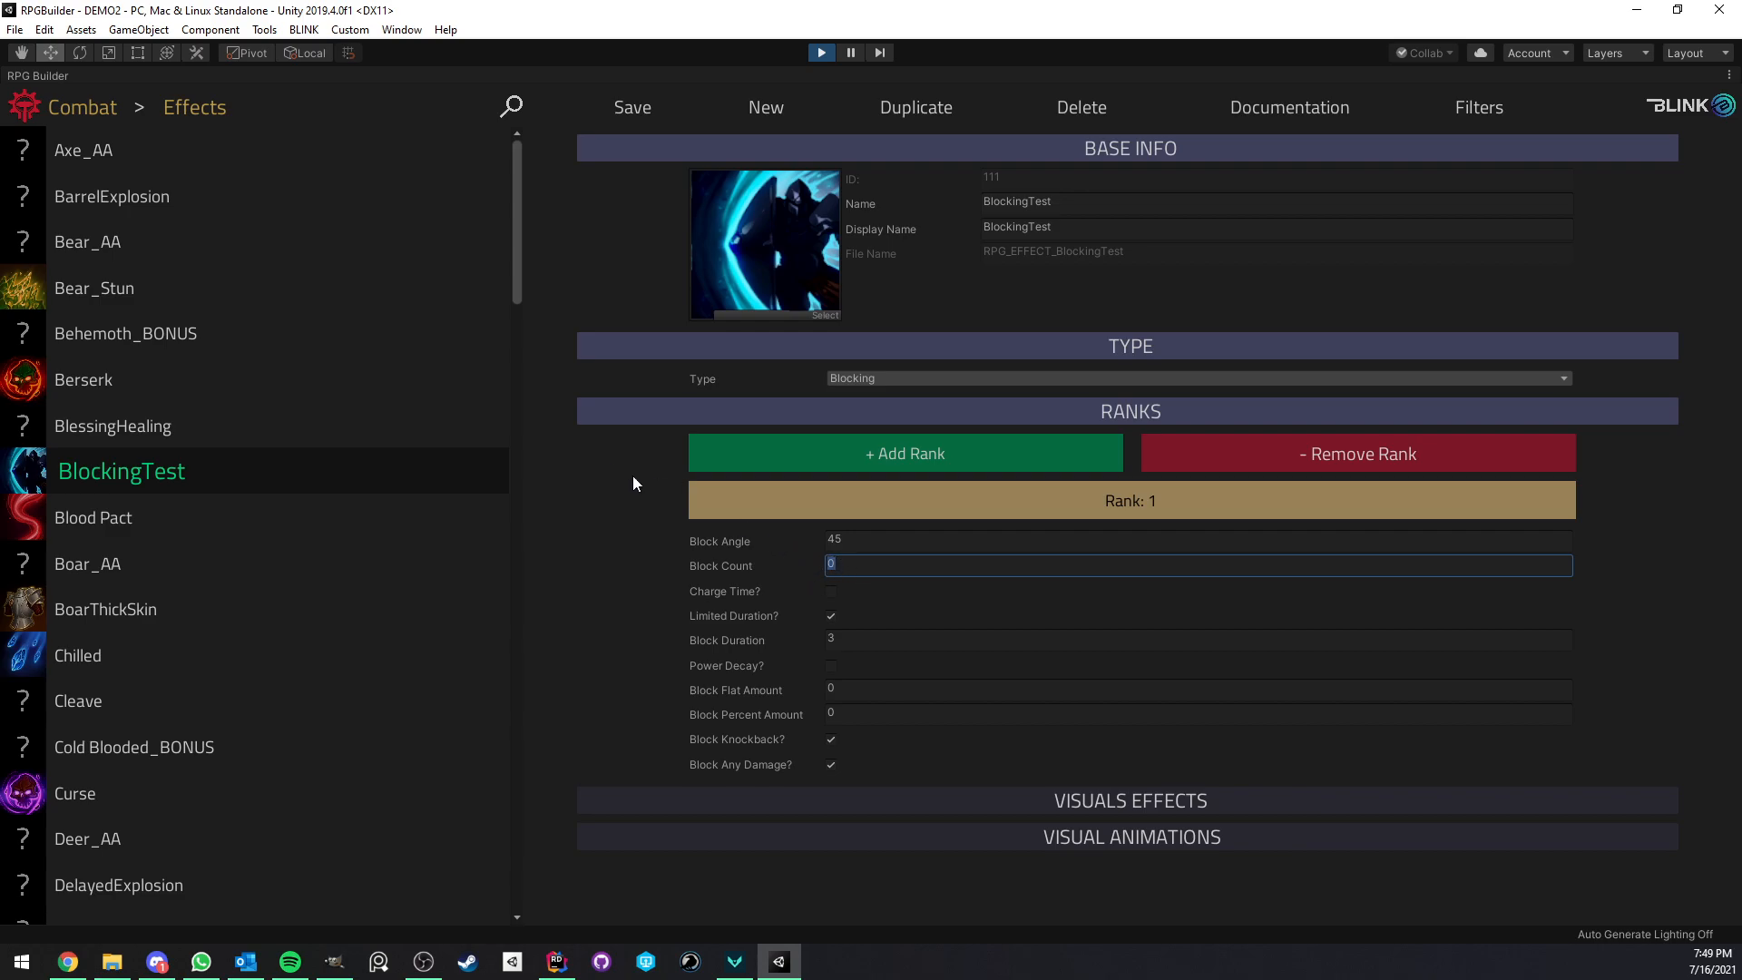
mouse_move(575, 407)
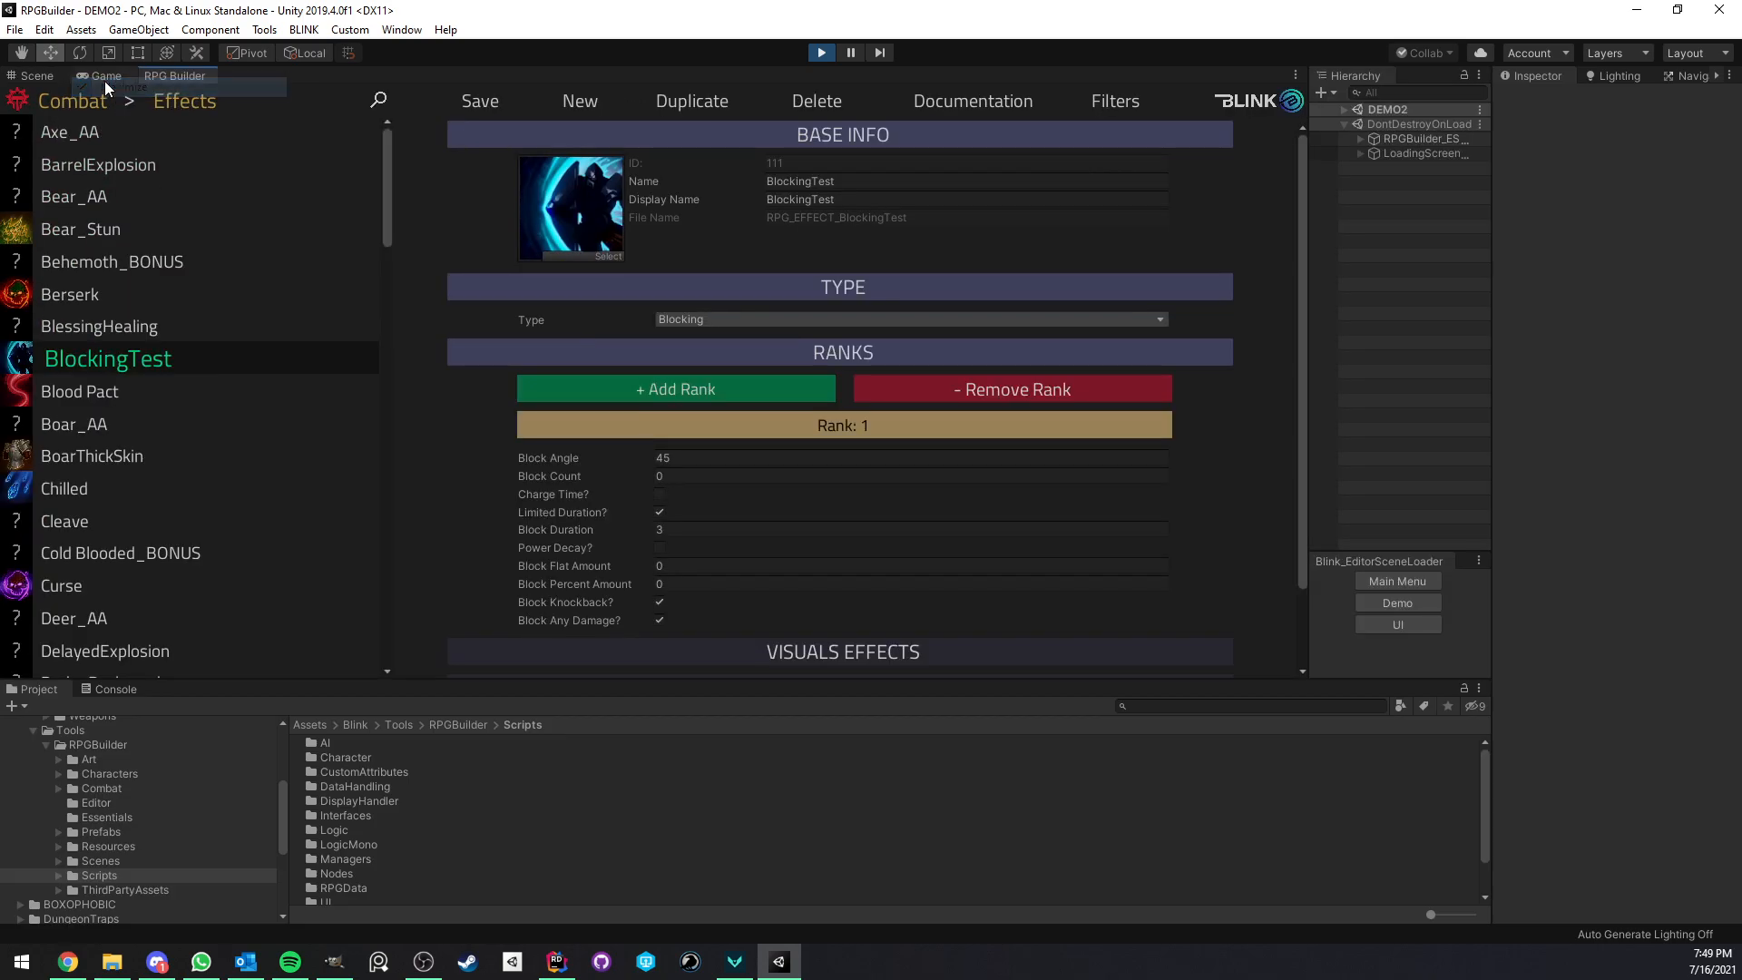
Try blocking on the fire dummy in the running game, then return to the Effects editor
click(106, 76)
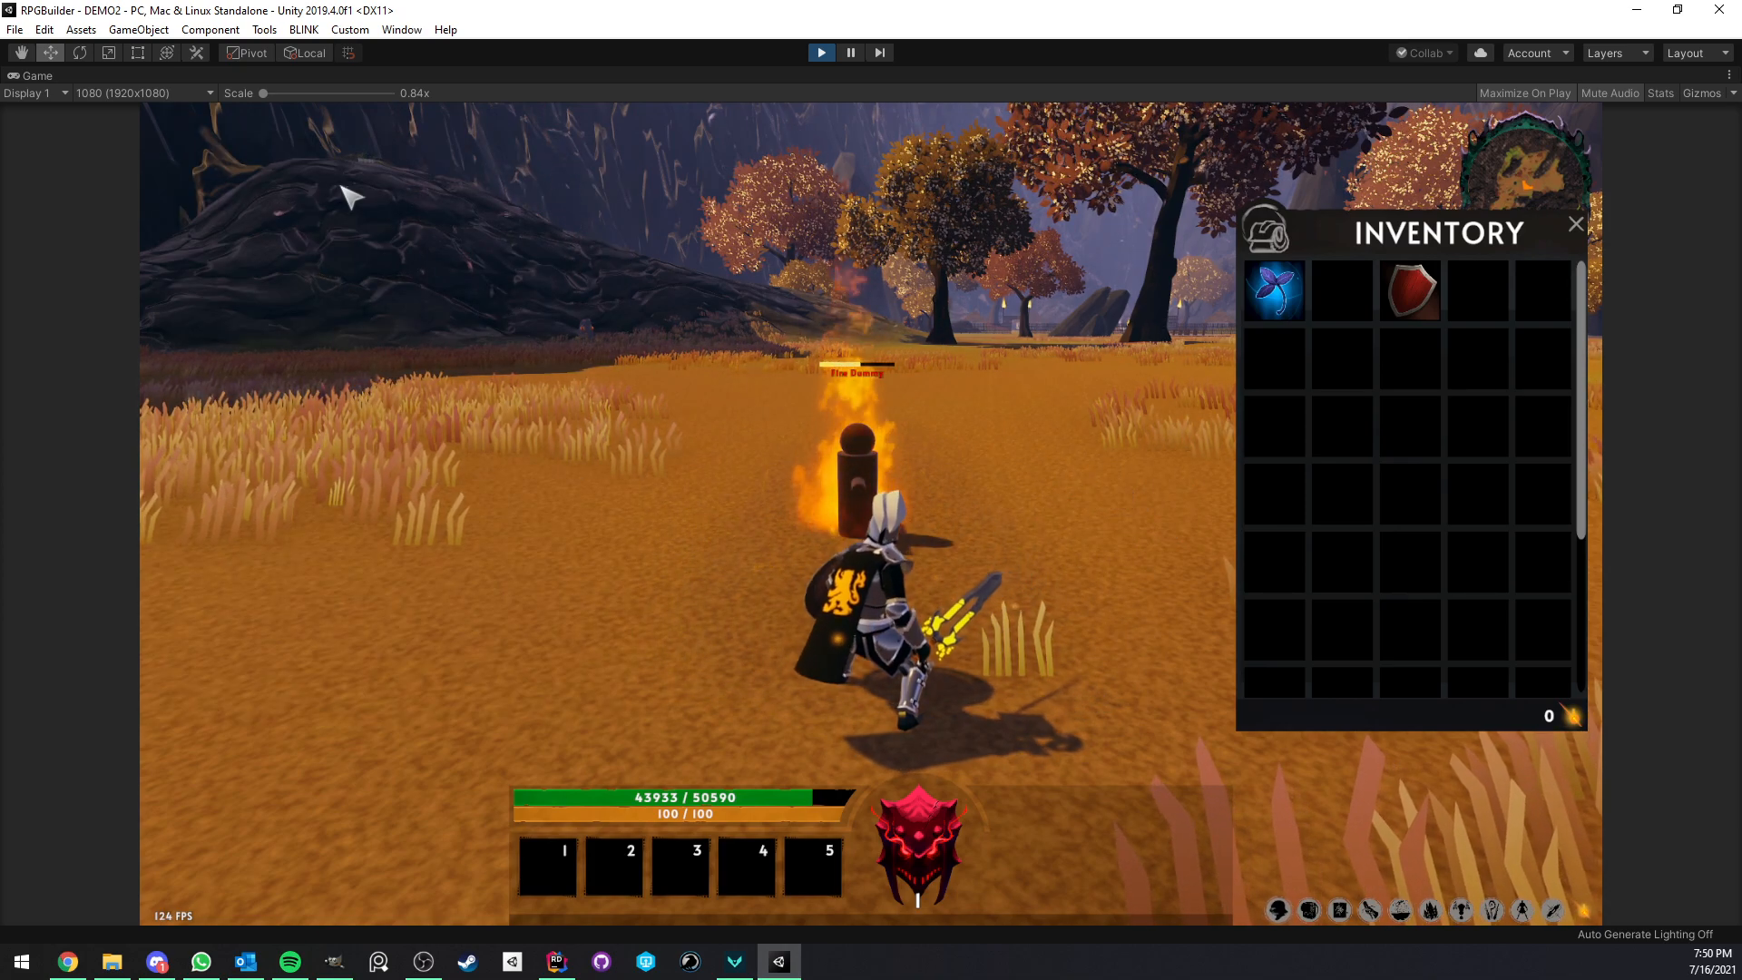
click(175, 75)
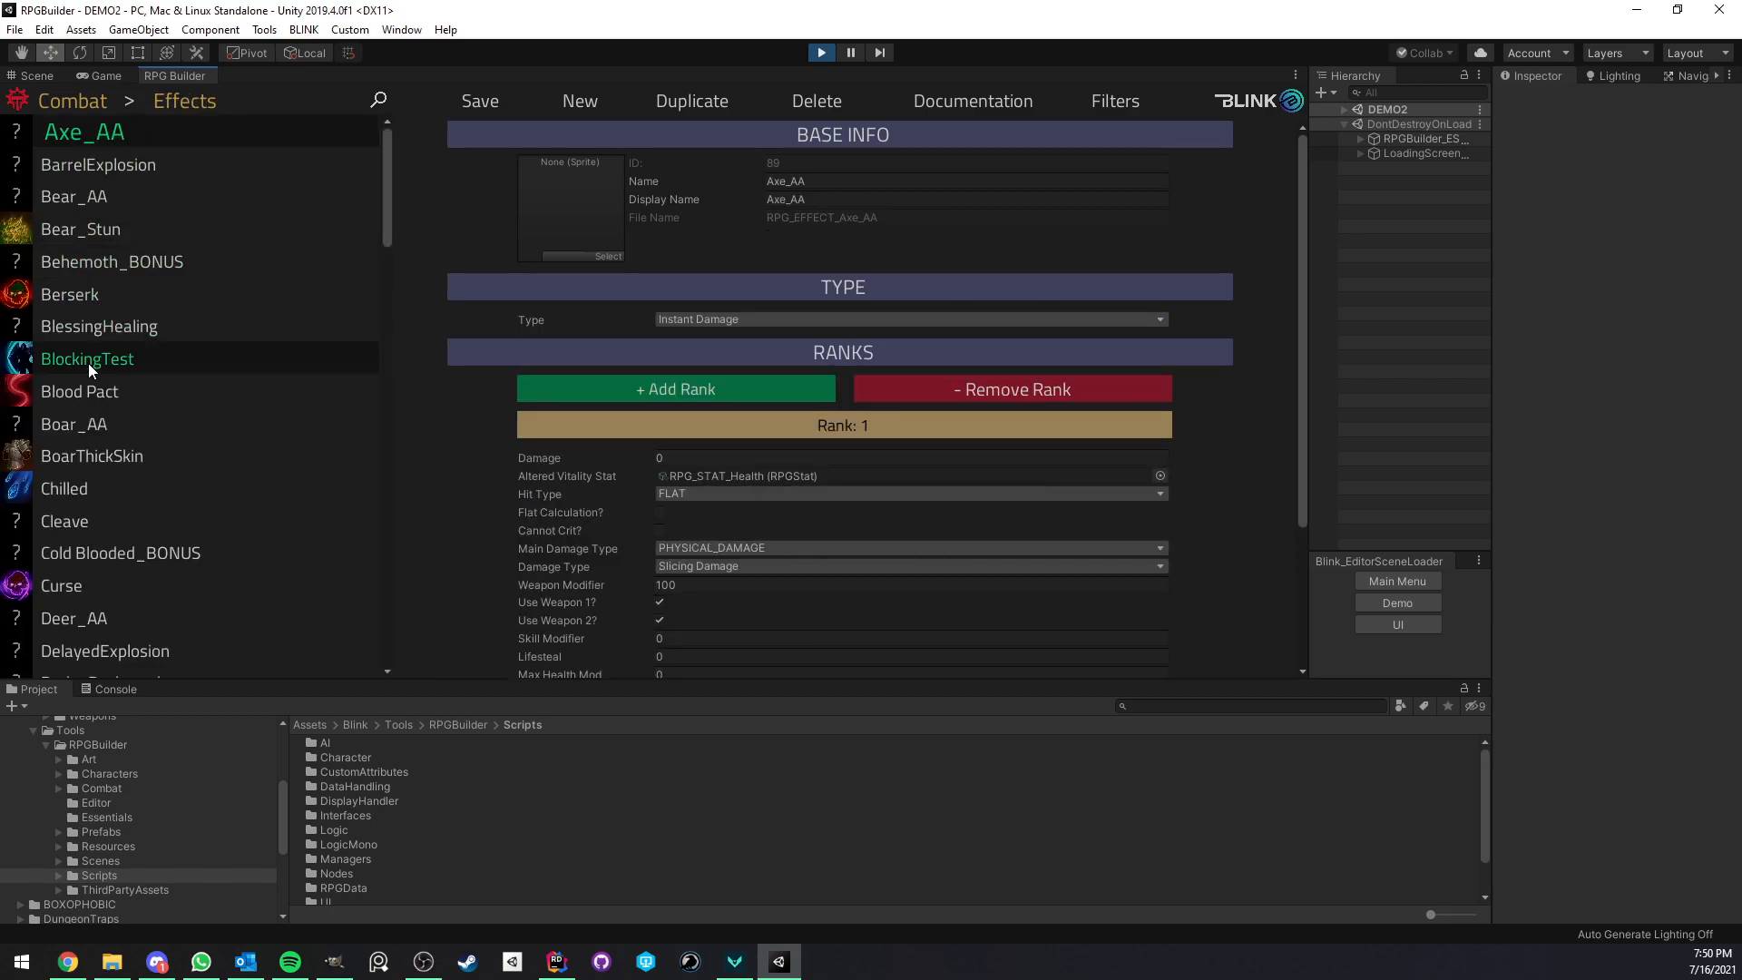
Enable Charge Time on BlockingTest with duration 1, then test with the TesterShield in full-size game
click(87, 358)
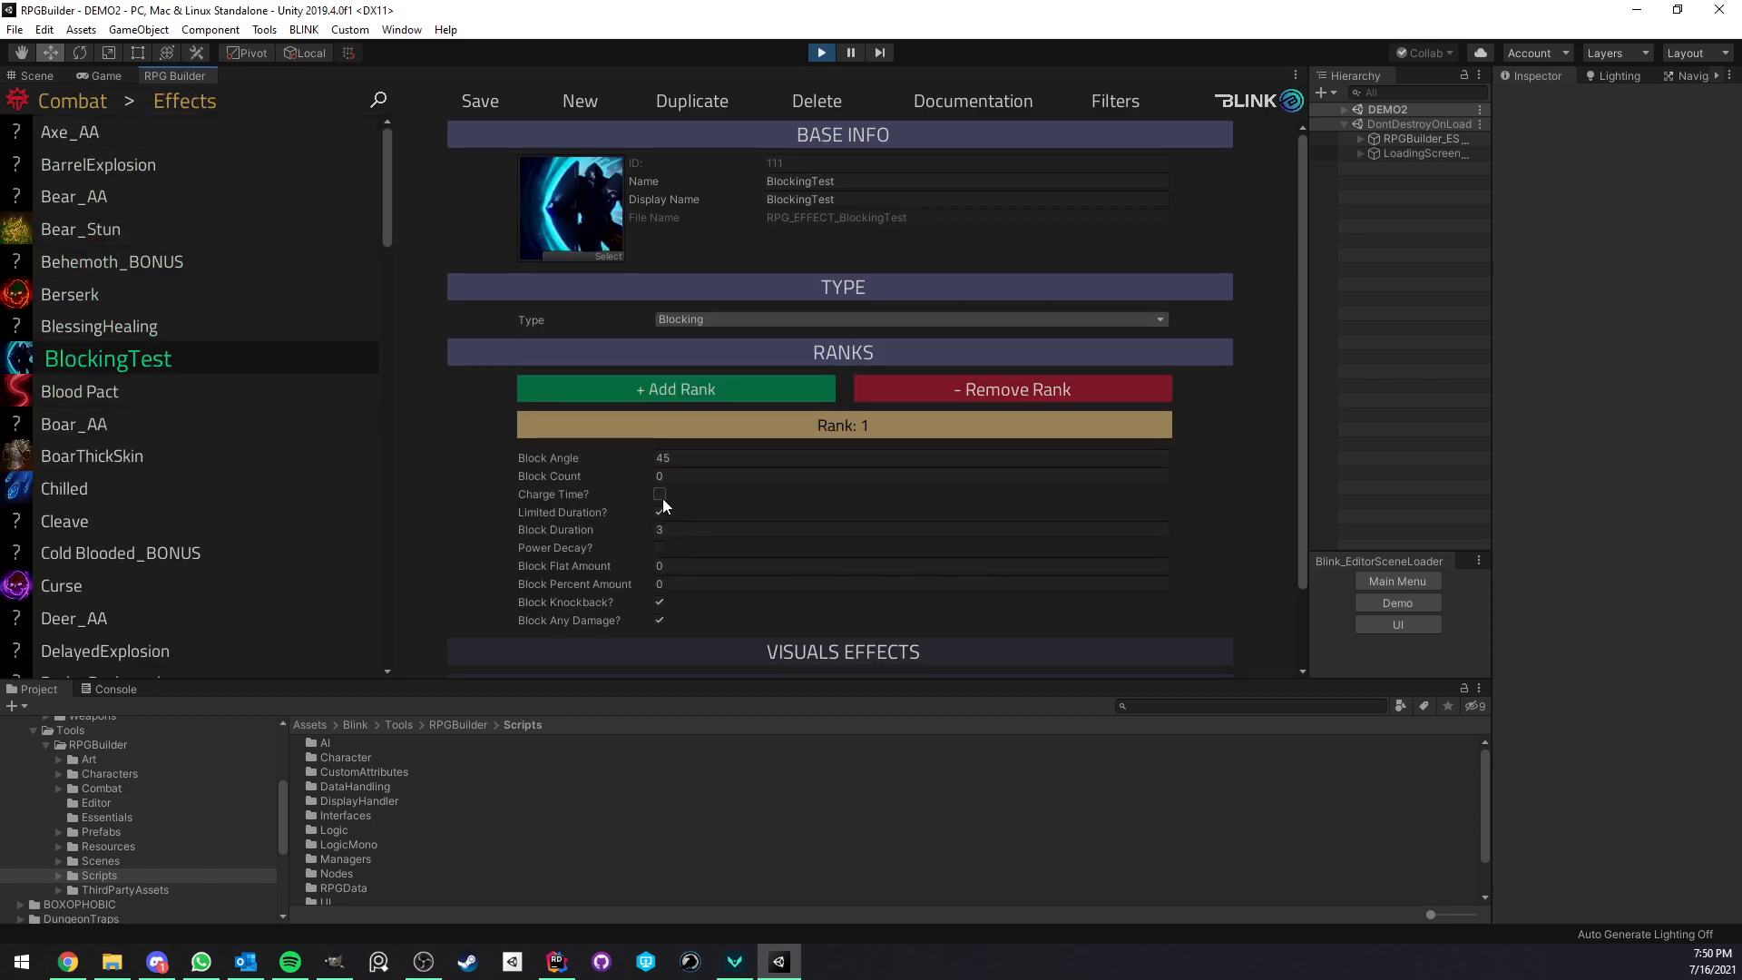
click(659, 494)
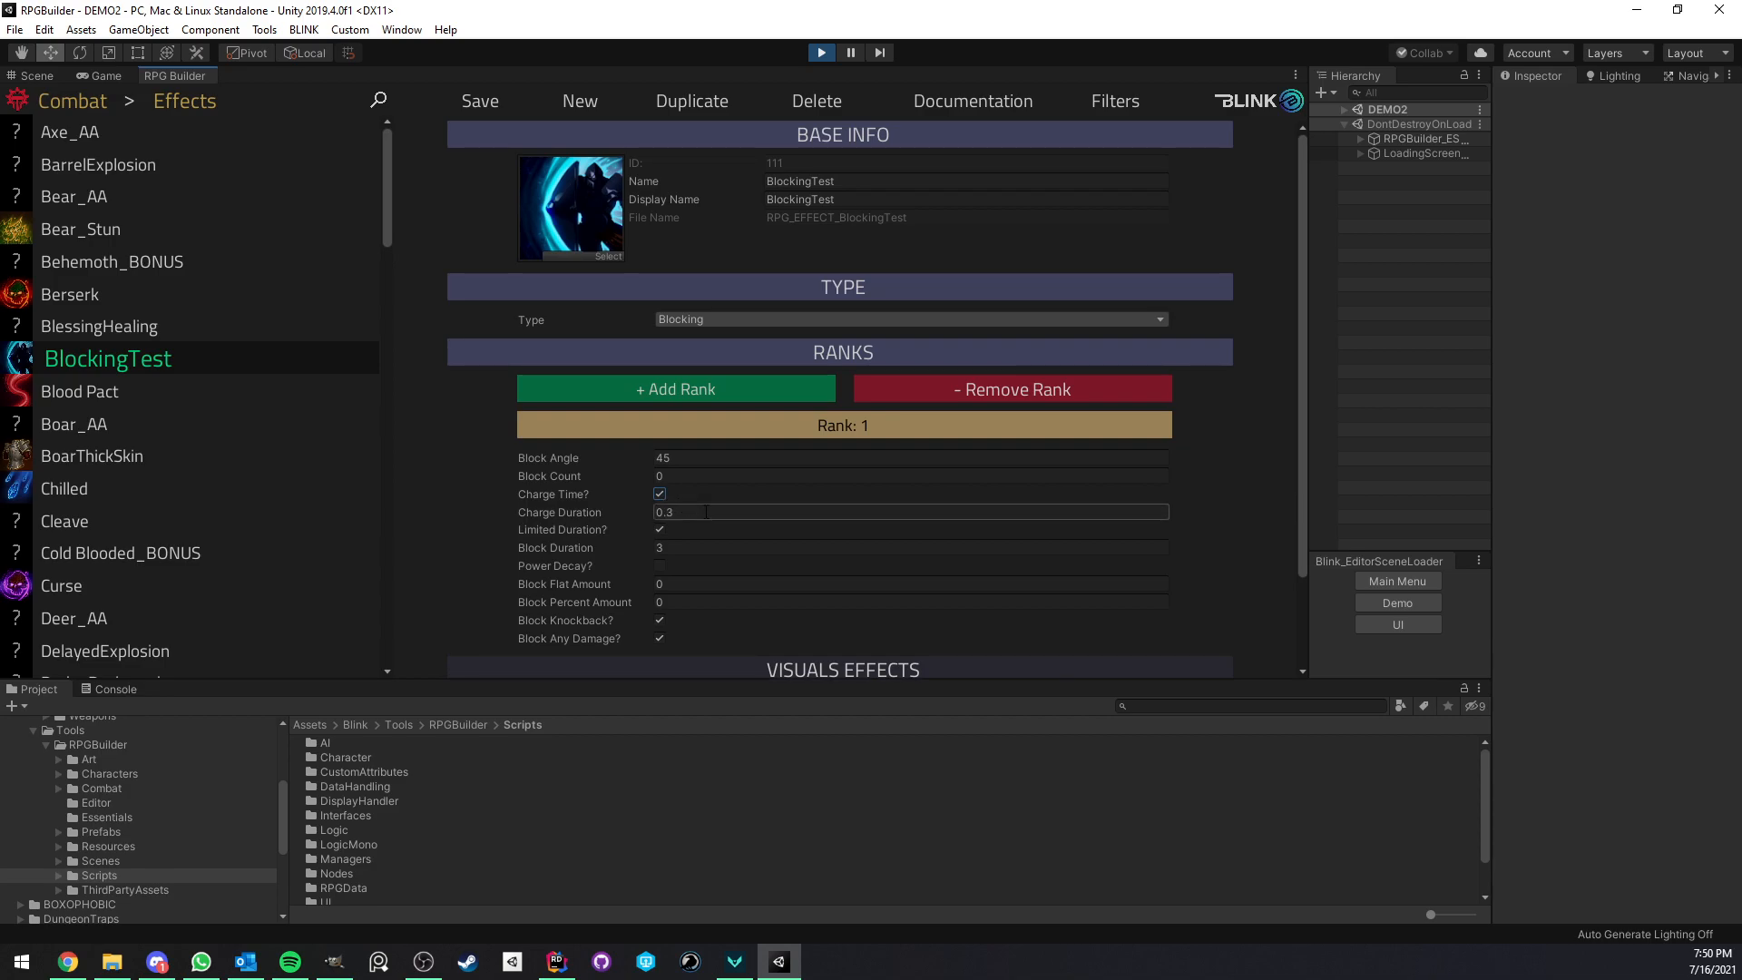
text(1)
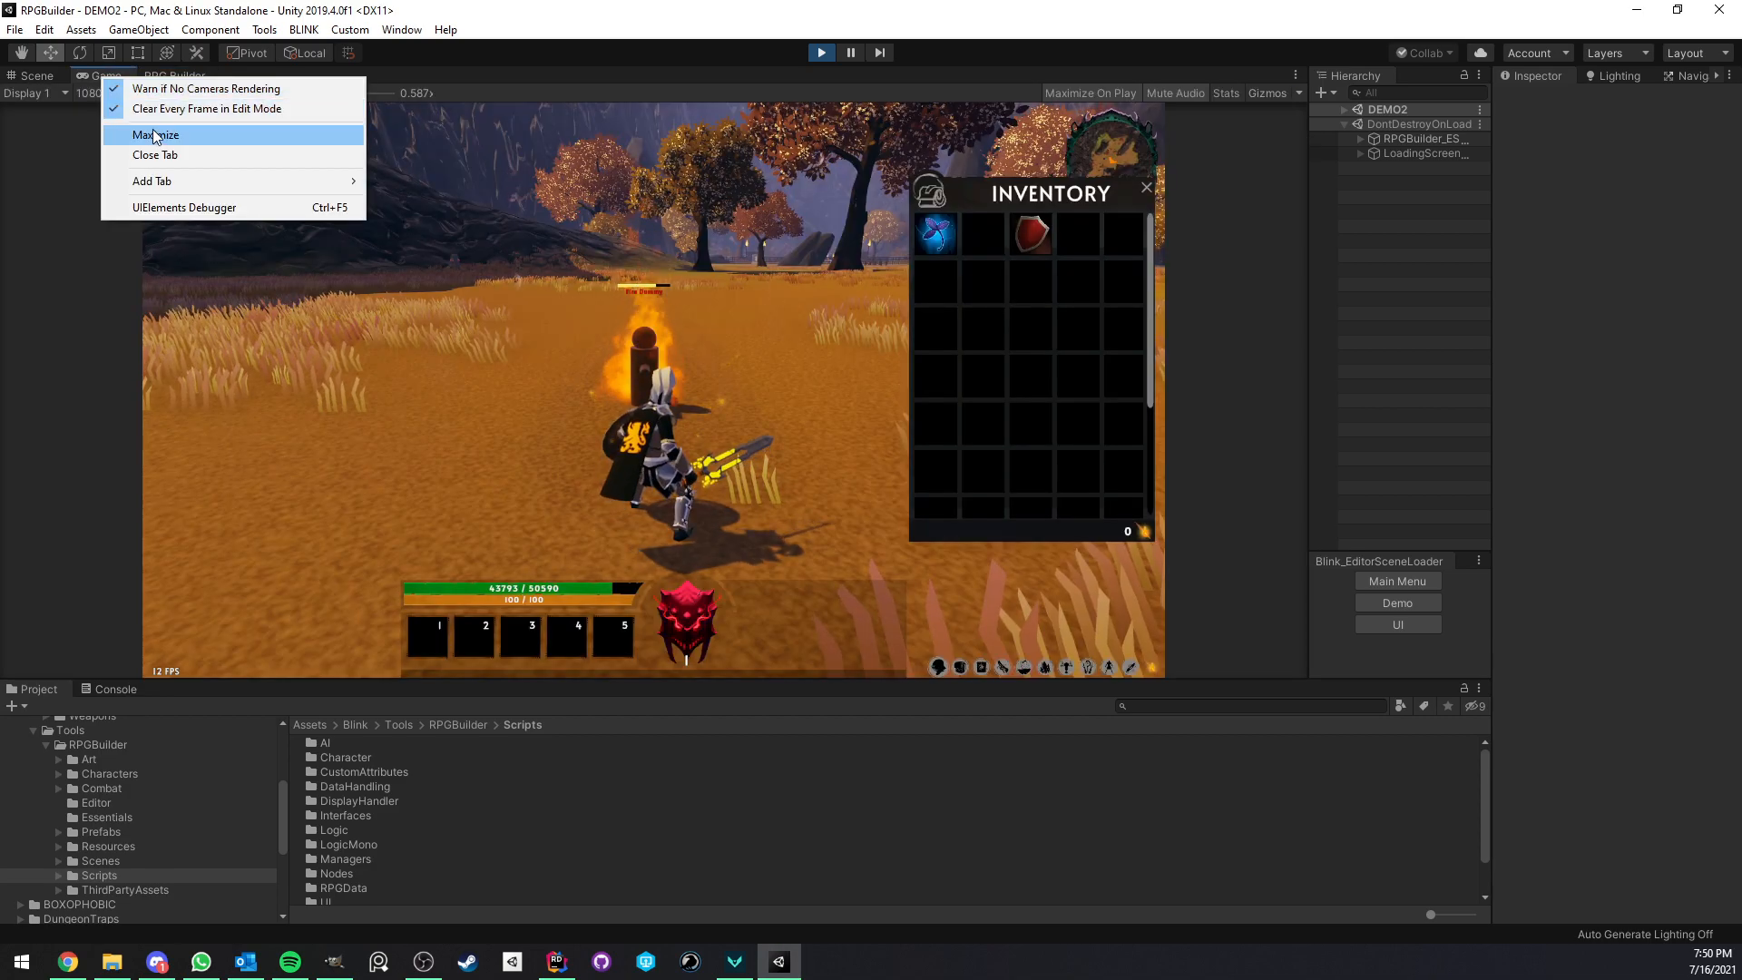
click(155, 134)
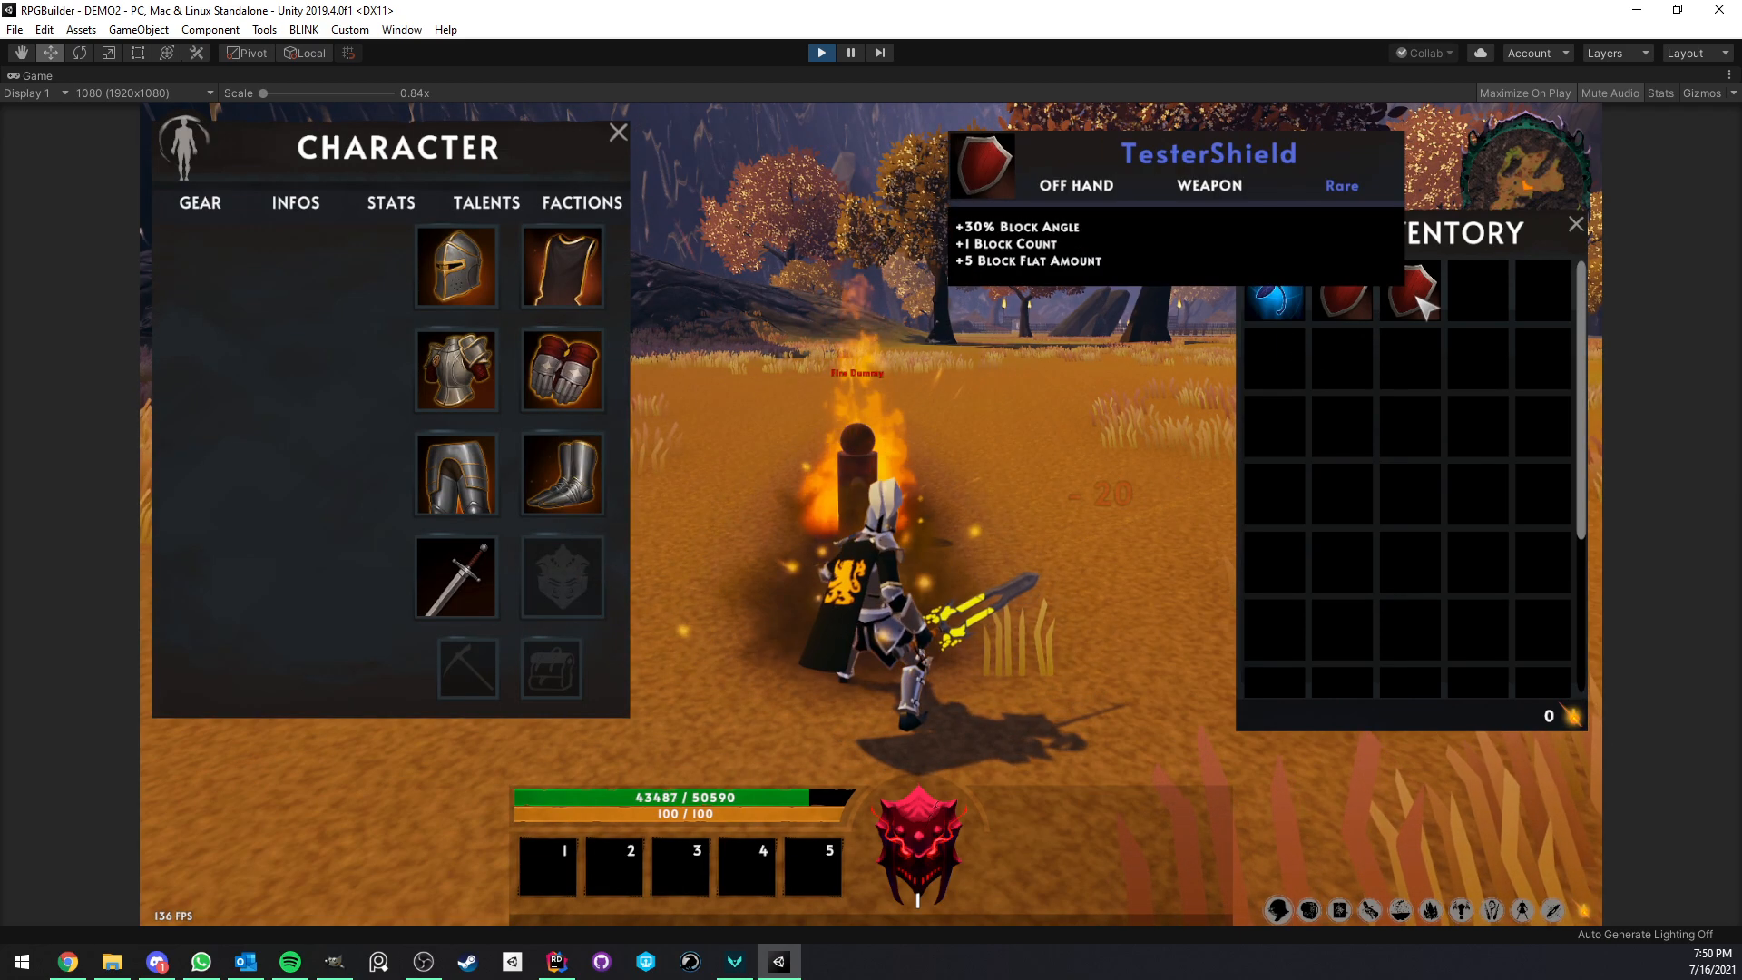
click(618, 131)
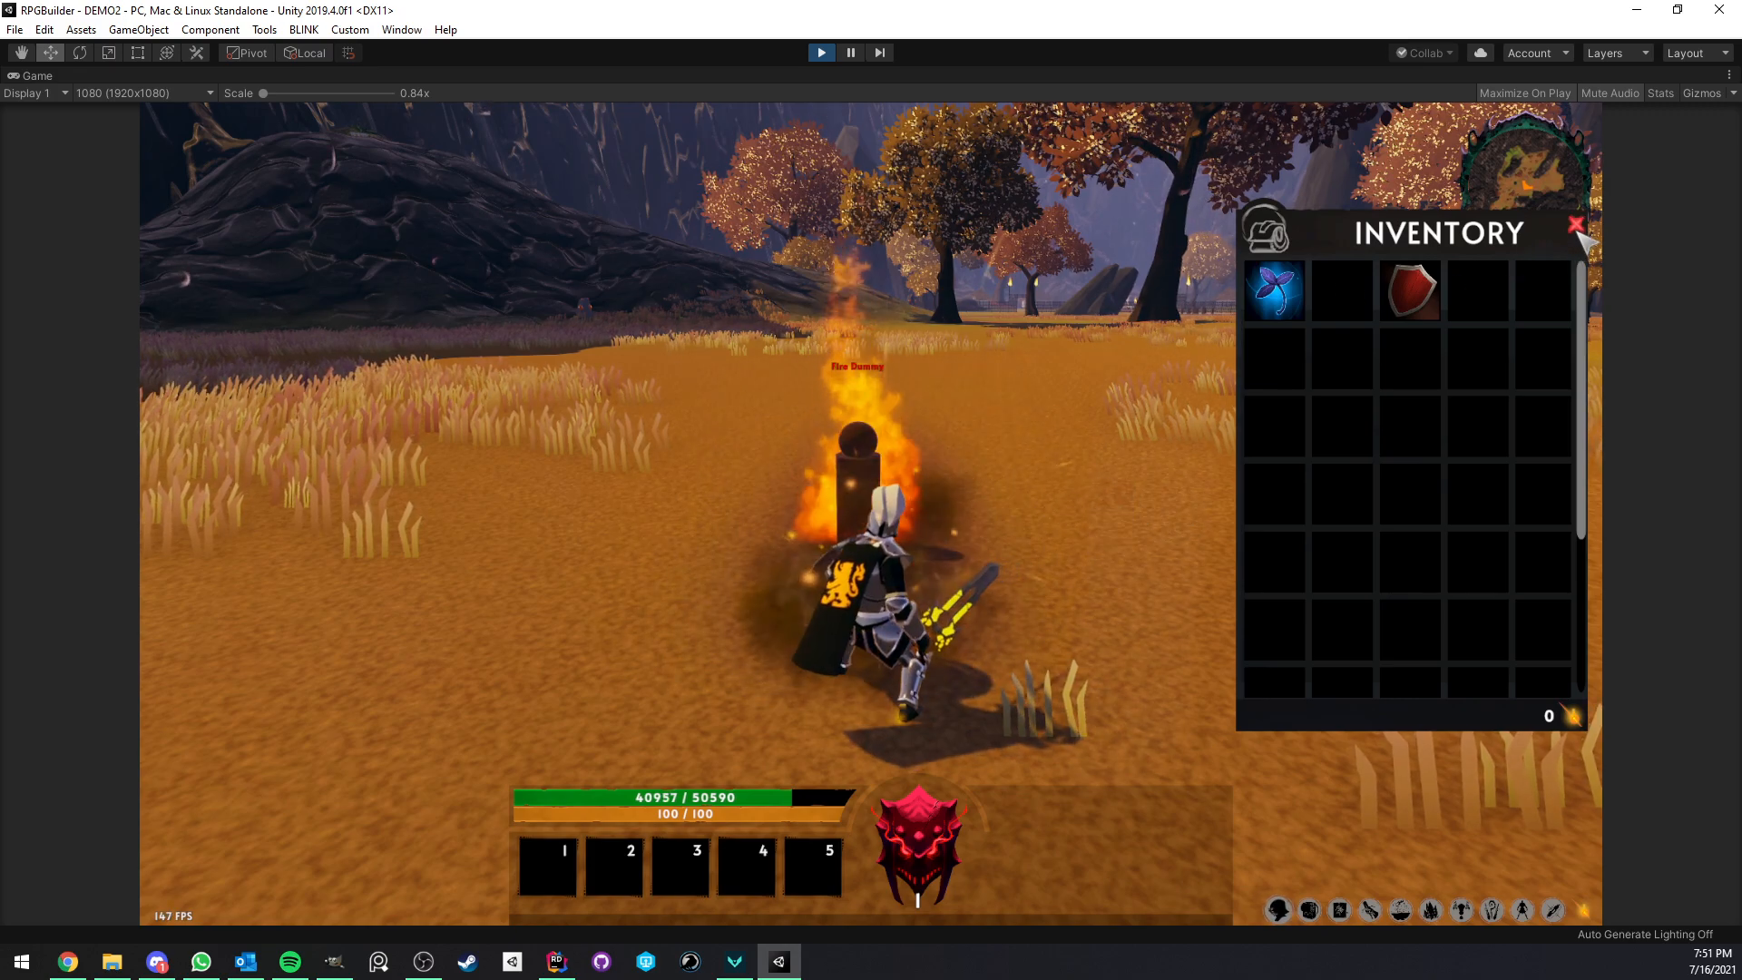
Set BlockingTest's Charge Duration to 0.3, toggle Limited Duration, and test blocking in game
click(1574, 223)
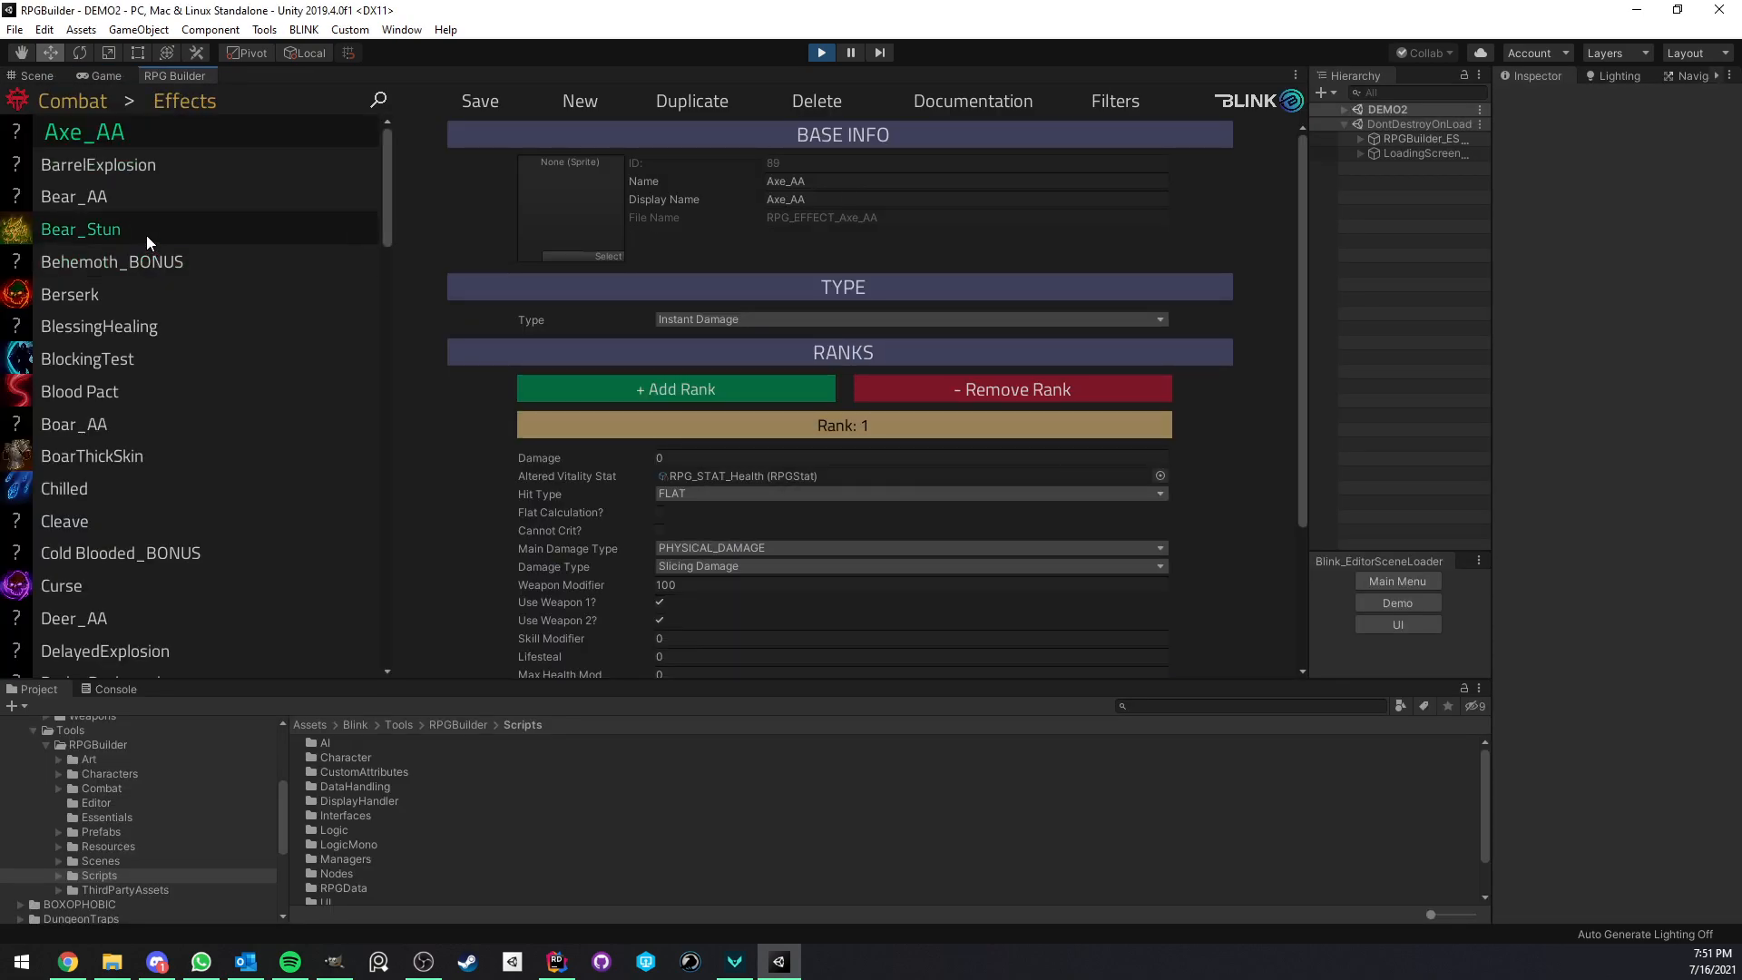
click(87, 357)
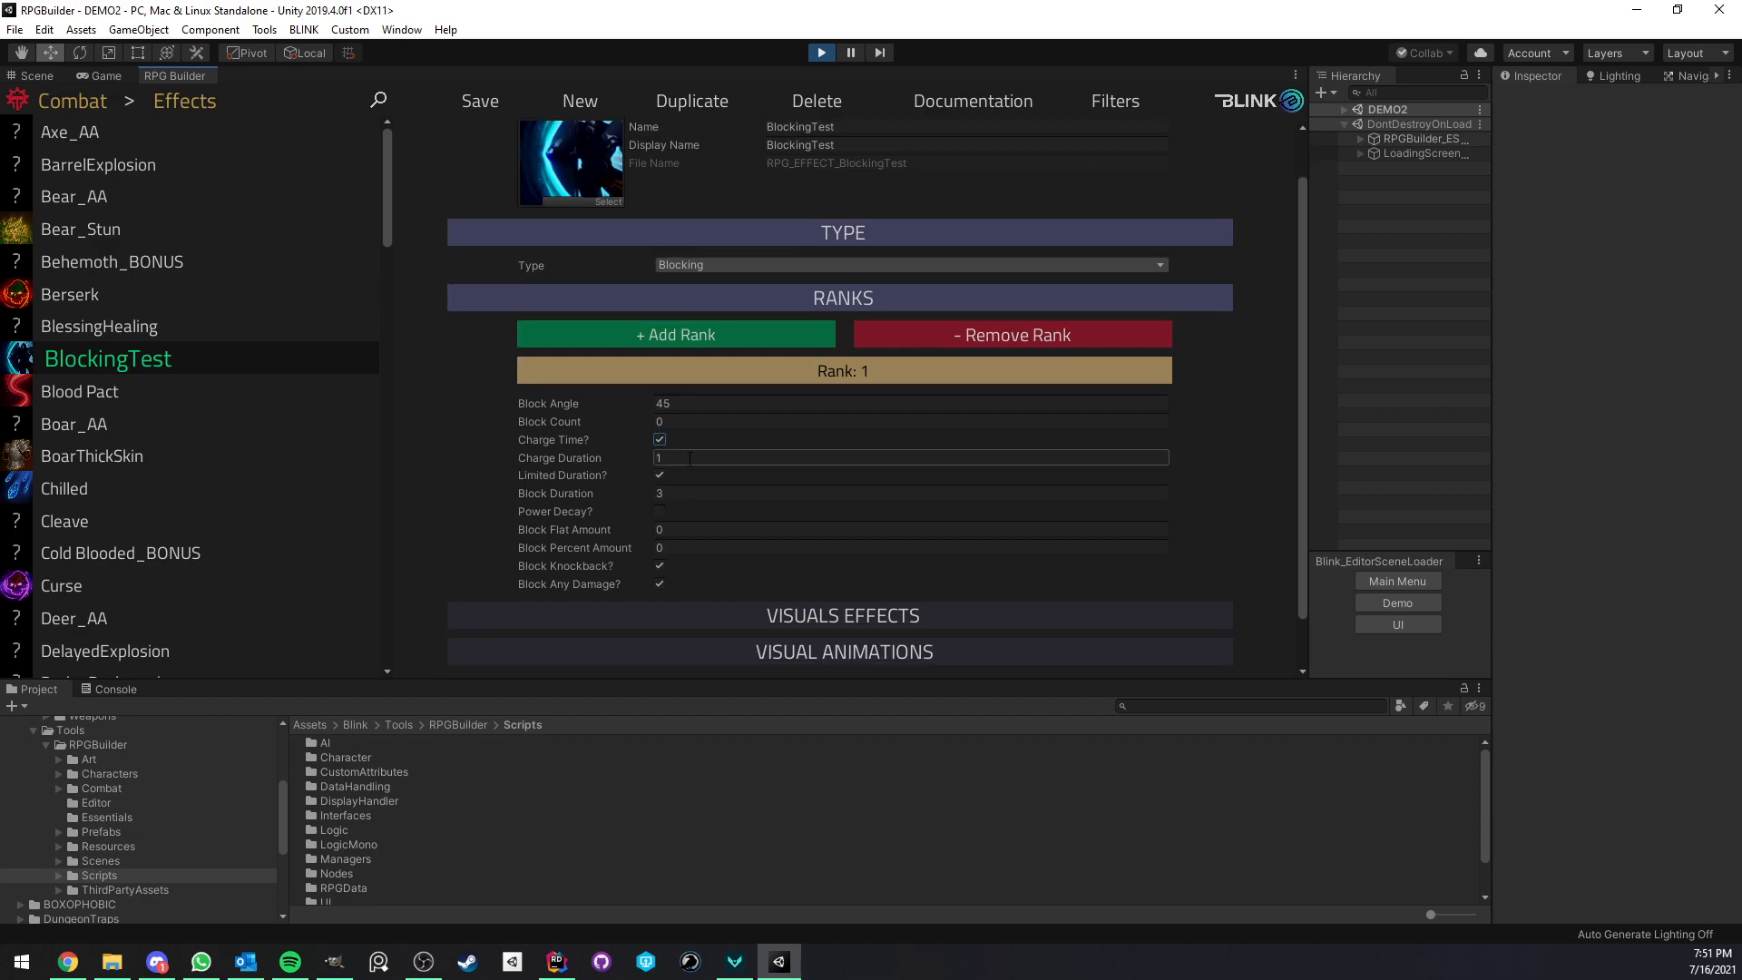
text(0.3)
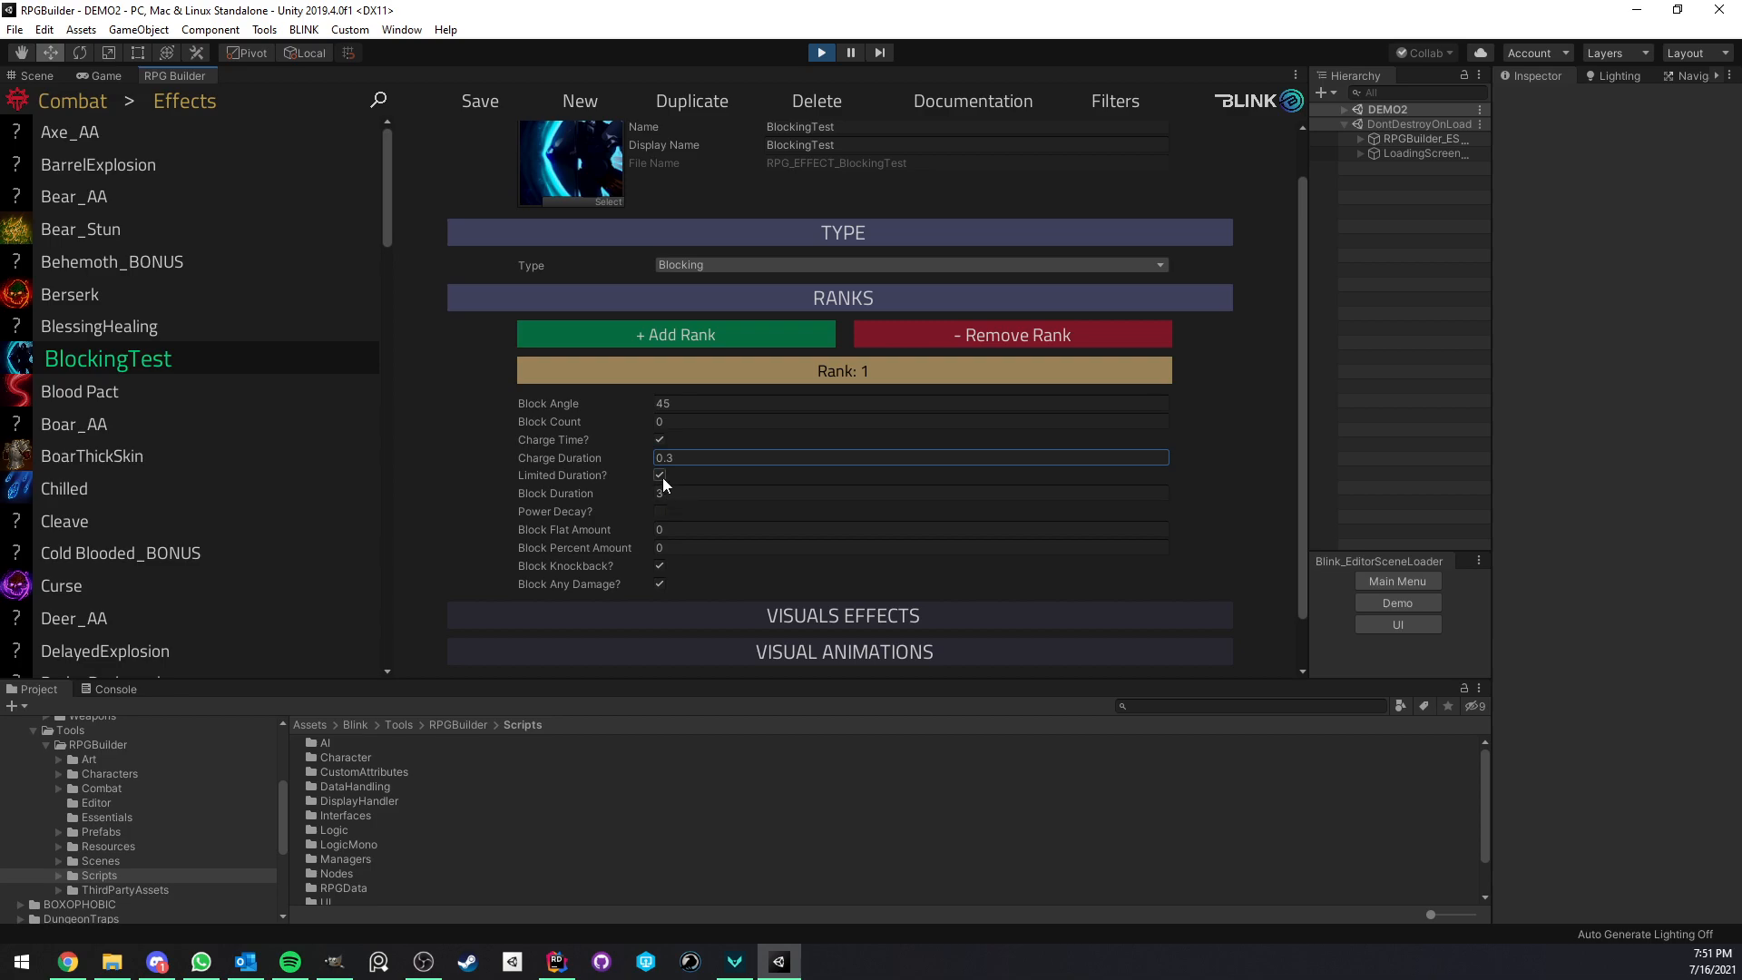
click(659, 475)
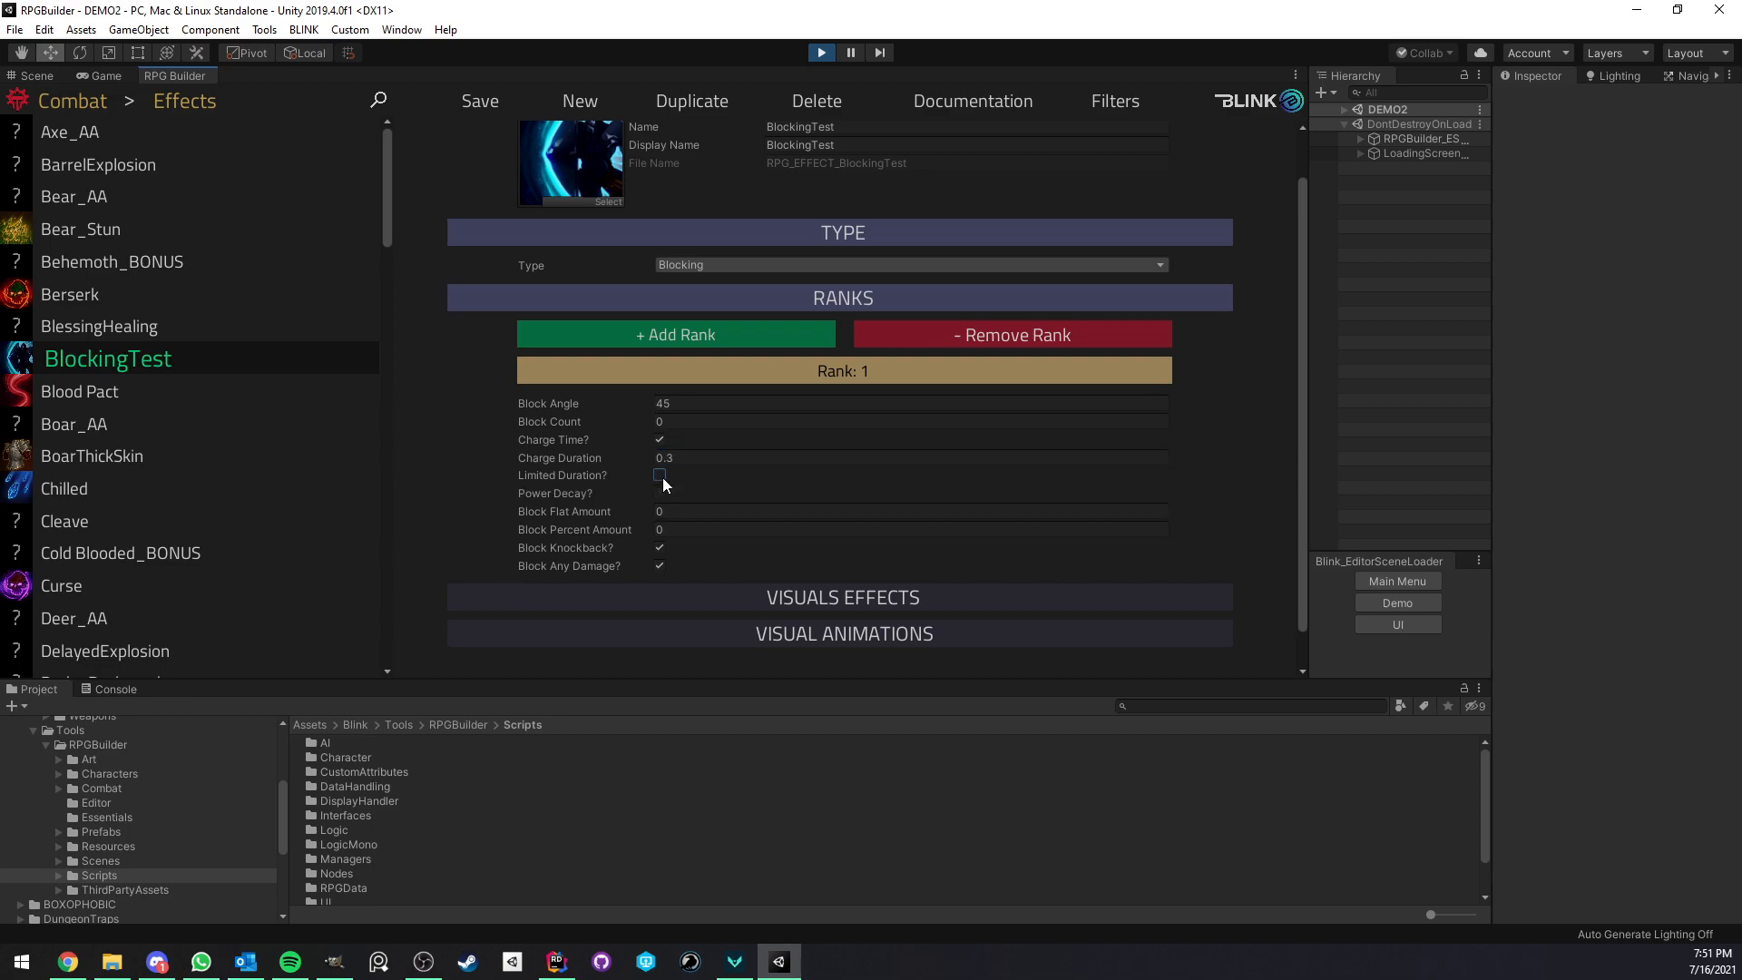
click(659, 475)
text(.5)
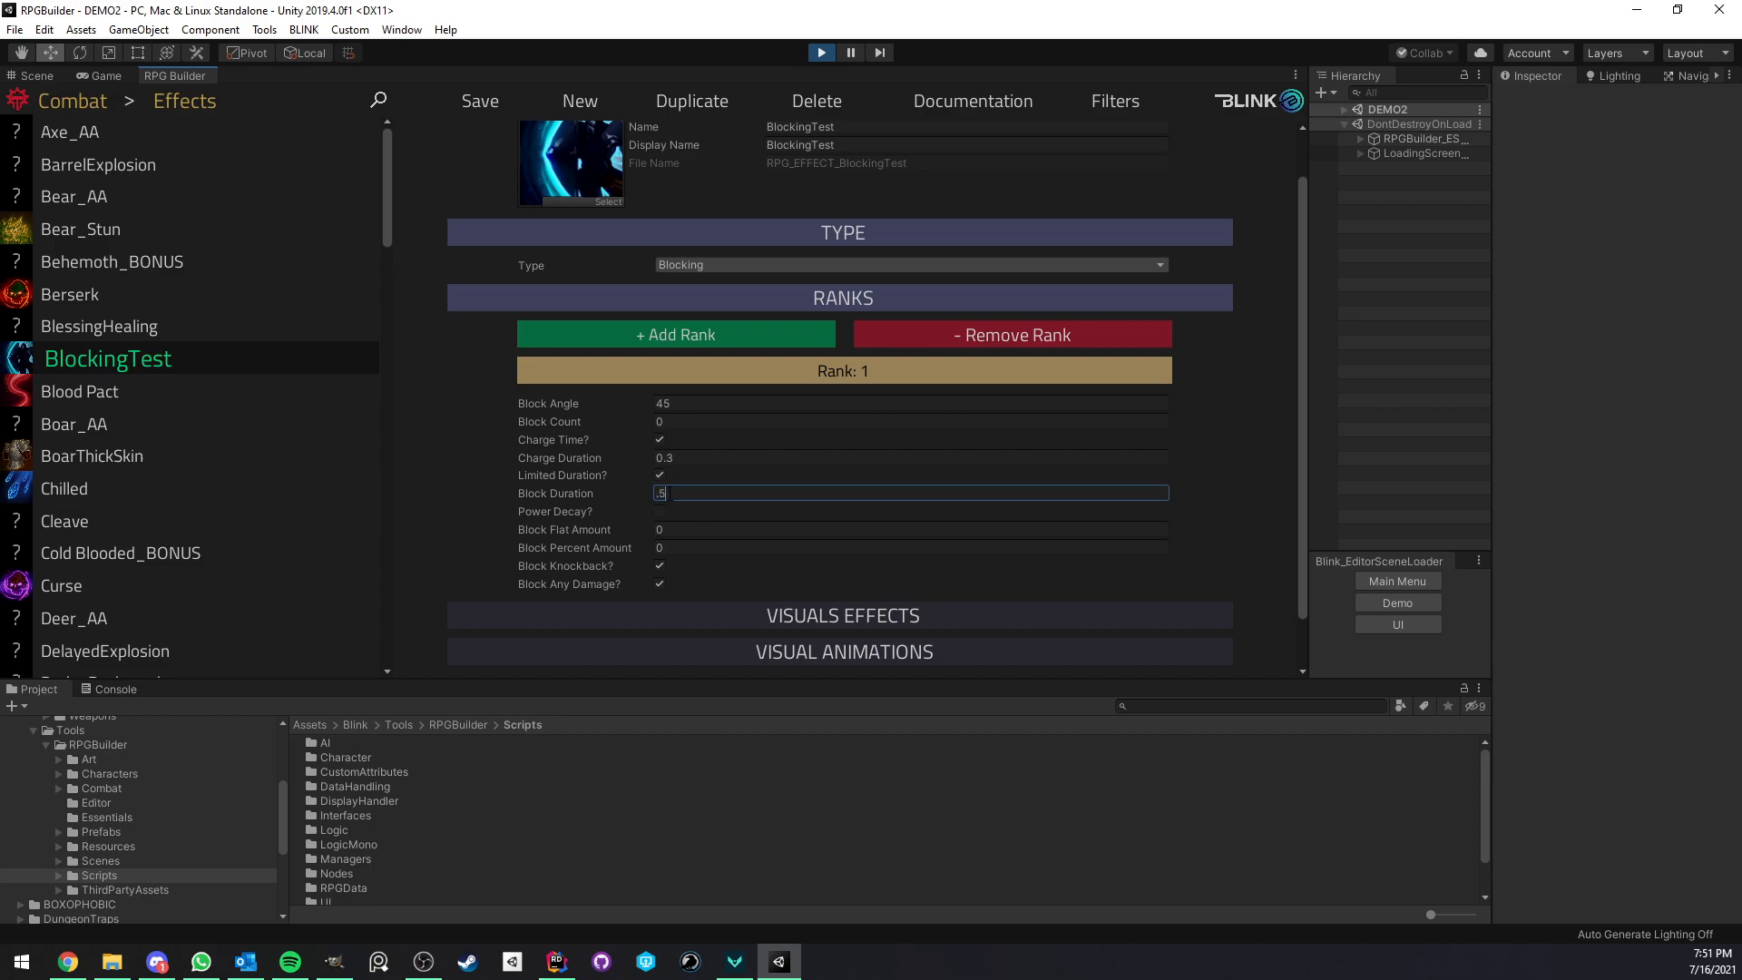
click(101, 76)
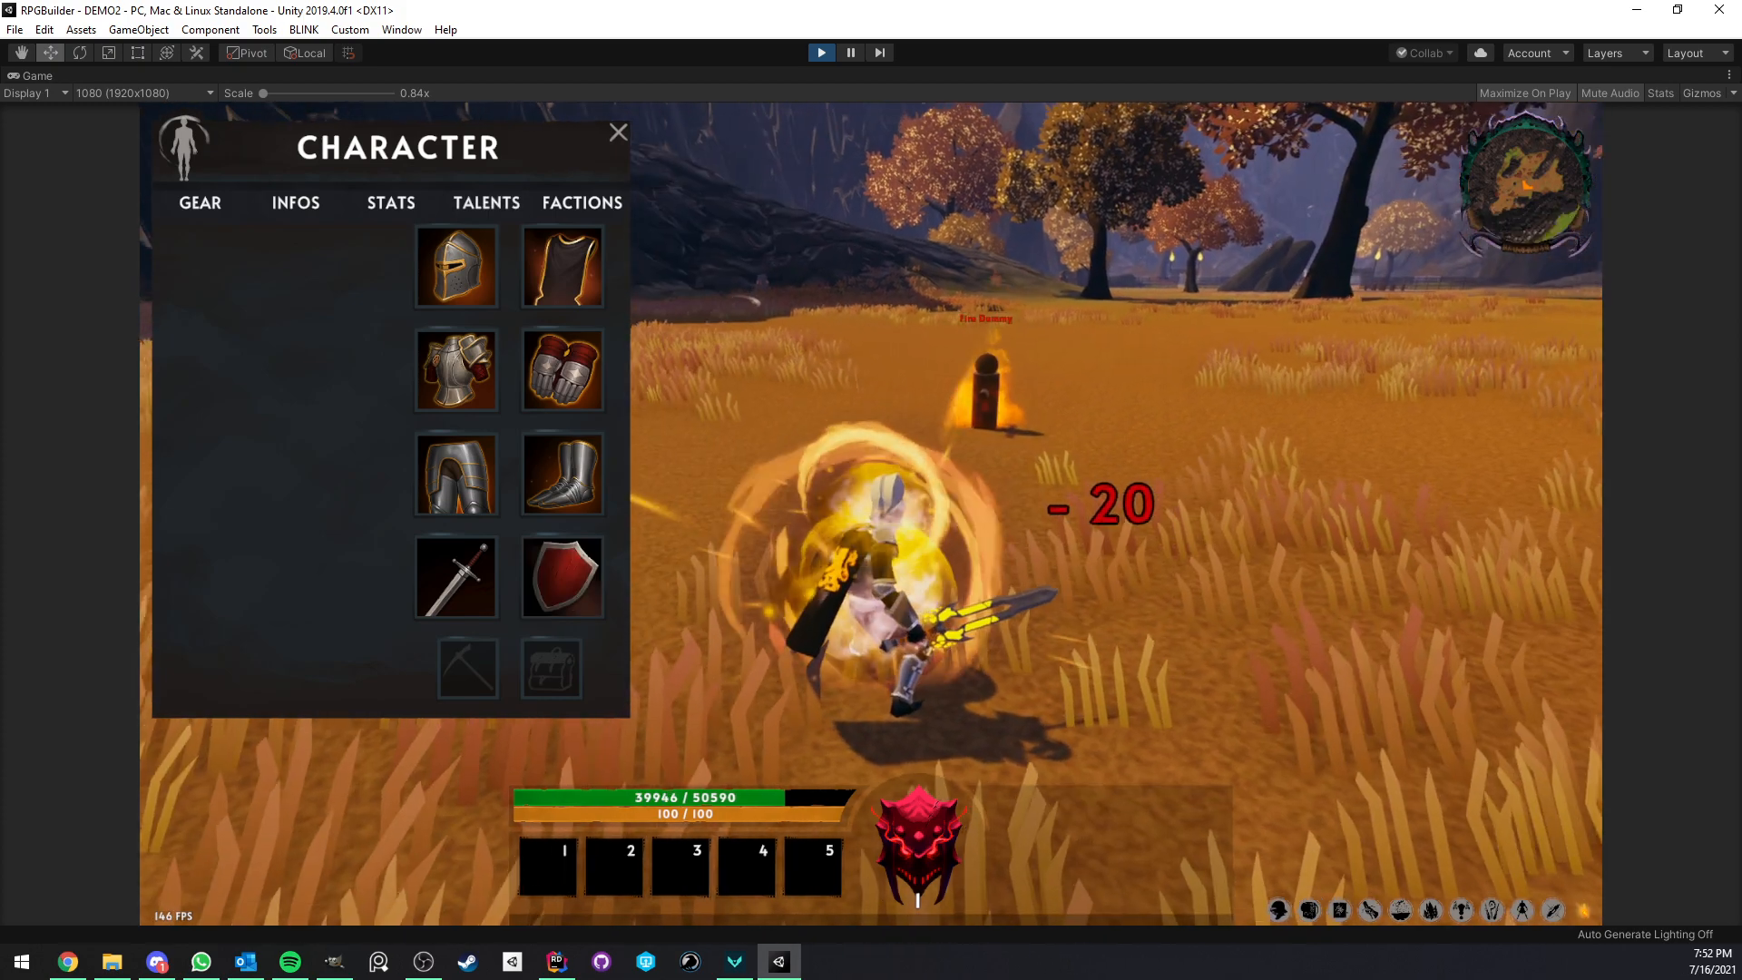
click(617, 131)
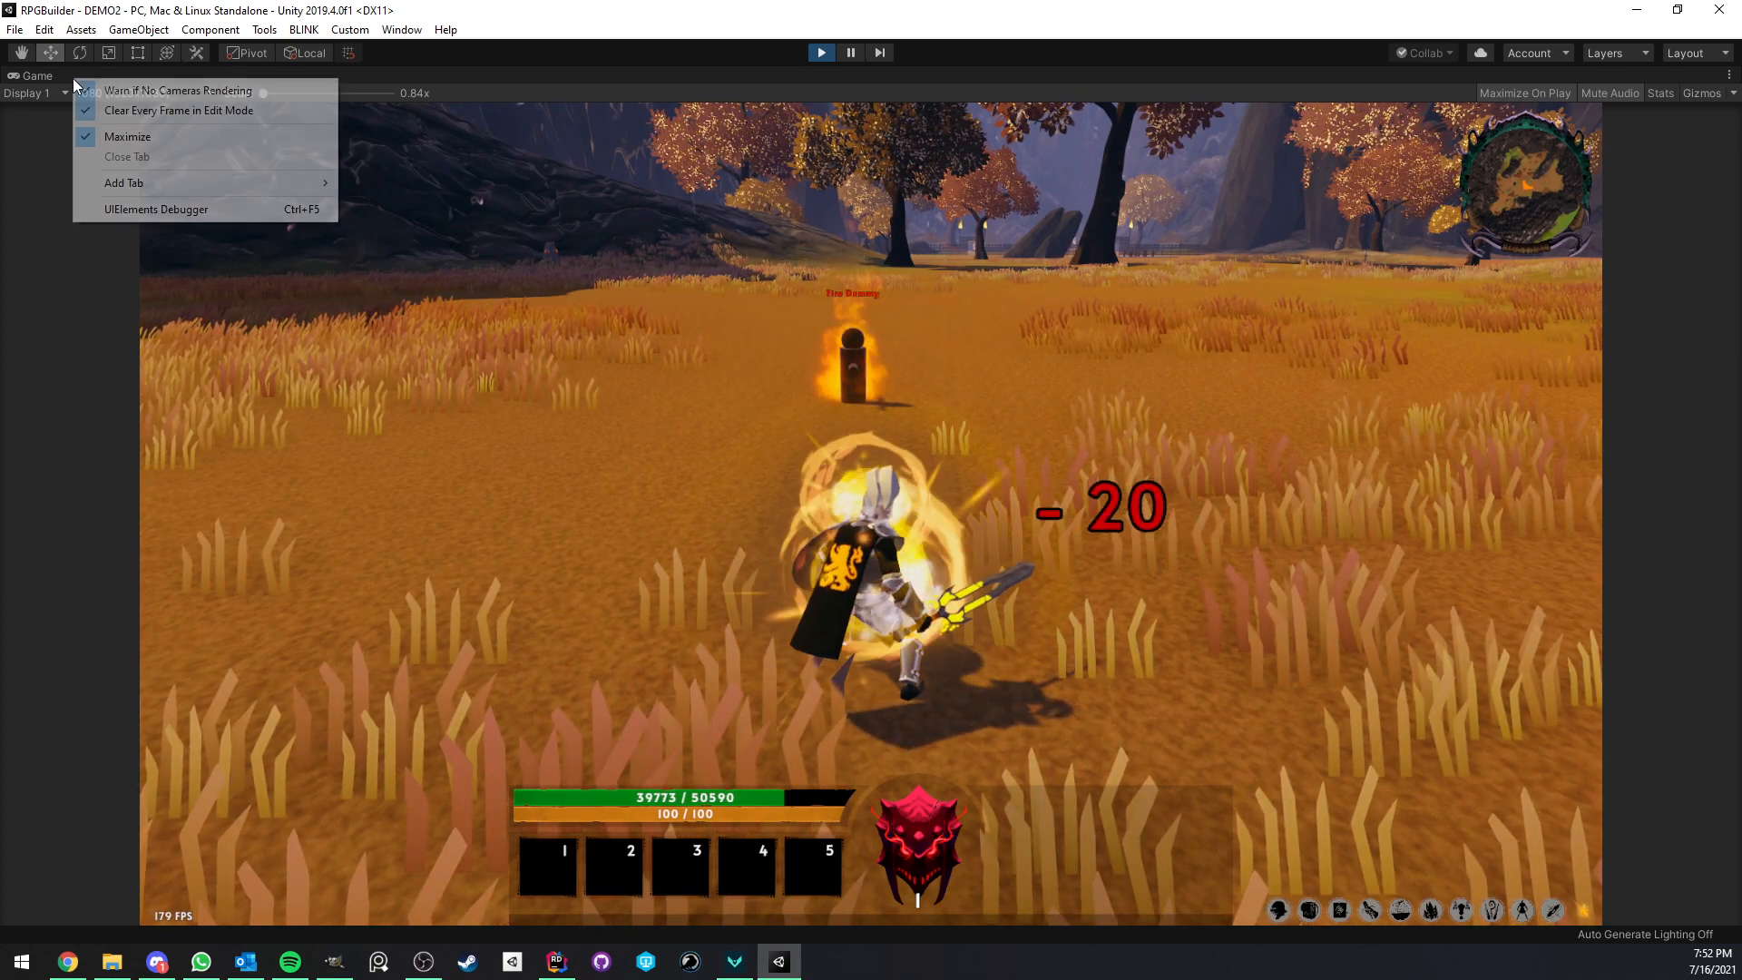
Review BlockingTest's Block Duration 0.5 and Power Decay settings, then resume the docked running game
click(174, 75)
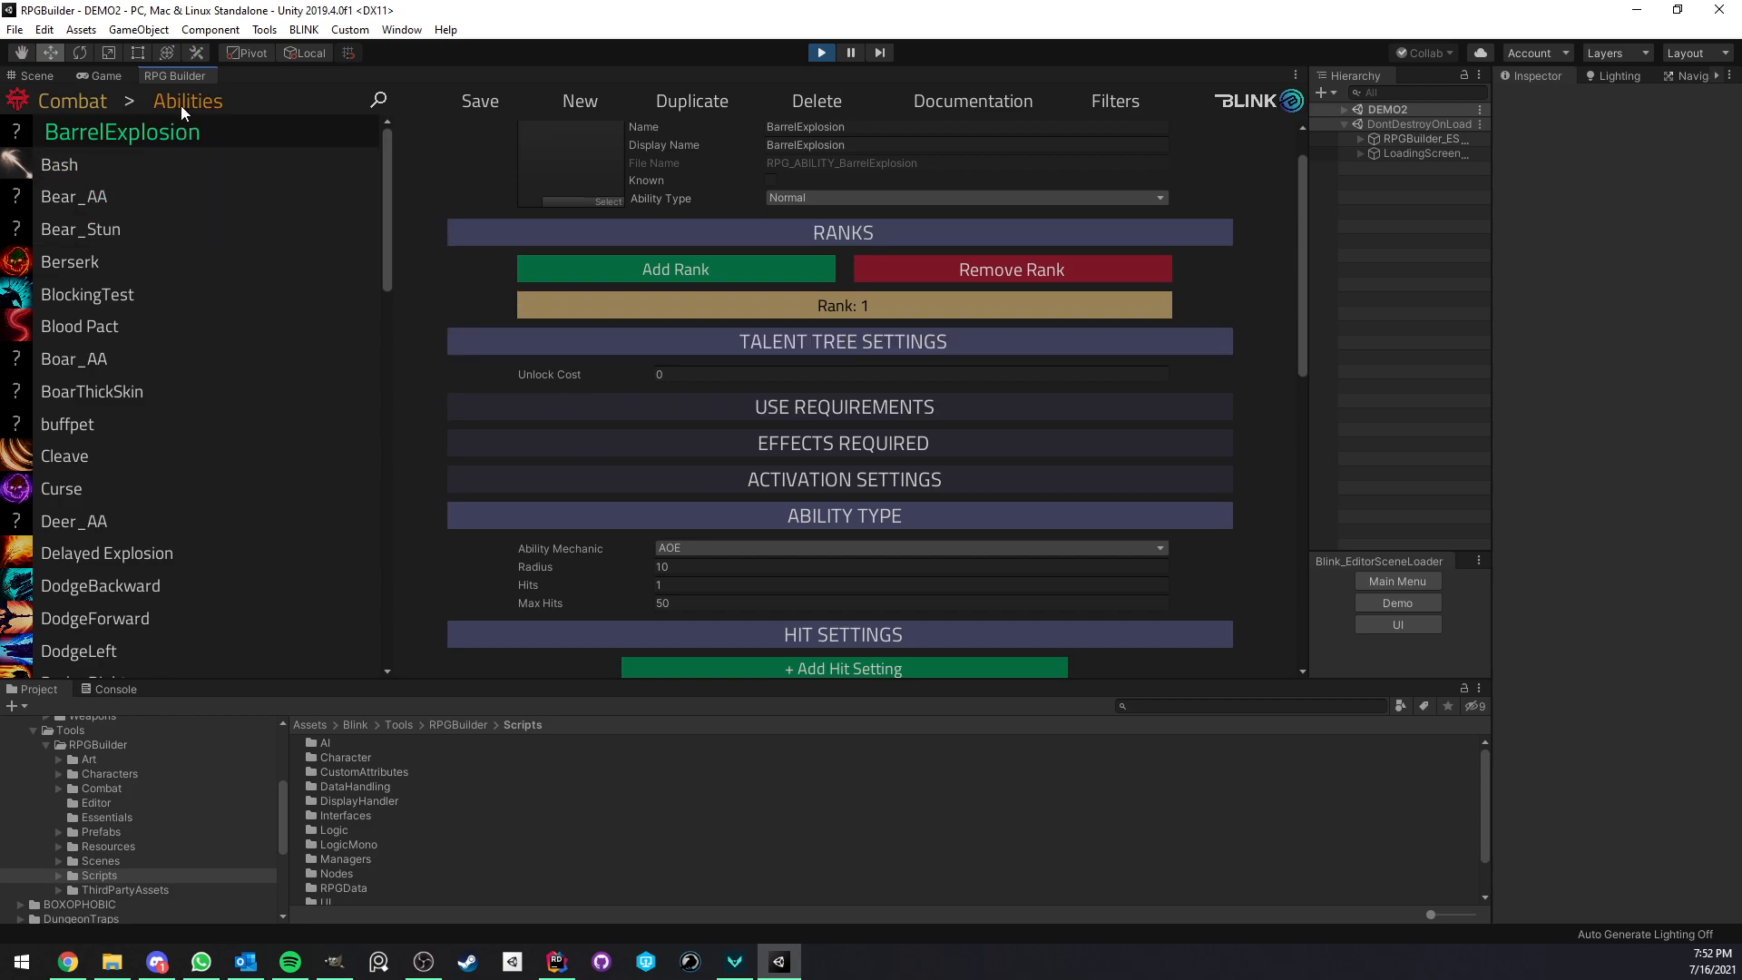
click(185, 100)
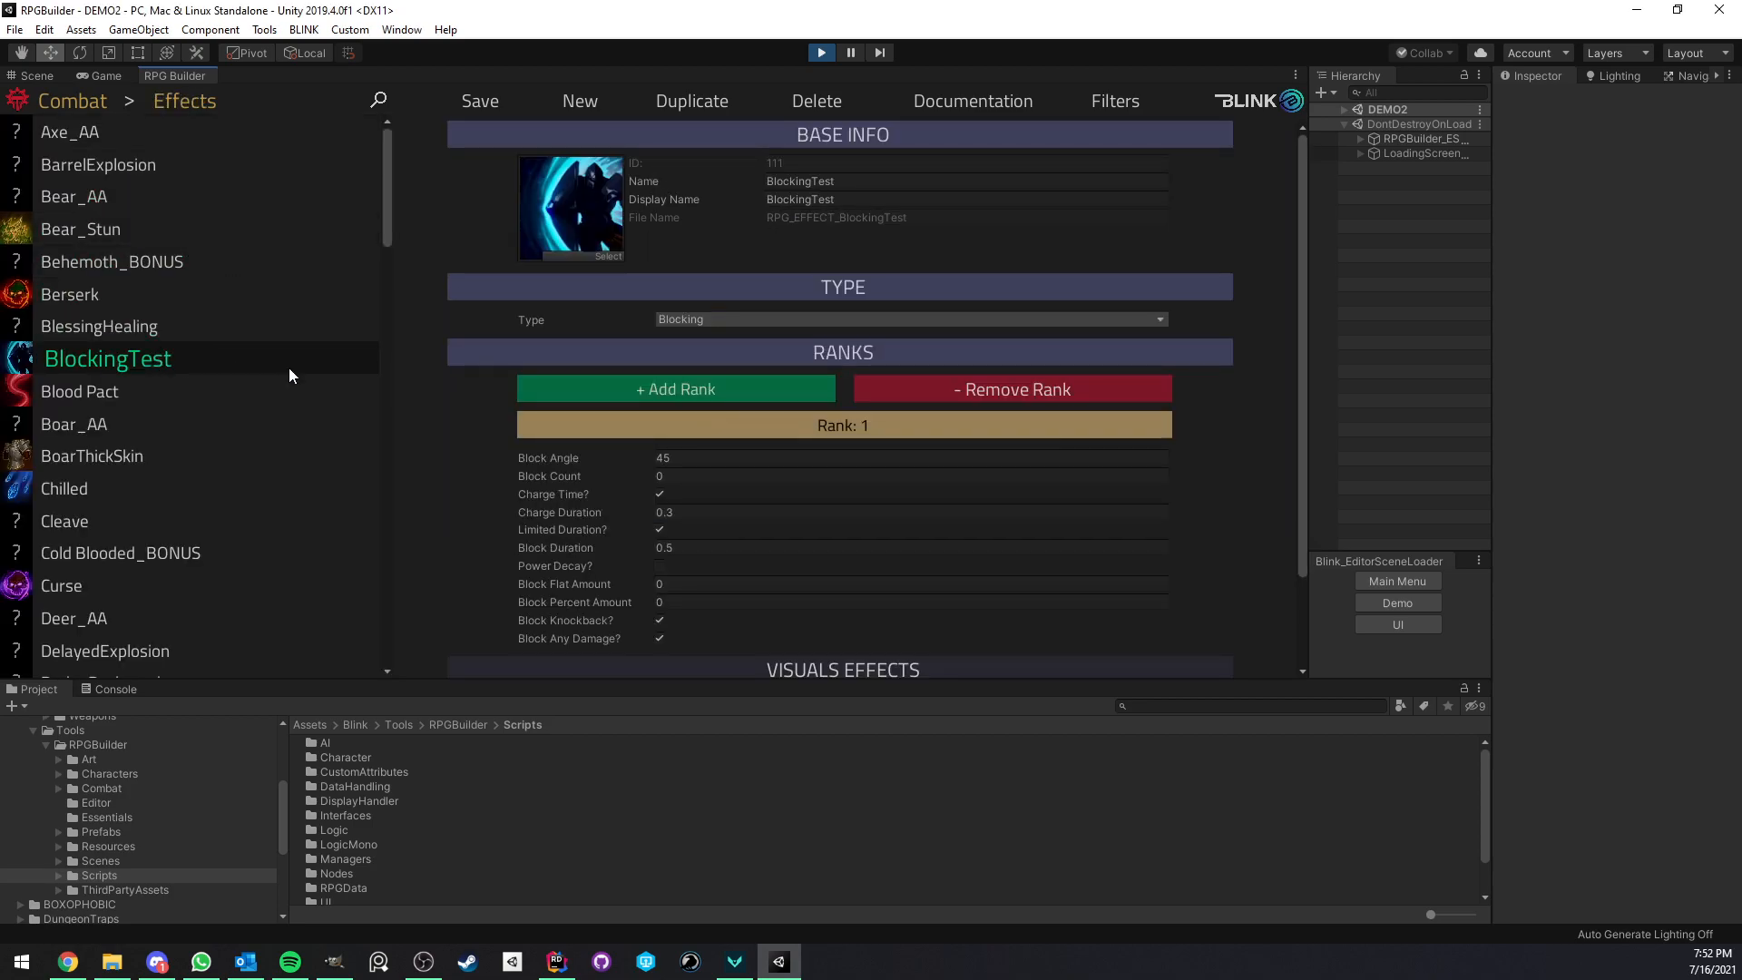
scroll(down, 3)
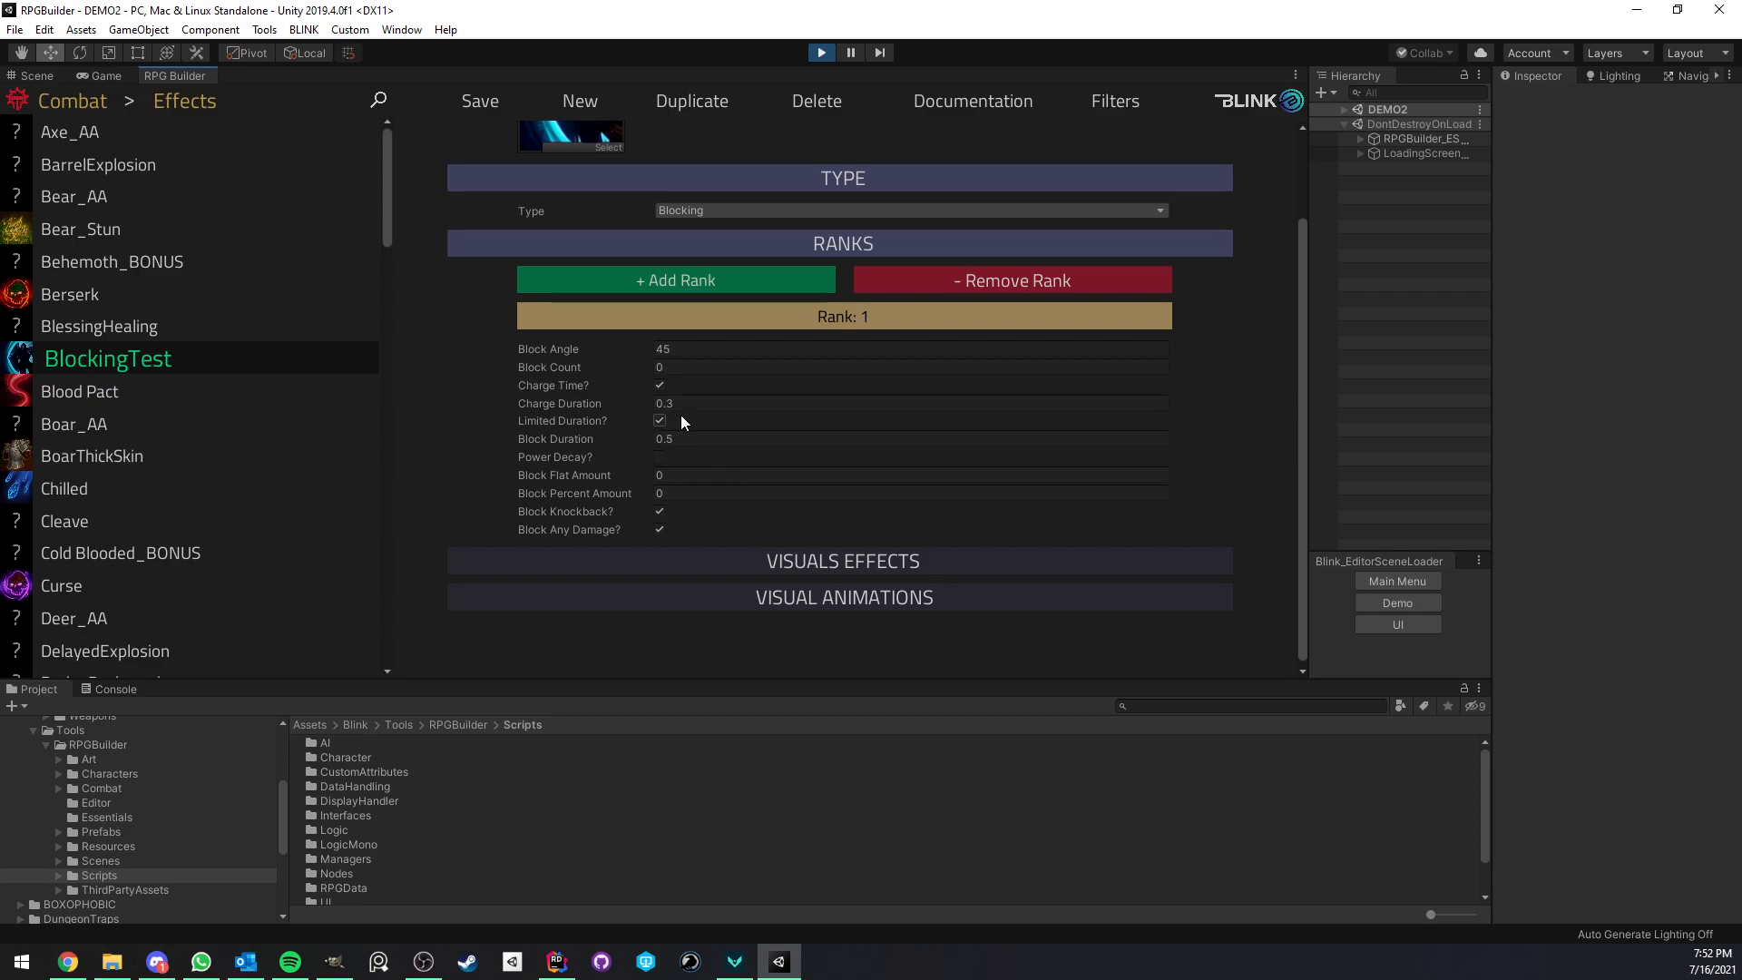
click(659, 420)
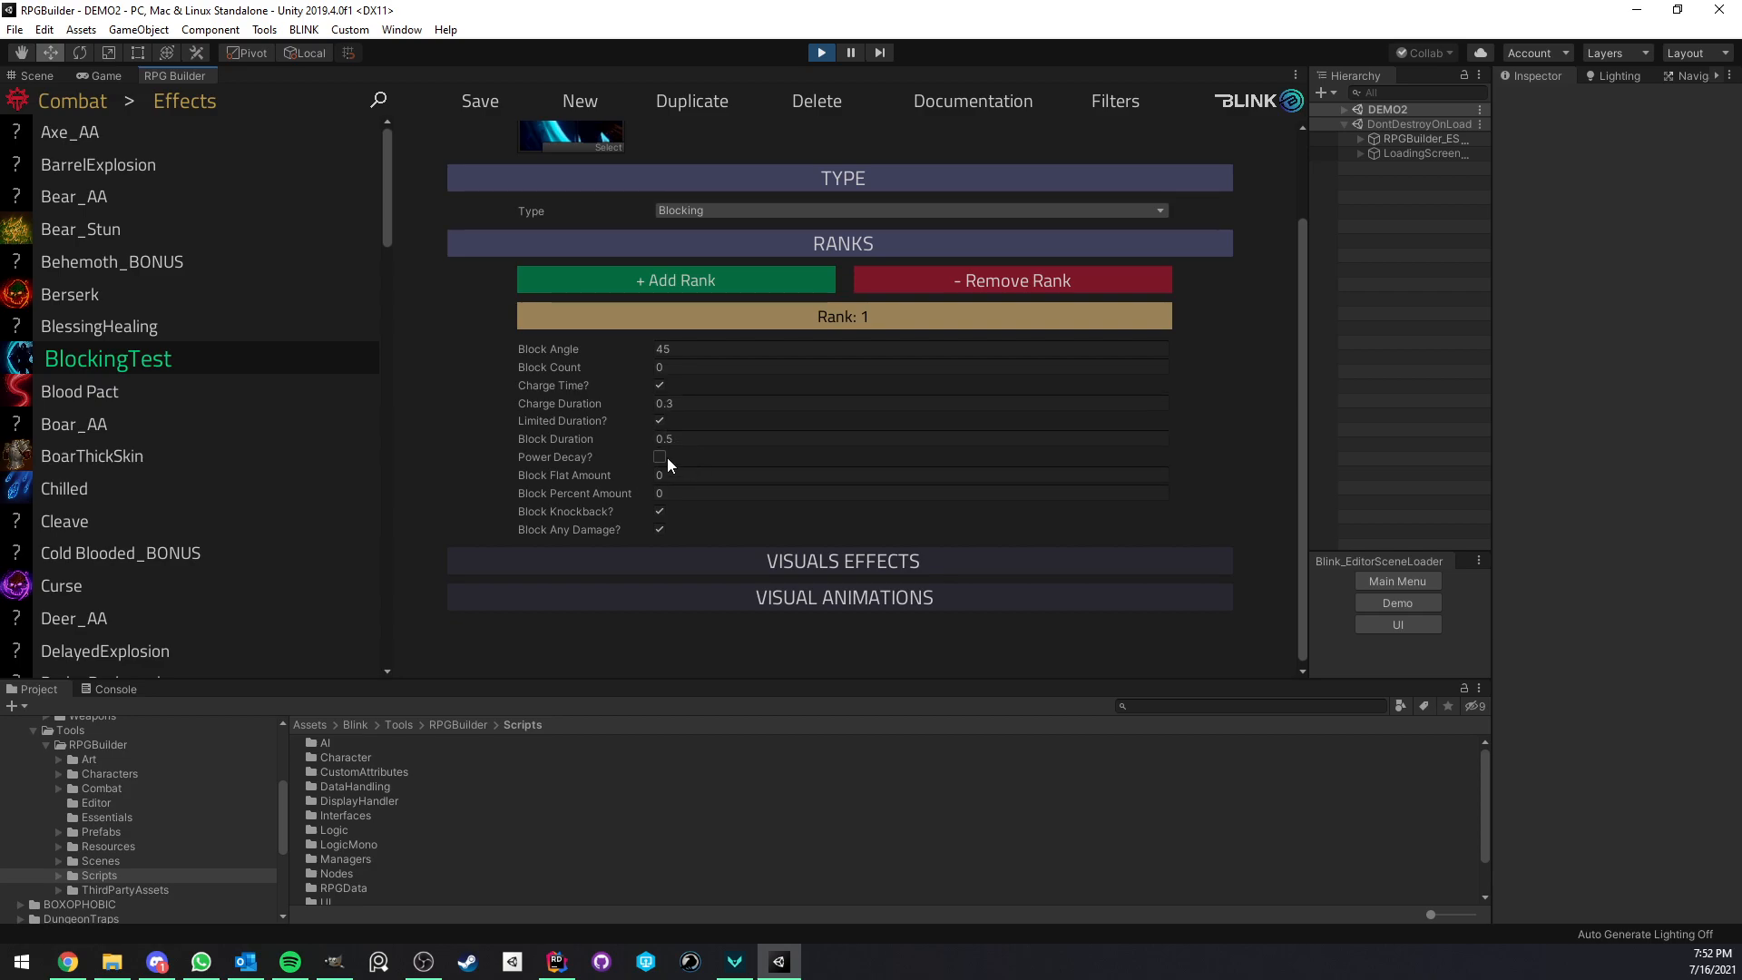
mouse_move(667, 464)
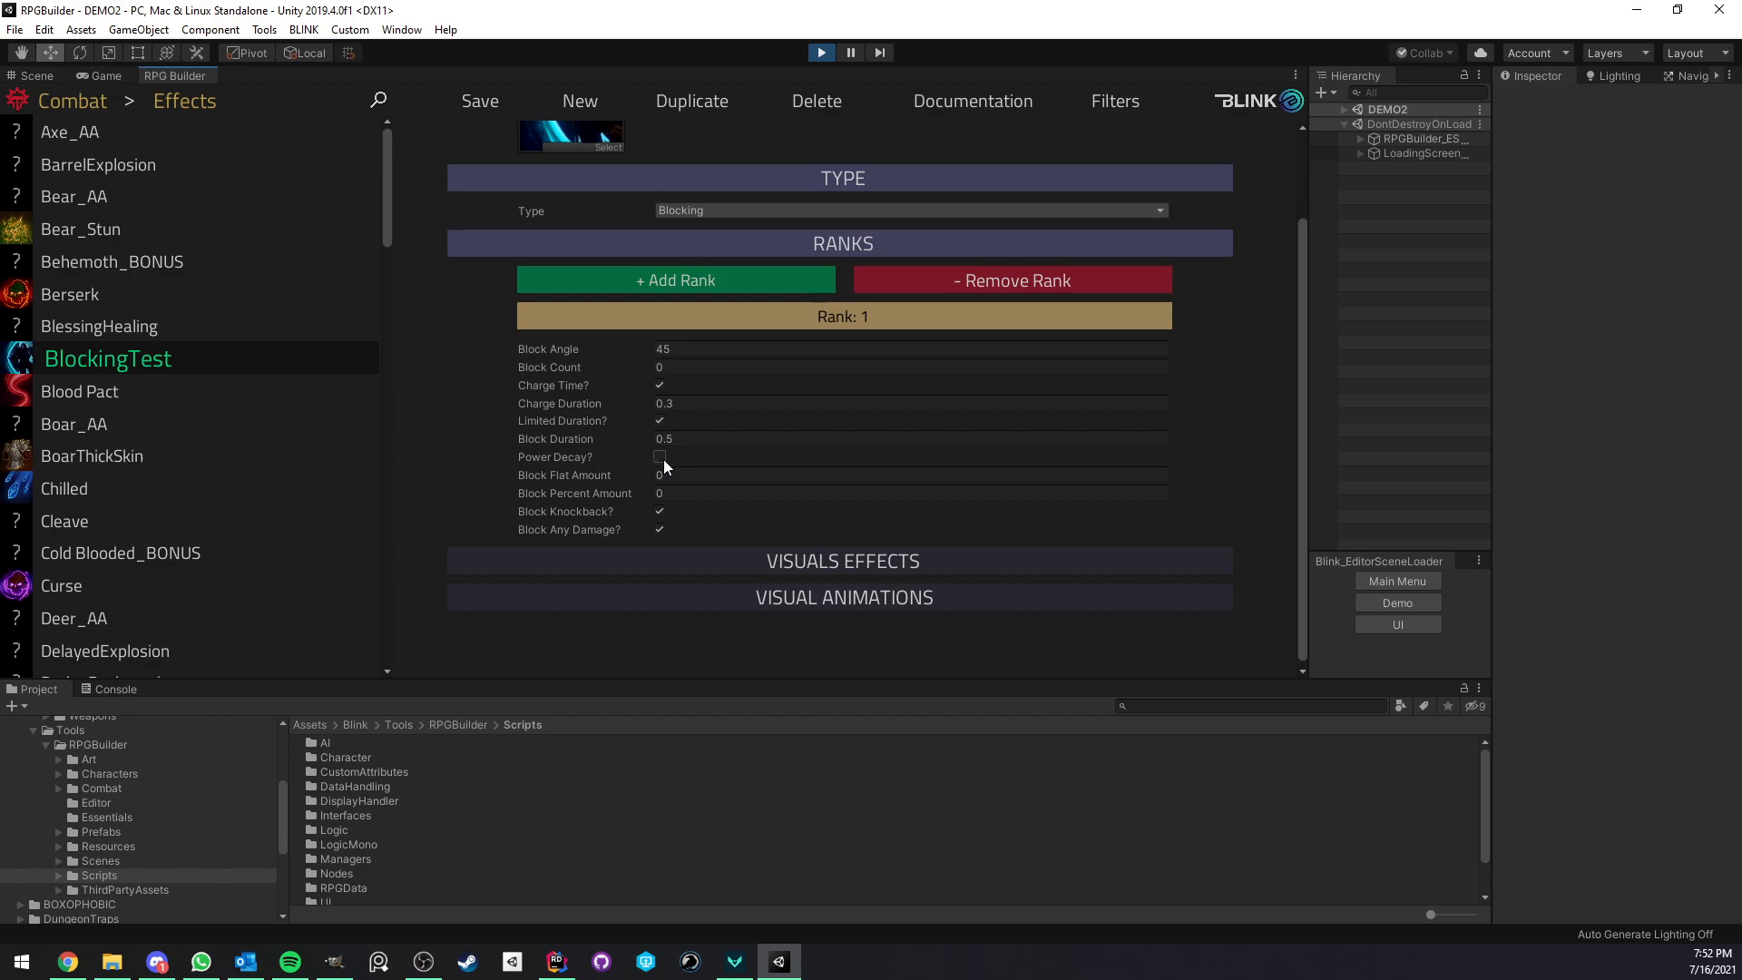
click(659, 456)
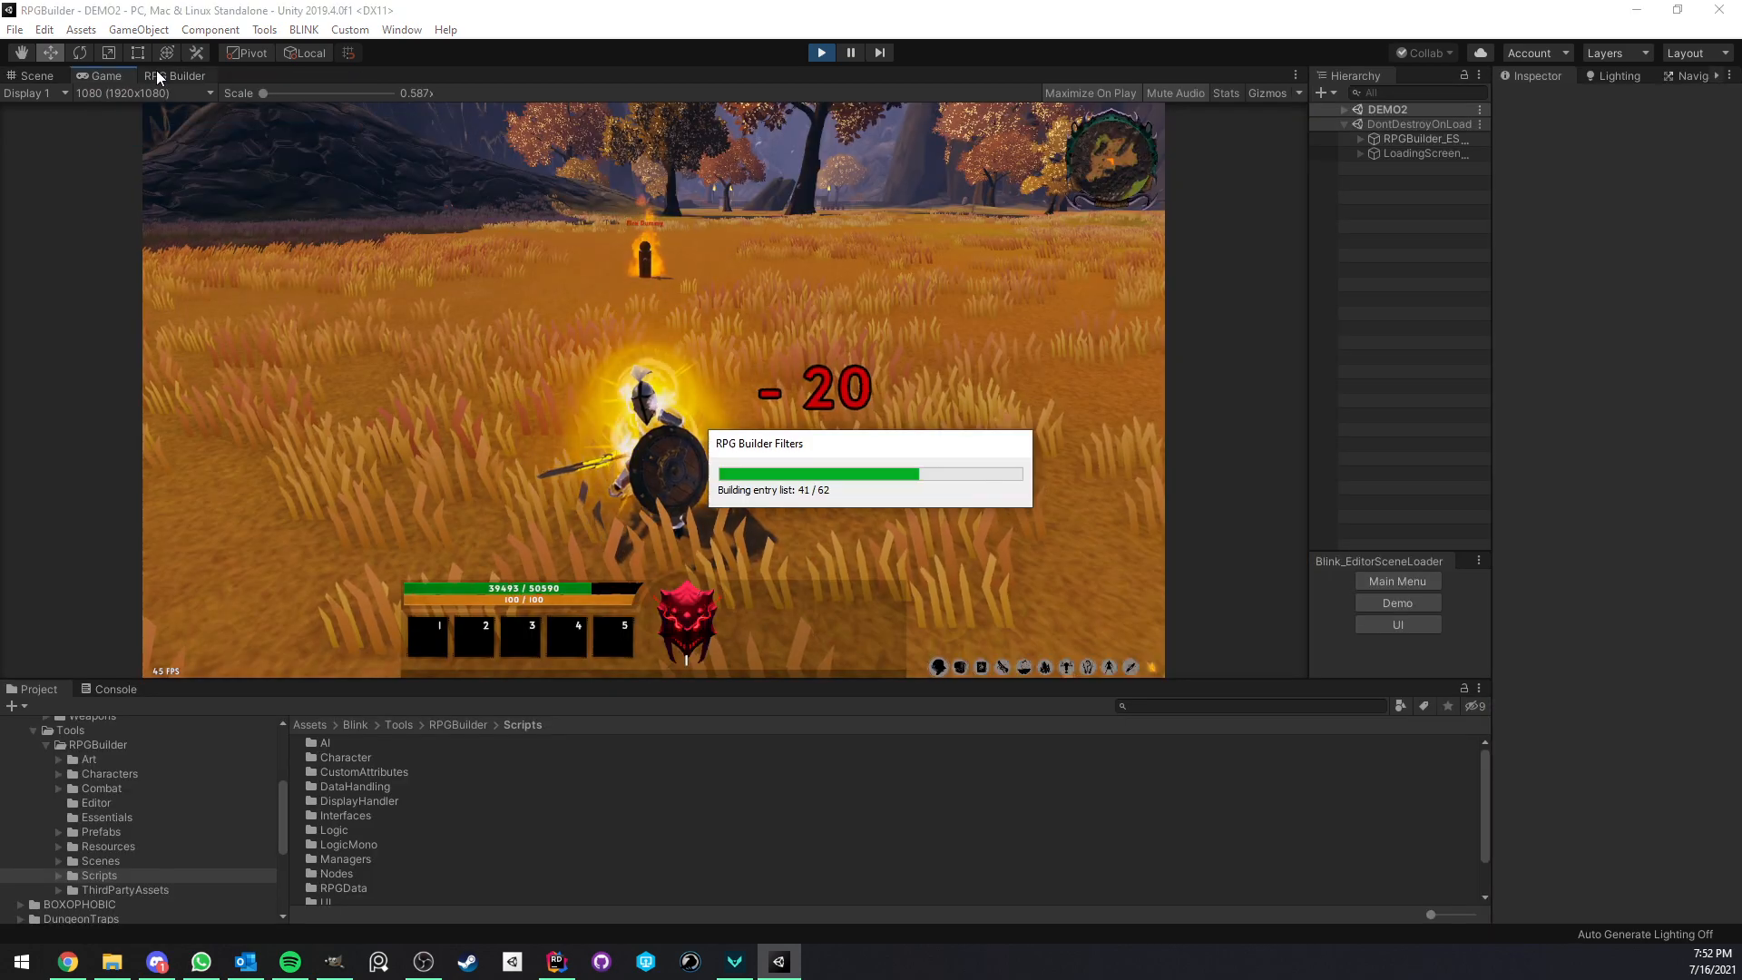
Enter a Block Duration of 10 for the BlockingTest effect
click(180, 75)
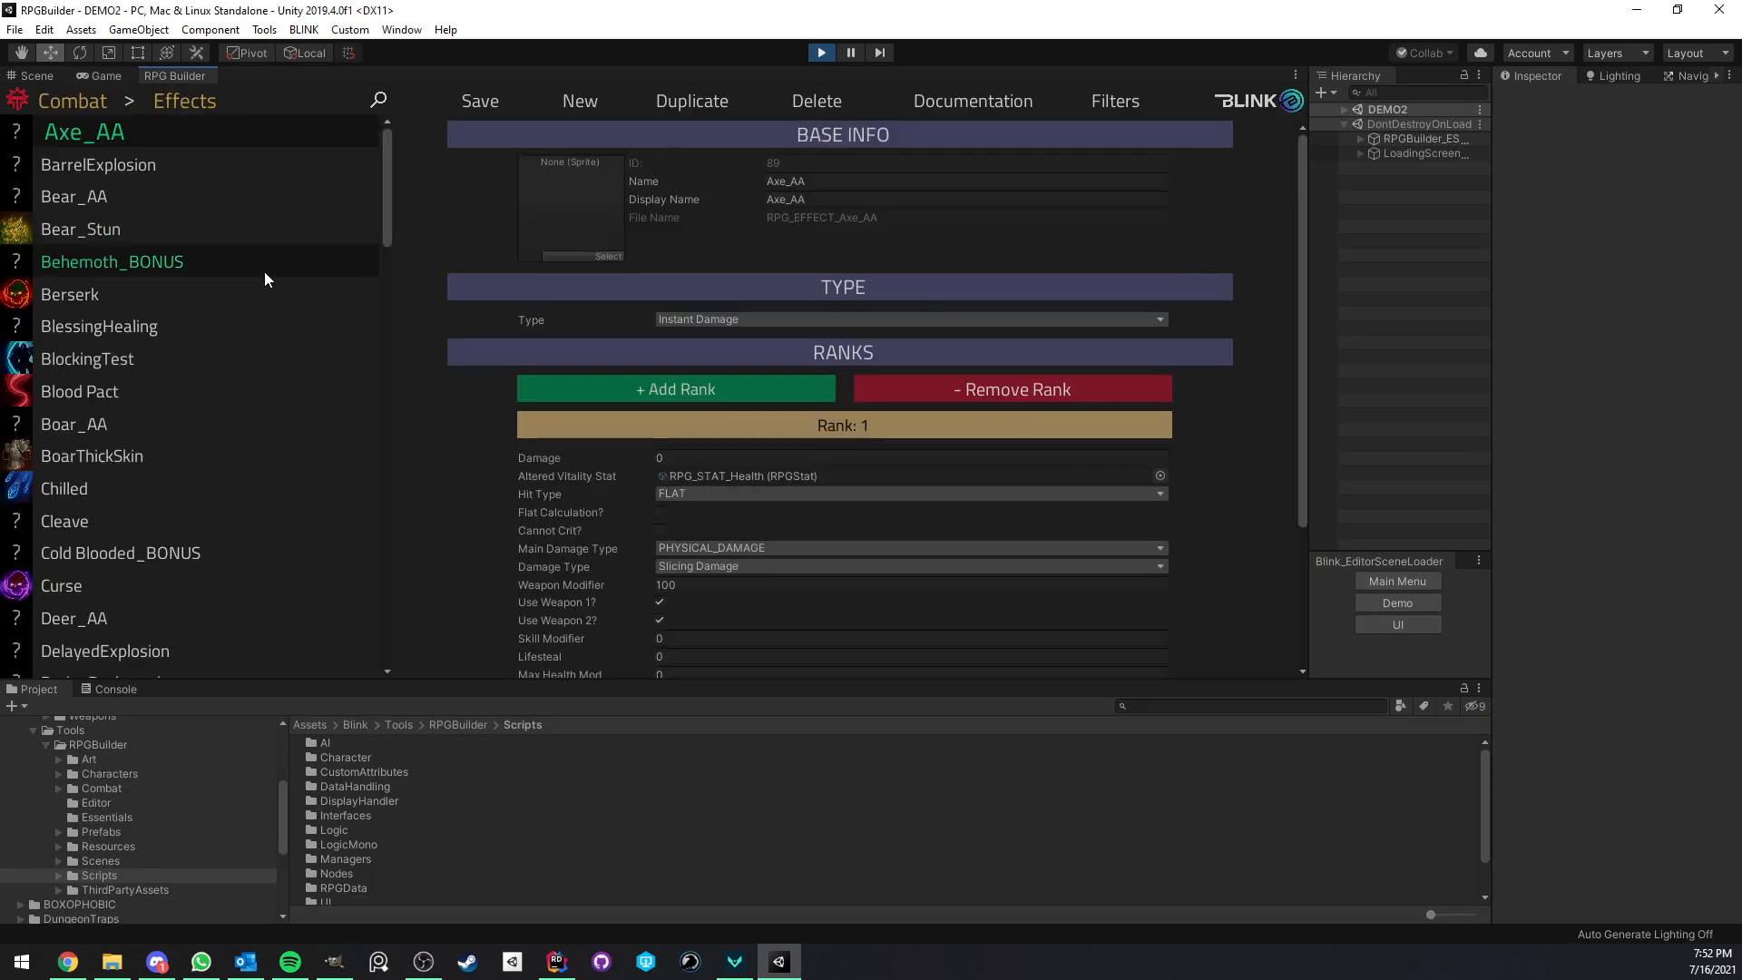
click(87, 358)
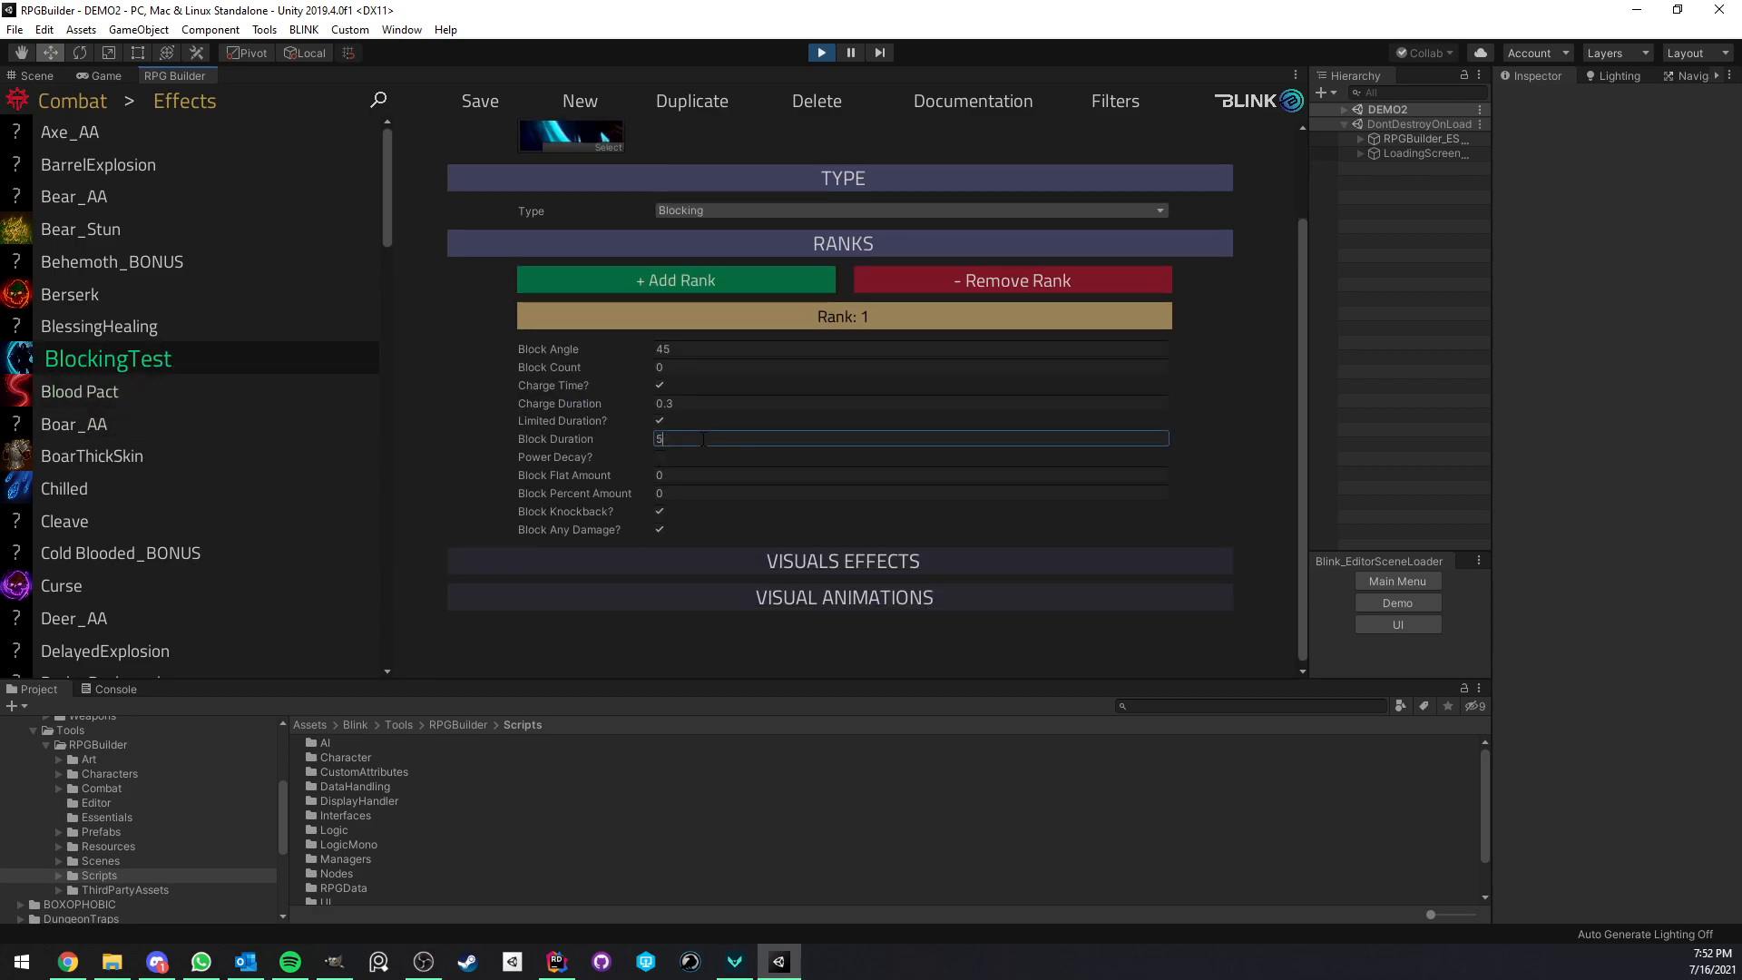
text(10)
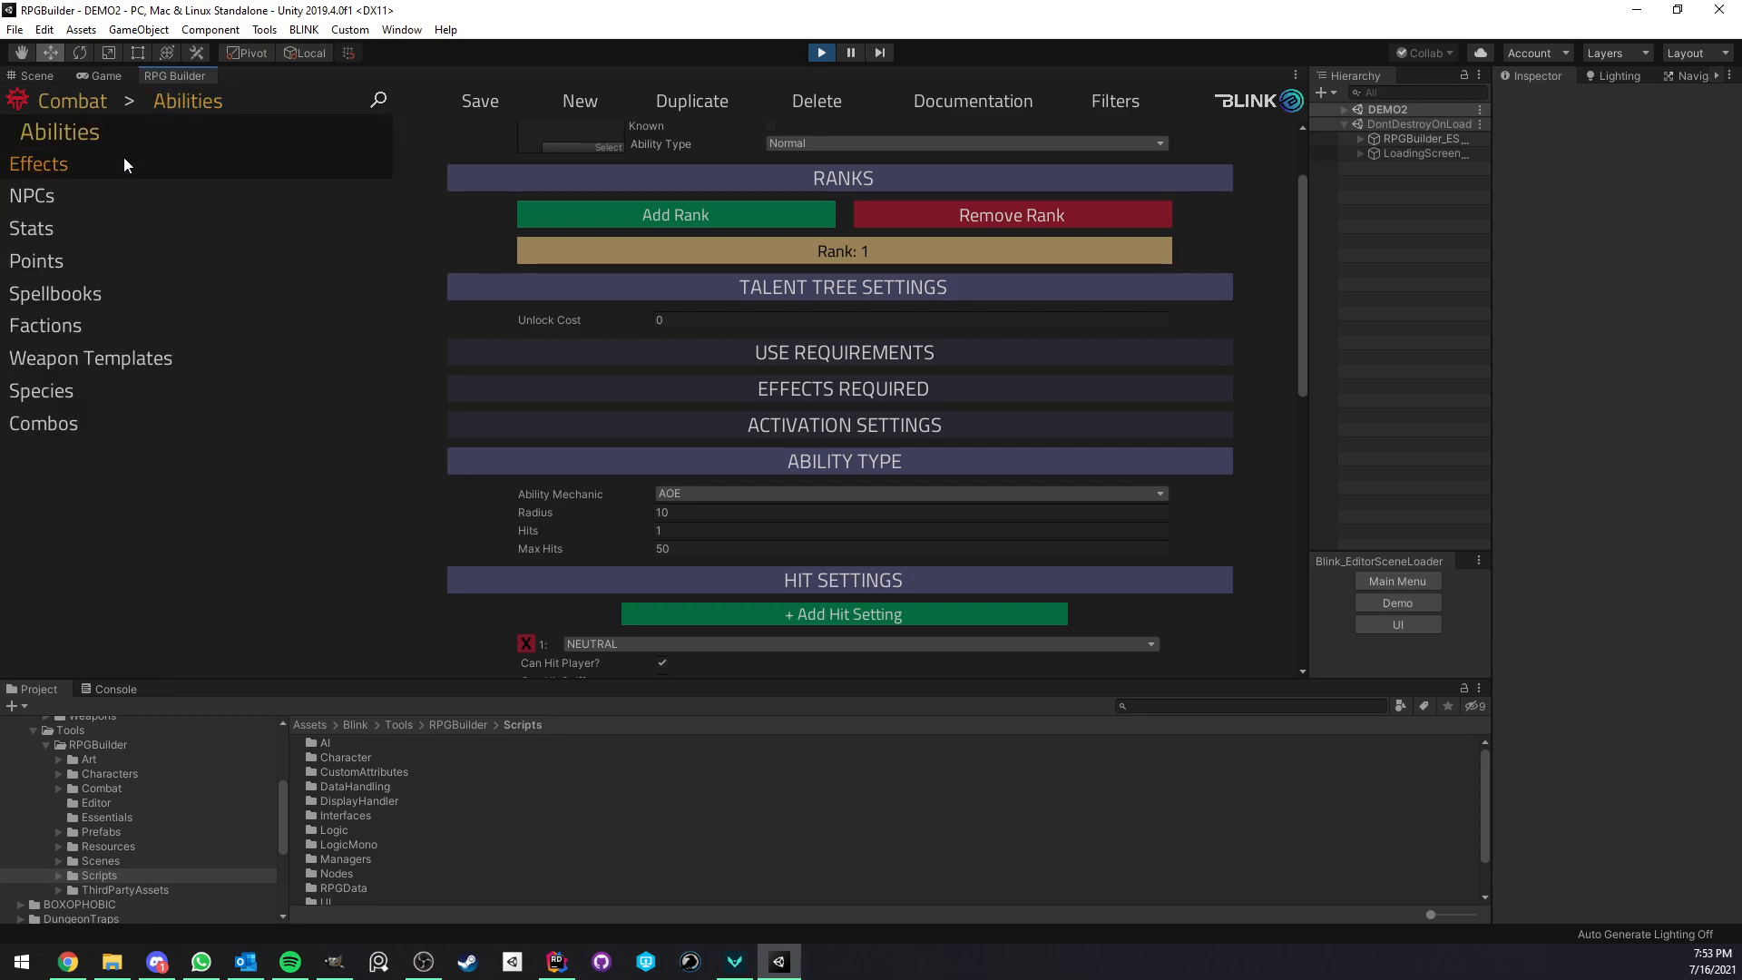
Turn off Block Any Damage on BlockingTest and check TesterShield 2's block bonuses in game
click(38, 163)
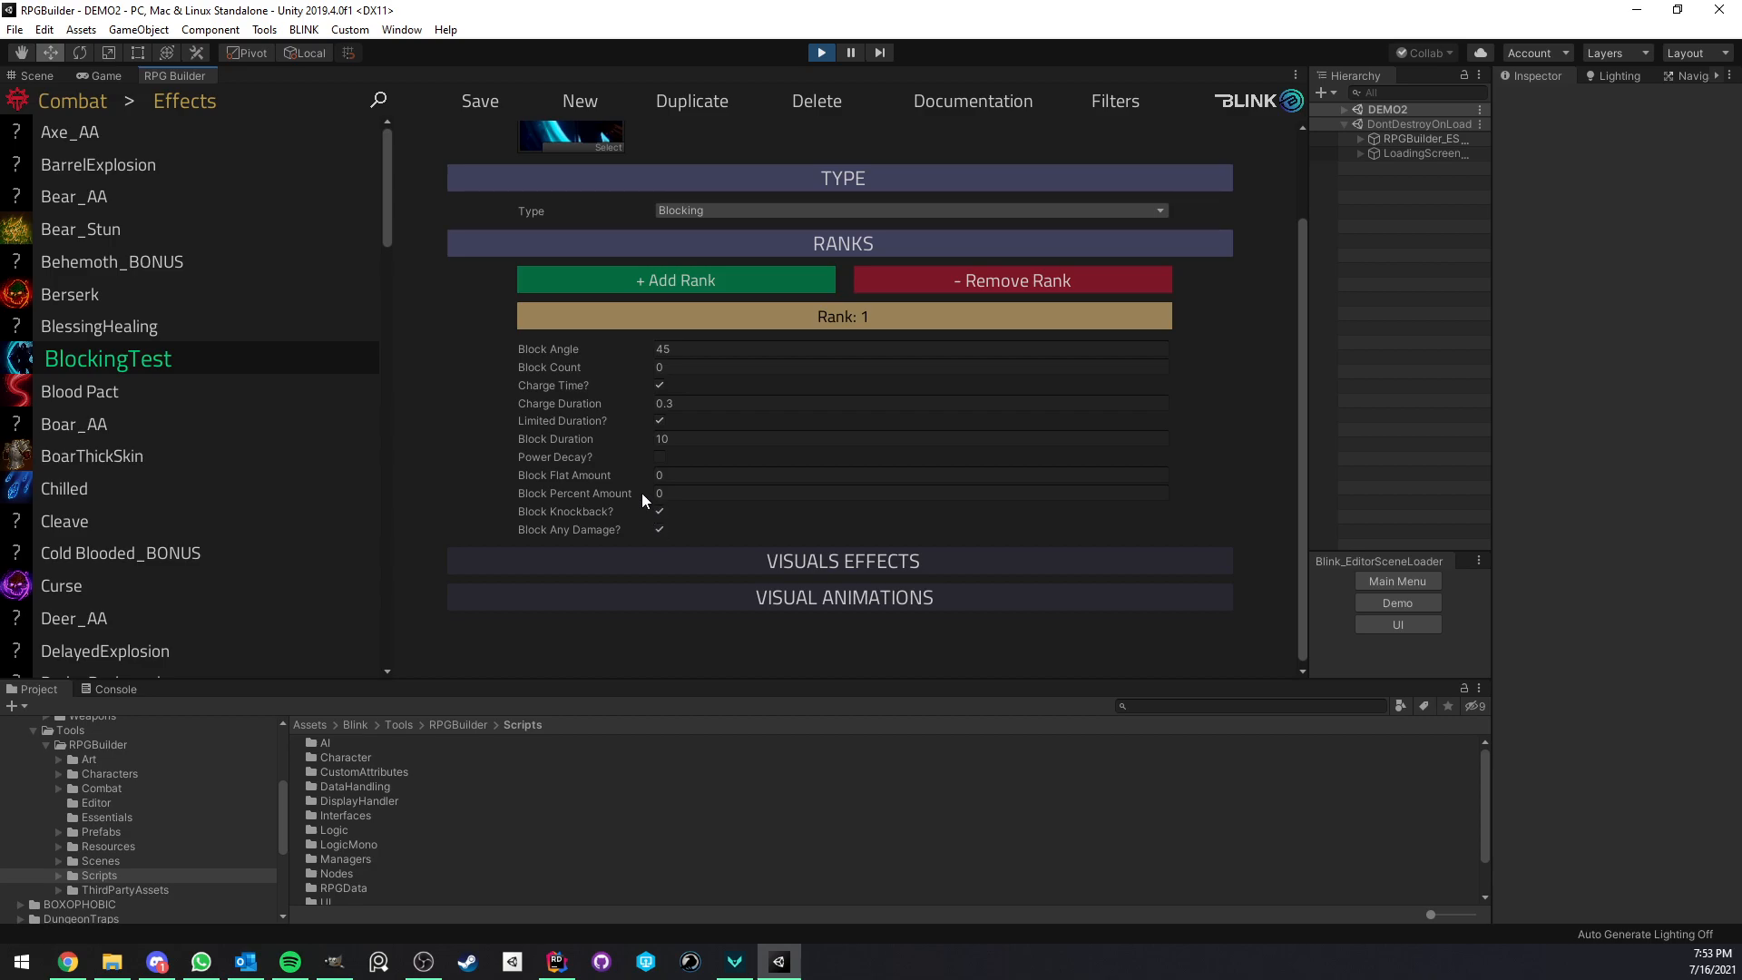
click(662, 528)
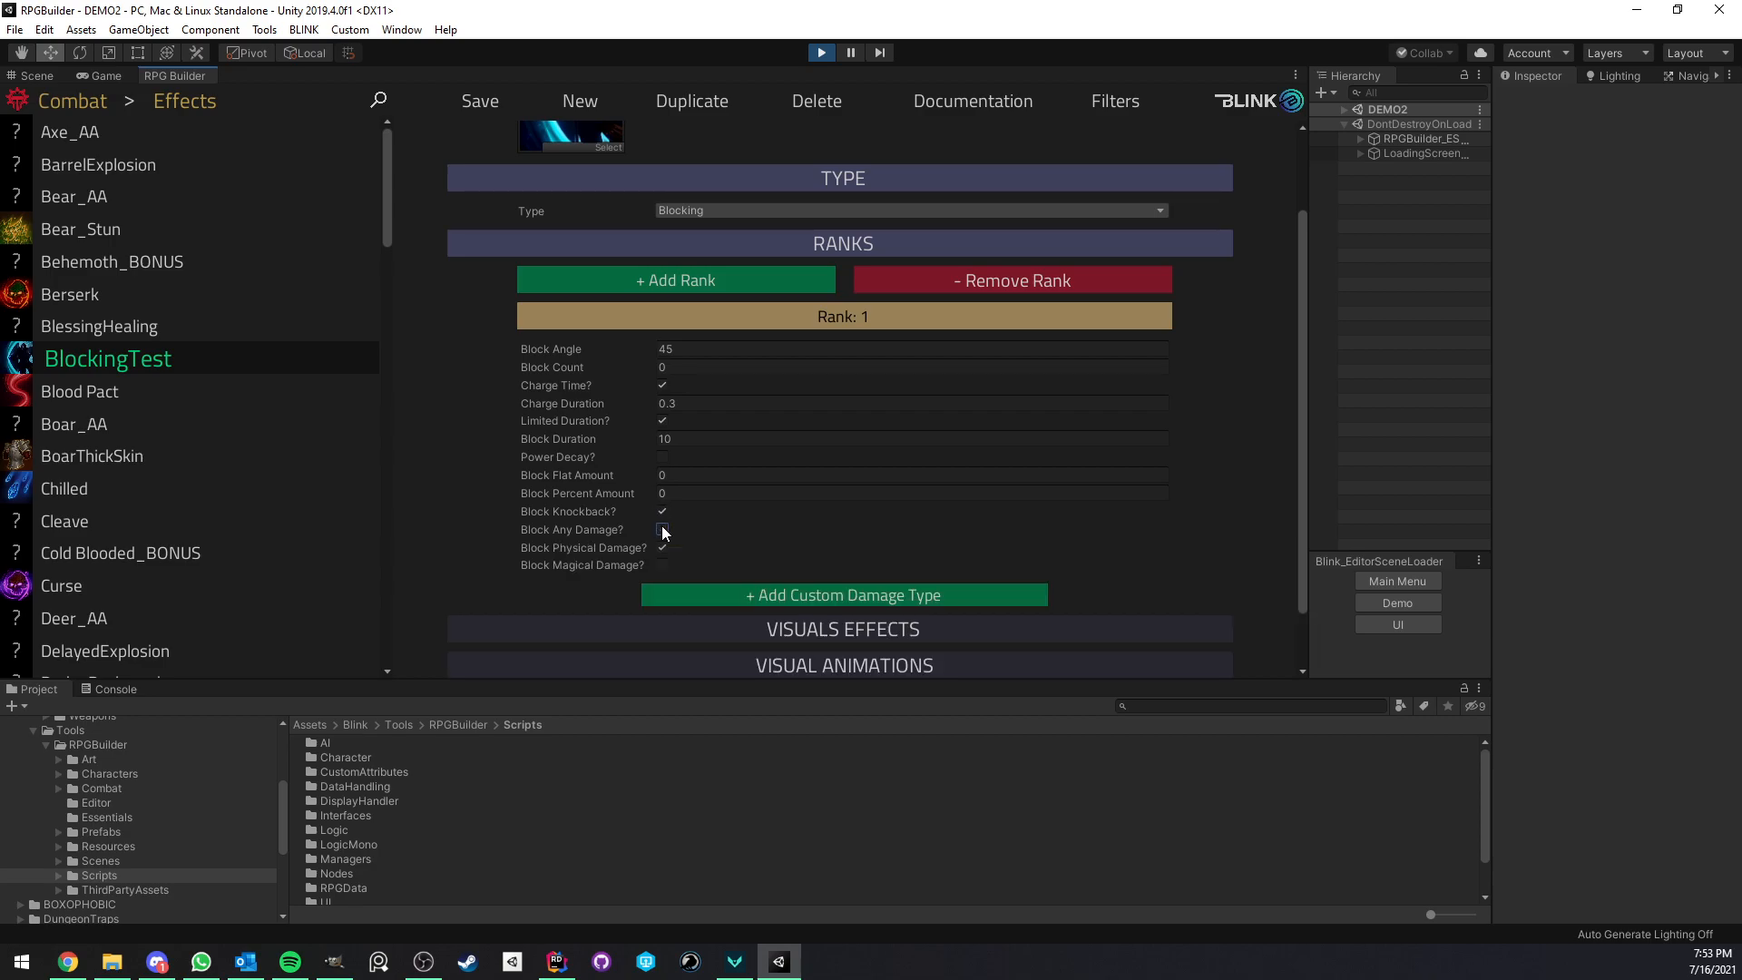
click(659, 529)
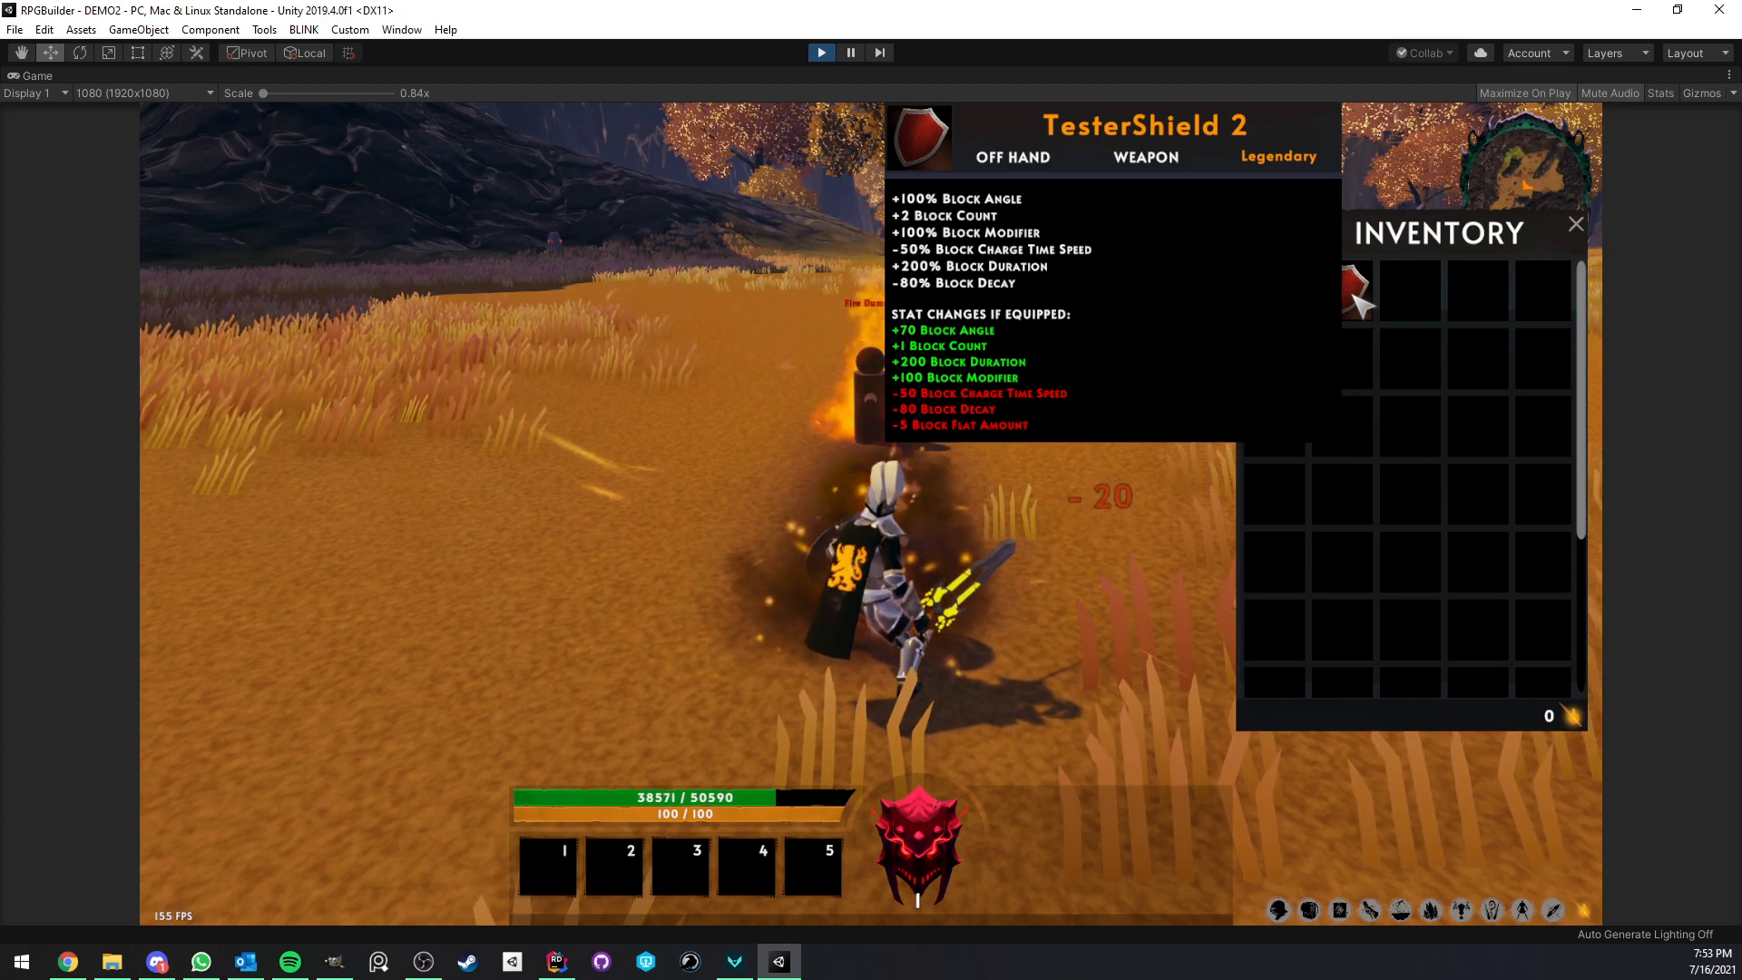
click(1575, 224)
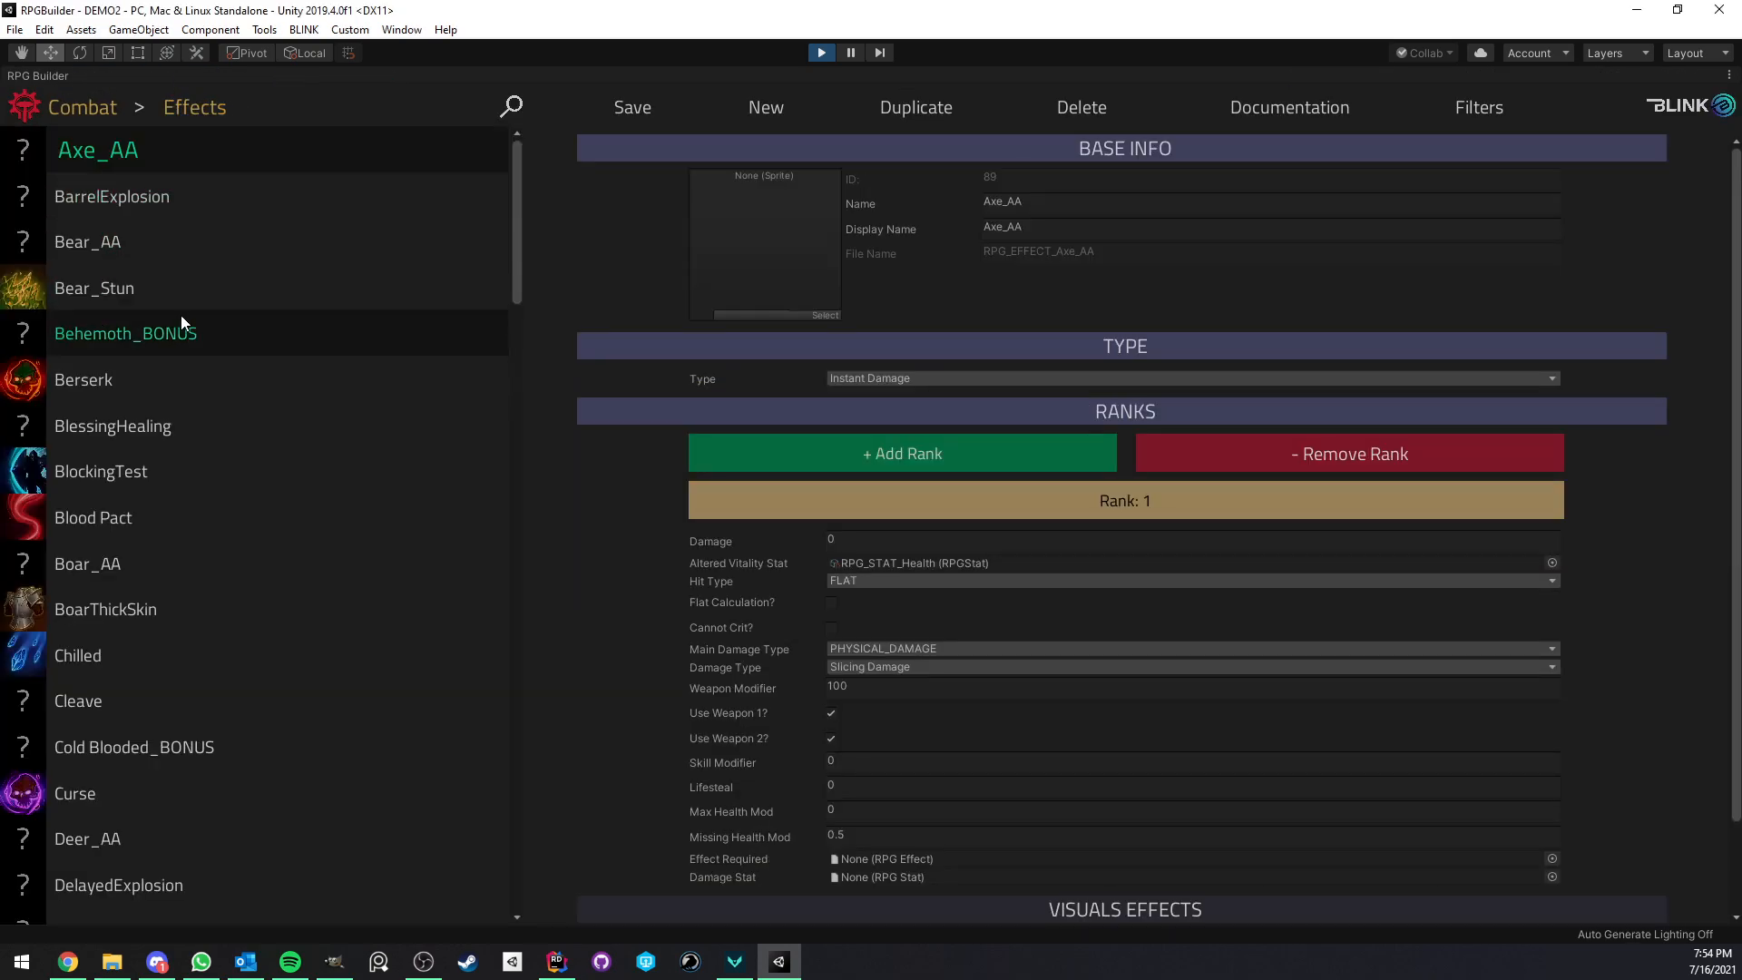
Enable Power Decay on BlockingTest with Decay Speed 10 and save the effect
click(100, 471)
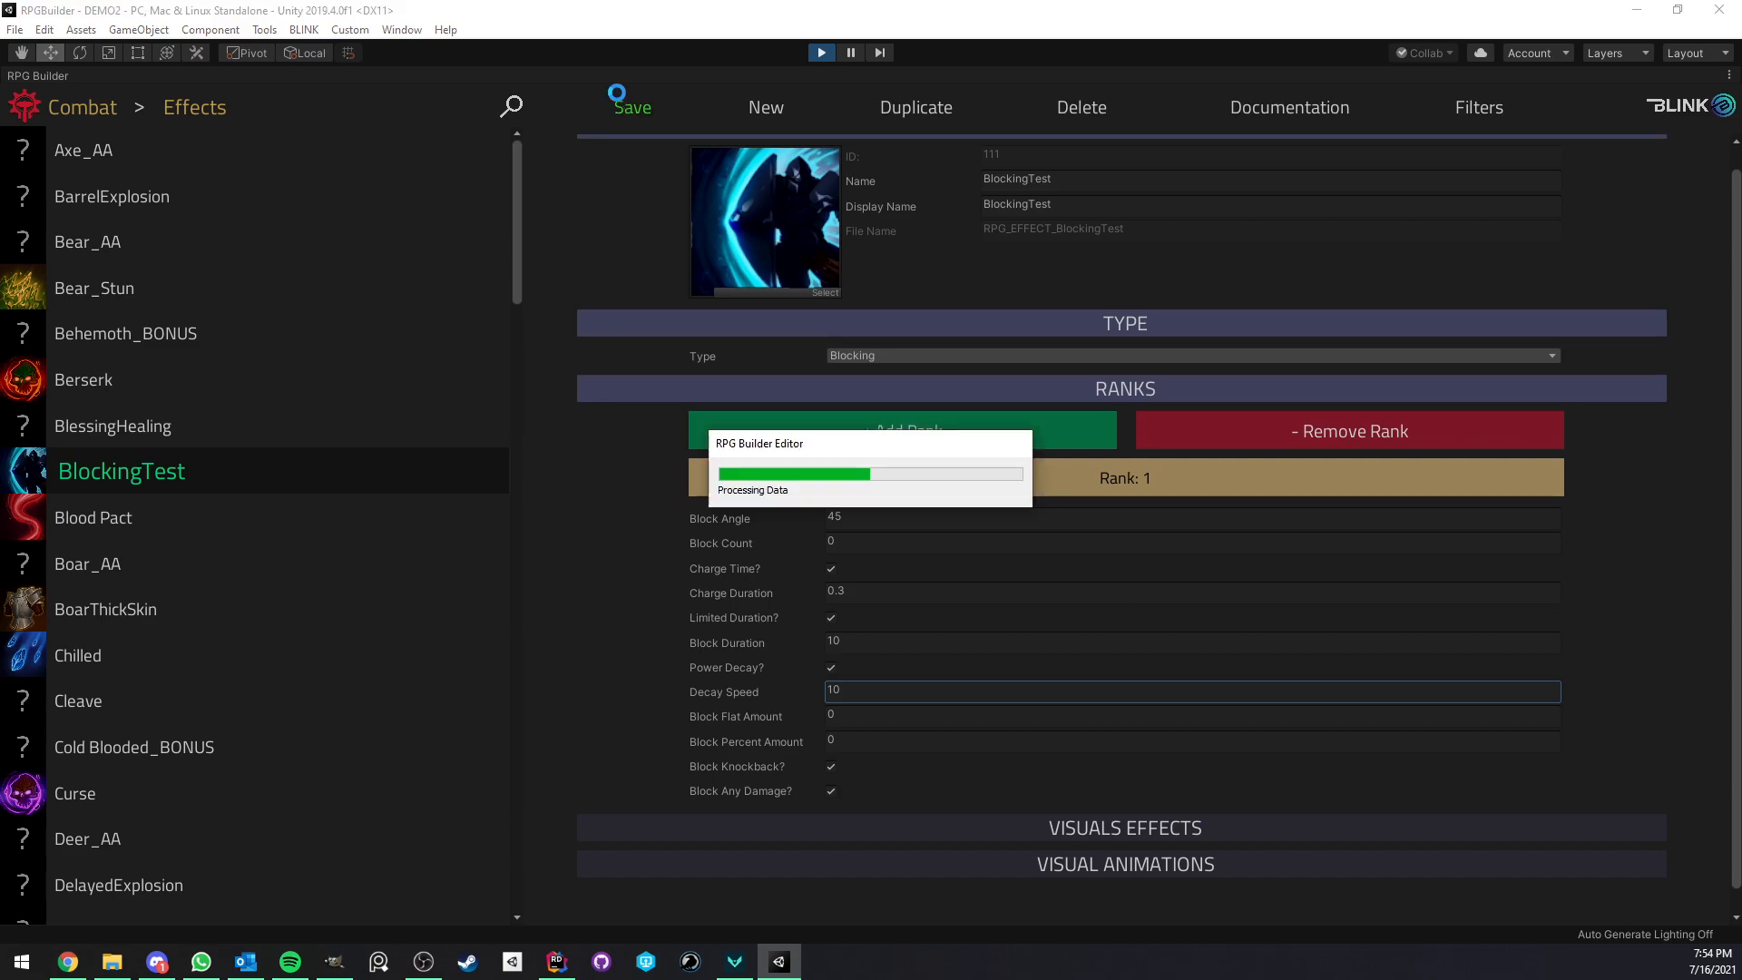
click(103, 75)
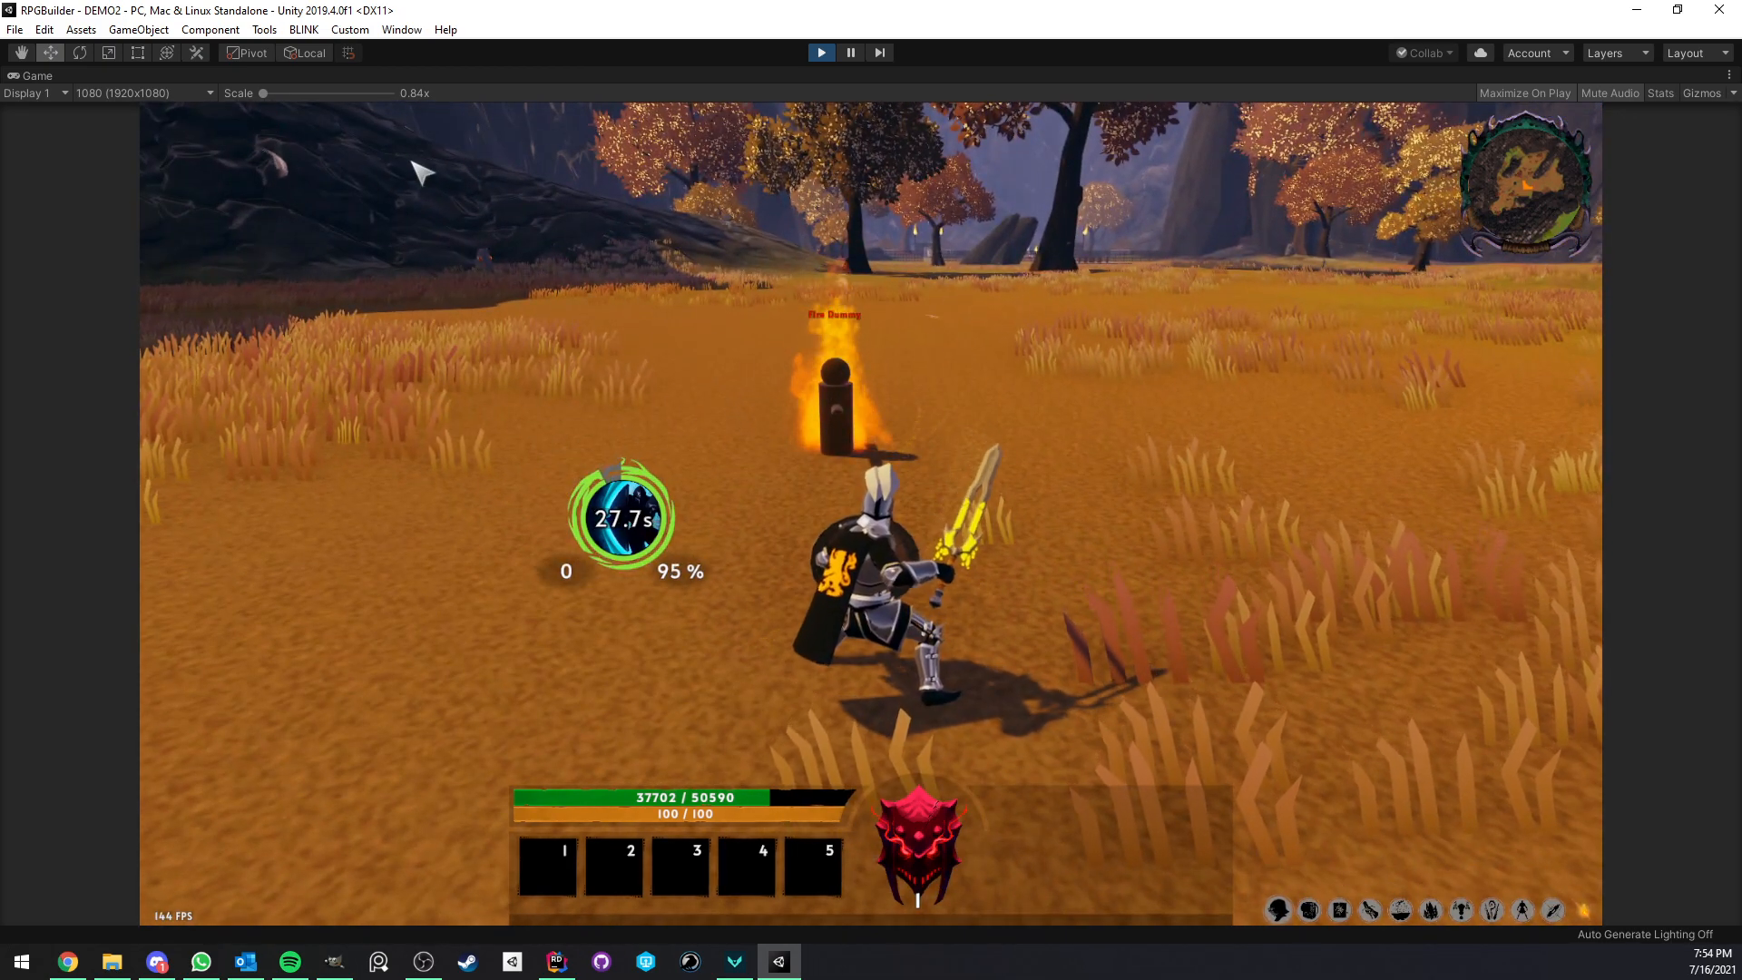
Set BlockingTest's Decay Speed to 50, save it, and resume testing in the full-size game
click(173, 76)
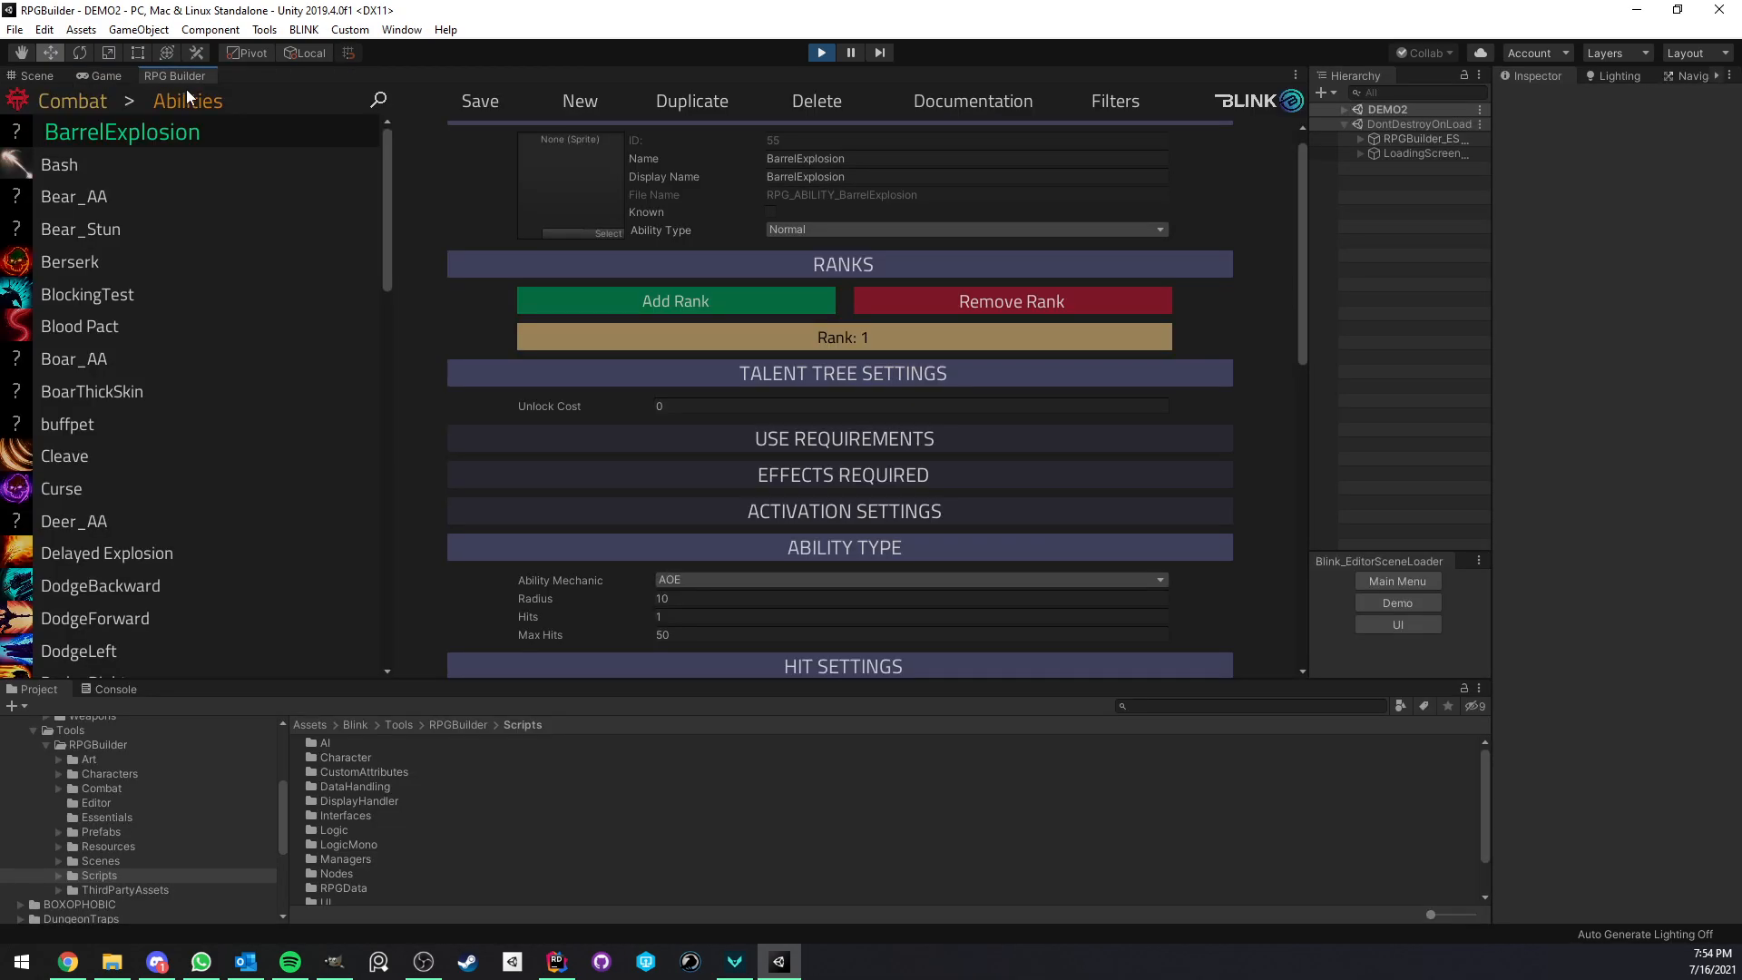
click(109, 74)
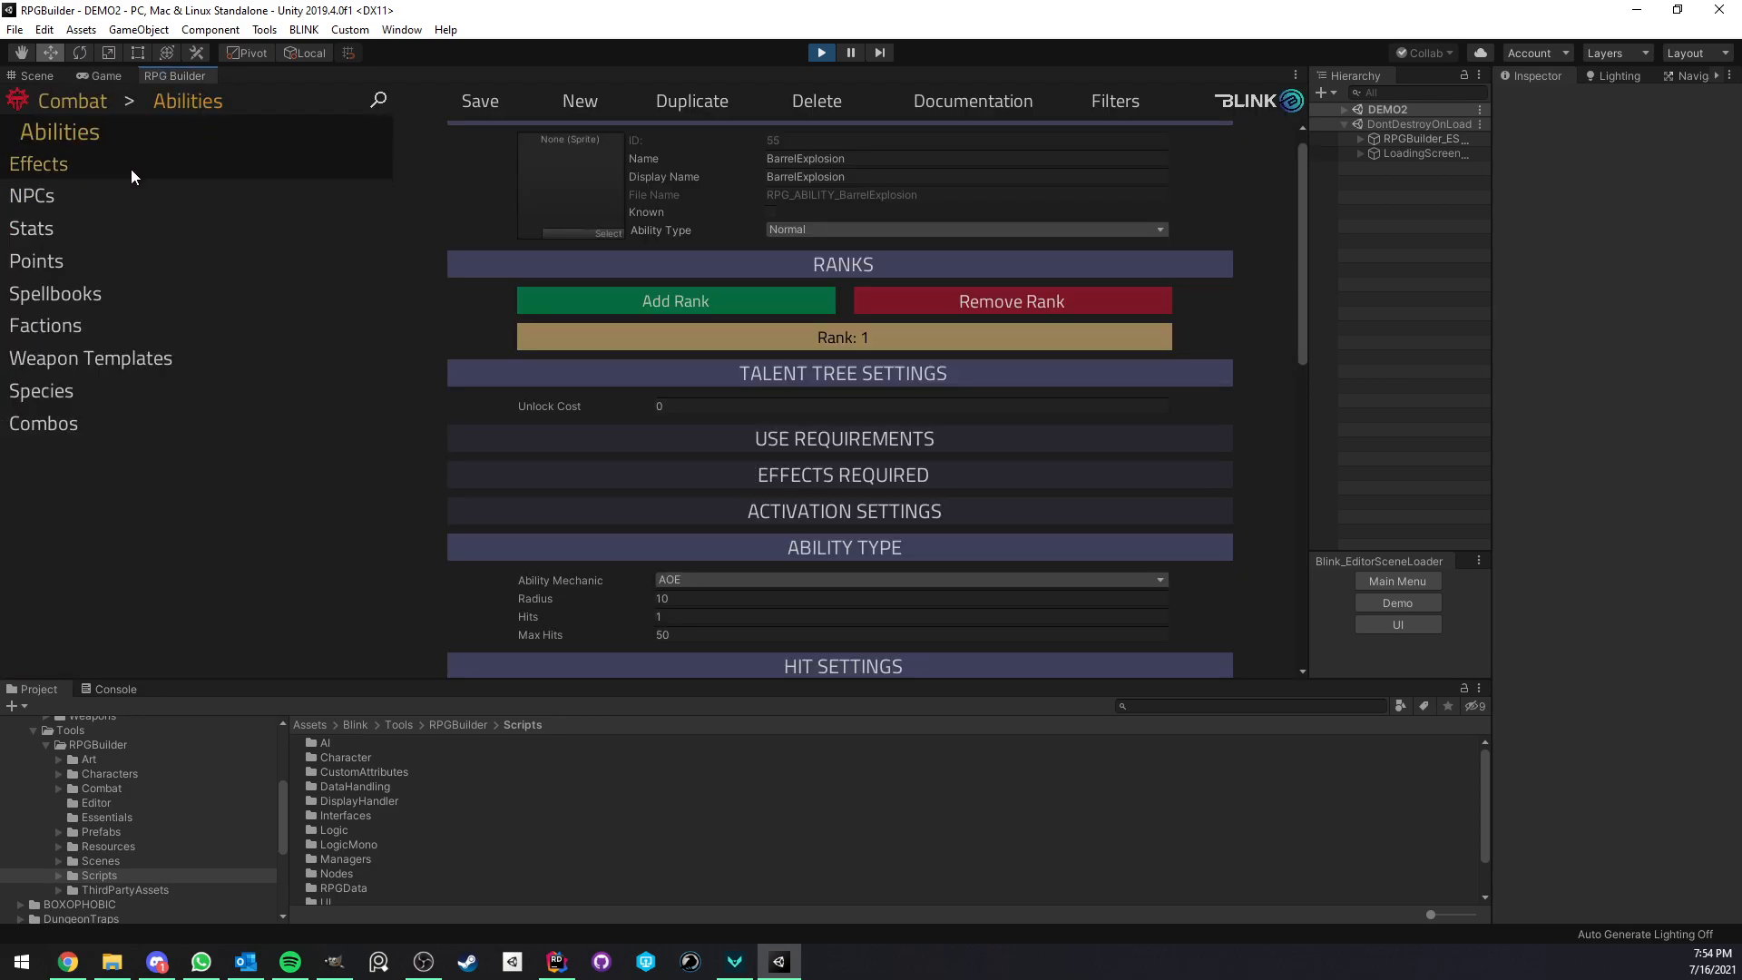
click(39, 163)
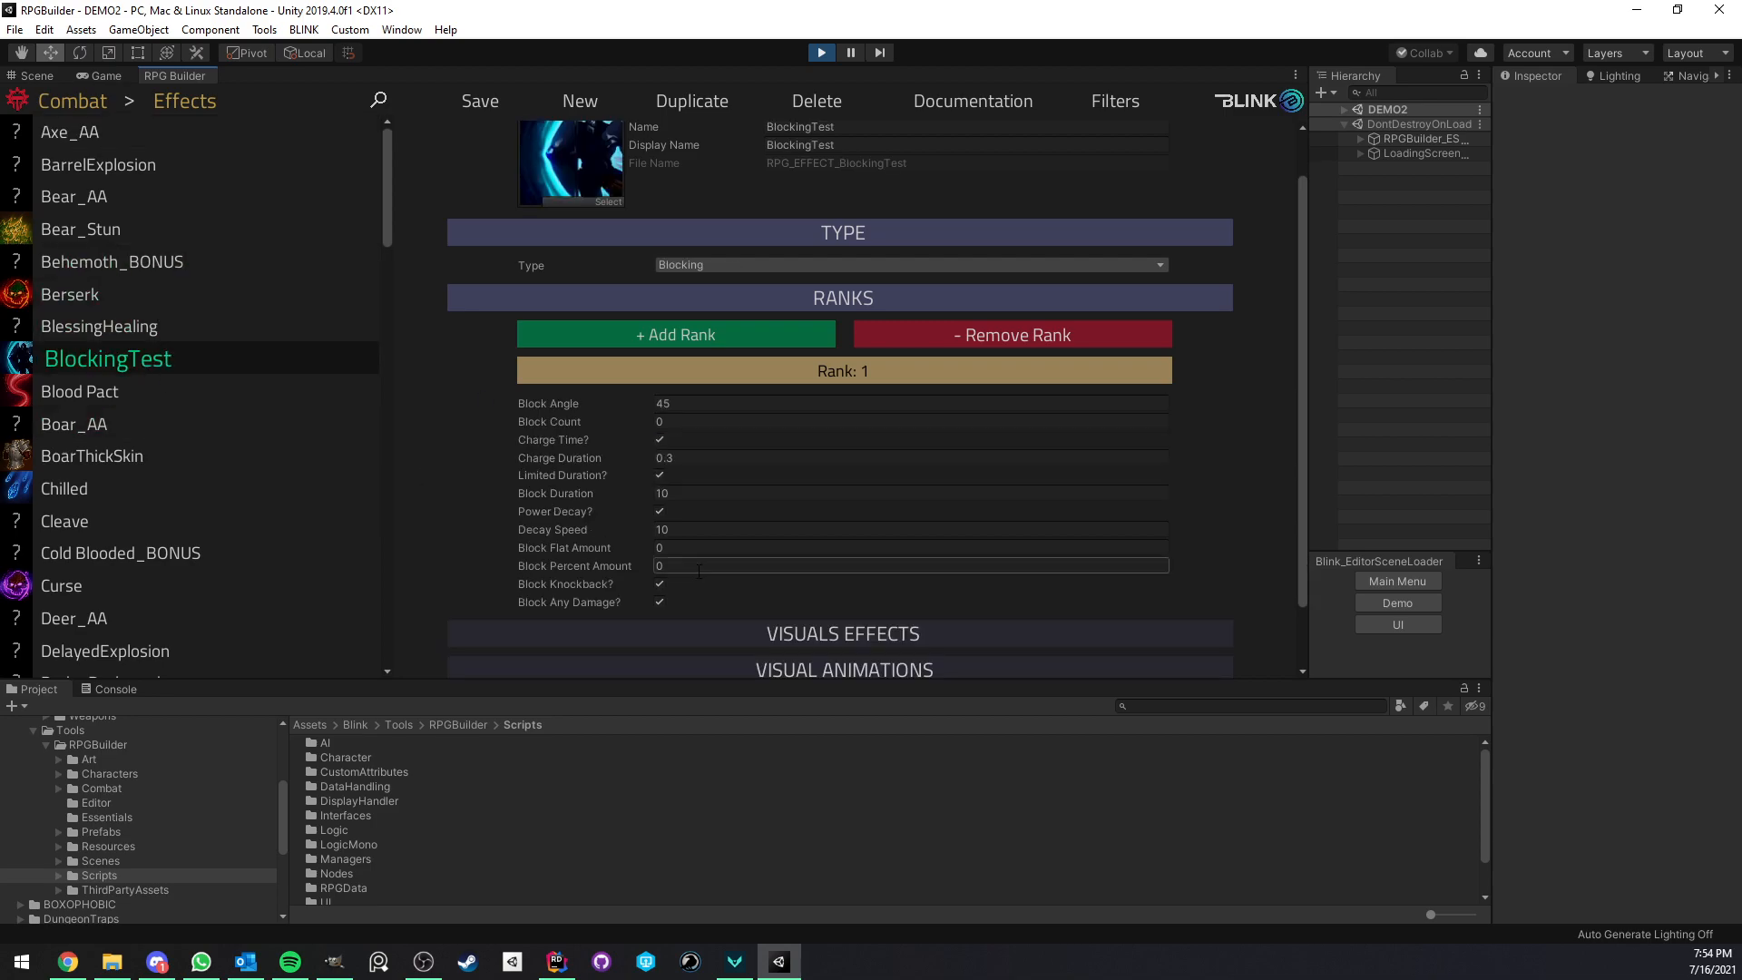
click(909, 529)
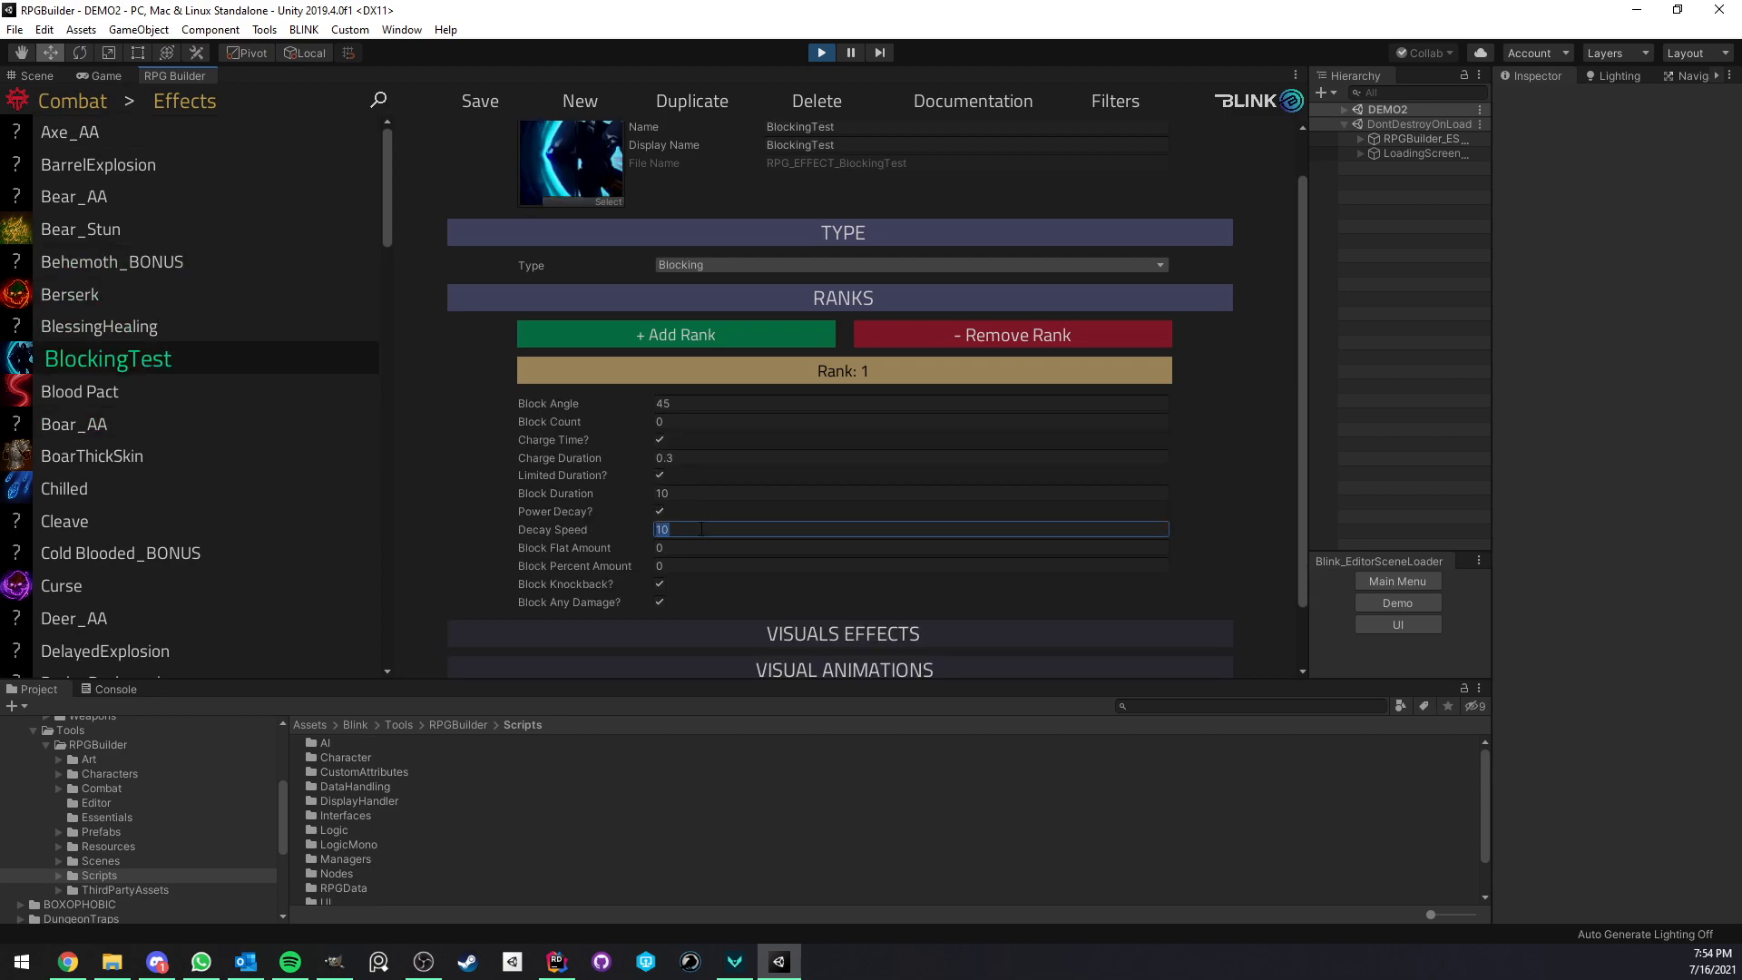
text(50)
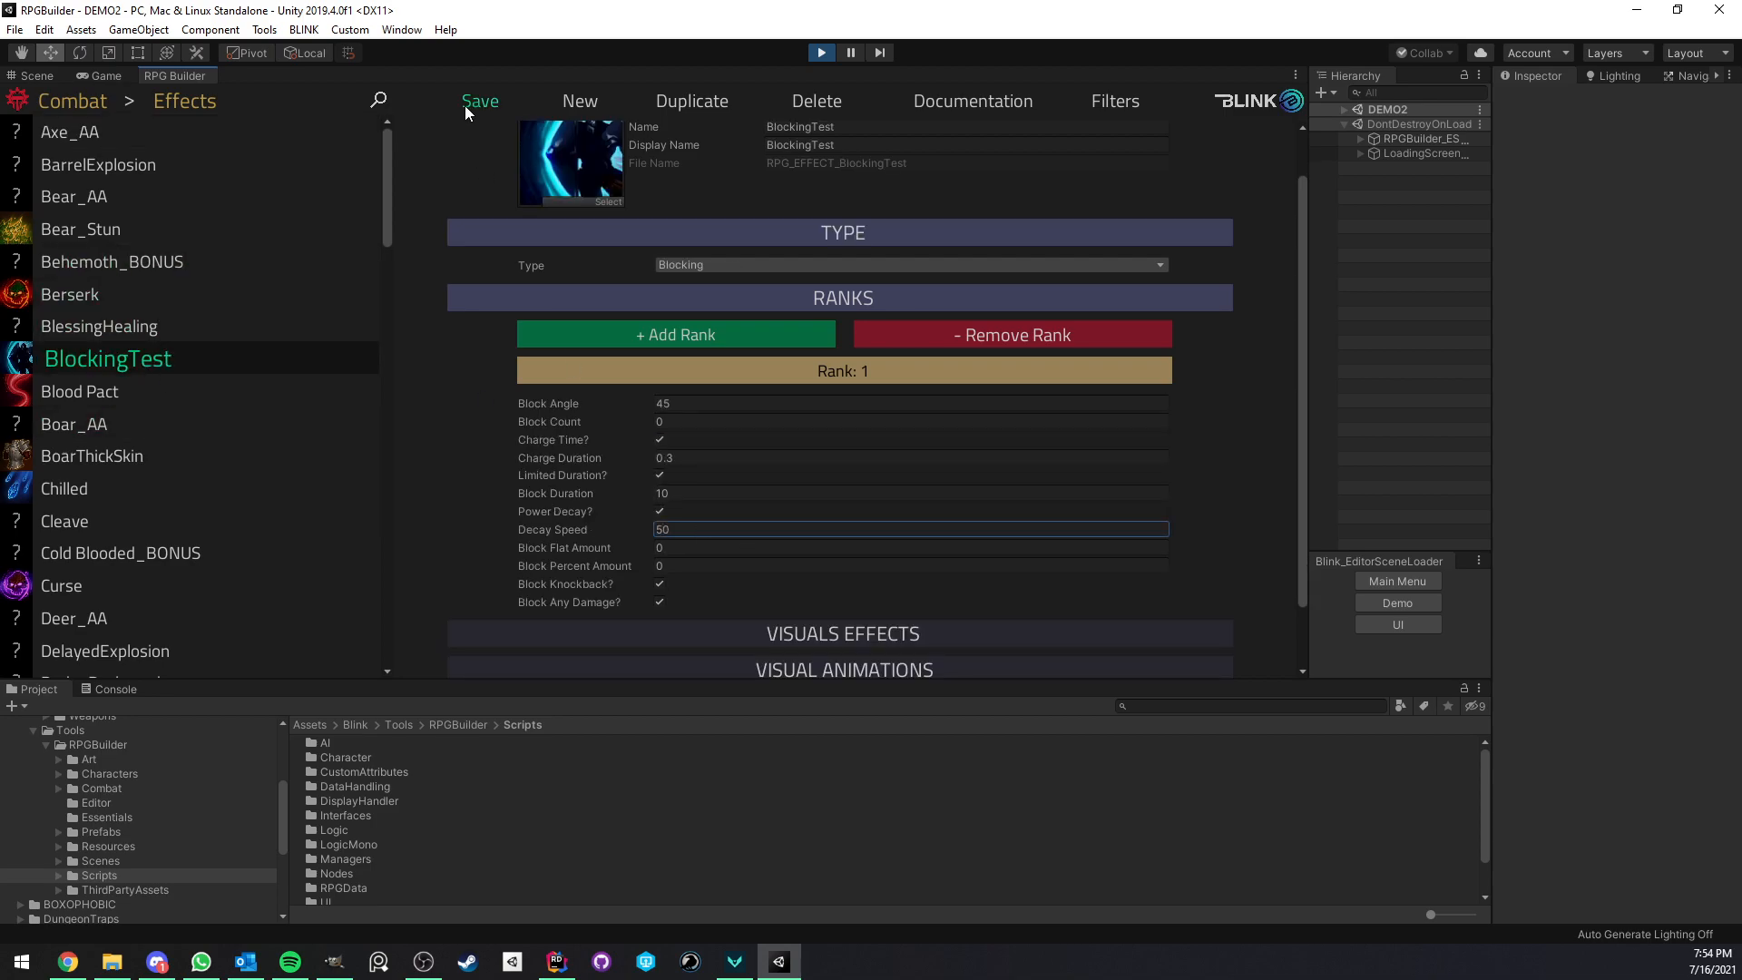
click(105, 76)
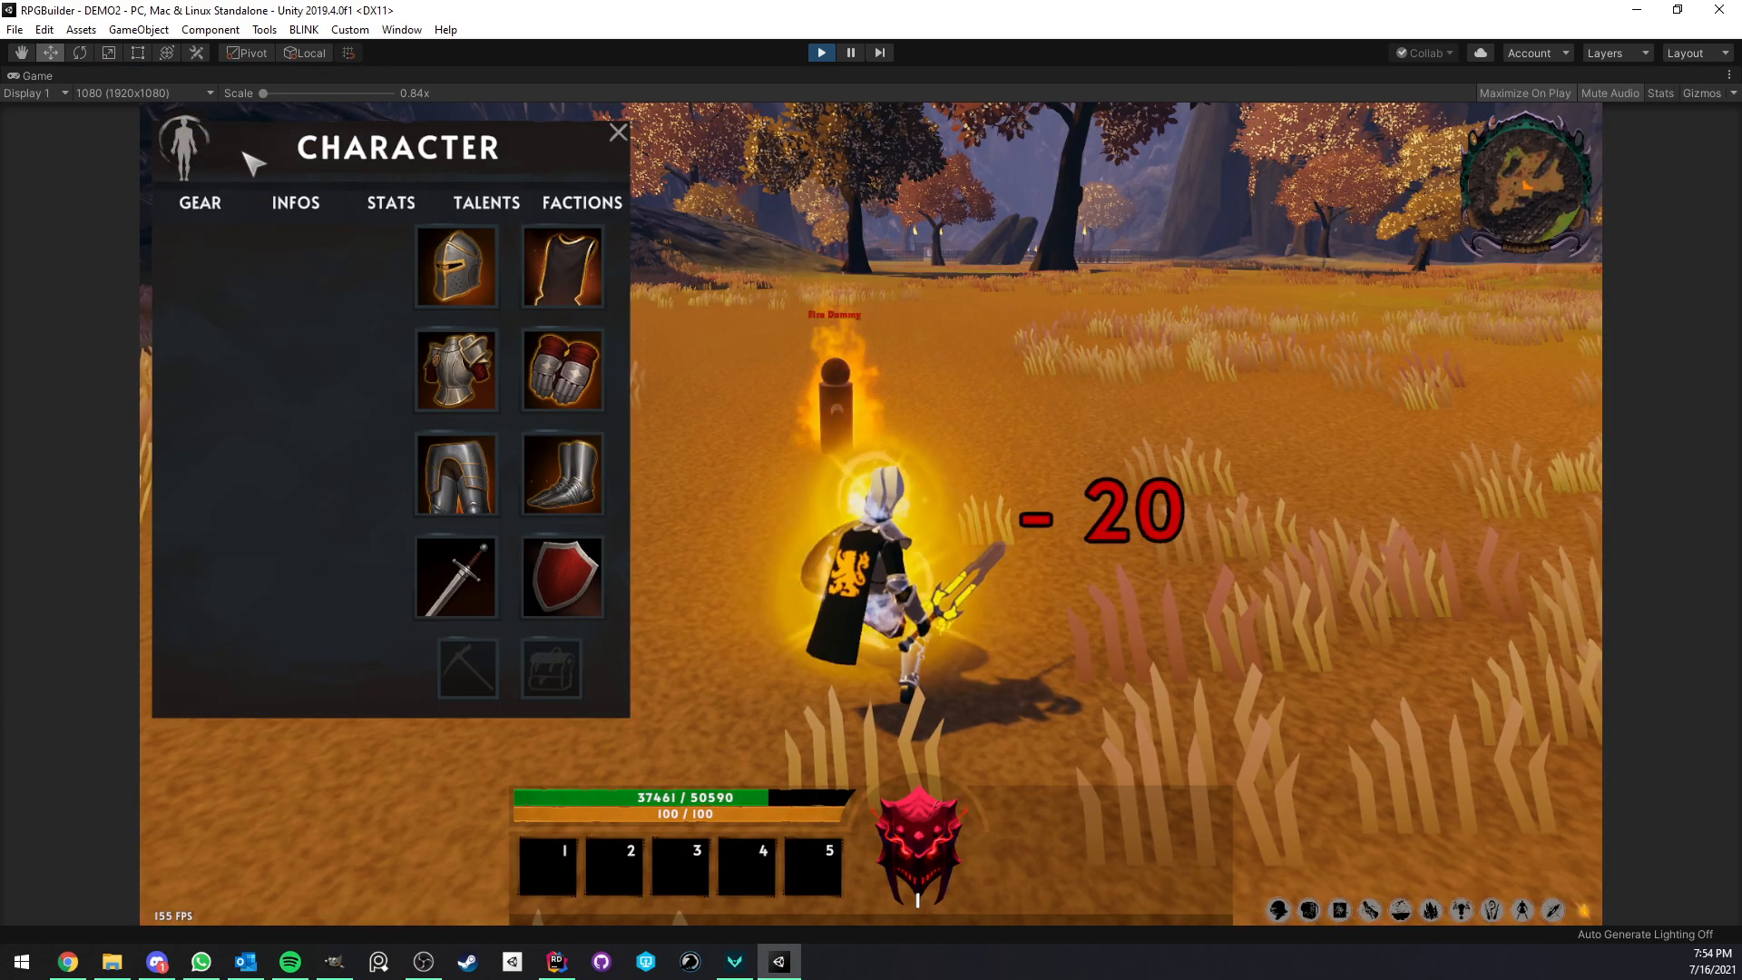
click(619, 132)
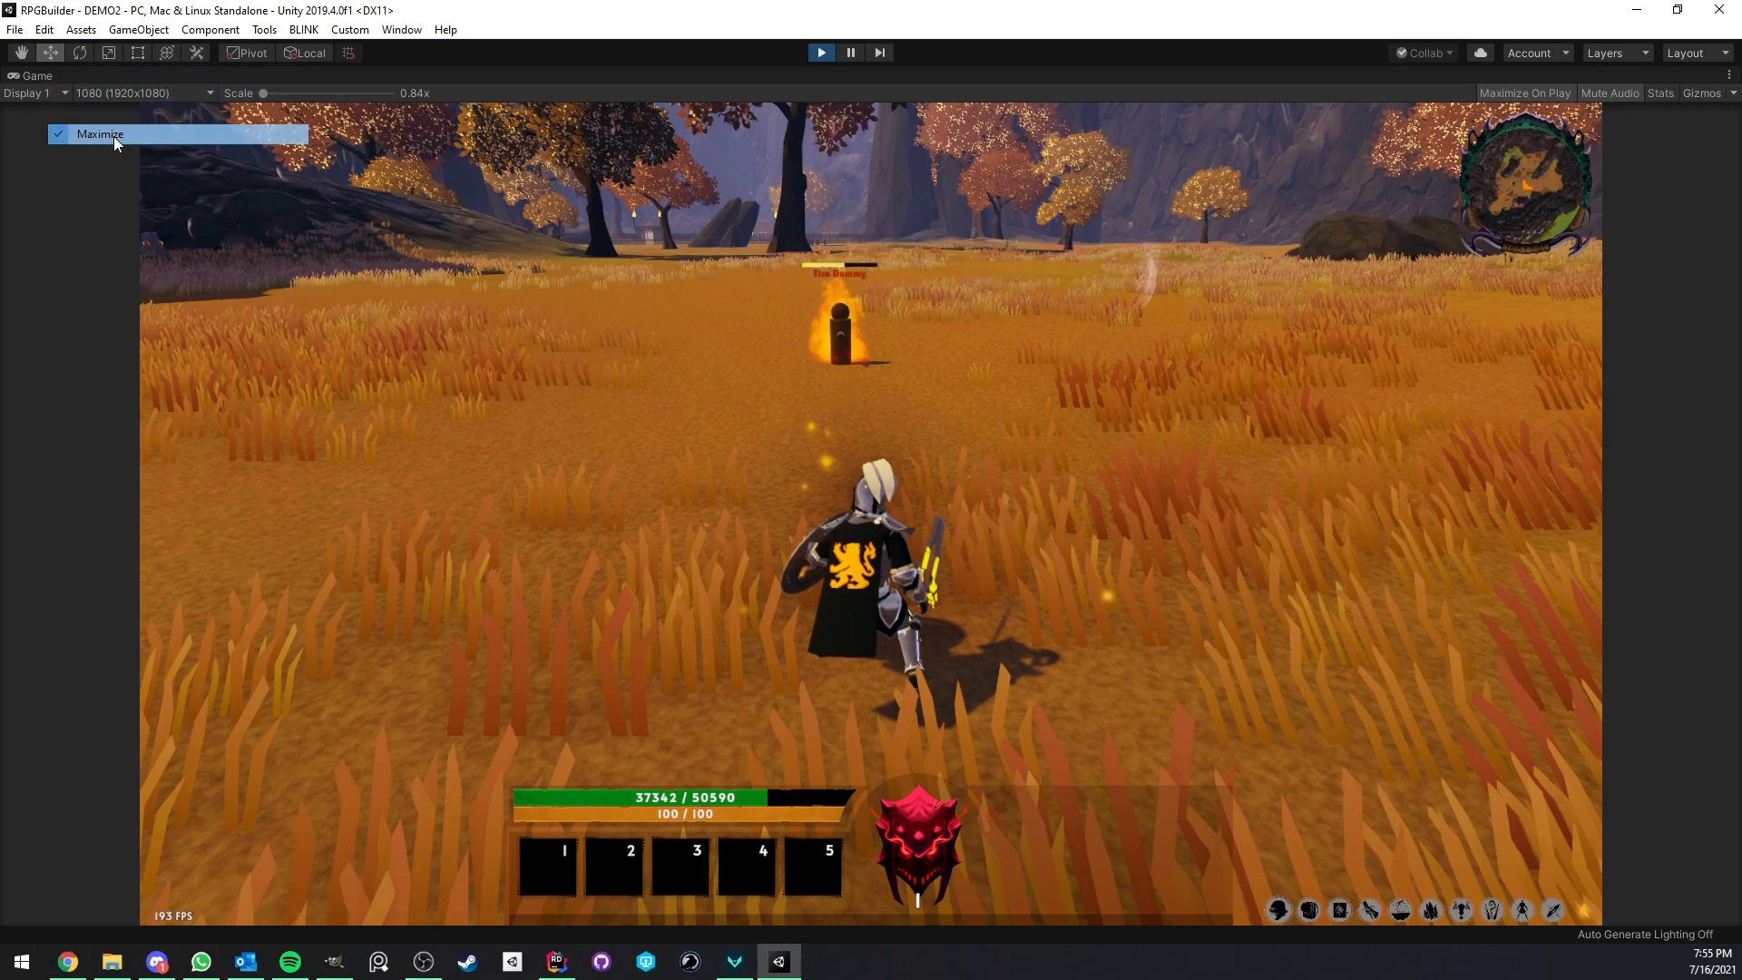
Set BlockingTest's Block Flat Amount to 50 and test it in the maximized game view
click(100, 134)
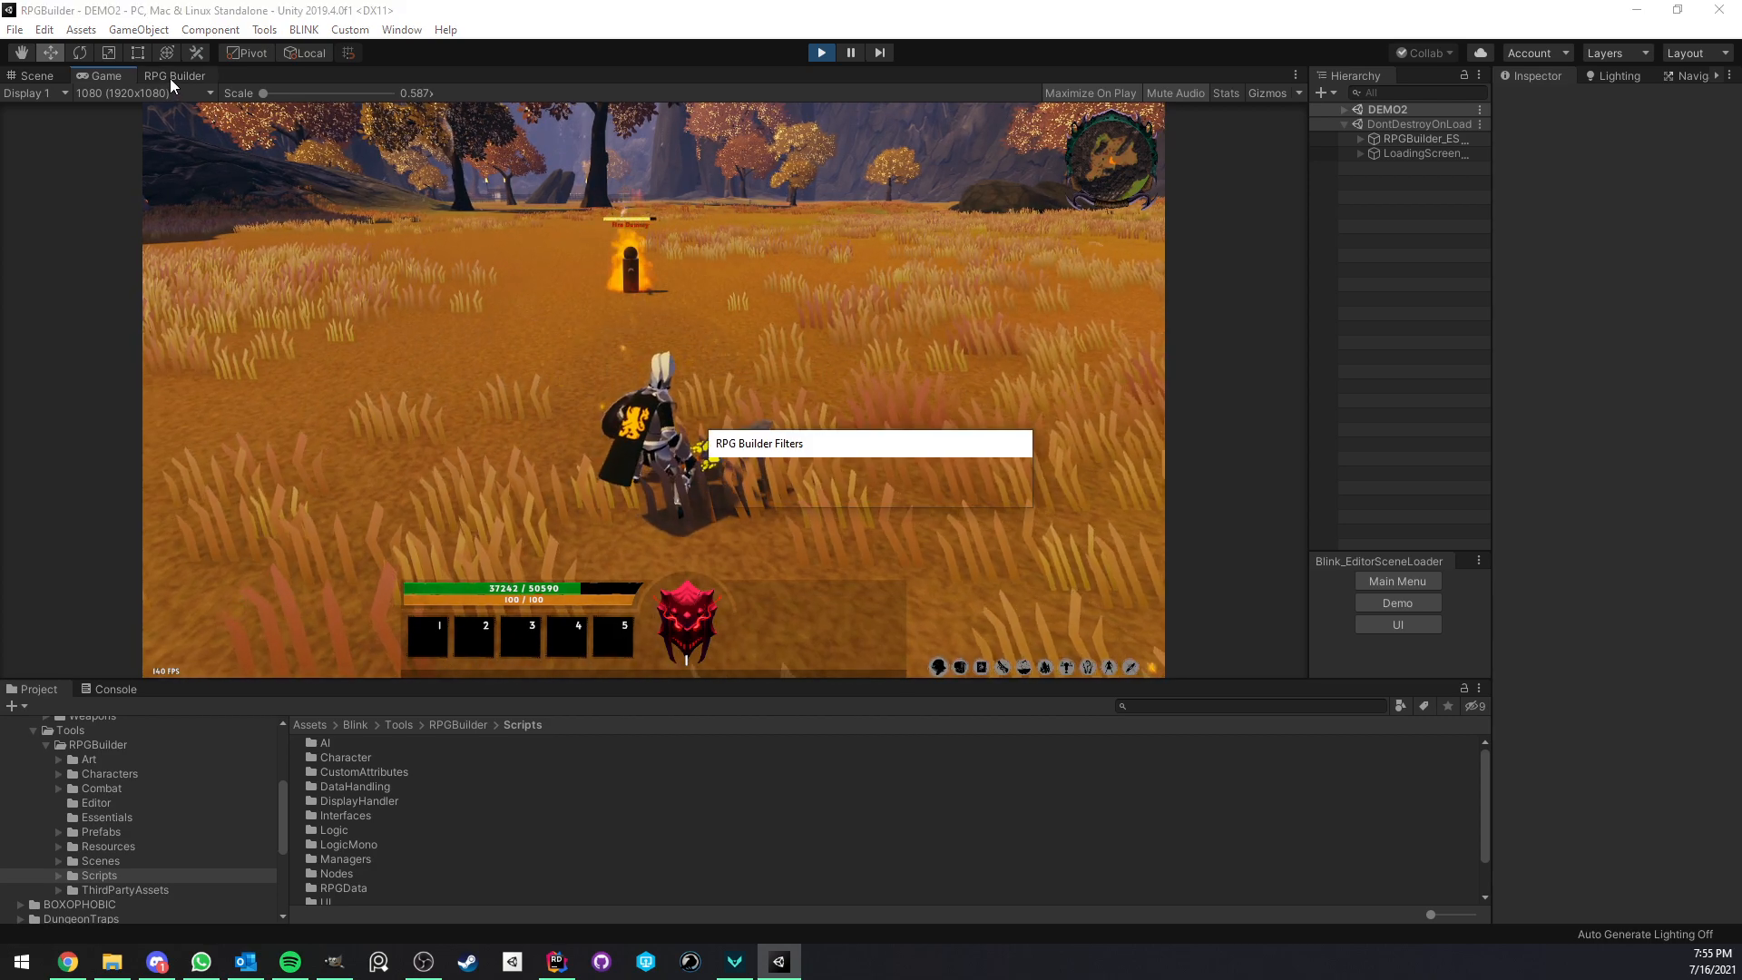
click(174, 75)
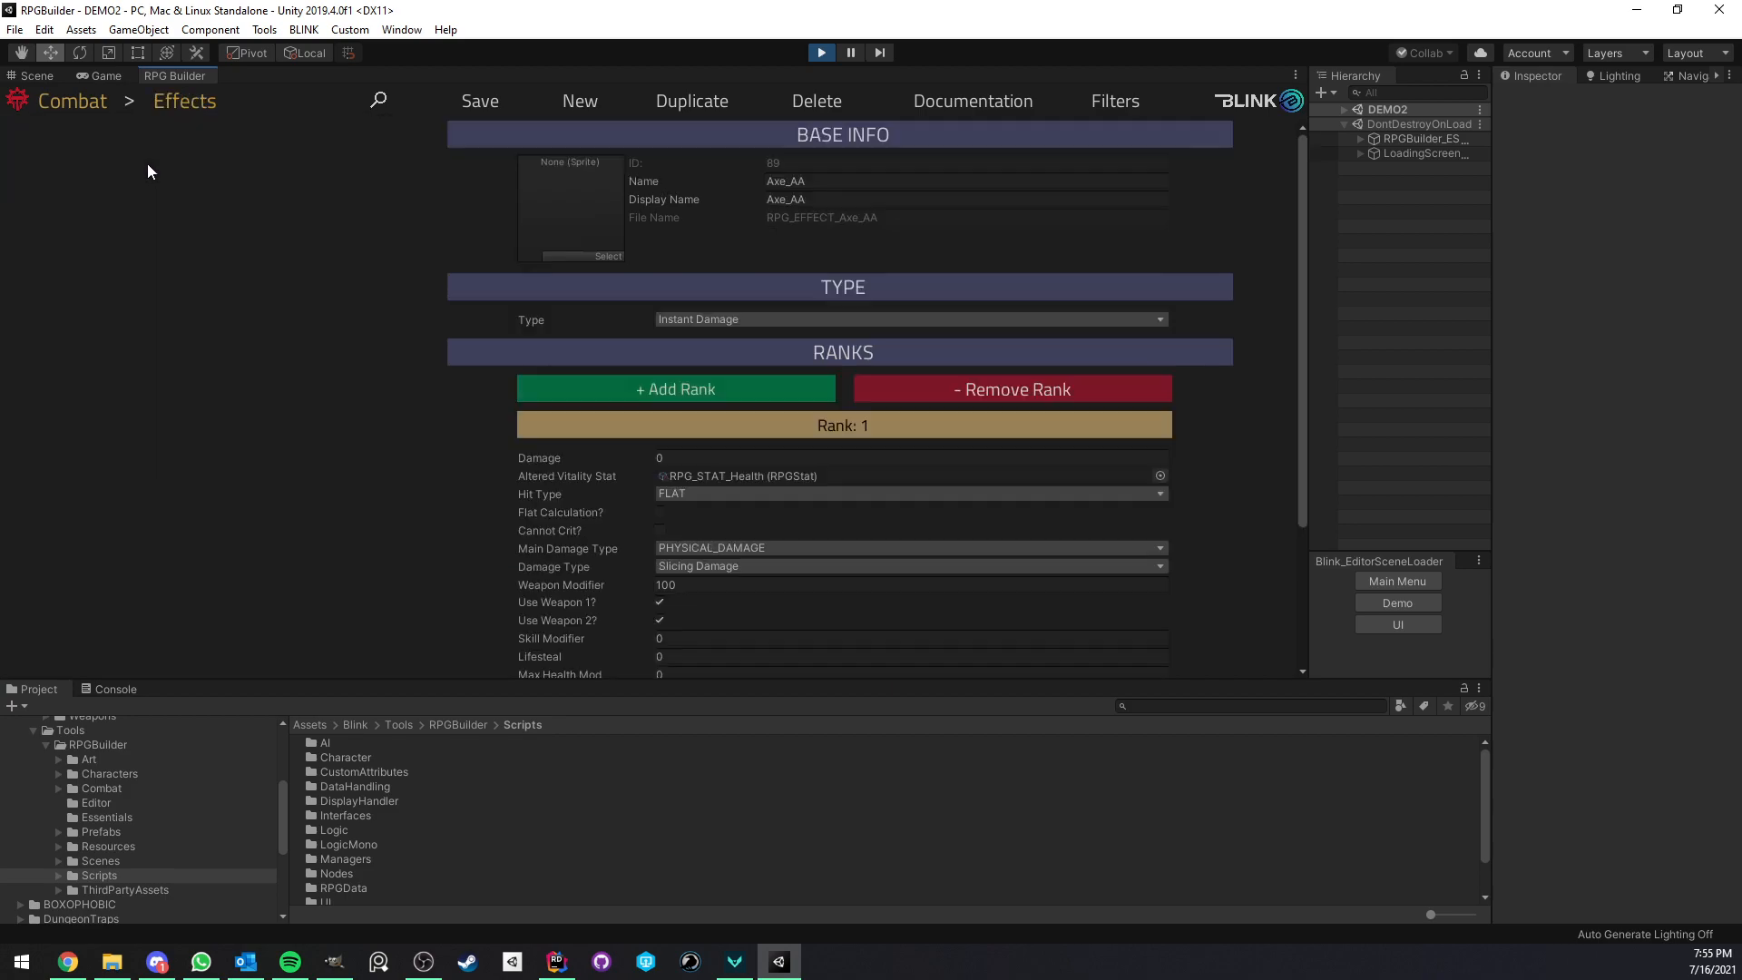
click(108, 357)
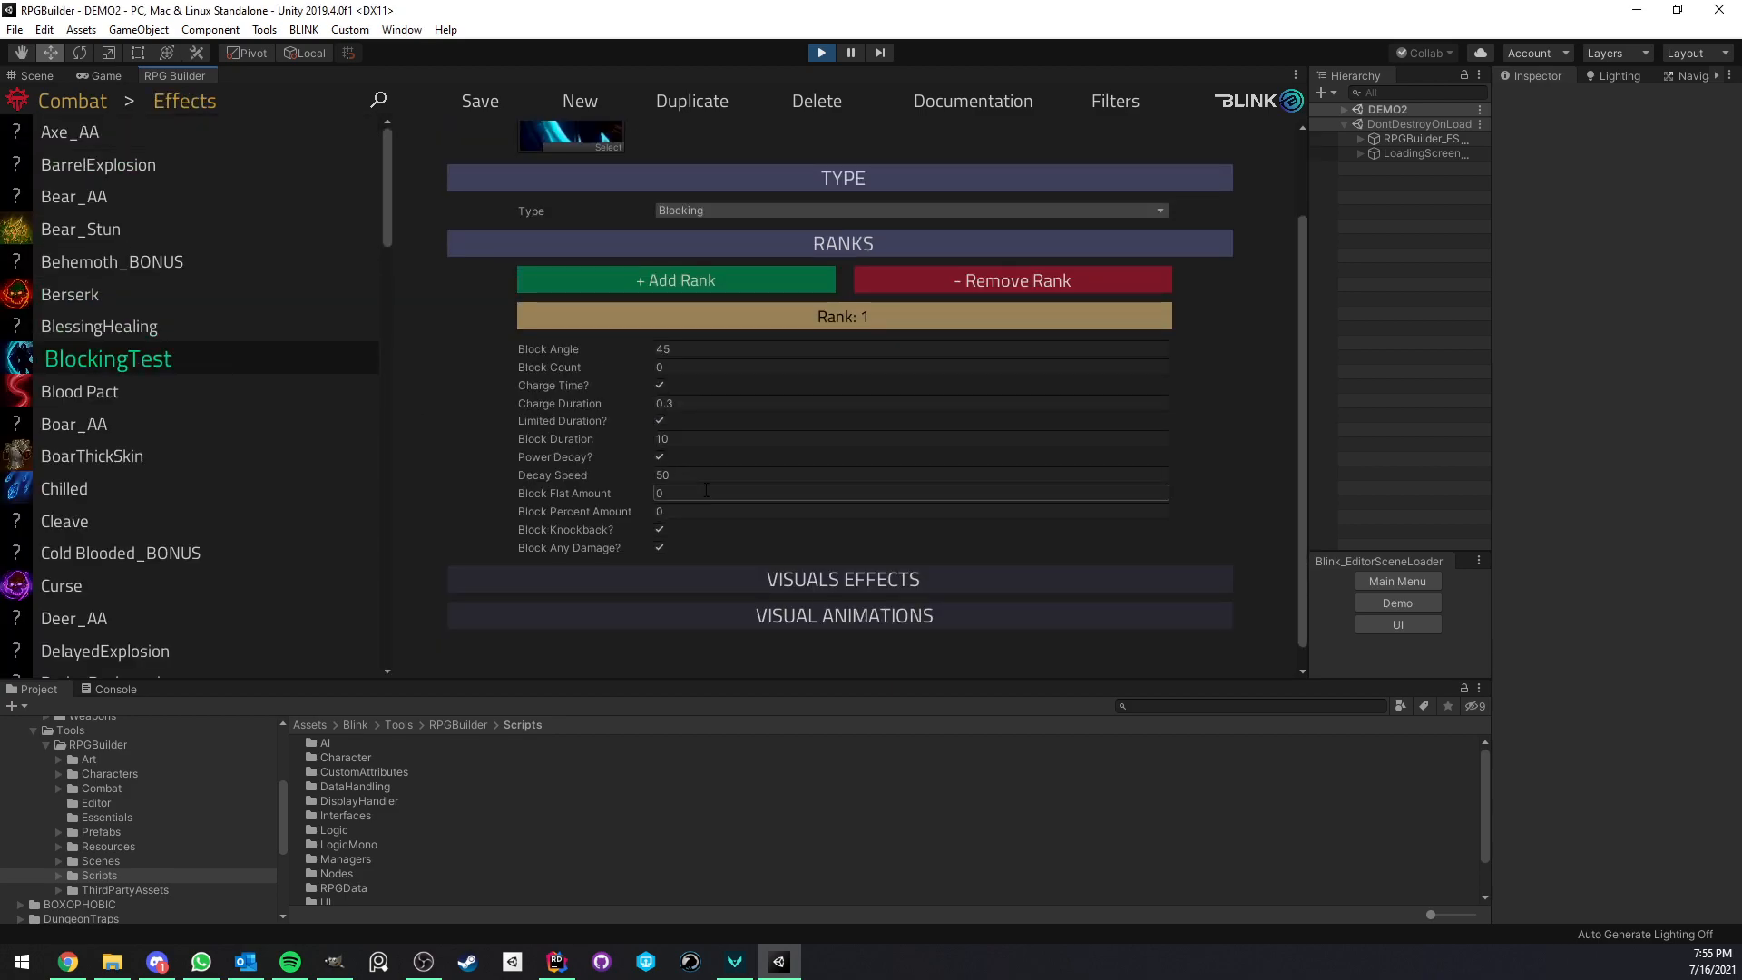
click(909, 511)
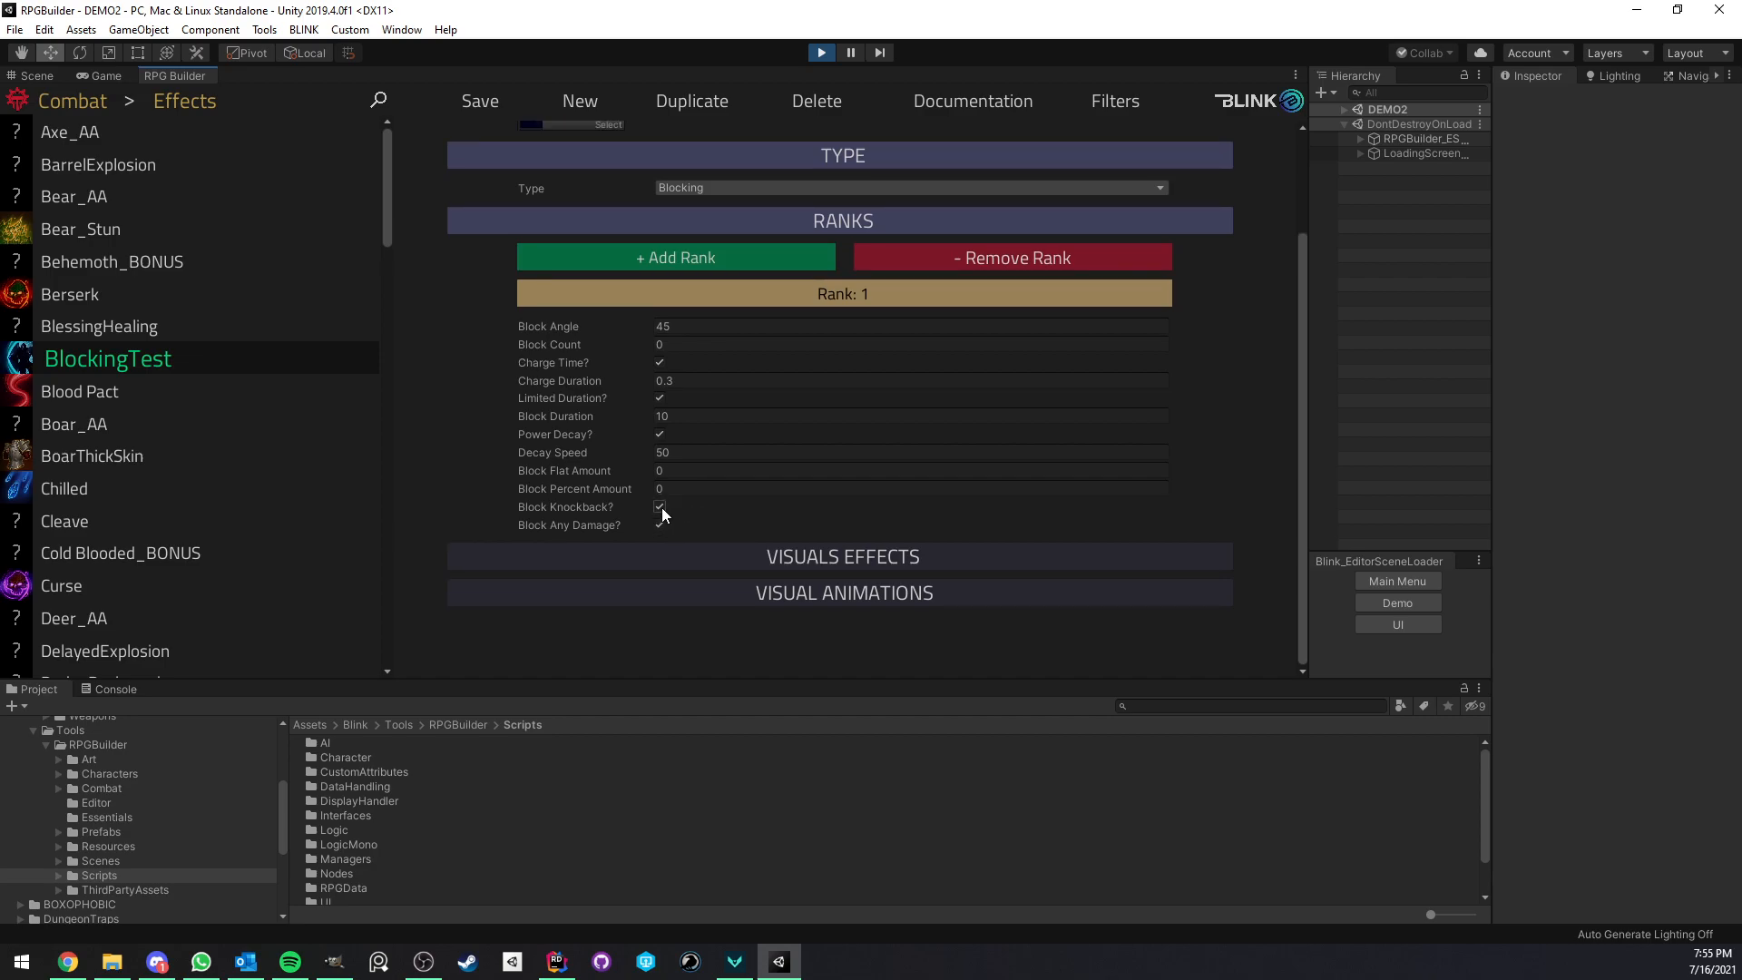
click(910, 470)
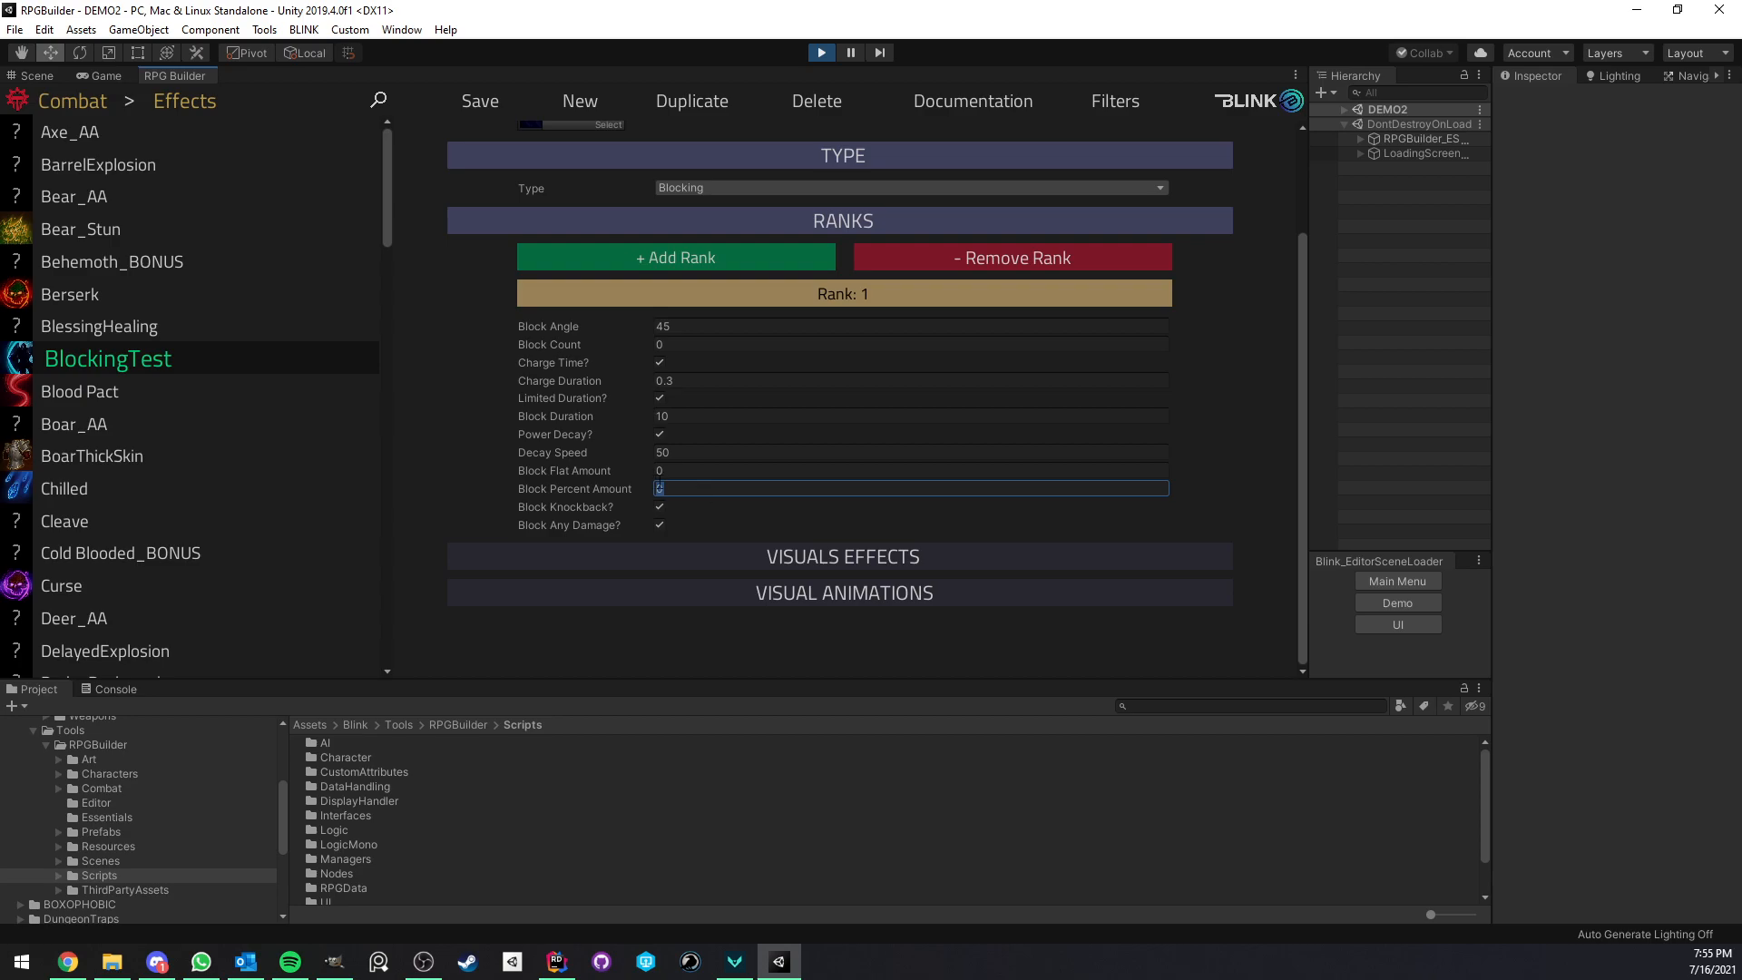
click(909, 470)
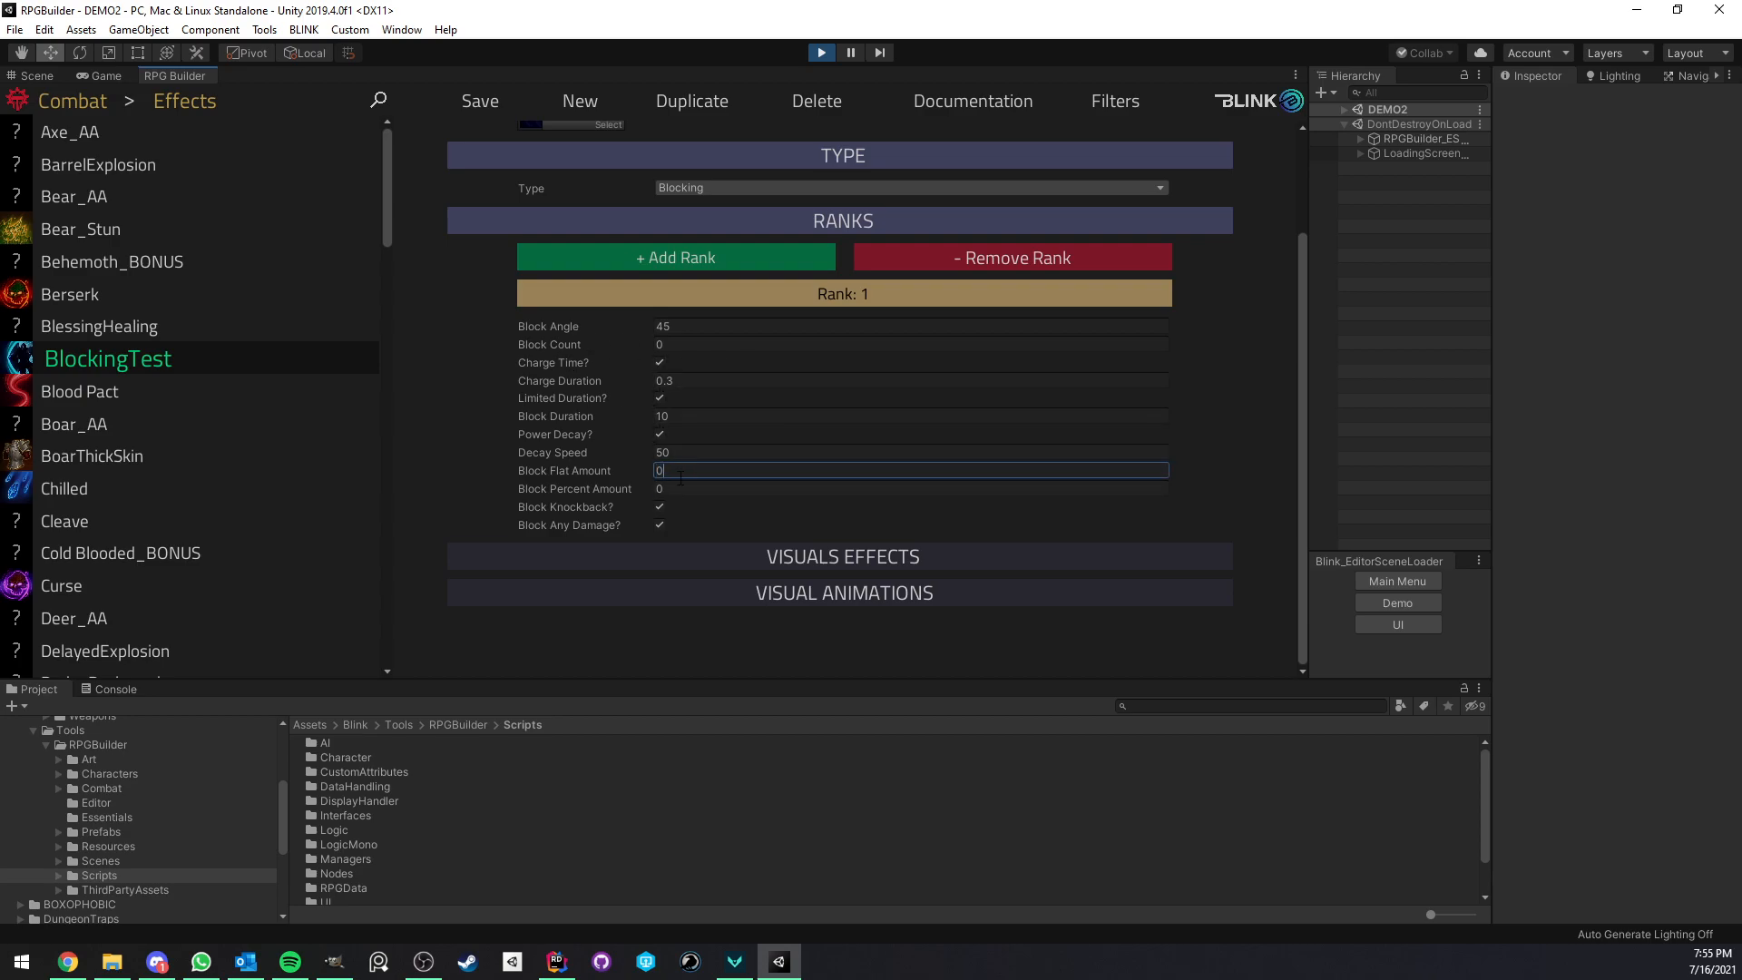
click(909, 489)
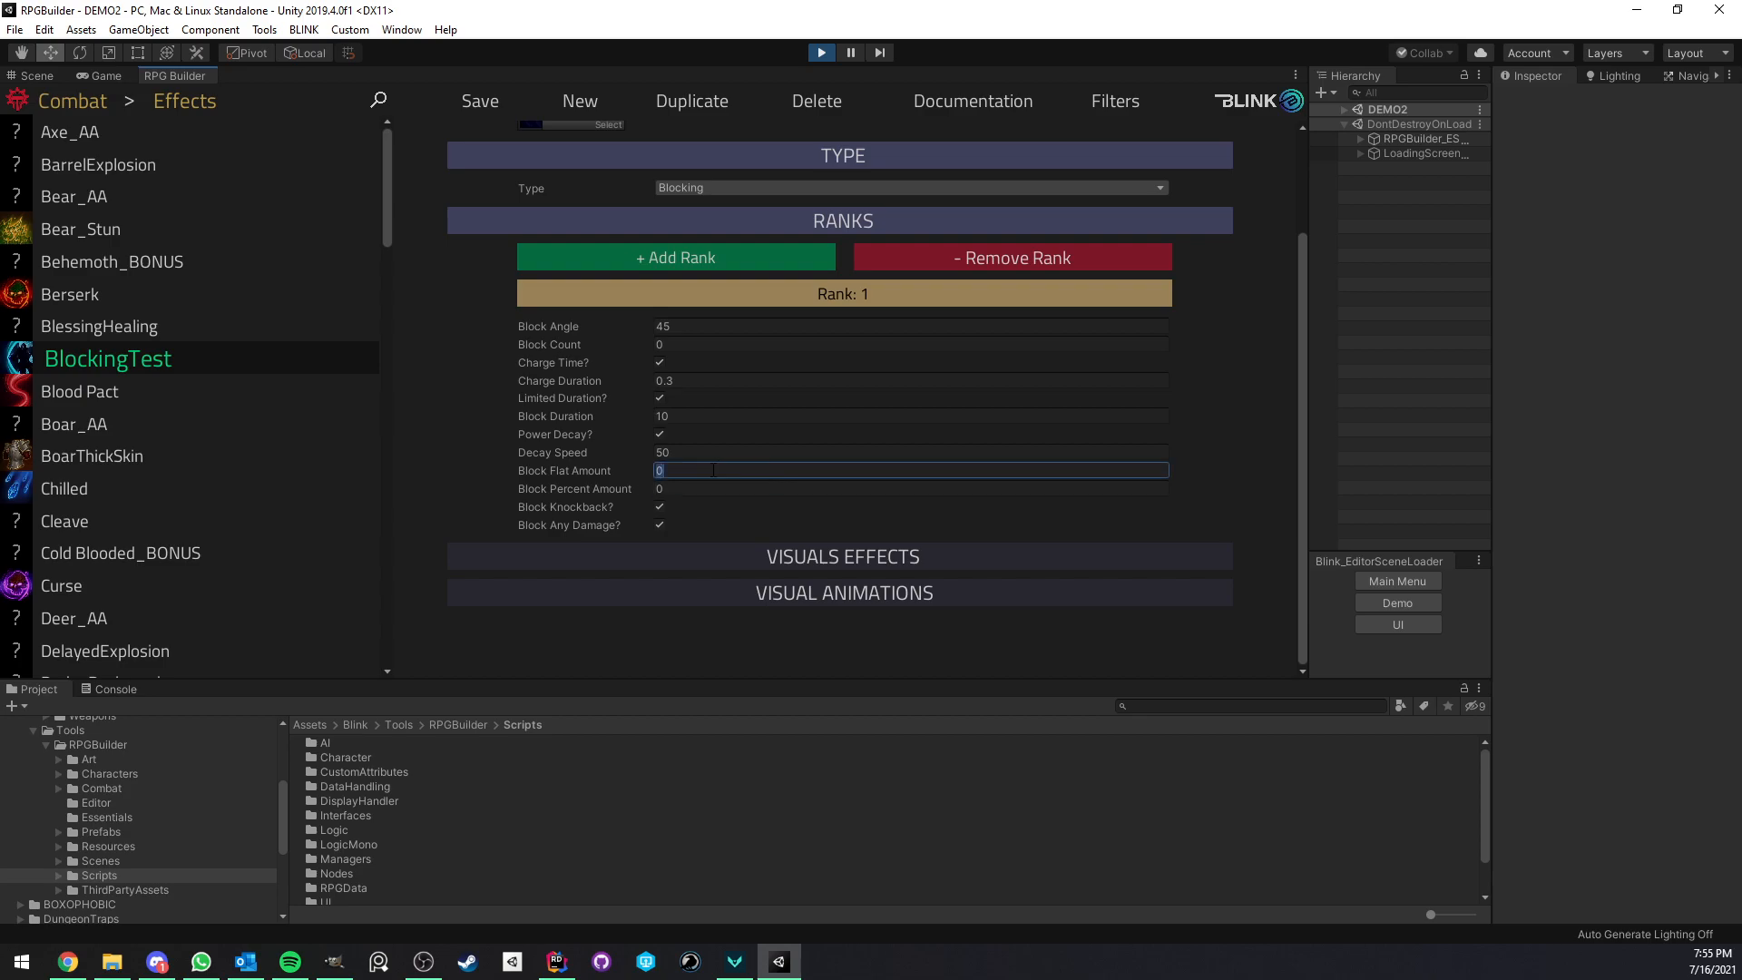
text(50)
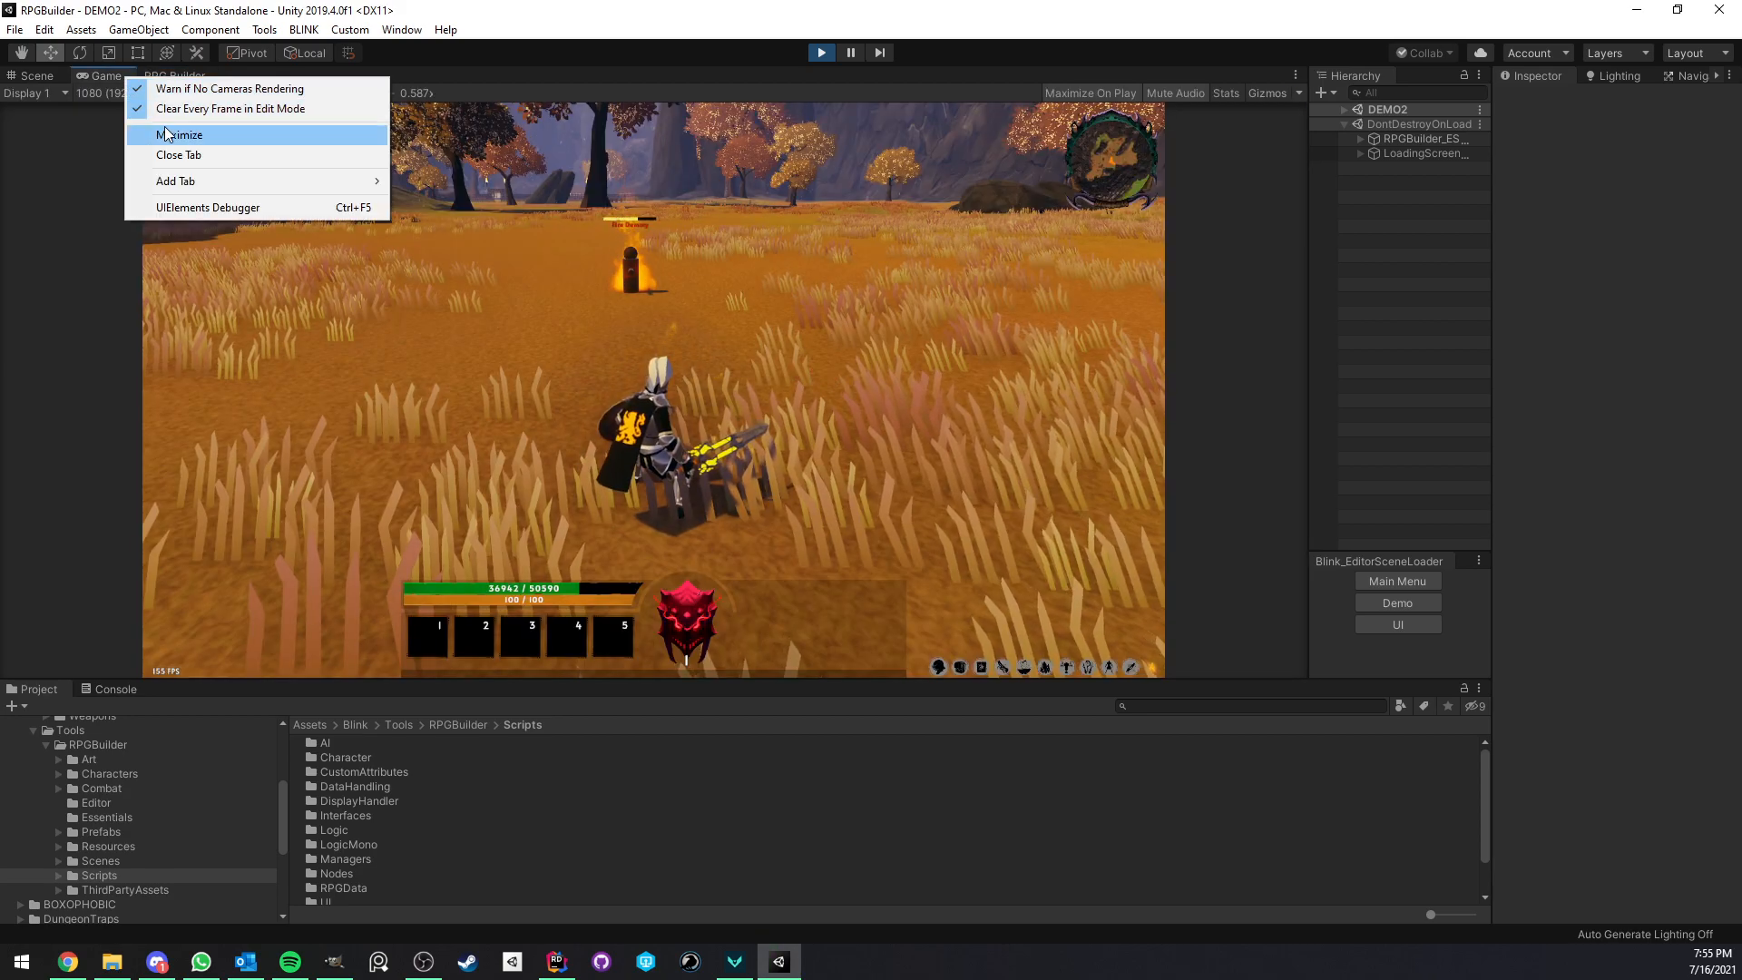
click(183, 135)
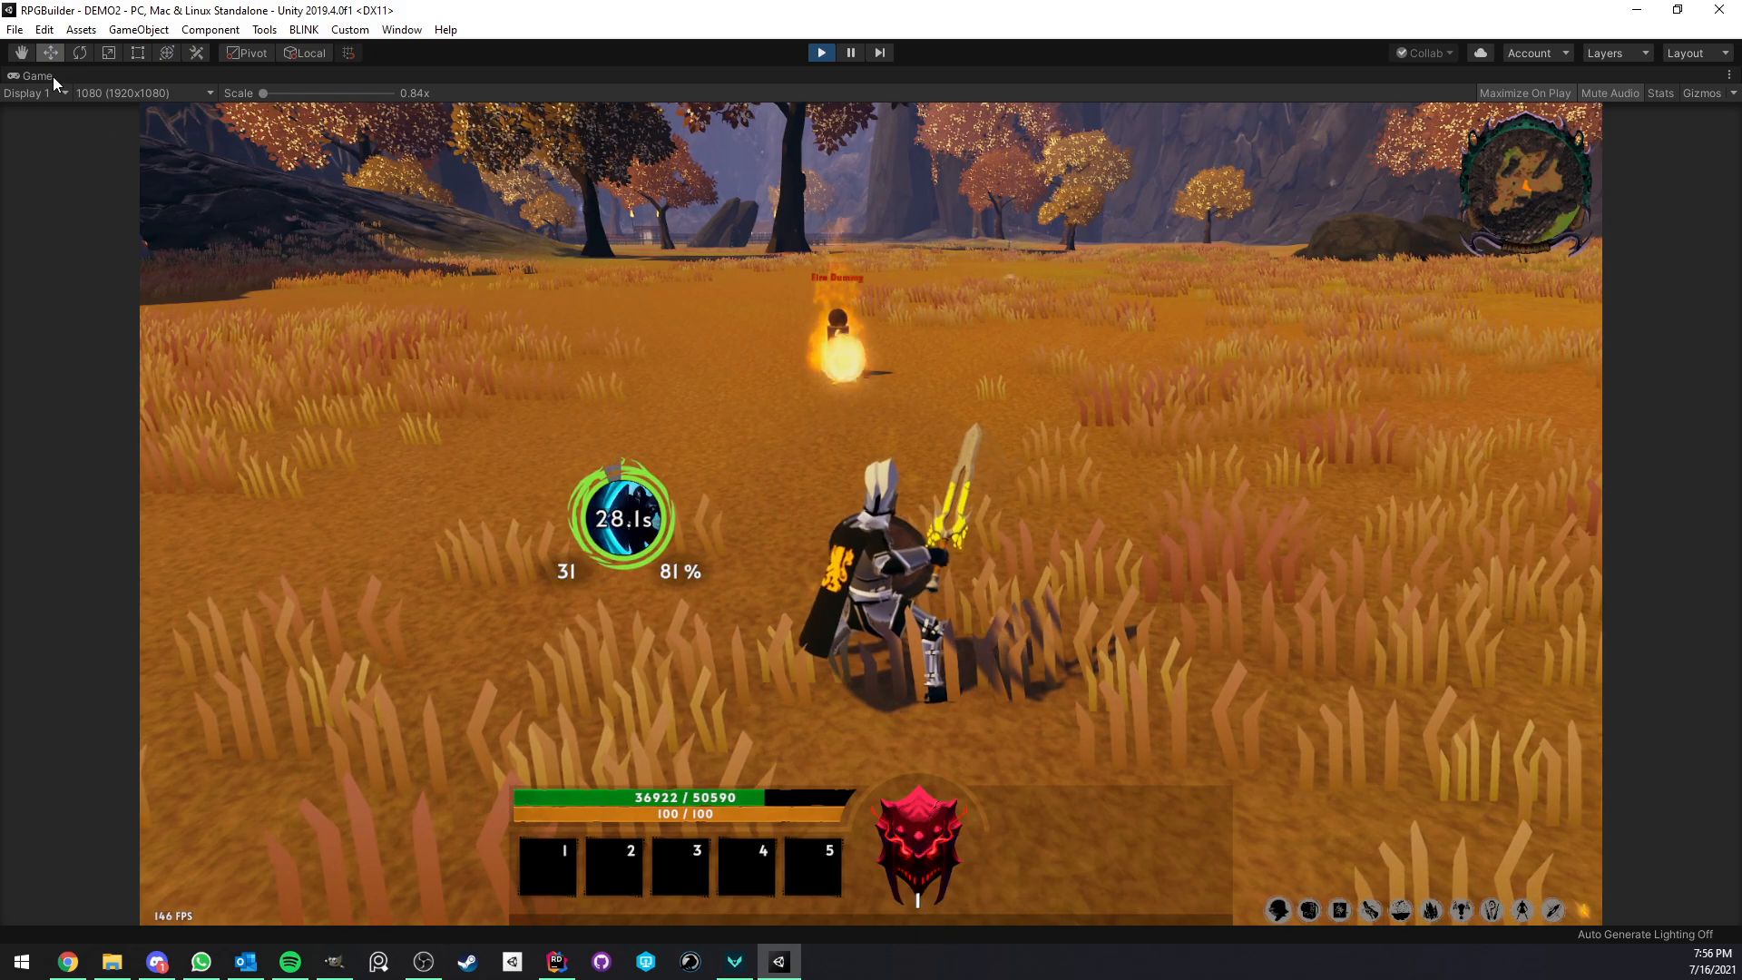
click(174, 76)
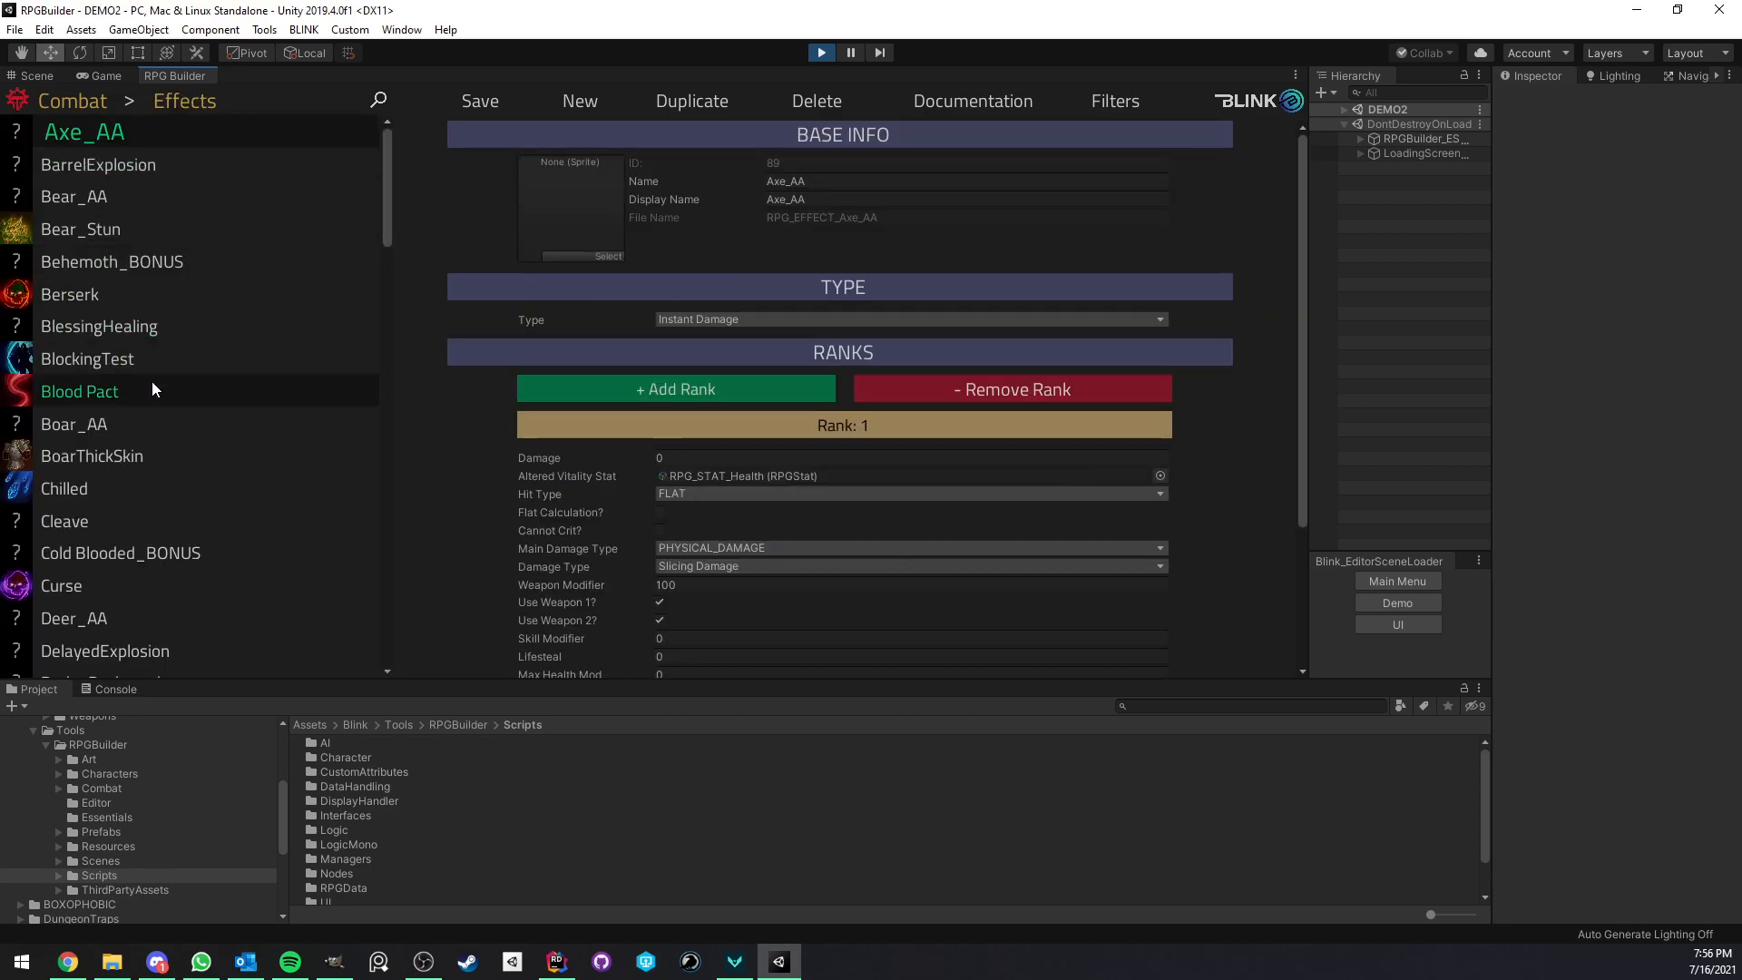
Set the Fireball ability's Knockback effect chance to 0 under Effects Applied
click(87, 358)
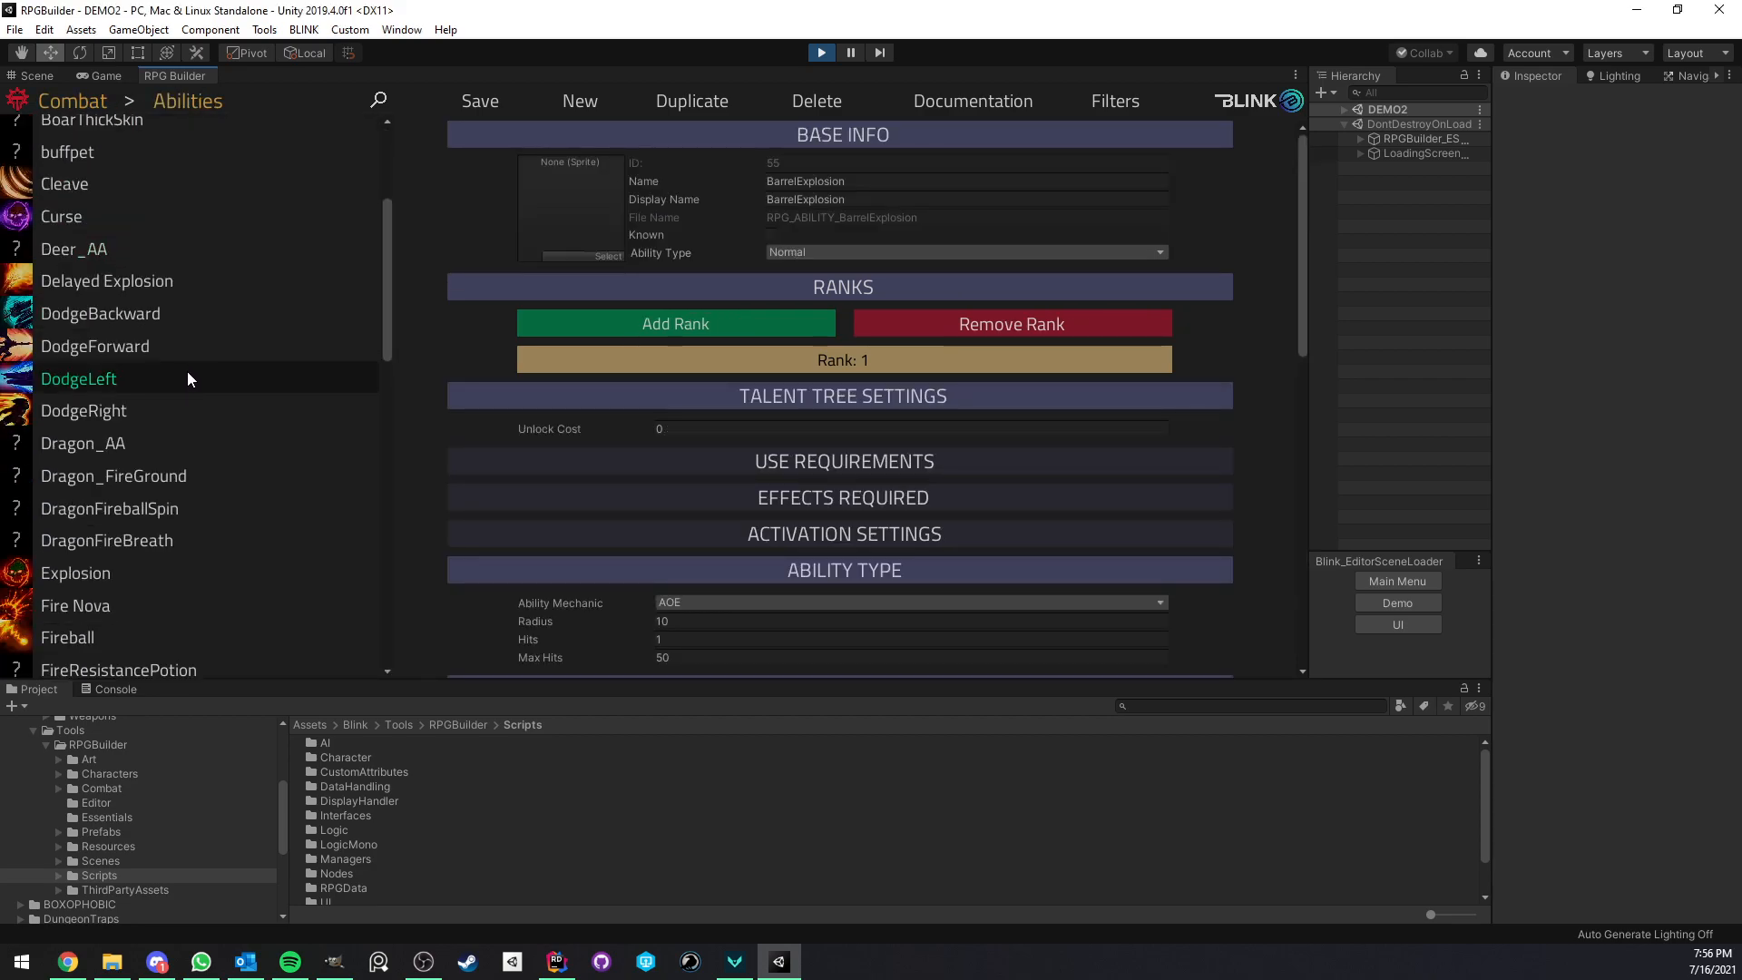
click(80, 474)
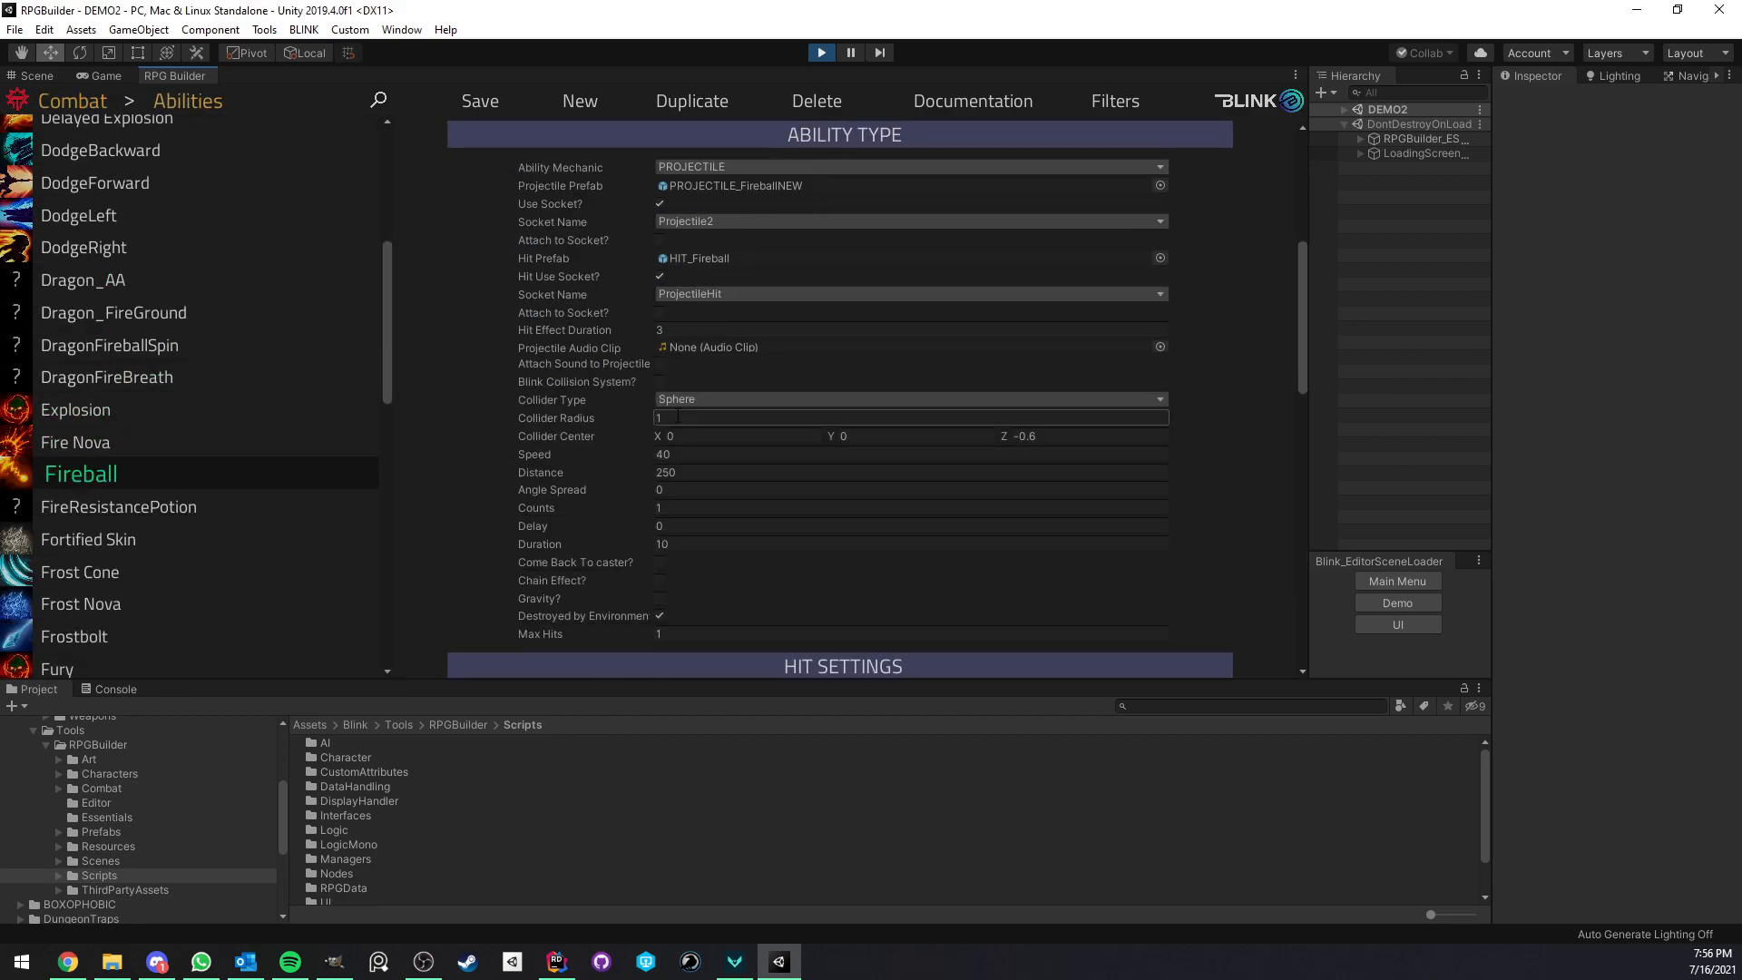
scroll(down, 3)
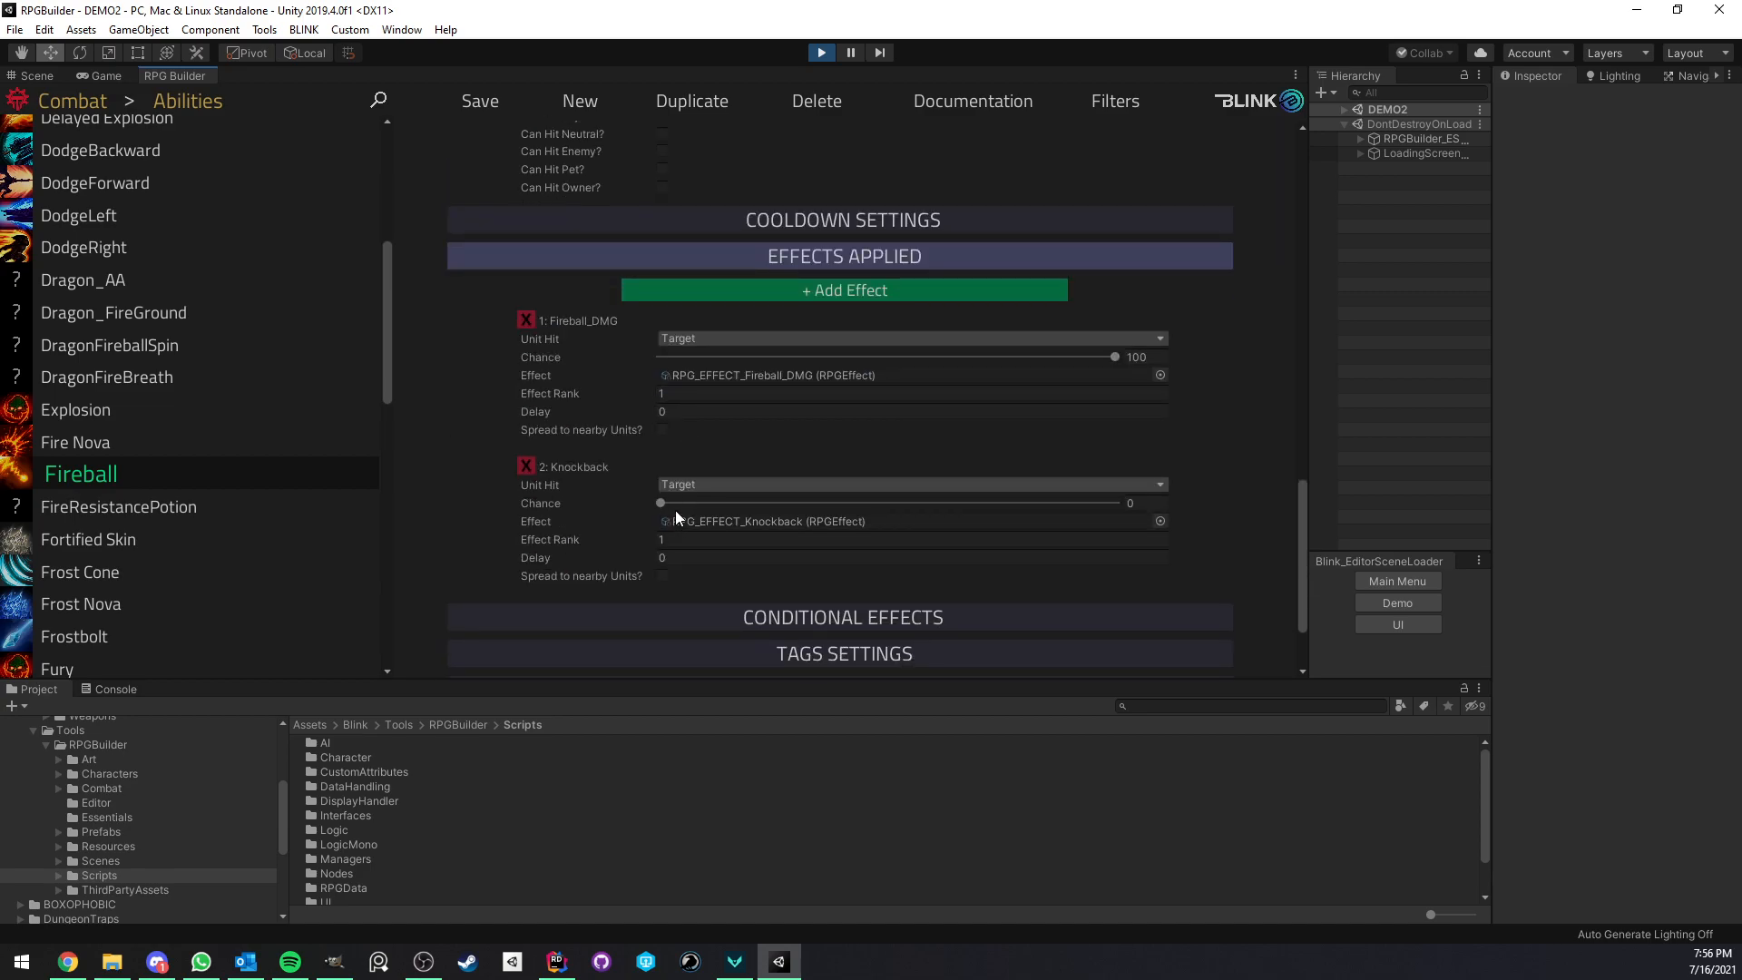
drag(662, 502, 1114, 502)
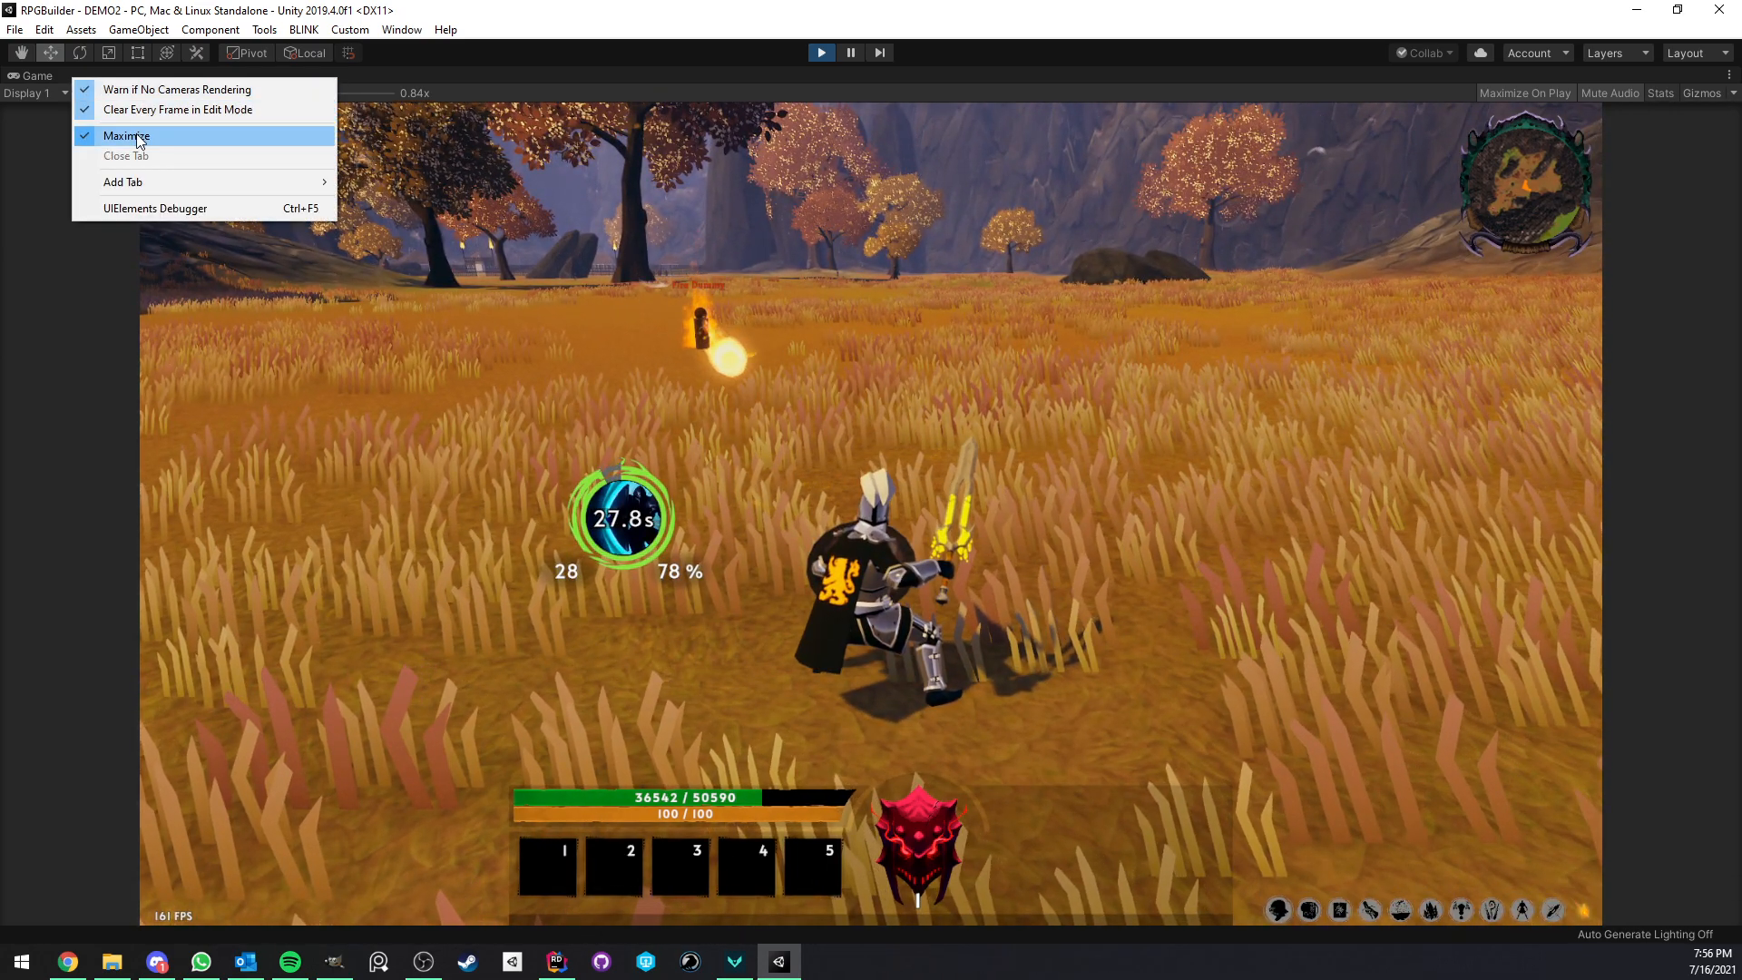
Restore the editor layout, open BlockingTest, and turn off Block Any Damage
click(126, 135)
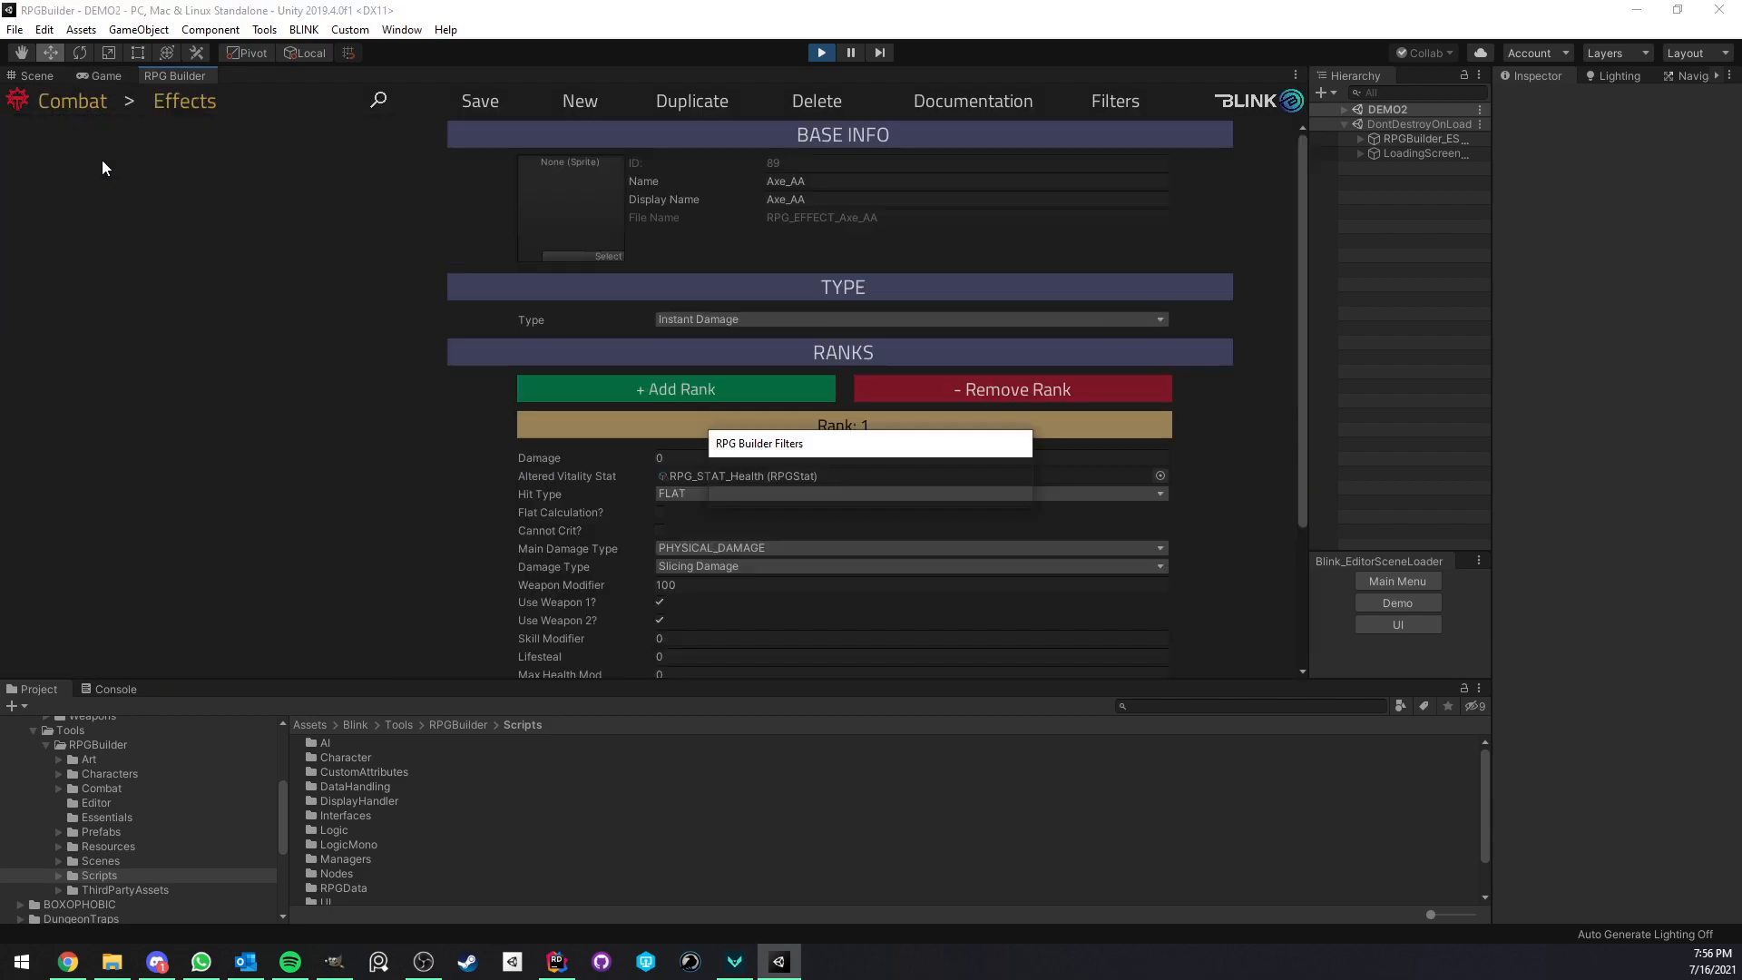
click(107, 358)
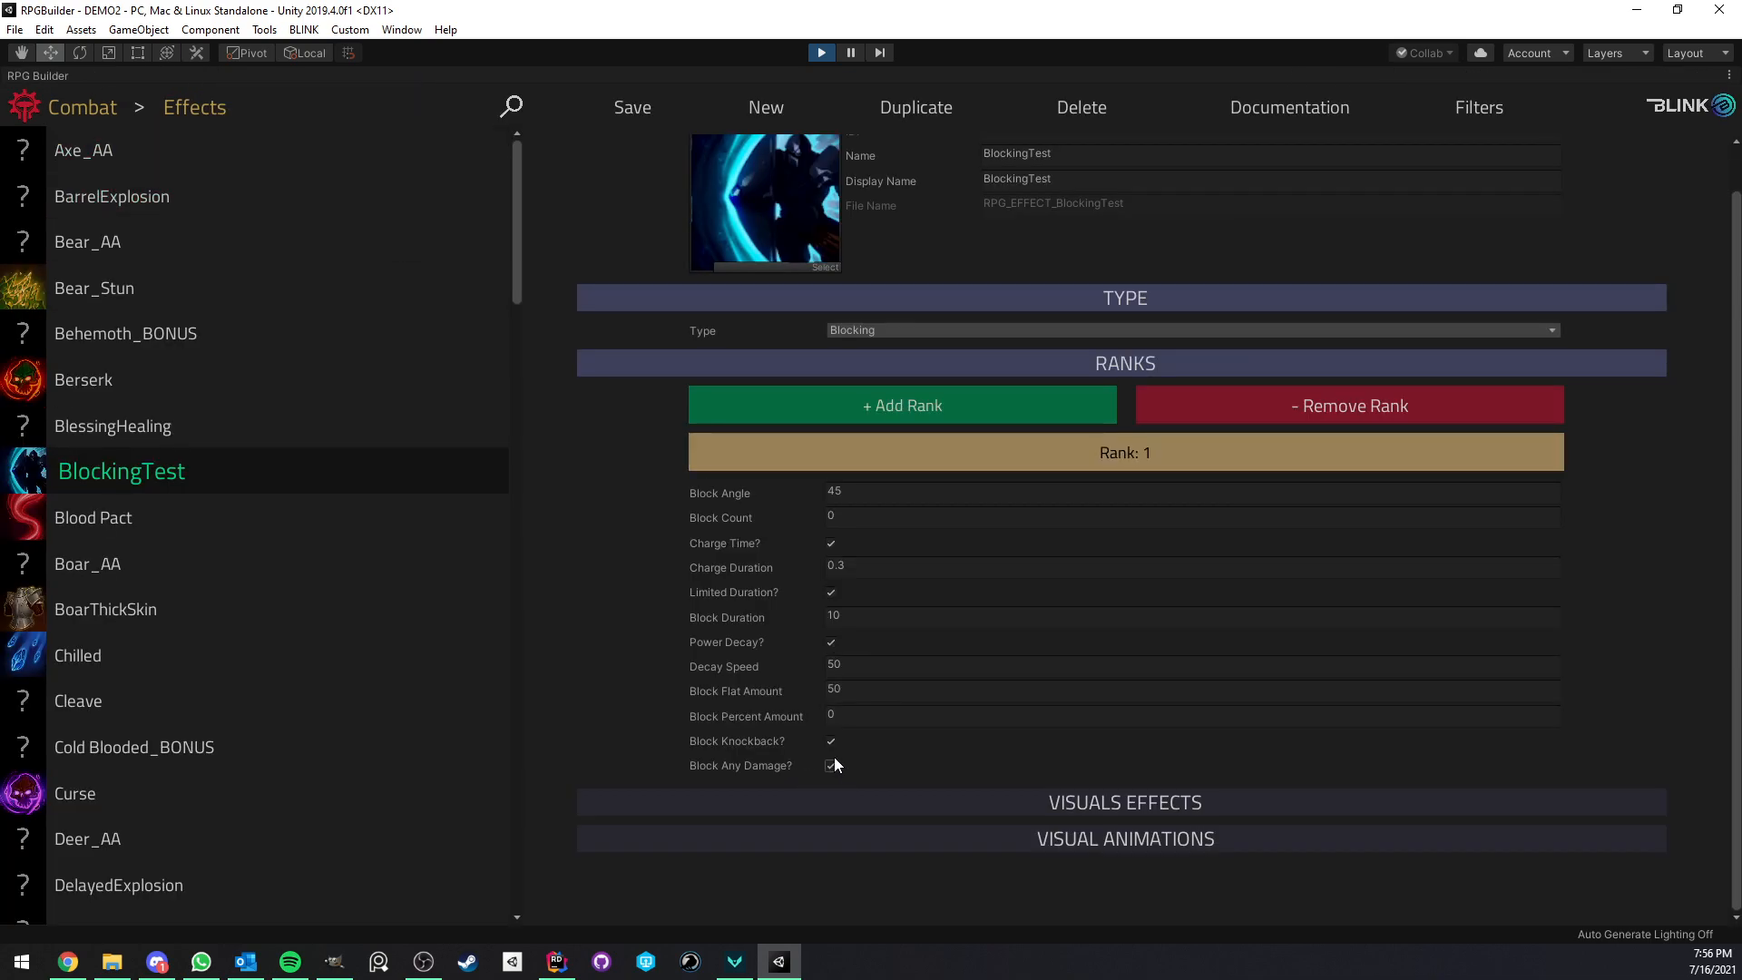
click(830, 766)
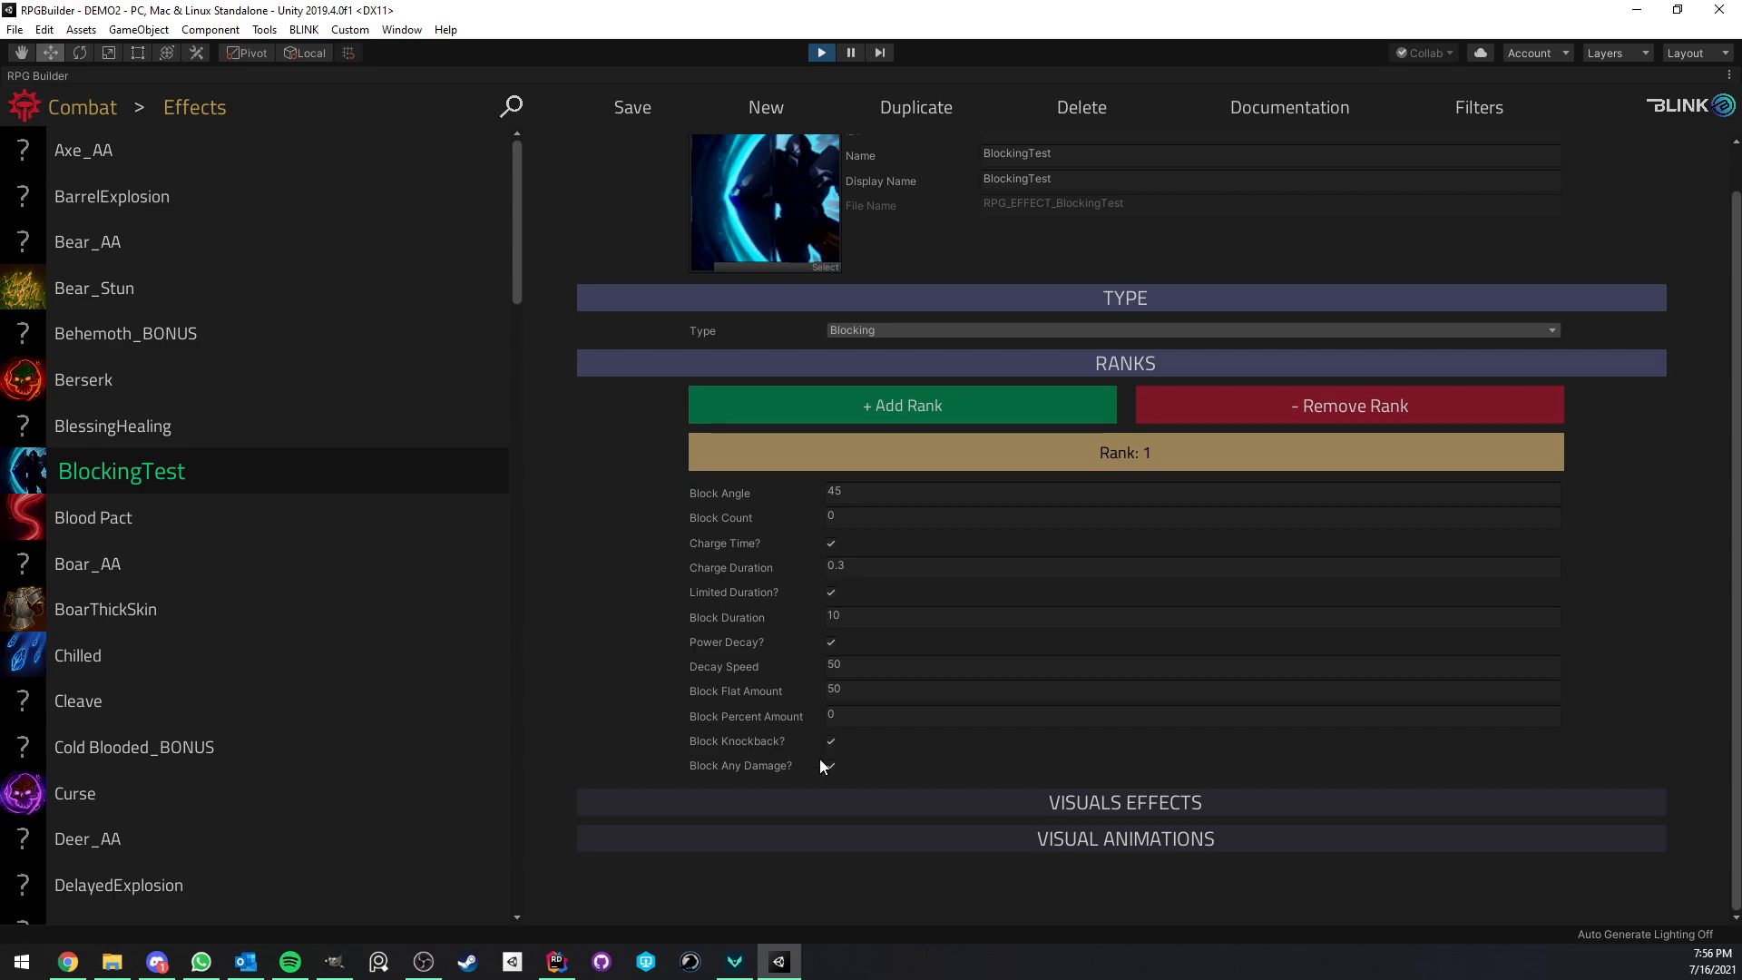
click(830, 764)
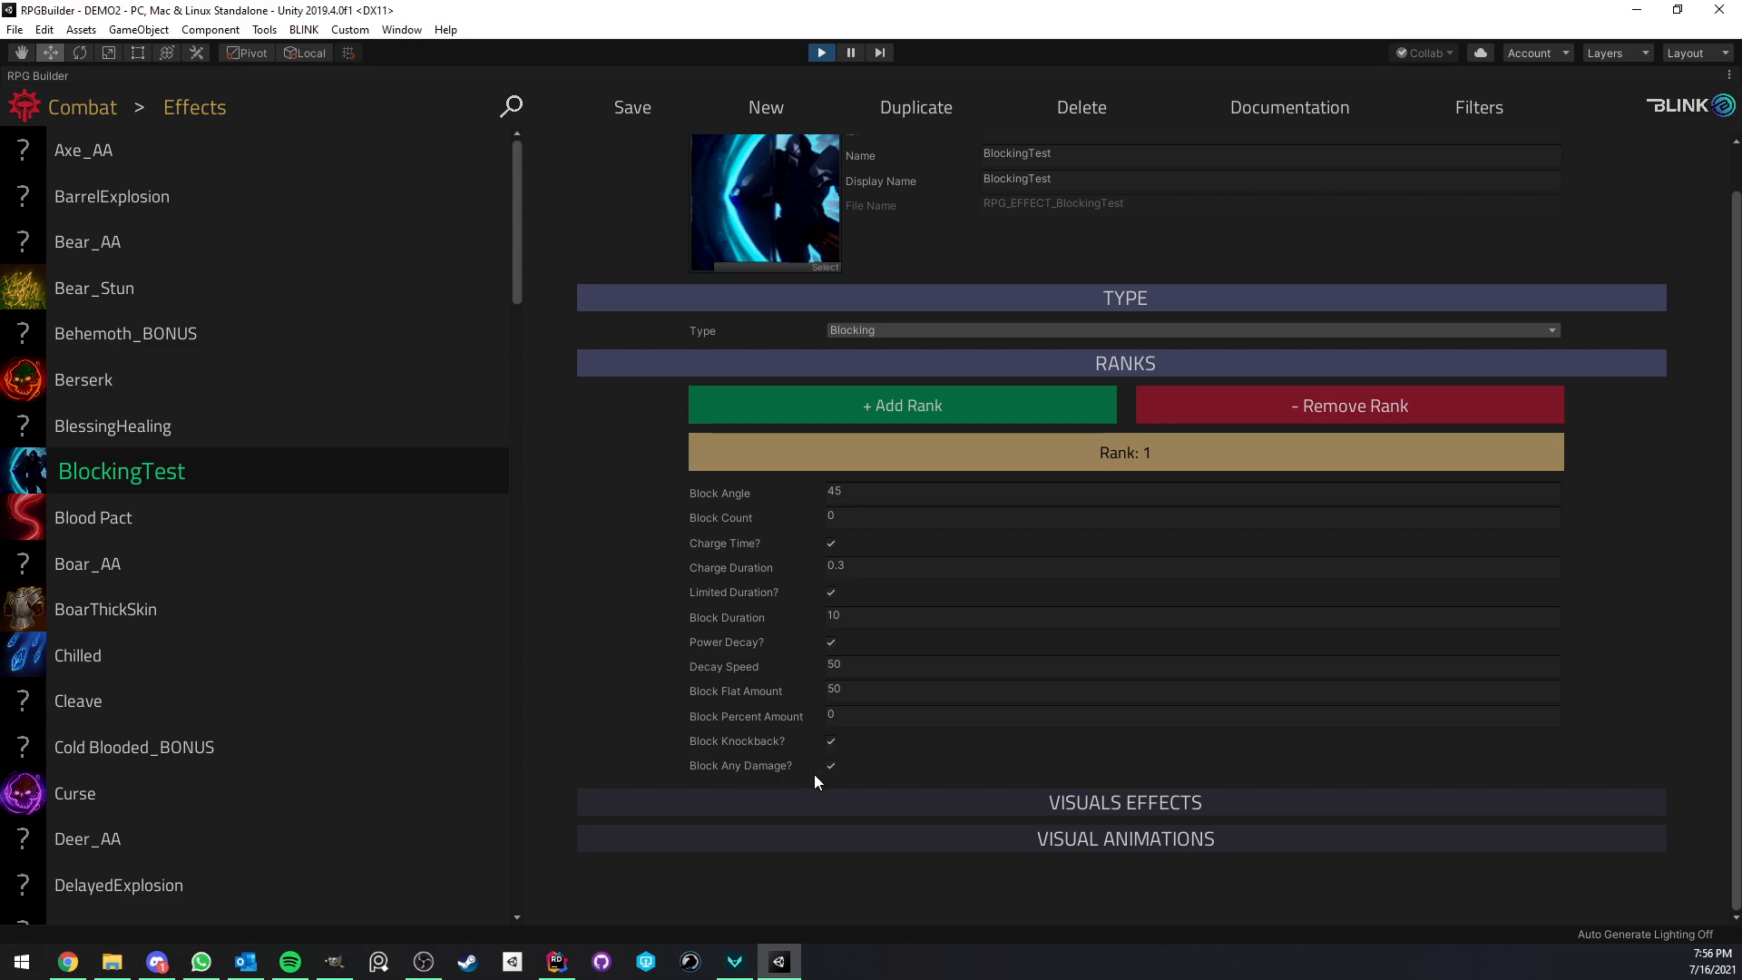
click(830, 766)
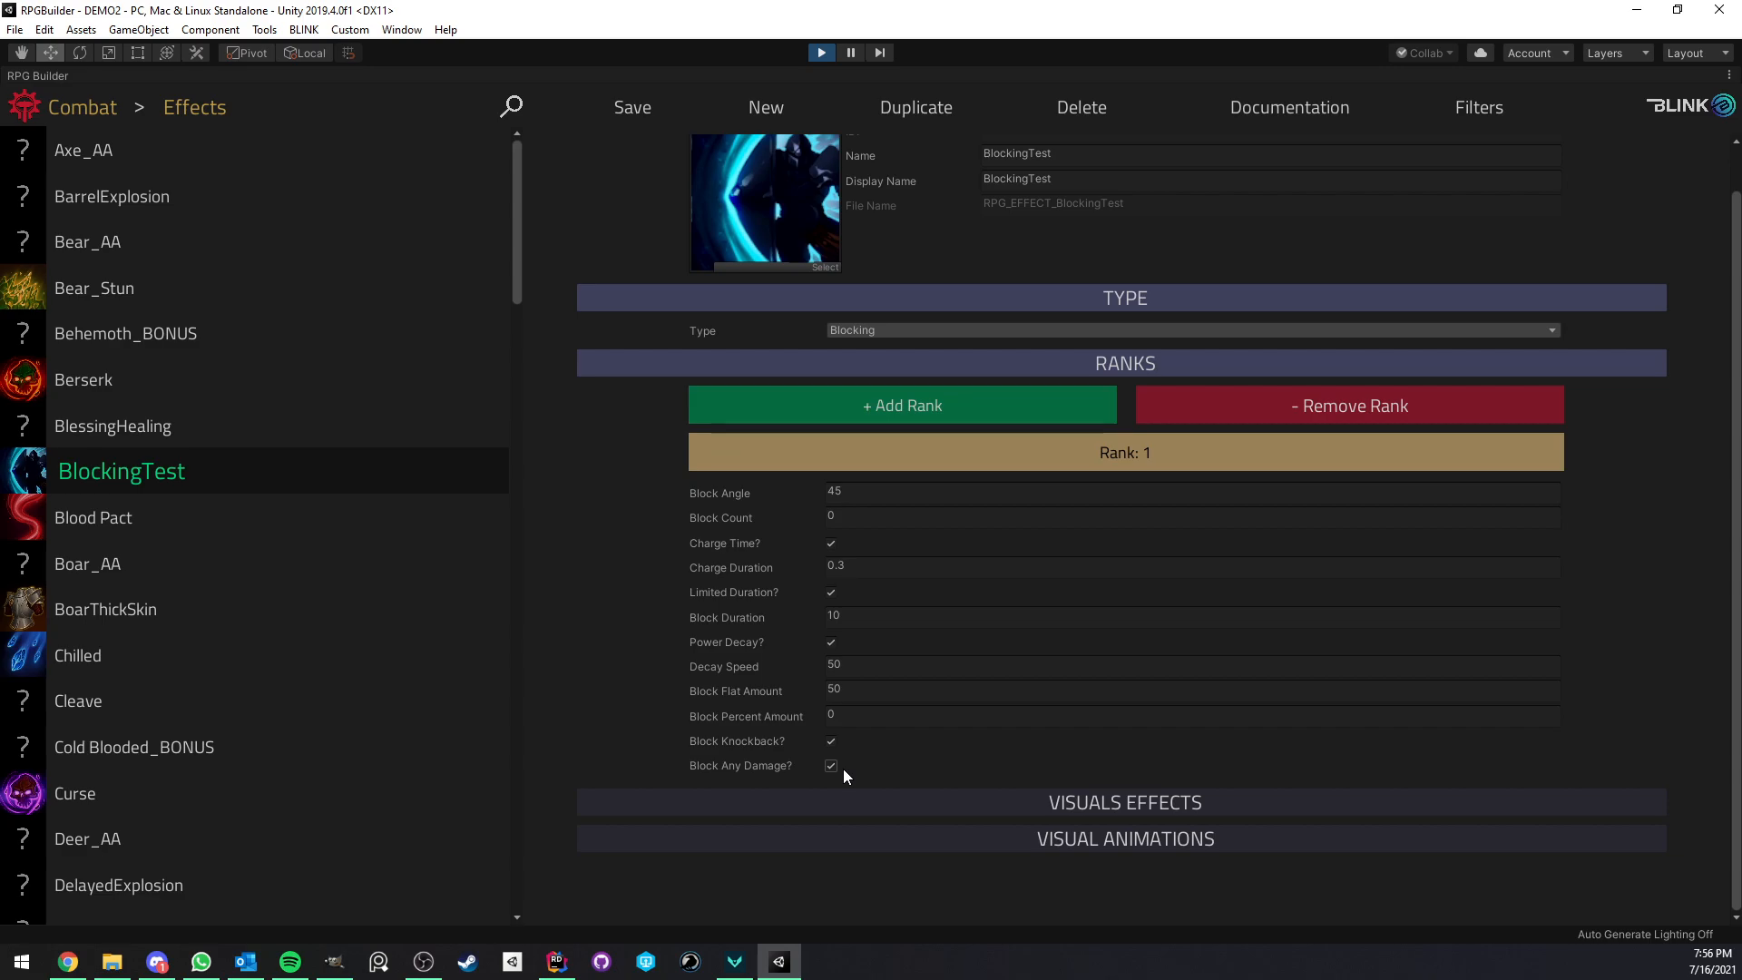
mouse_move(845, 774)
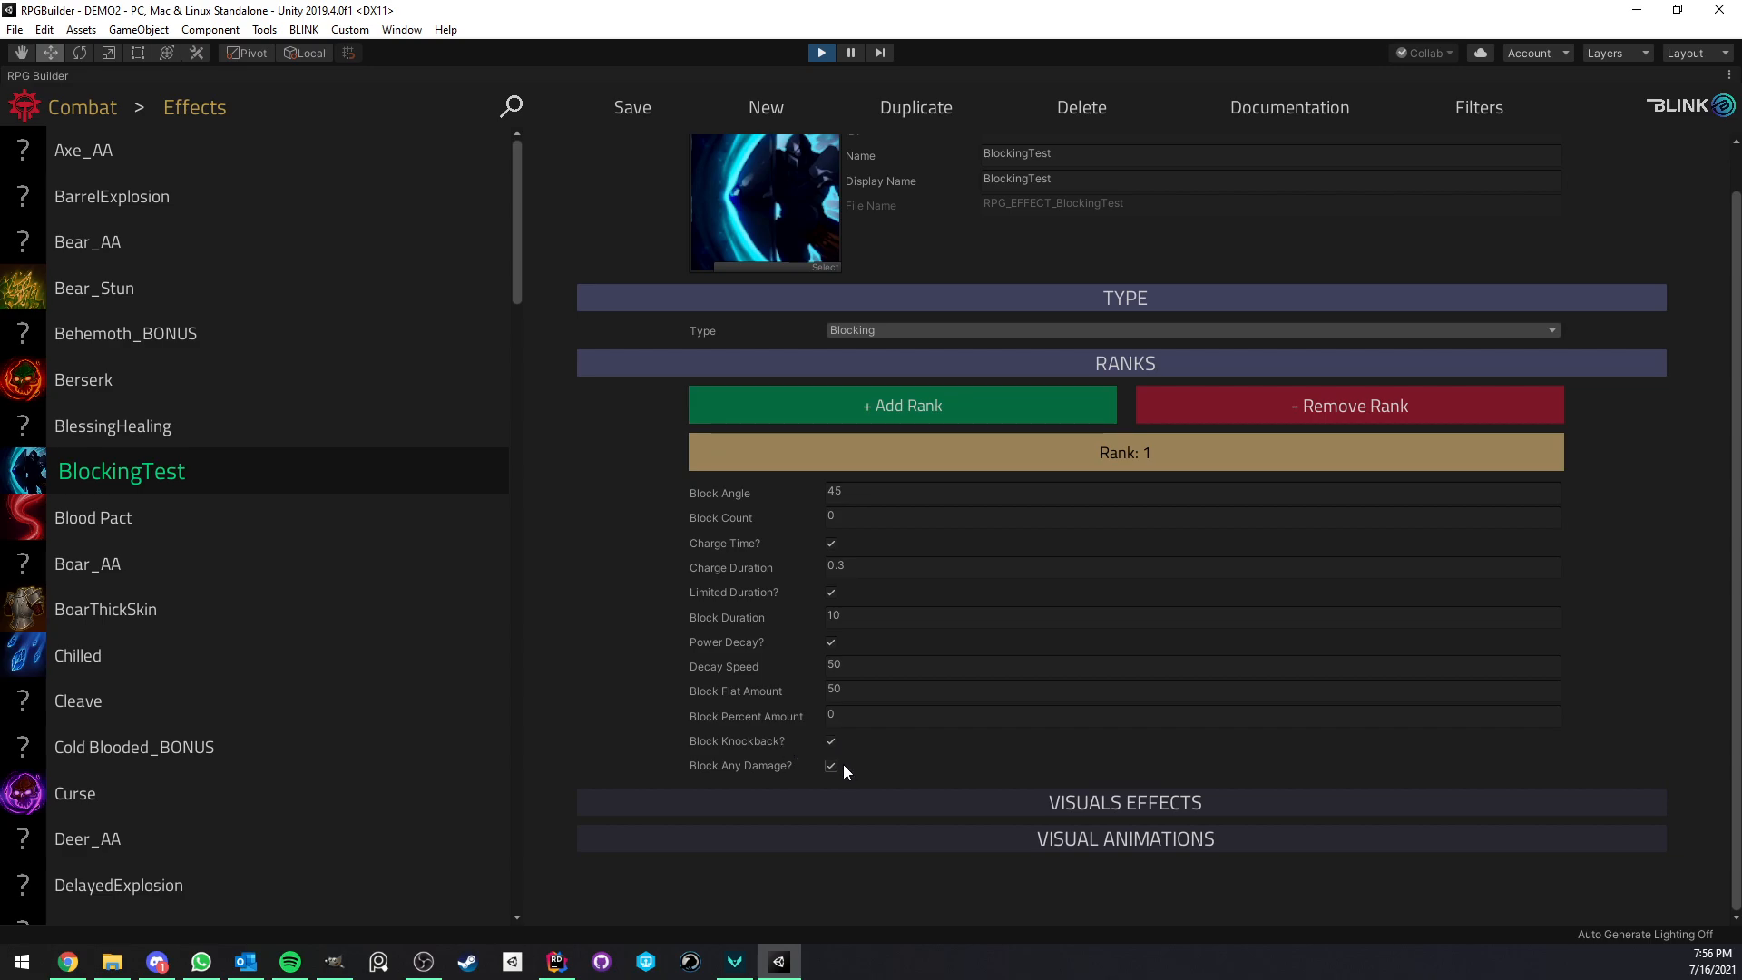
Enable Block Physical Damage on BlockingTest, keeping knockback blocking on
click(831, 766)
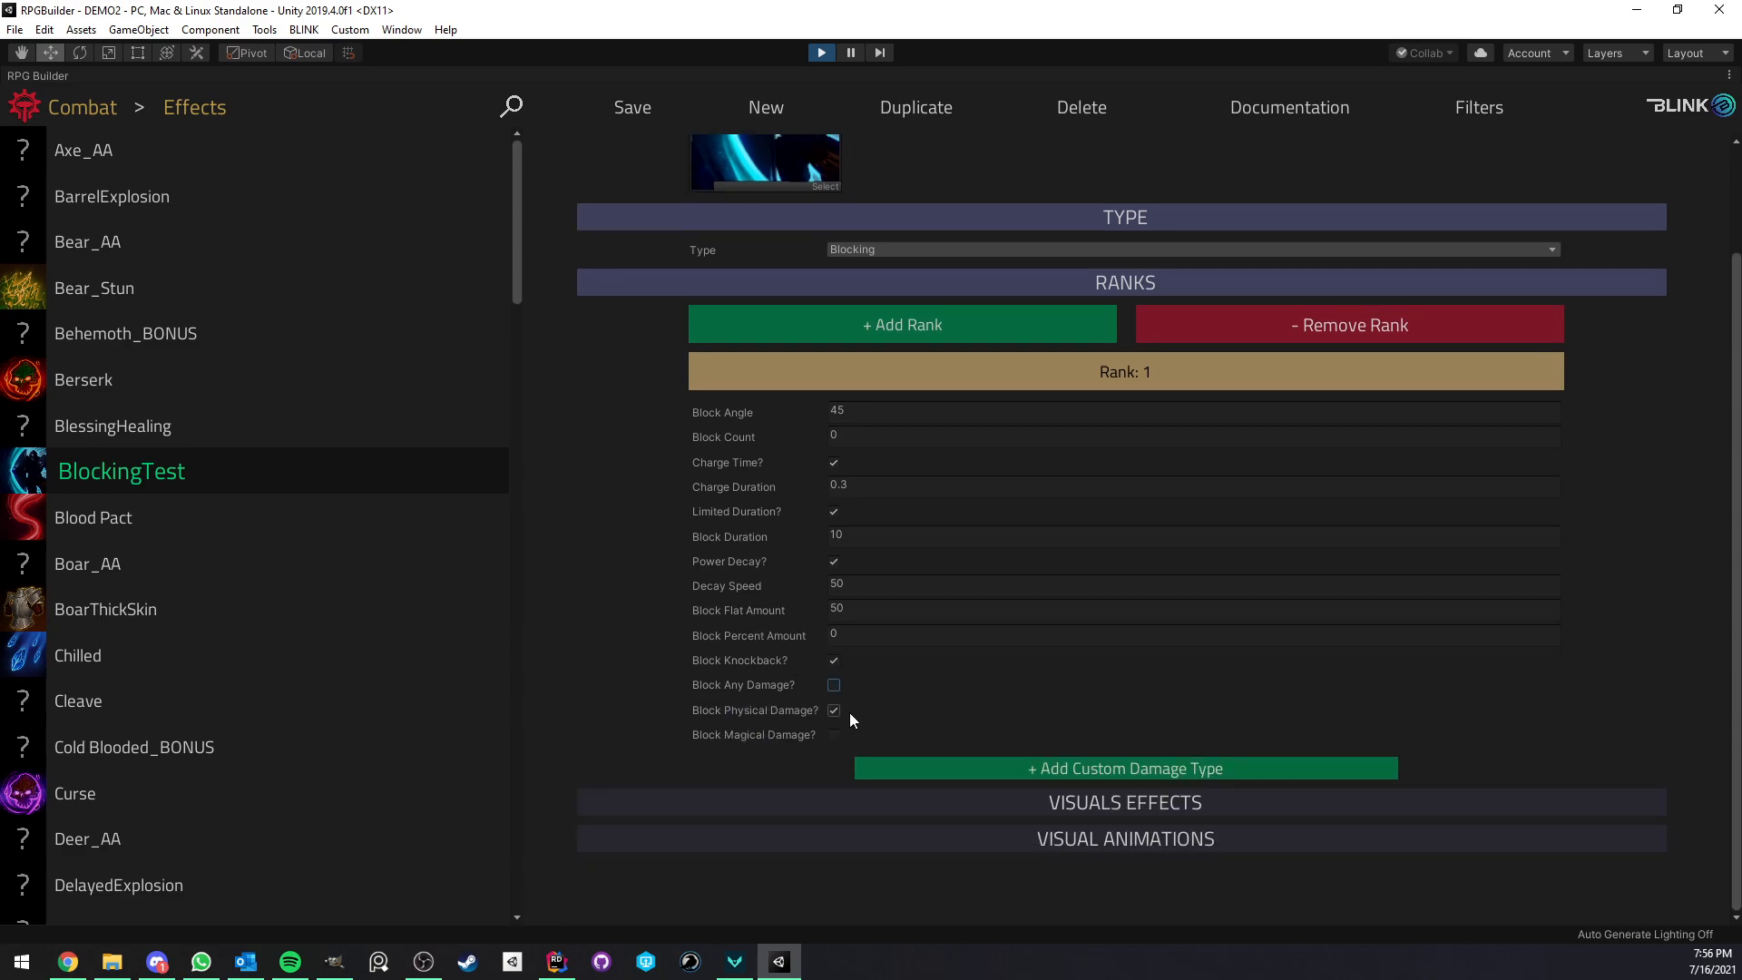
click(833, 710)
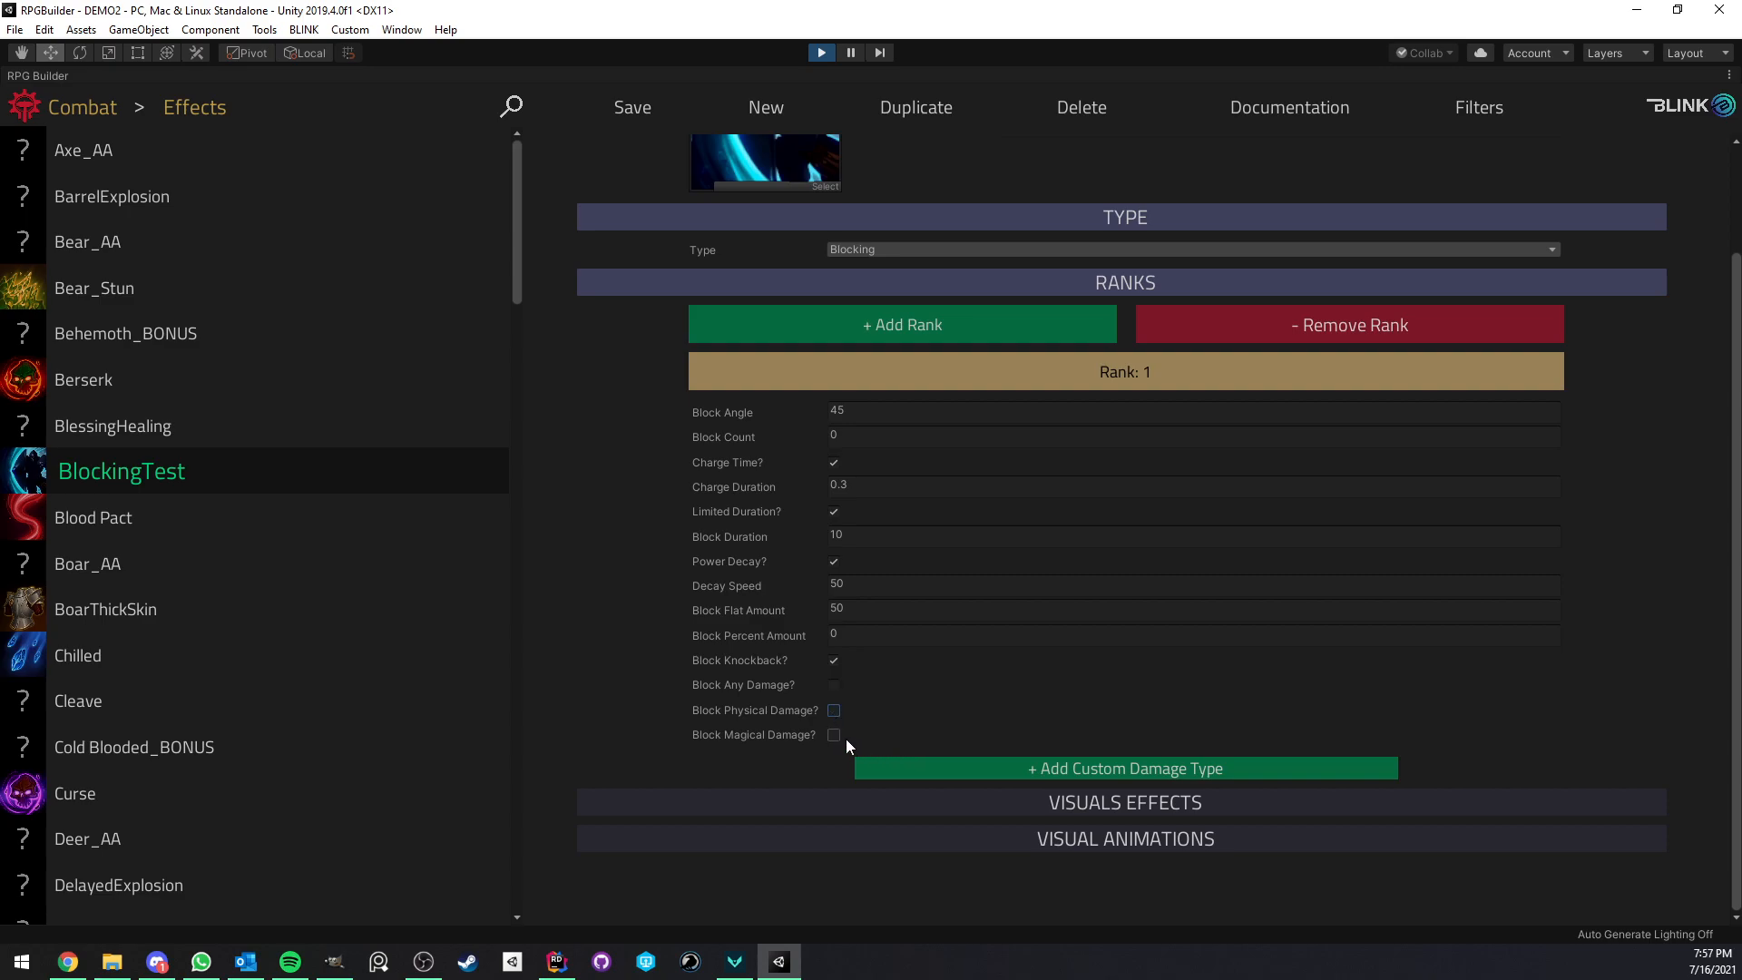
mouse_move(759, 722)
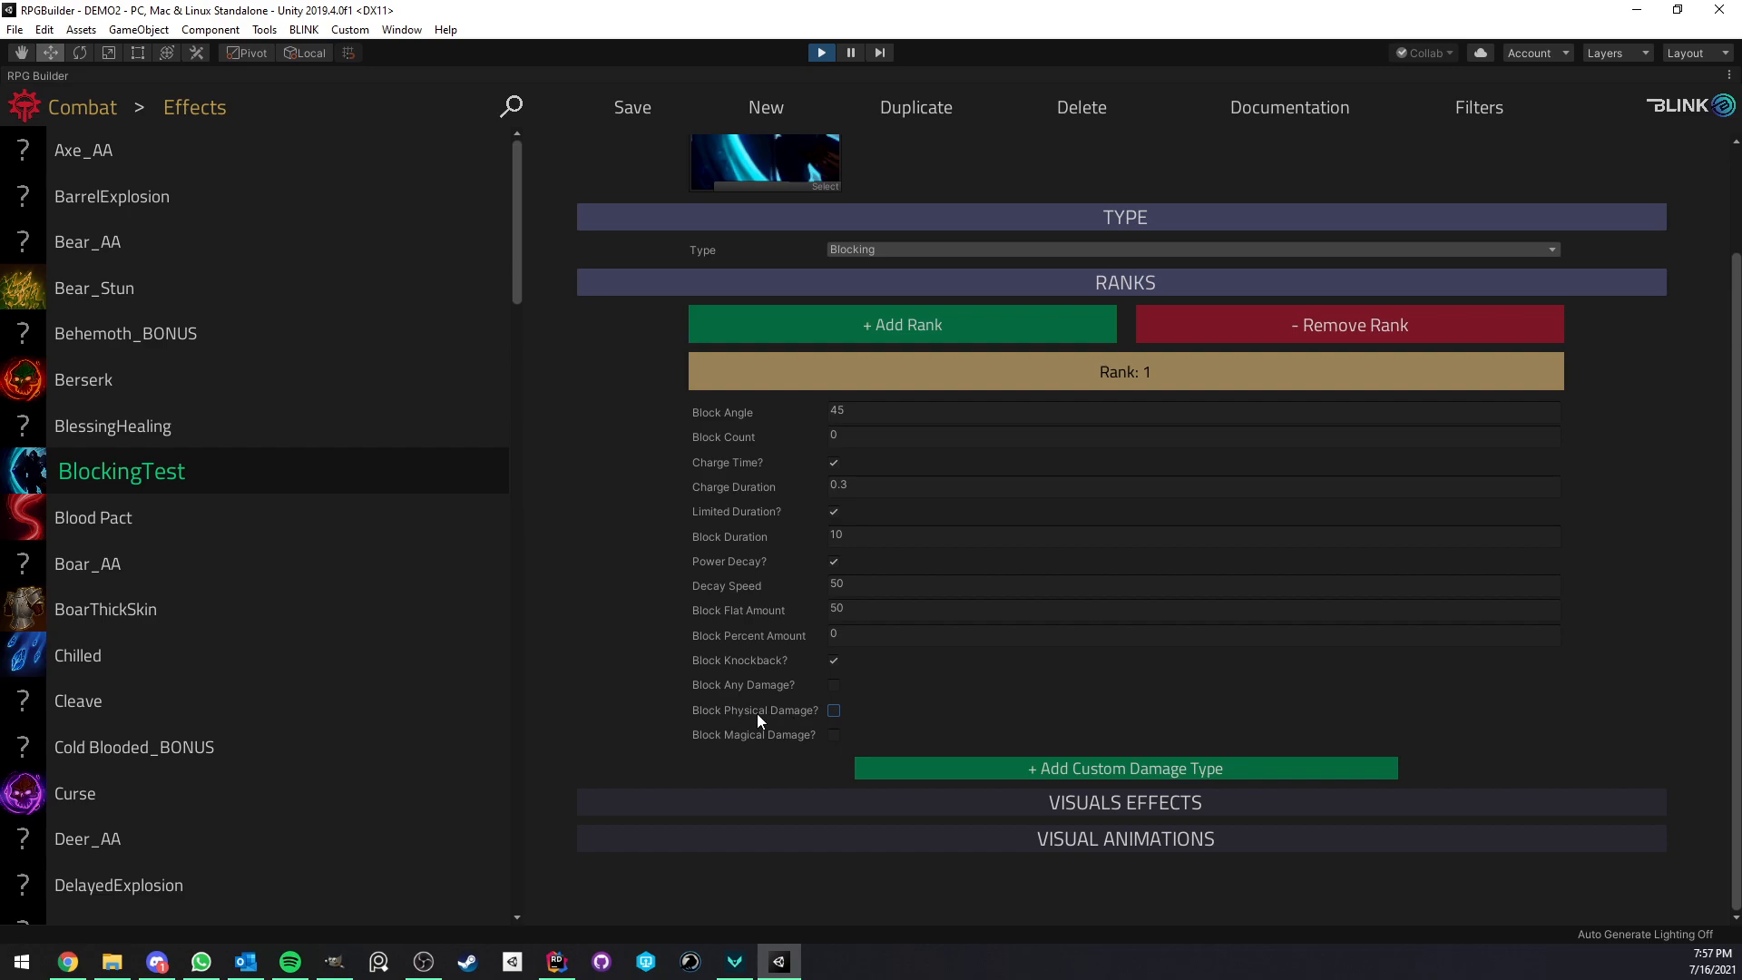
click(833, 734)
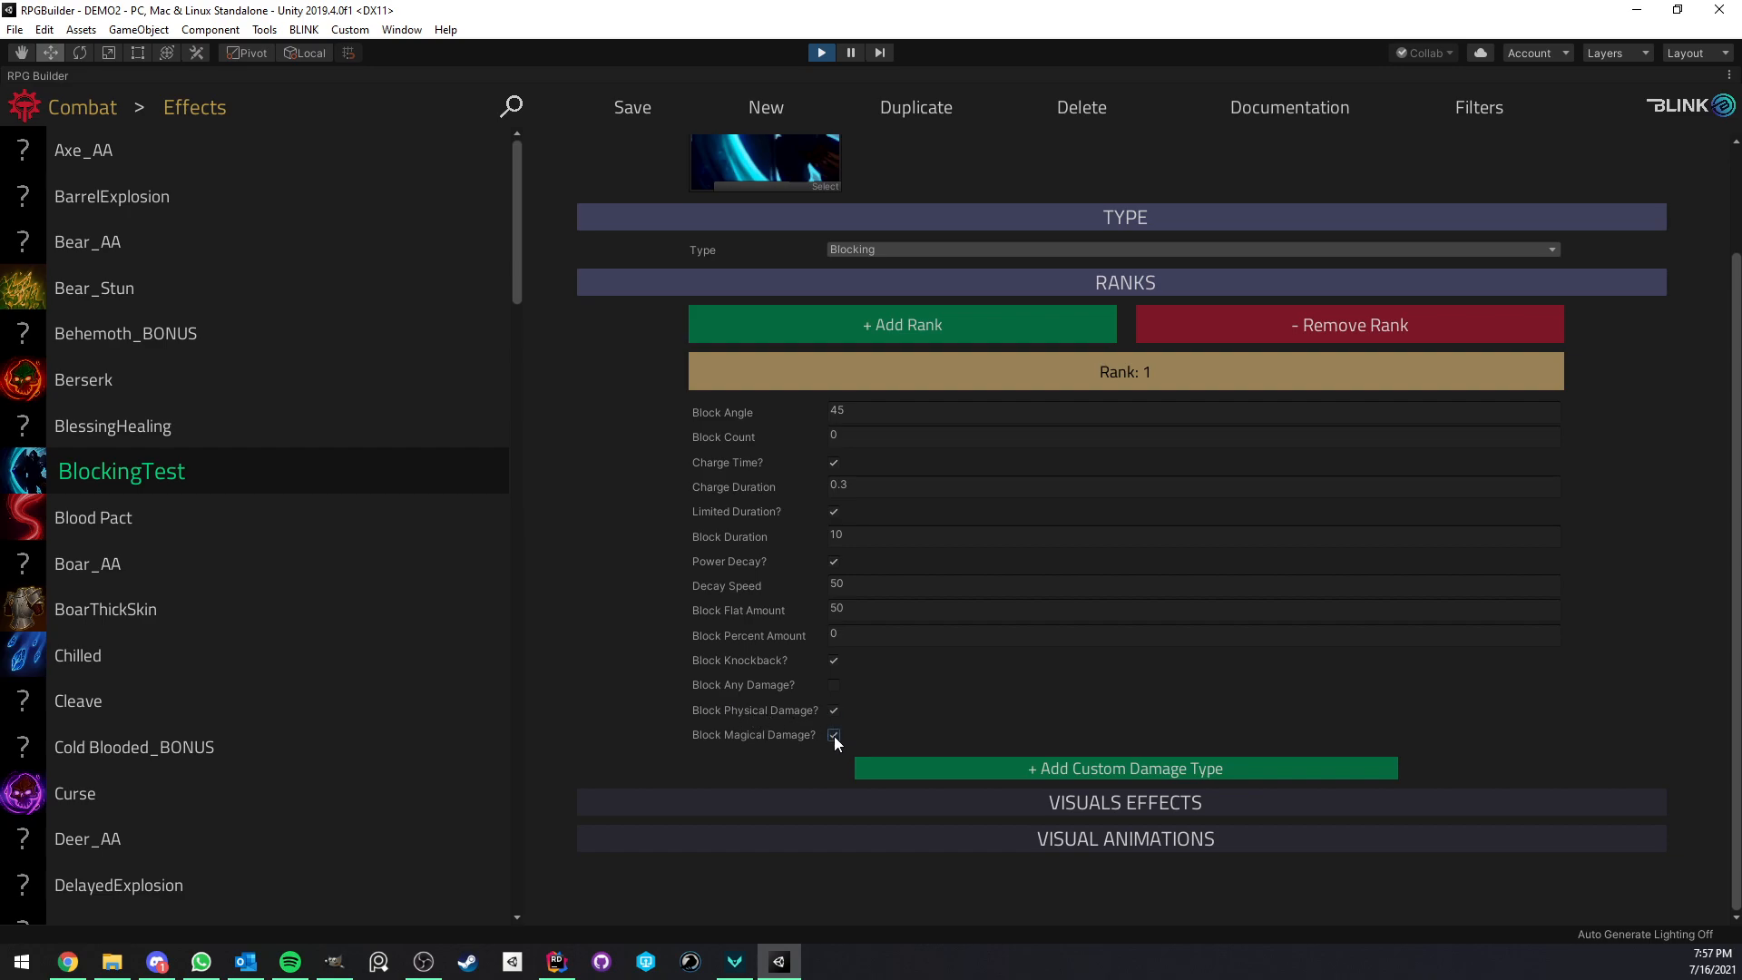
click(833, 734)
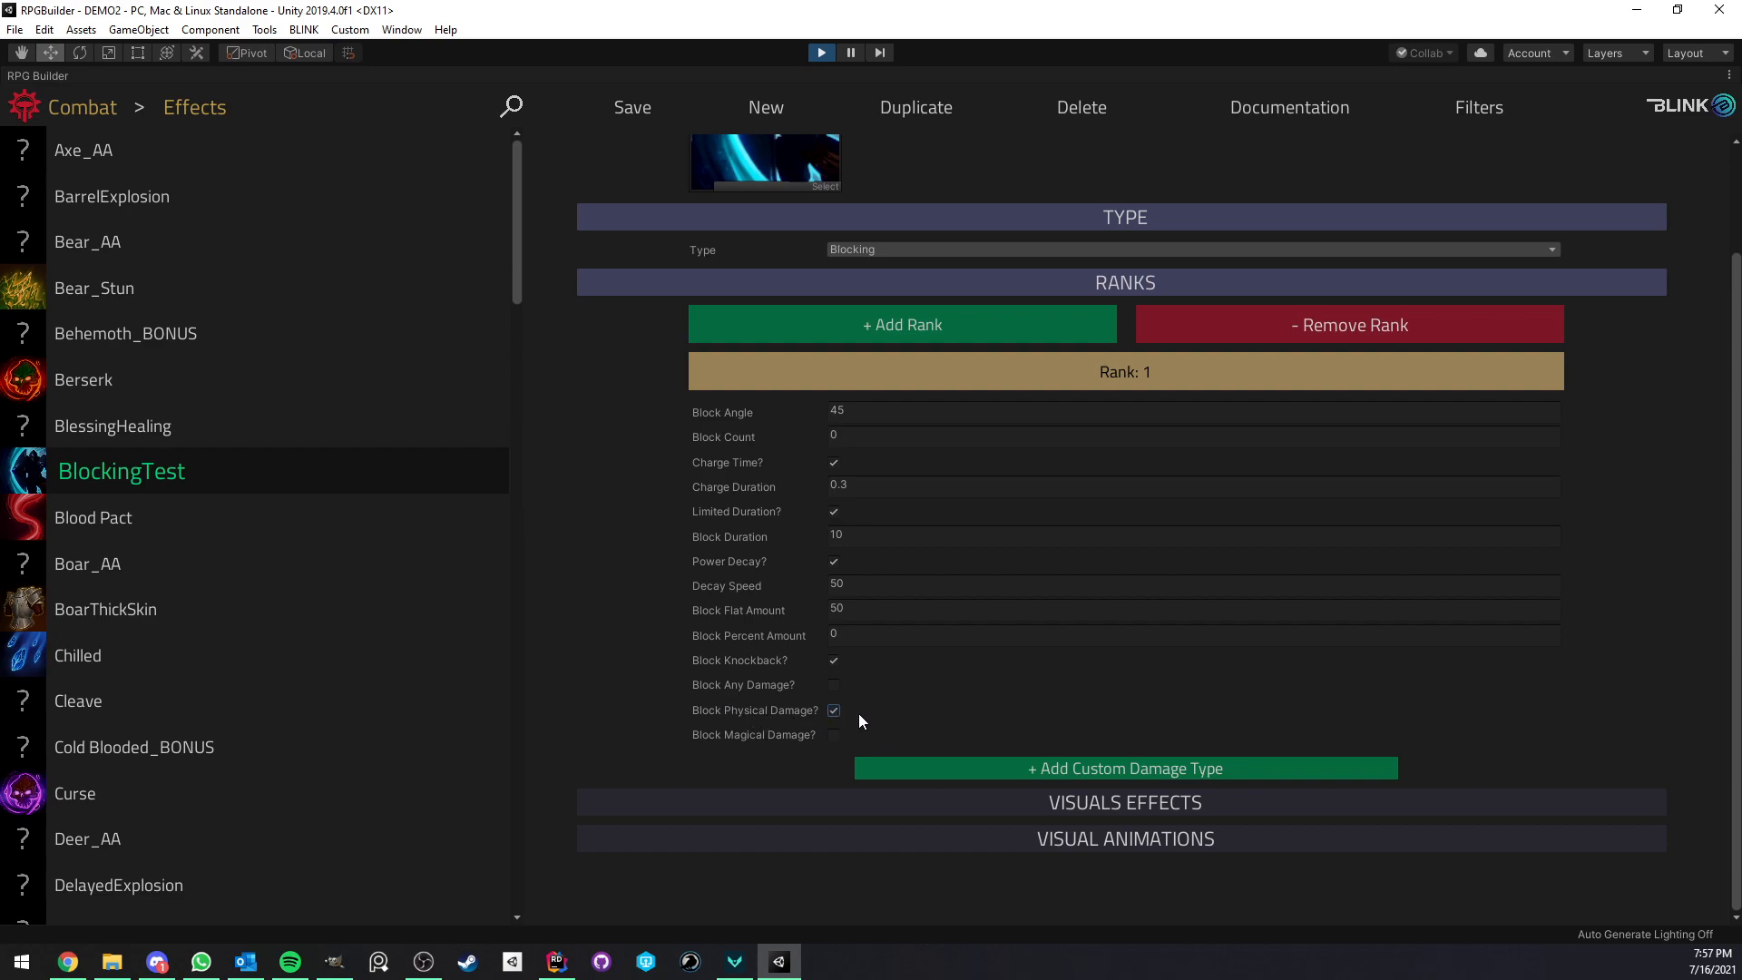
Add Fire Damage custom damage type entries to BlockingTest, then return to the Combat editor
click(1123, 768)
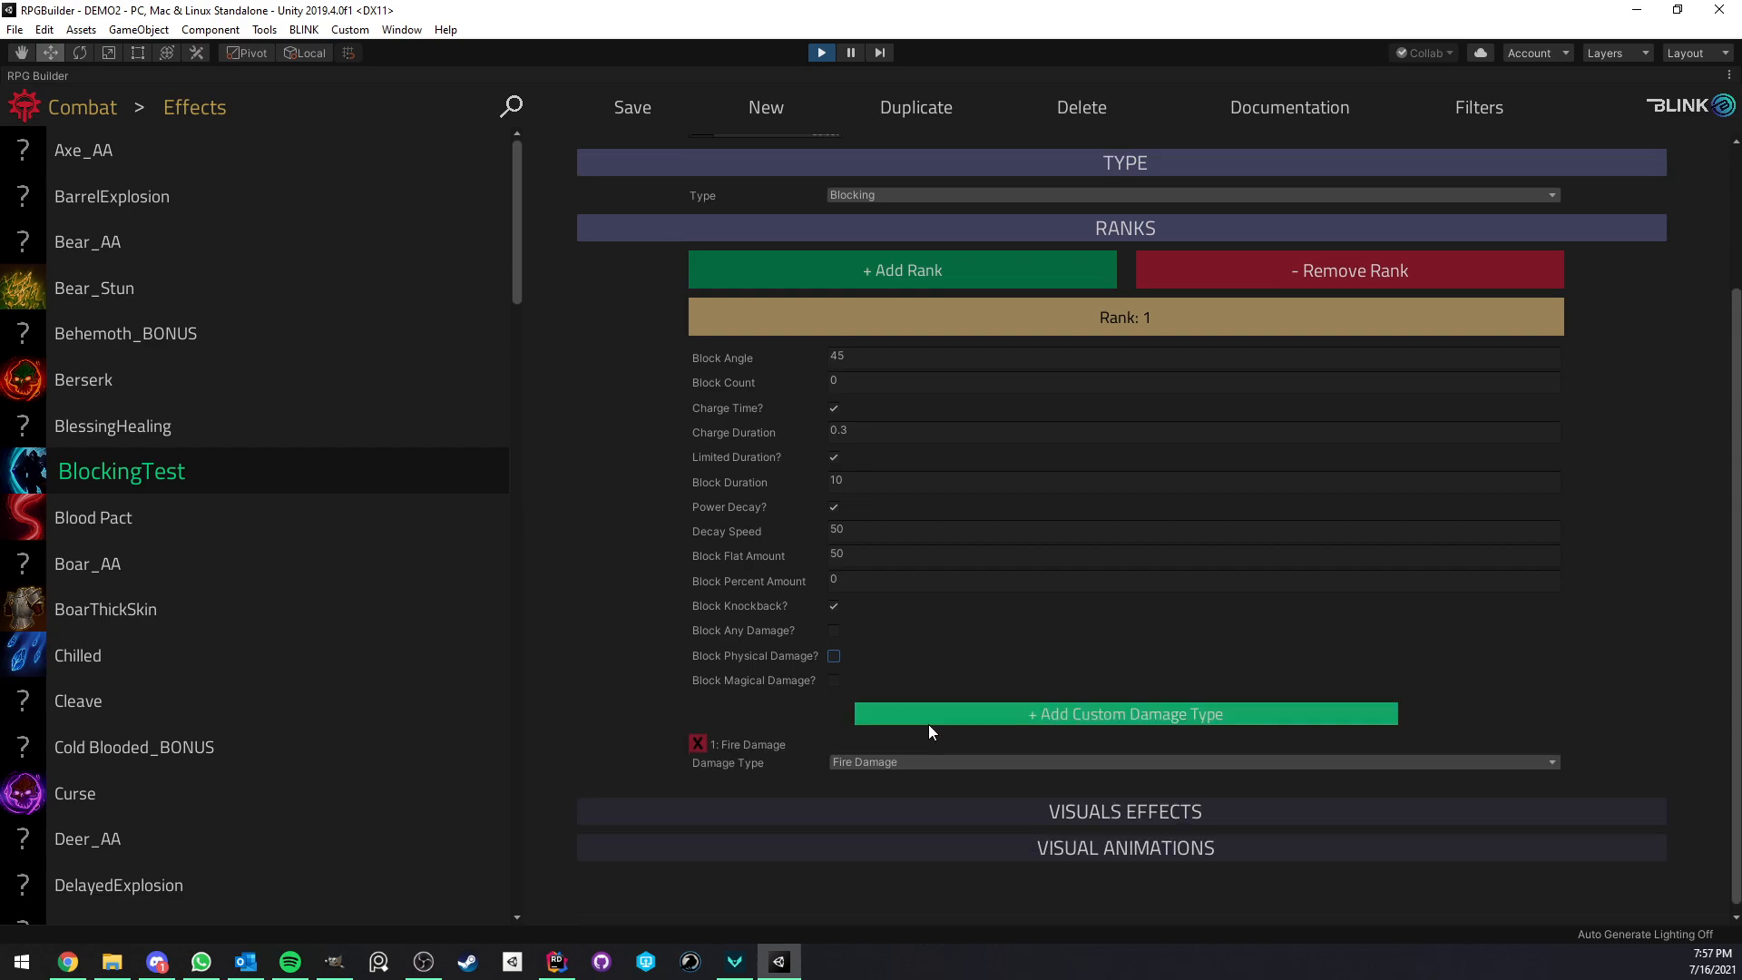
click(1123, 713)
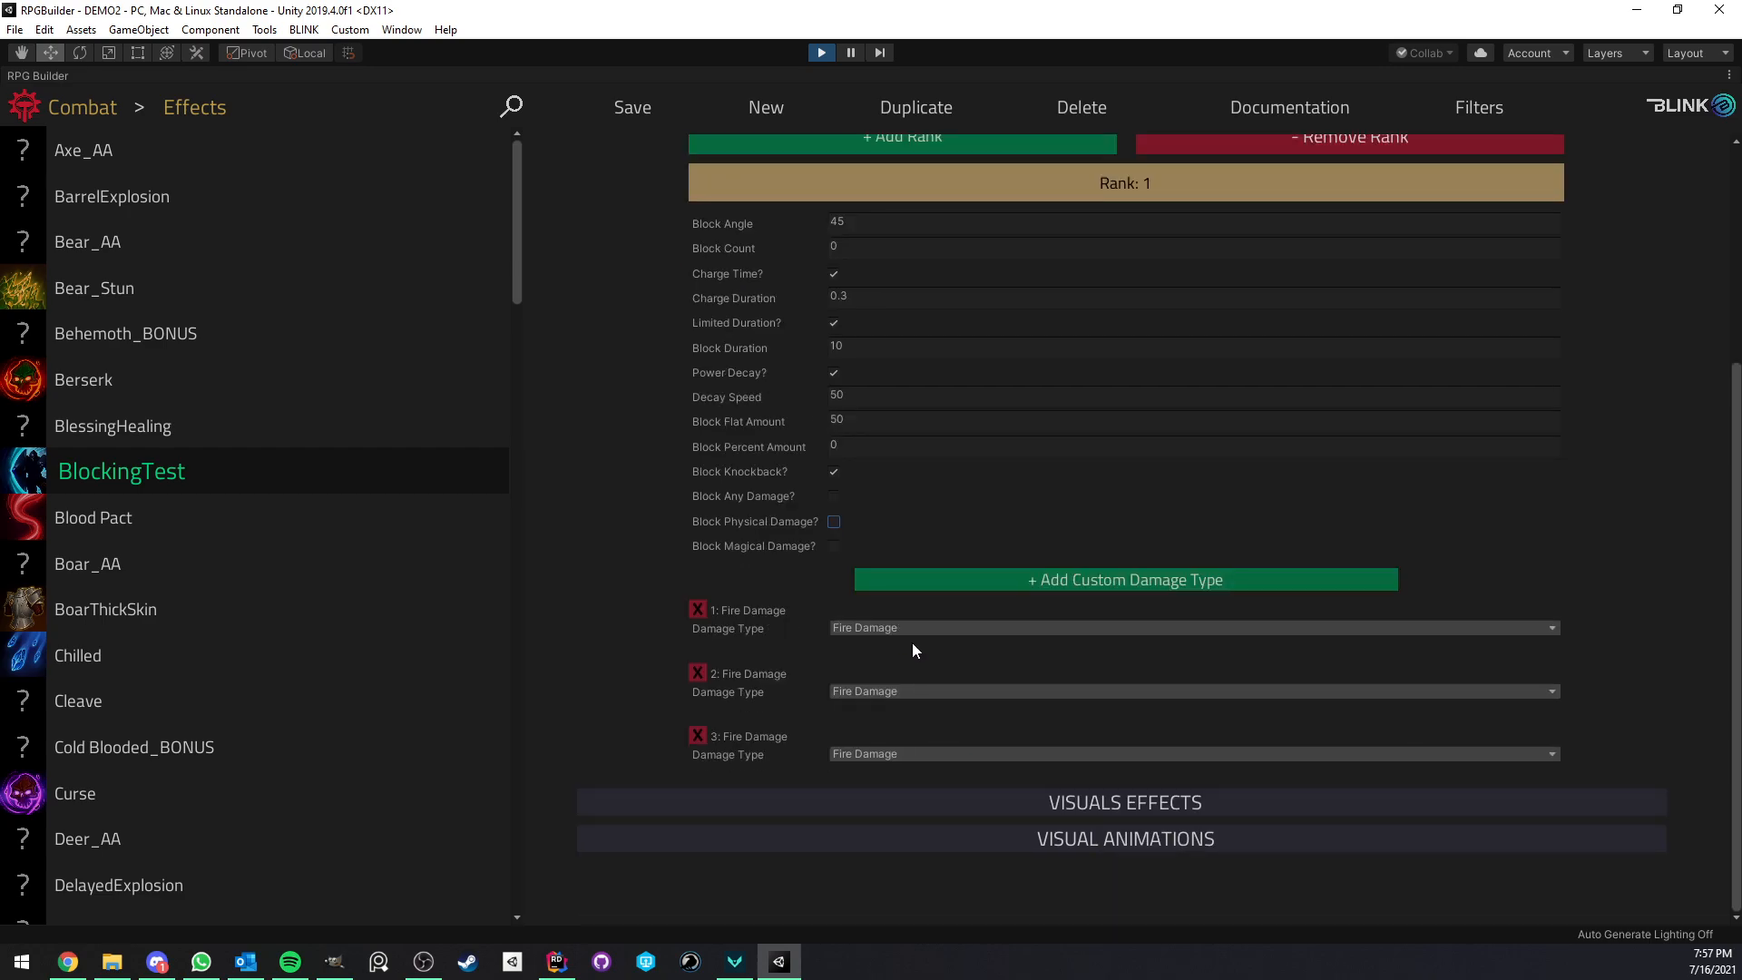
click(1189, 627)
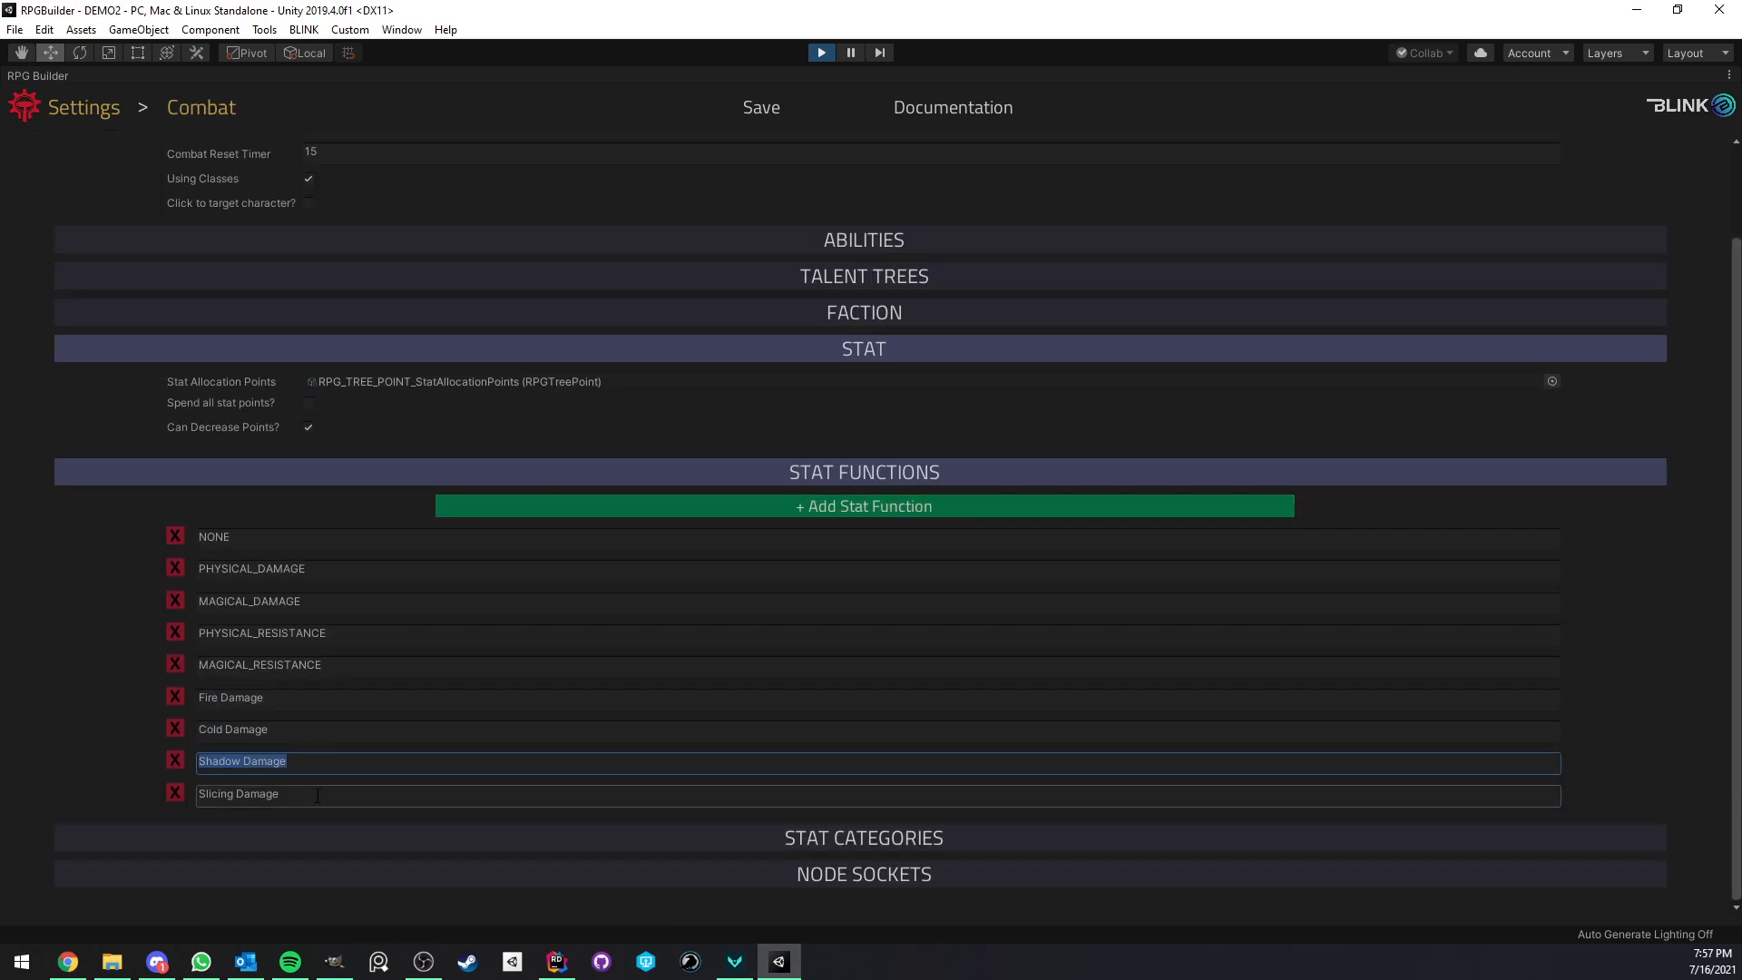
click(239, 793)
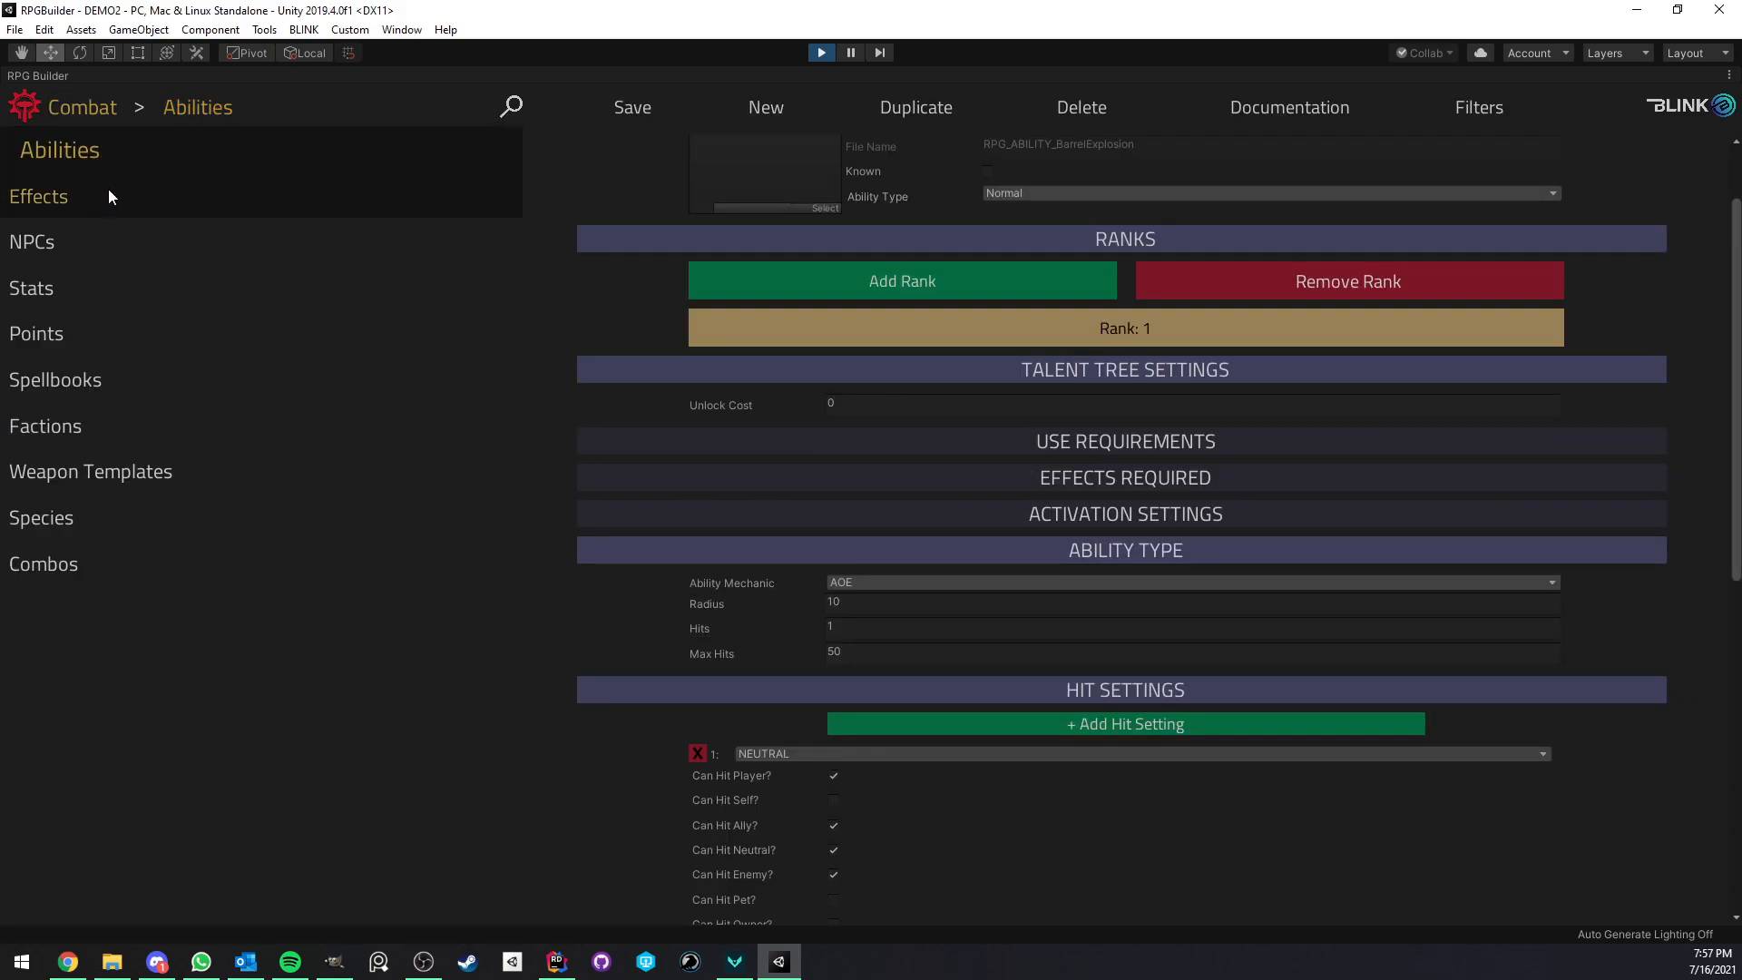
Reopen BlockingTest in Effects and switch it from blocking any damage to physical only
click(38, 197)
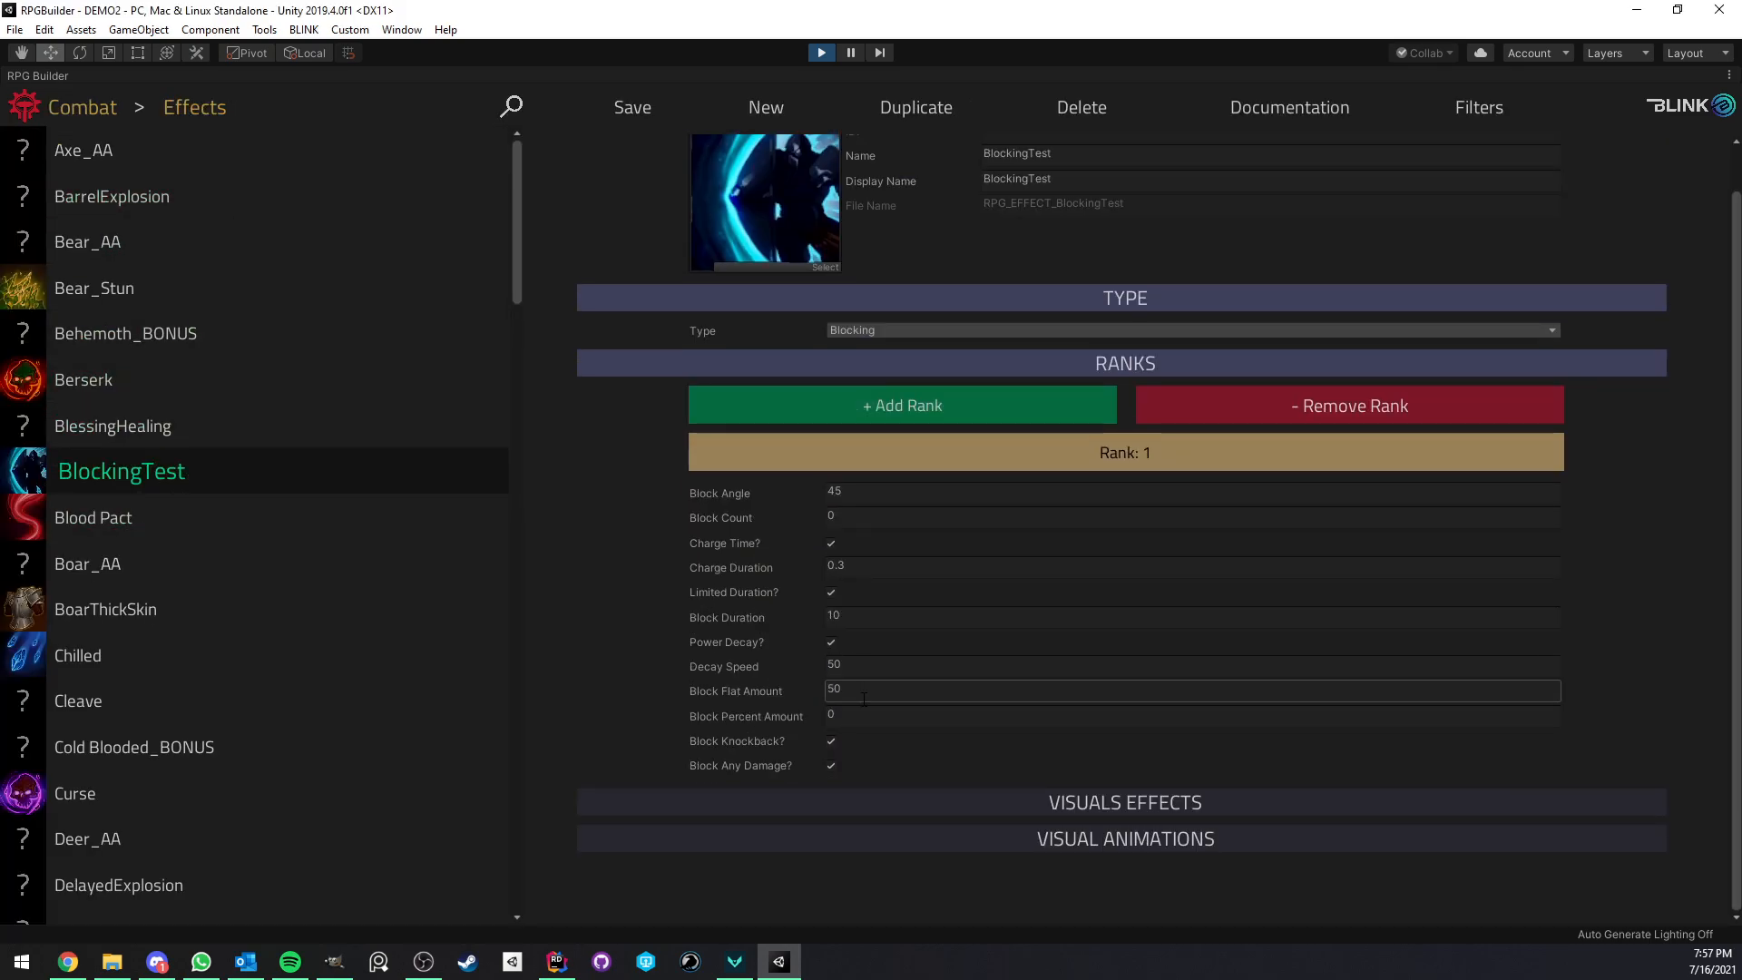
click(830, 764)
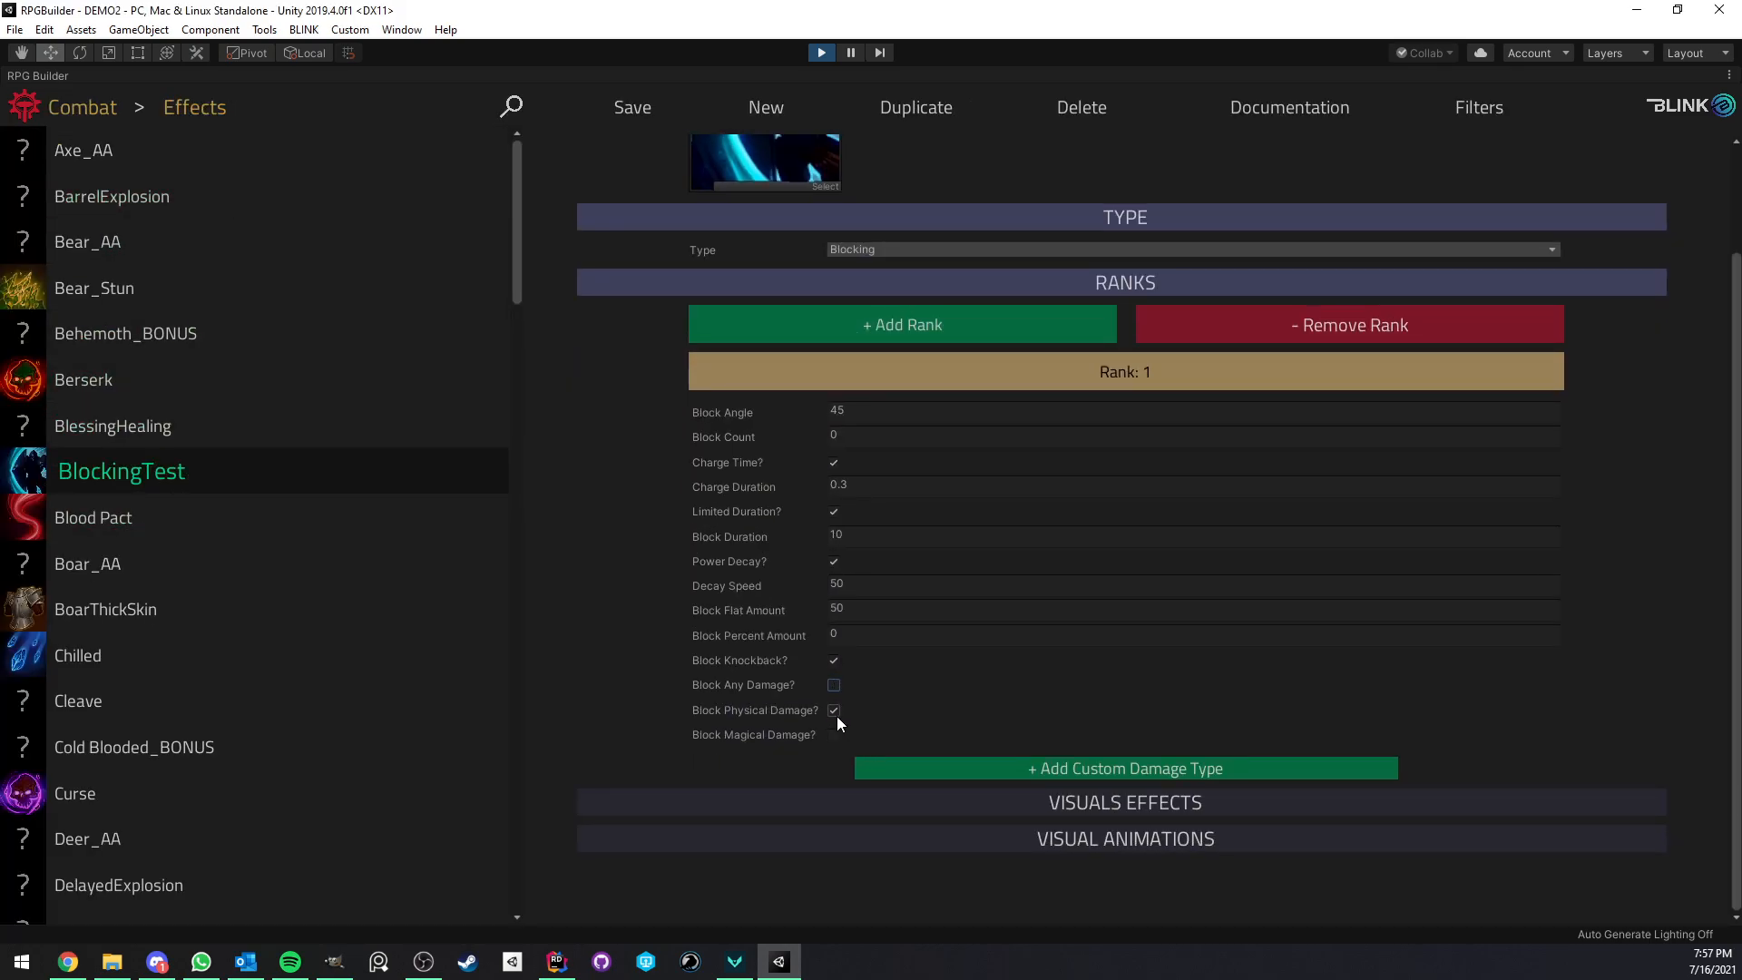
click(631, 107)
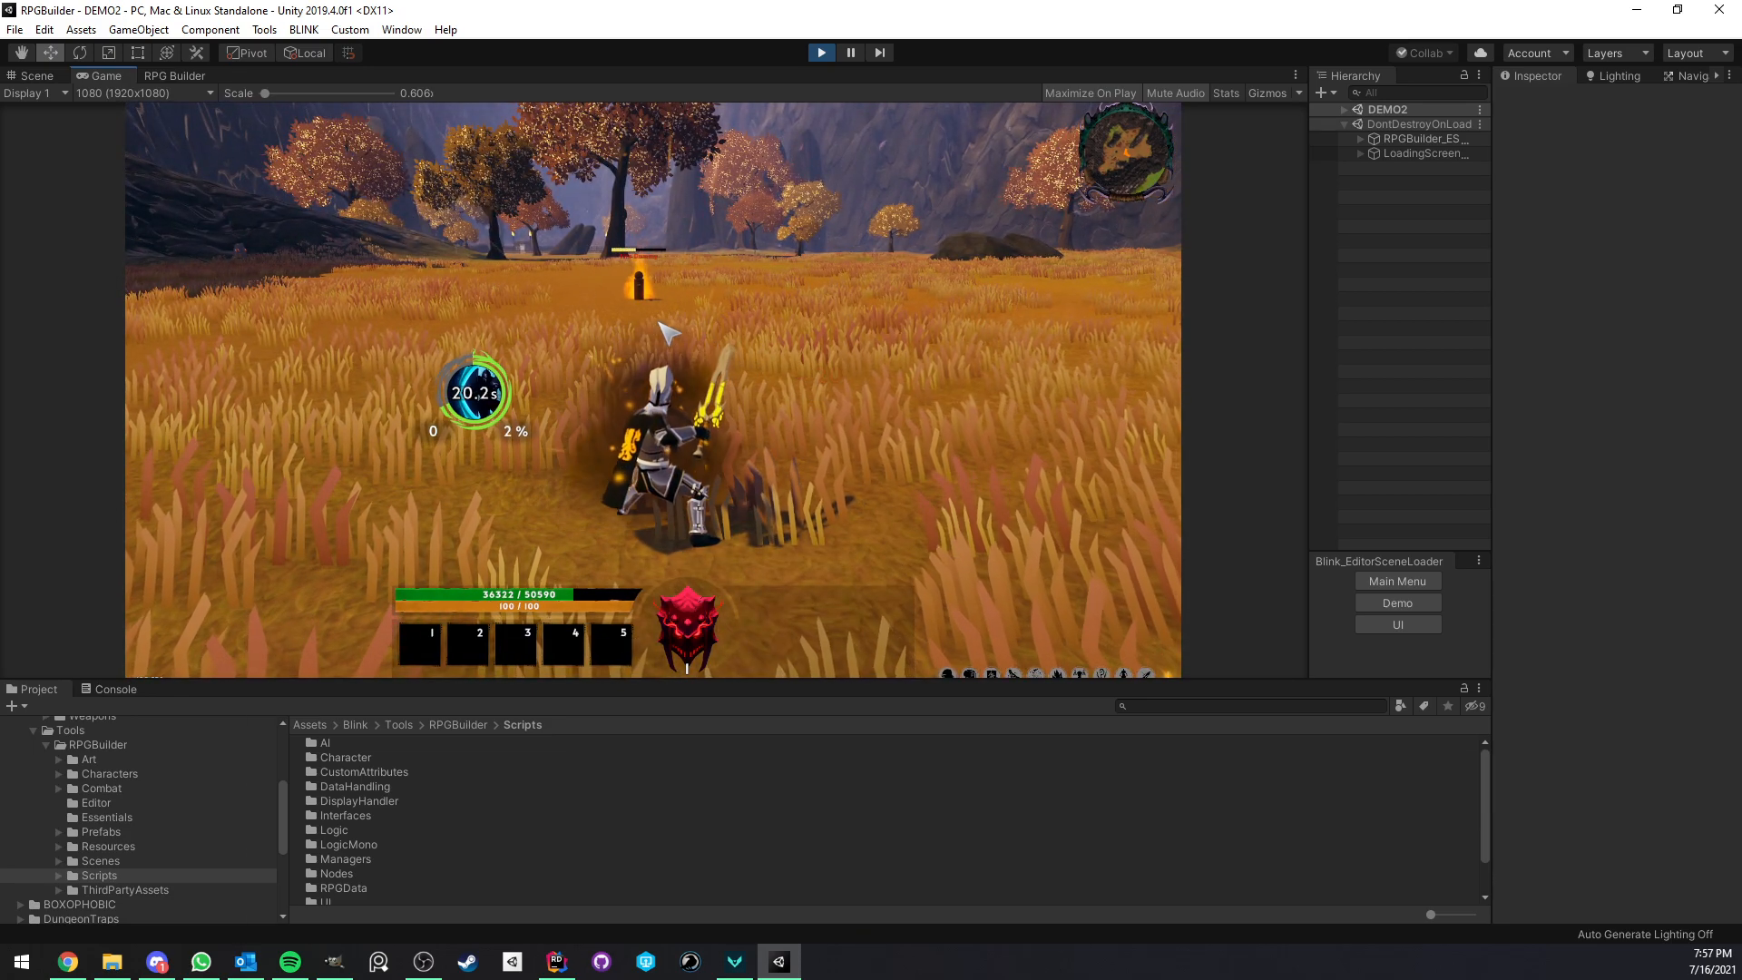
Inspect the fire attack effect's 50 magical fire damage, then reopen BlockingTest
click(174, 75)
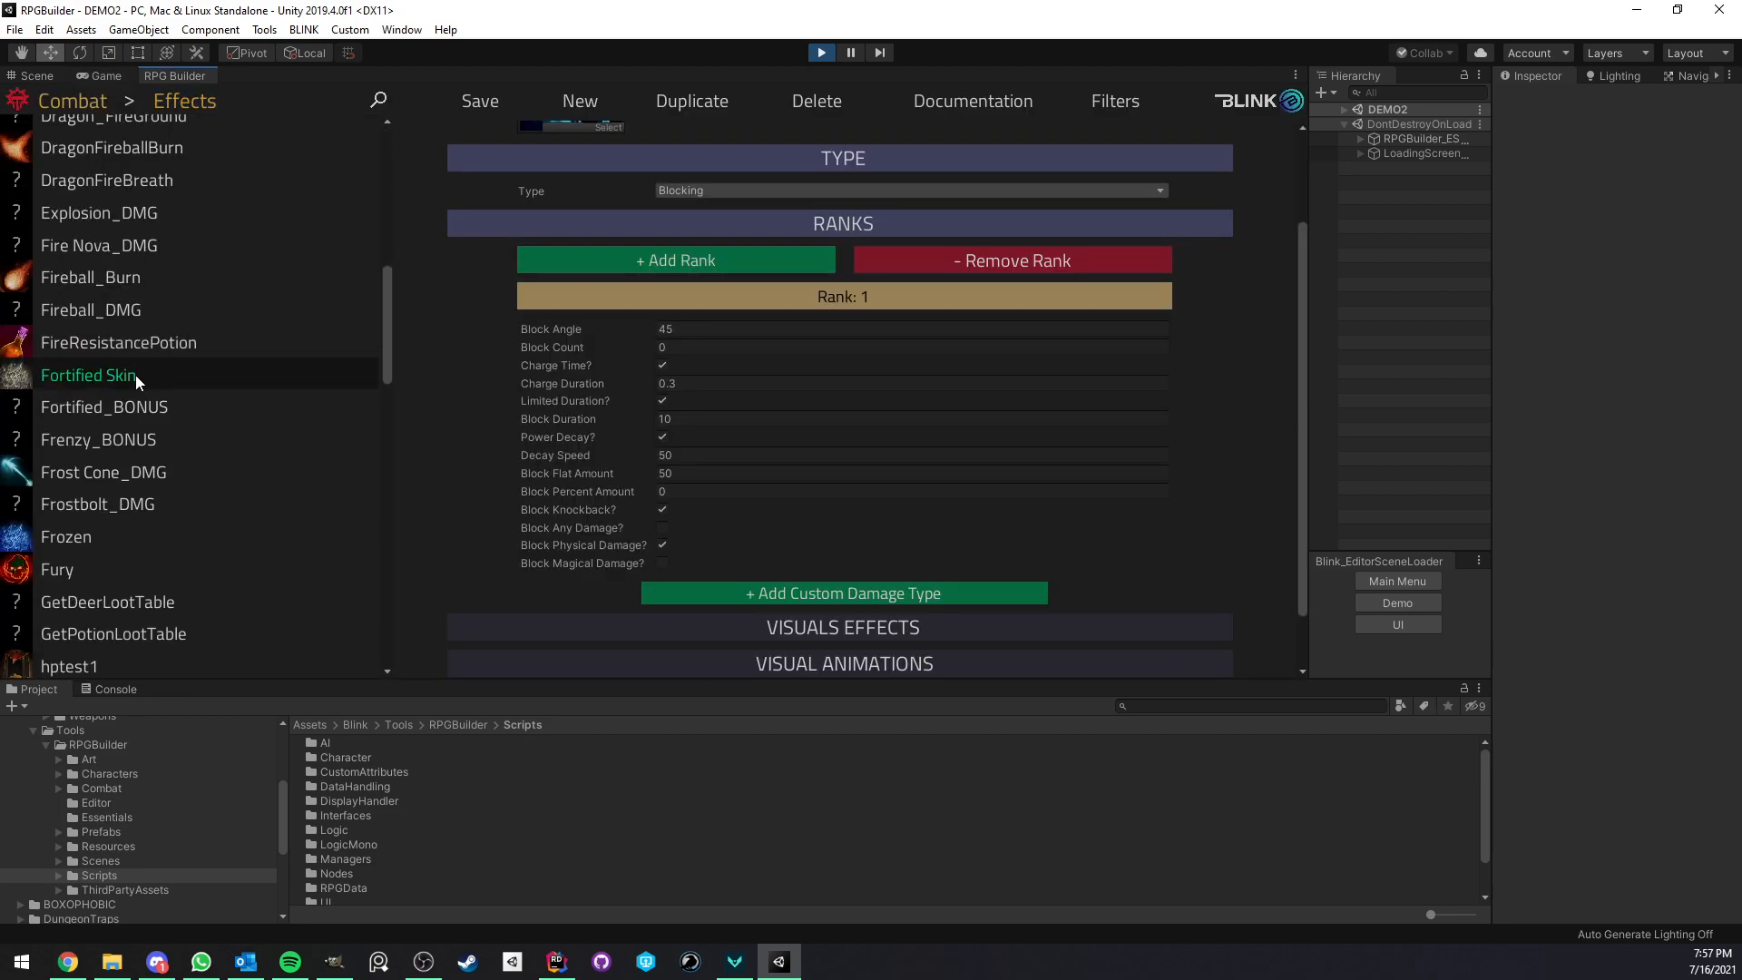
click(112, 308)
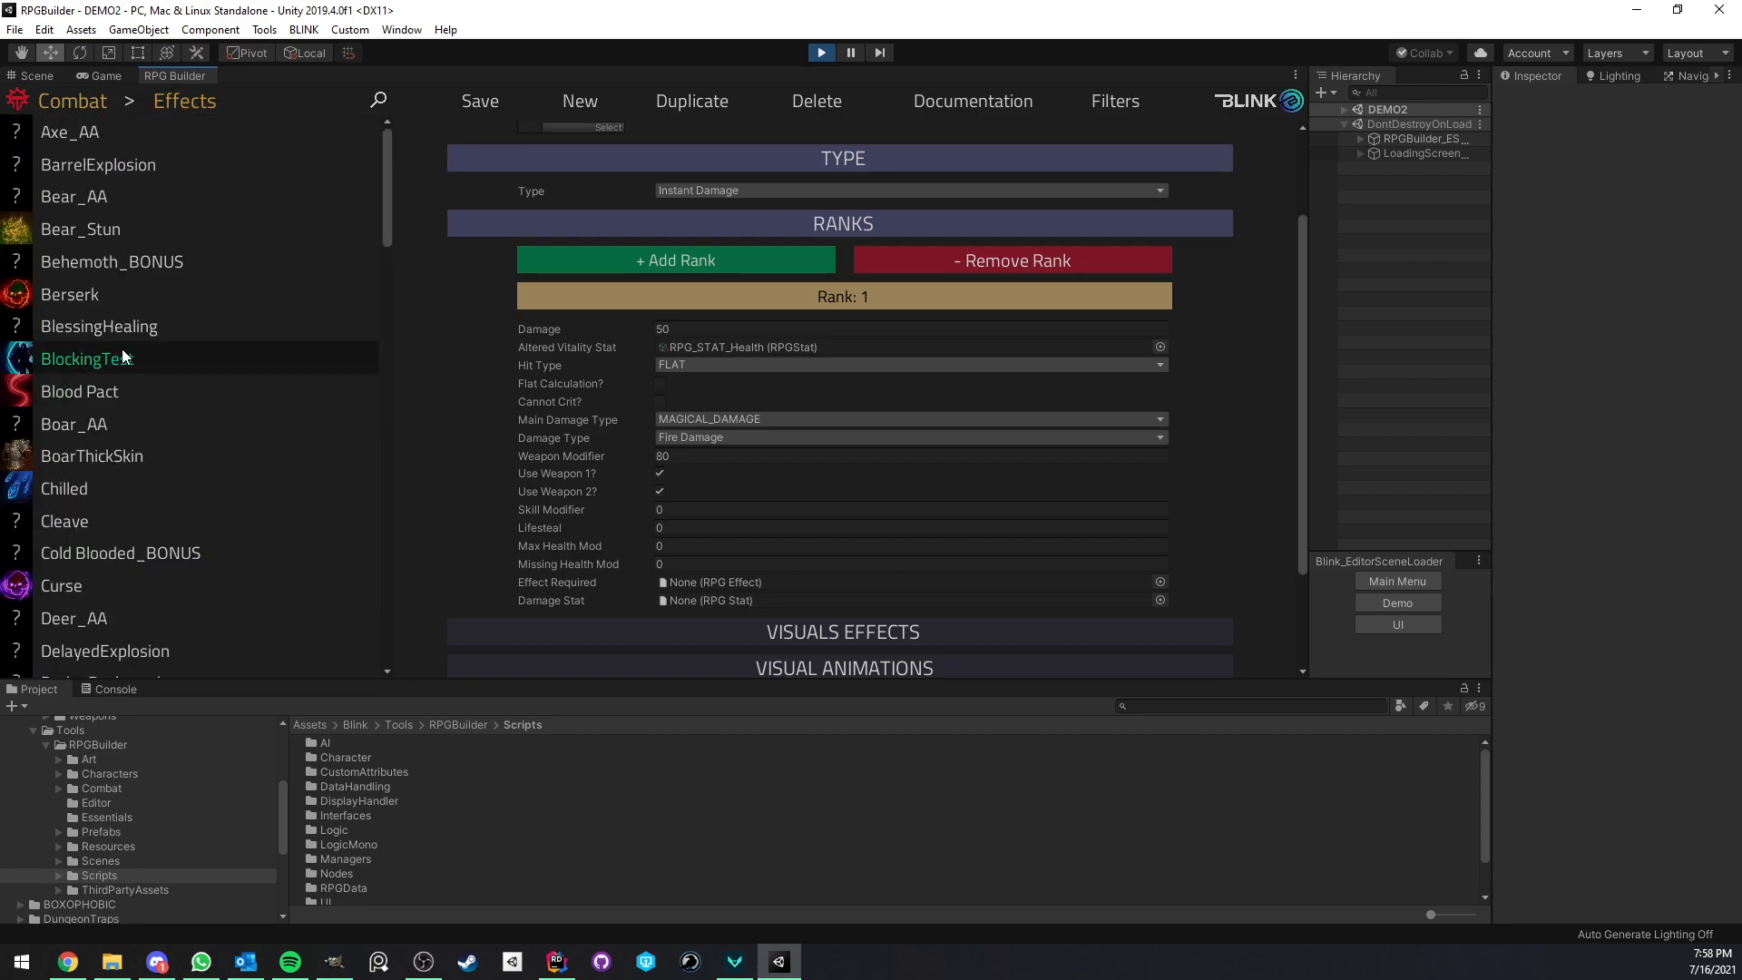
click(107, 357)
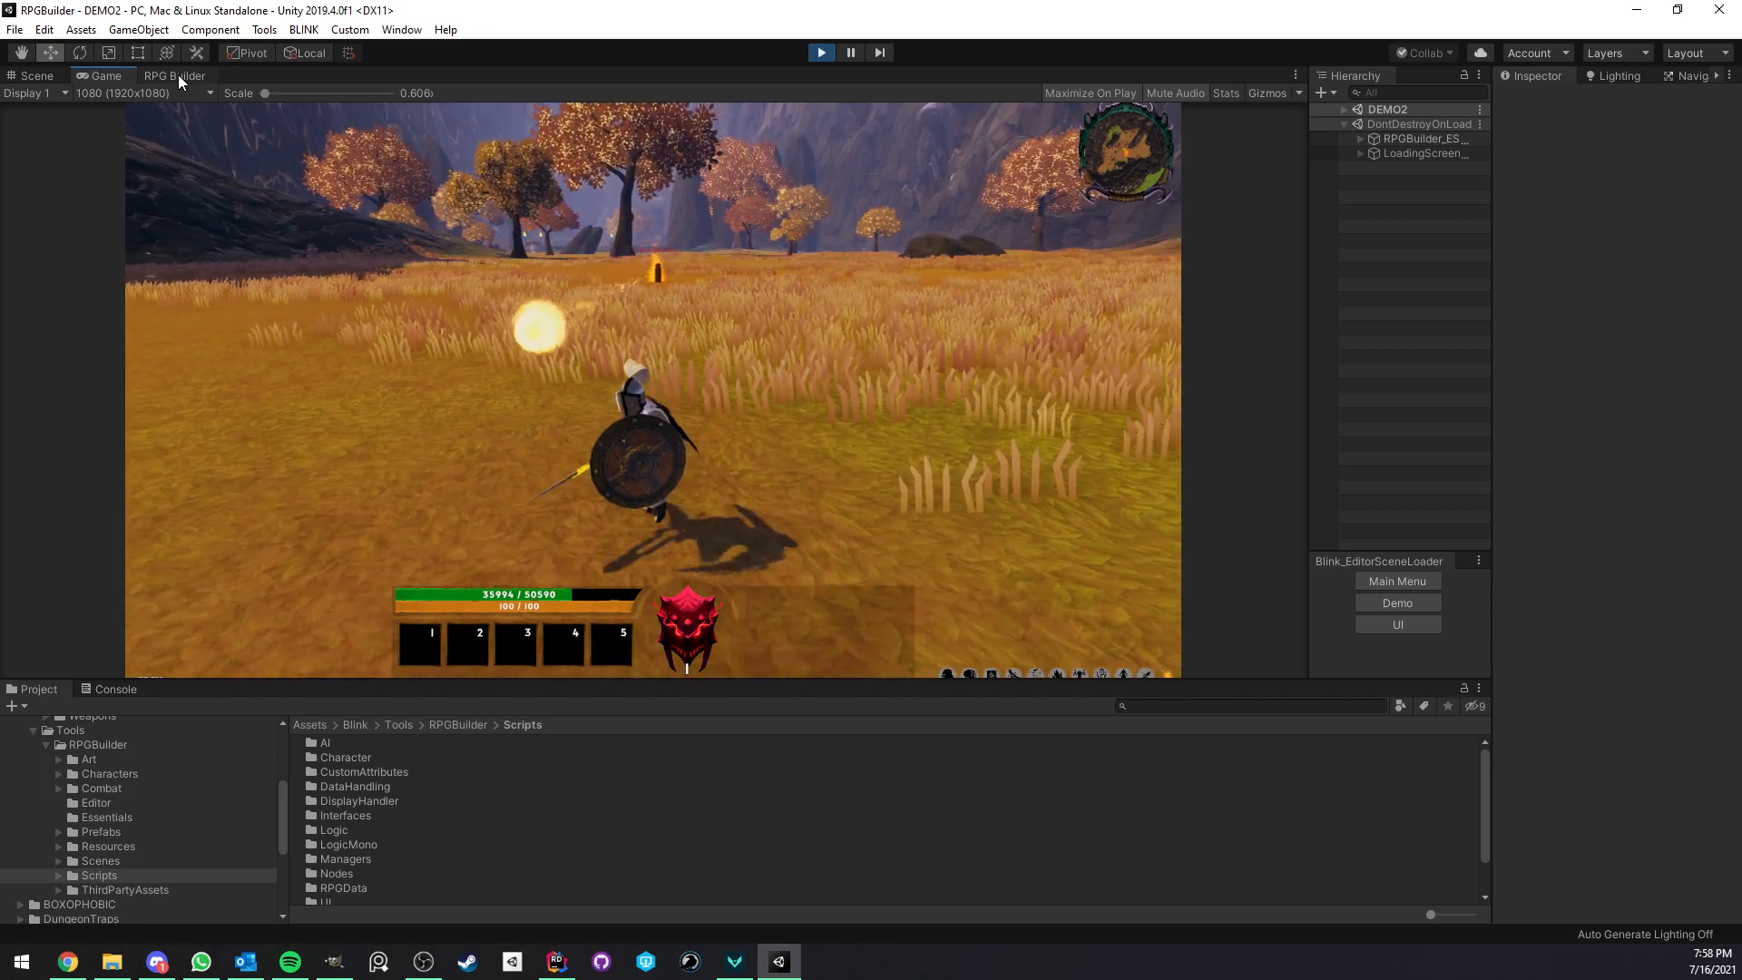
Set BlockingTest's custom damage types to Fire Damage and Shadow Damage, removing the extra entry
click(174, 75)
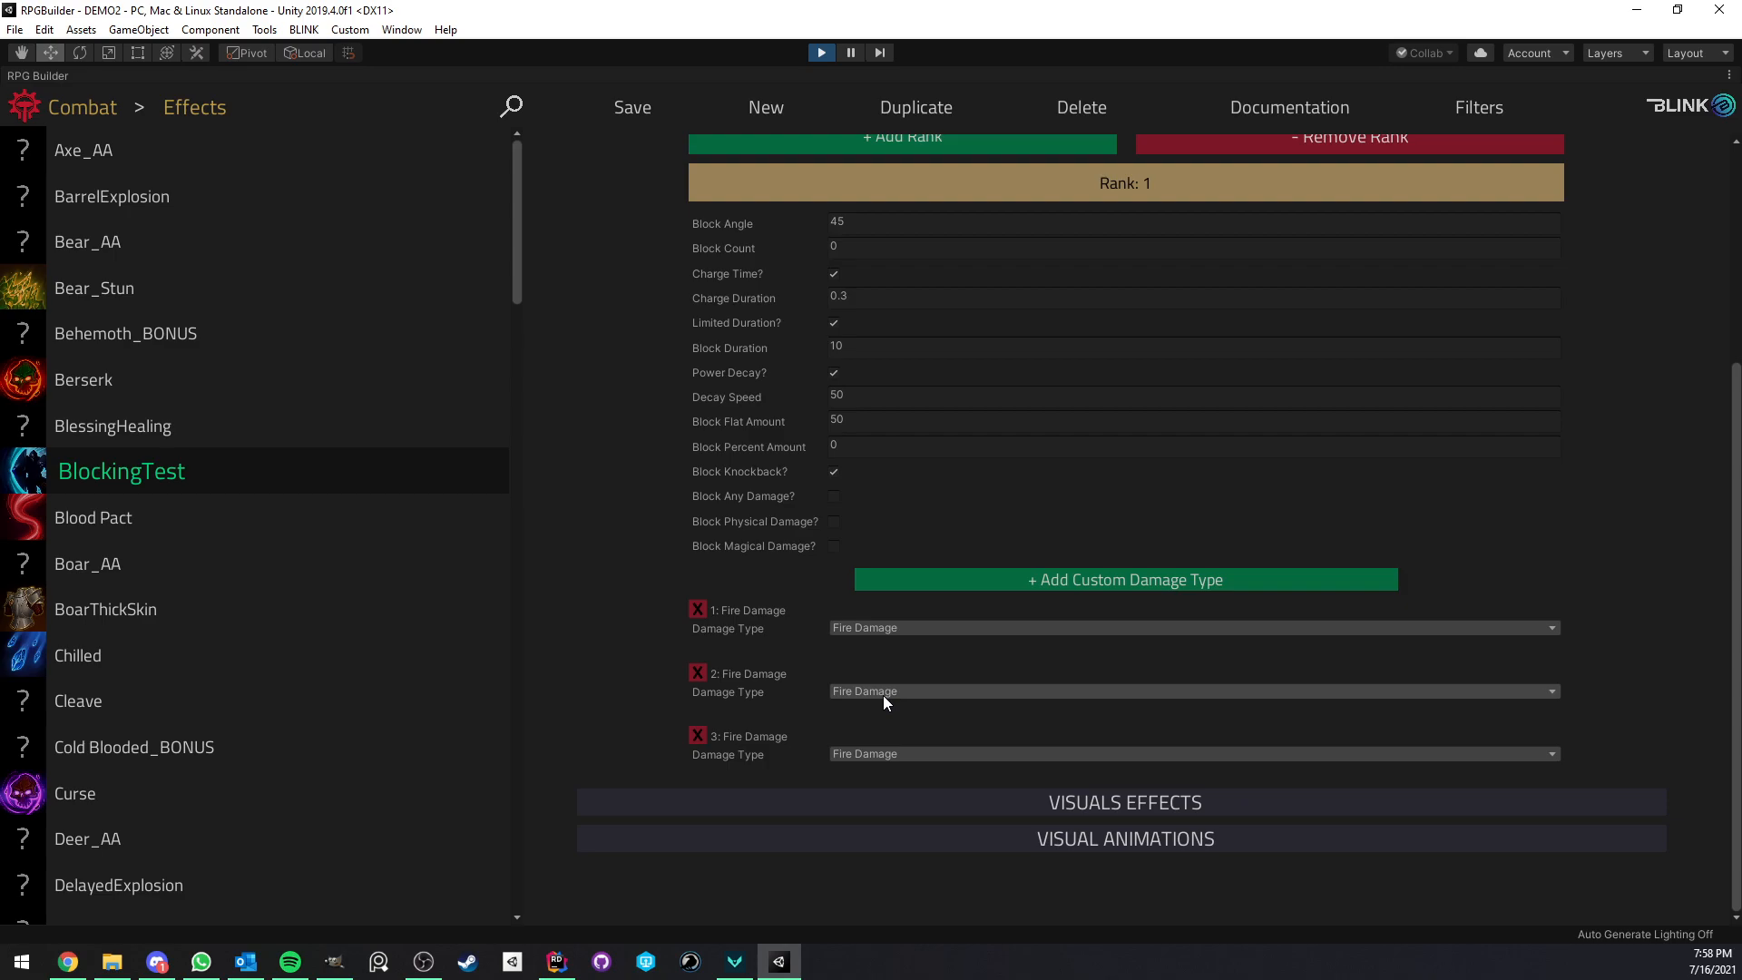
click(1191, 689)
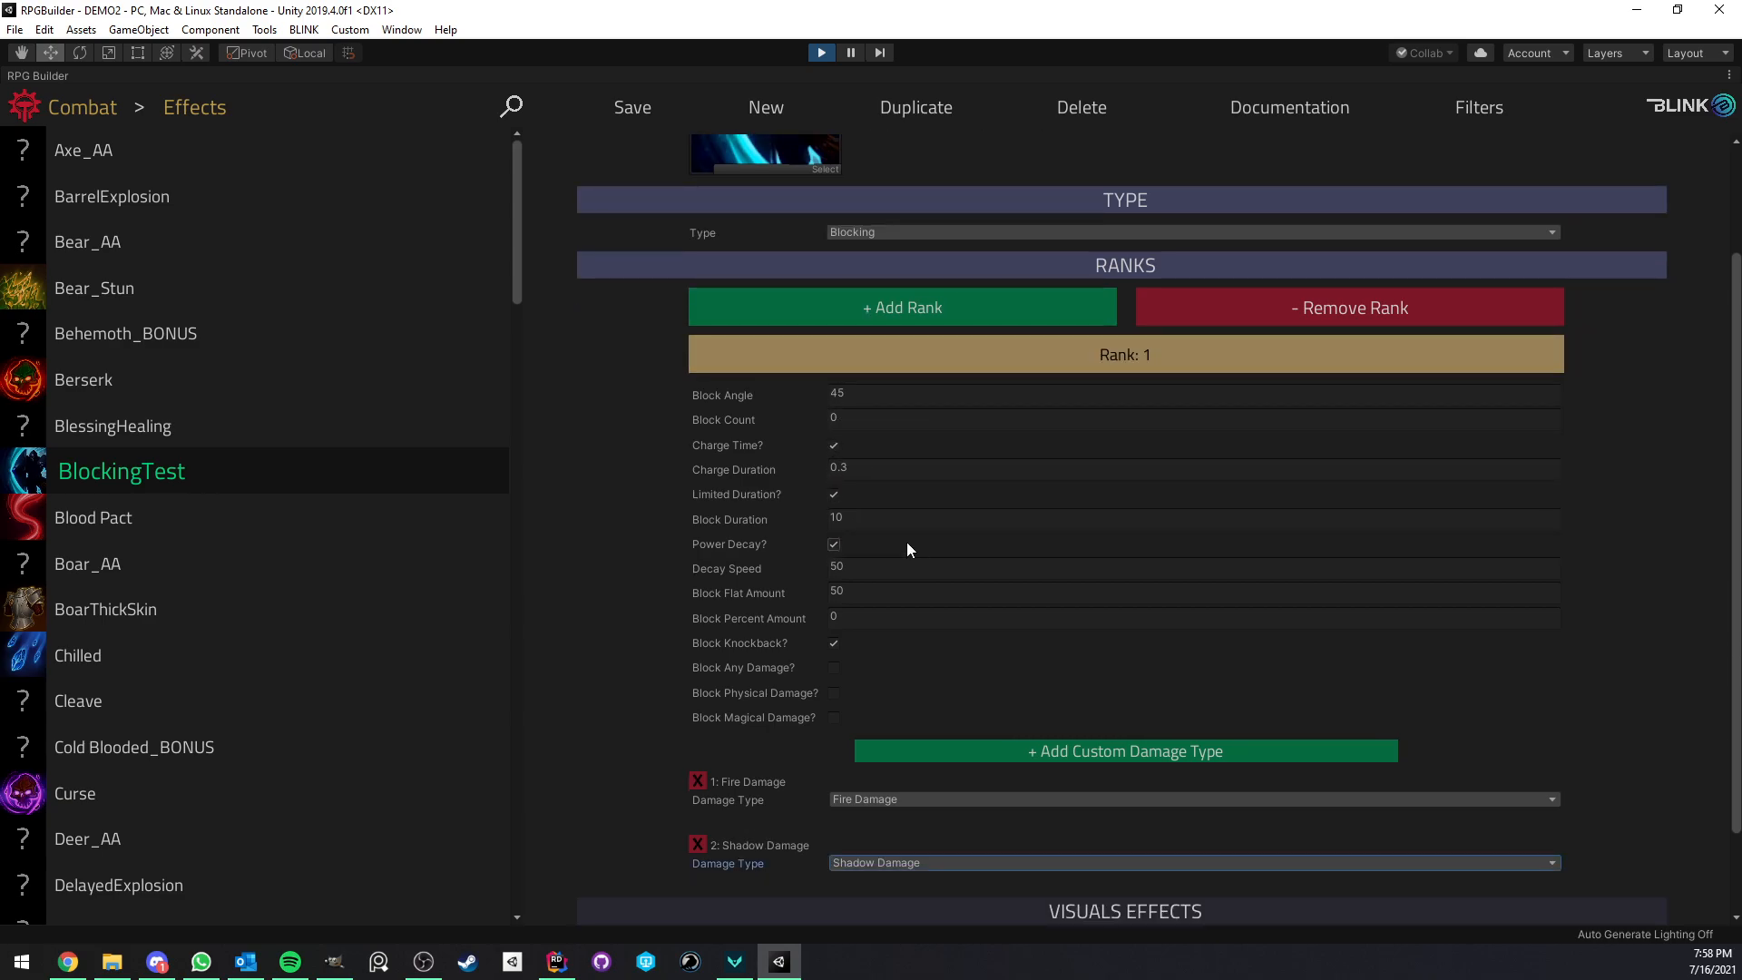
mouse_move(894, 546)
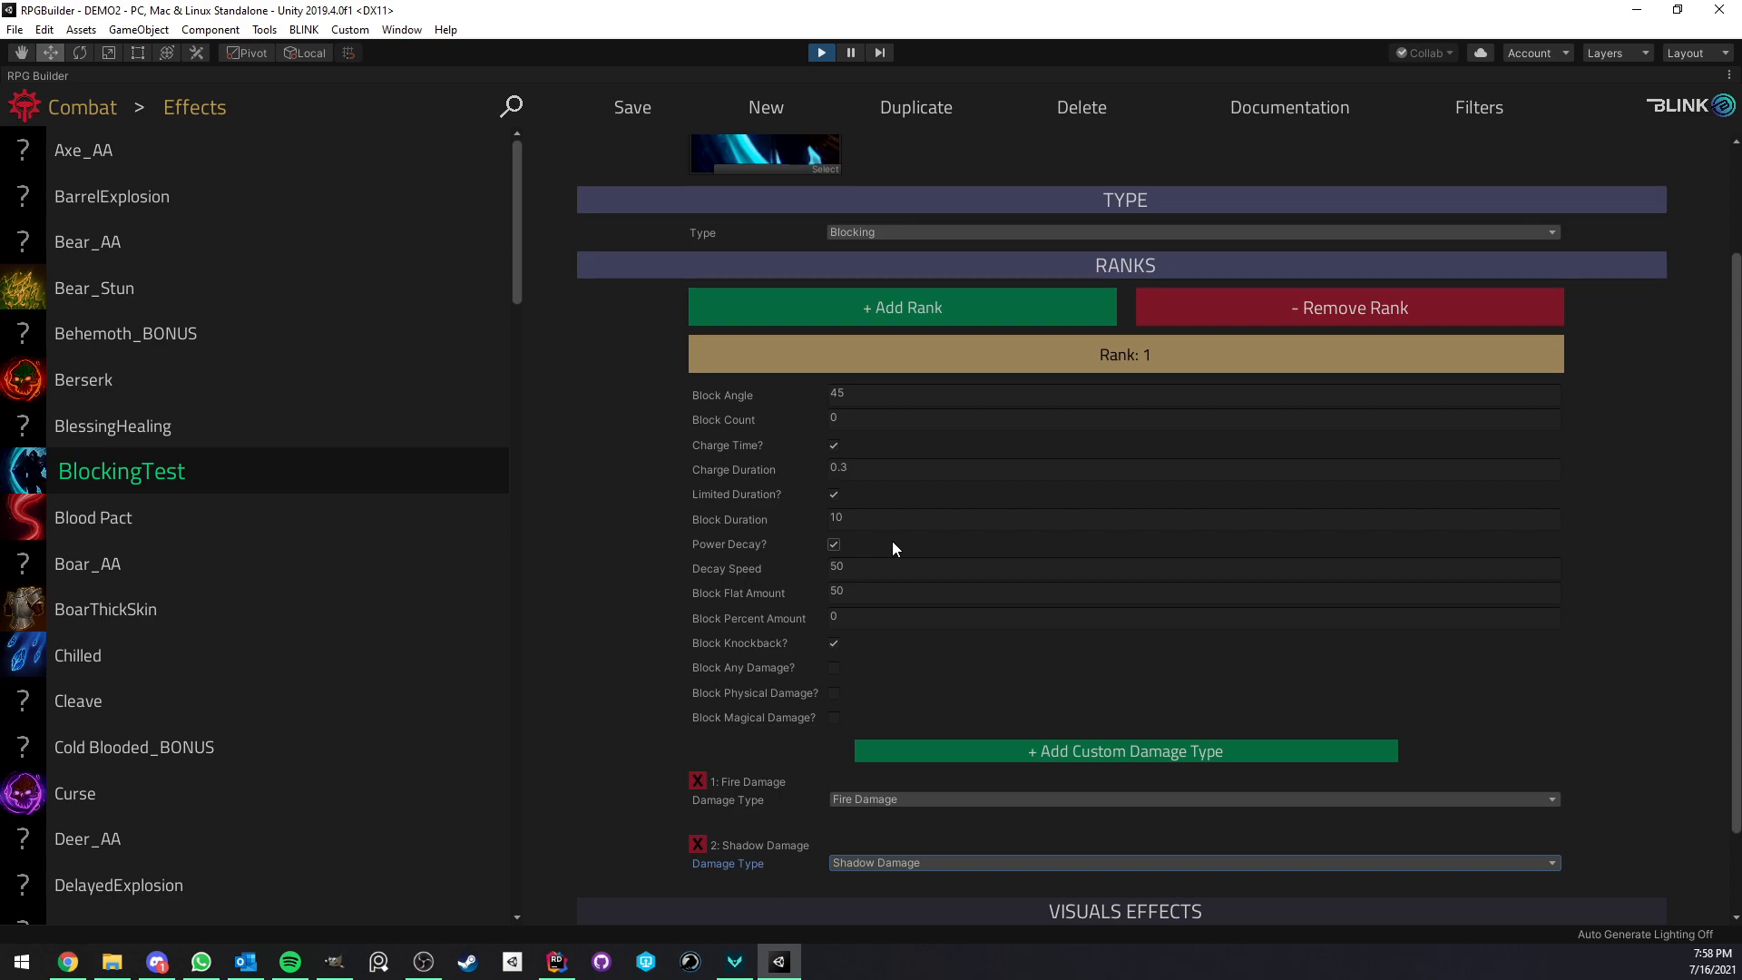
click(833, 543)
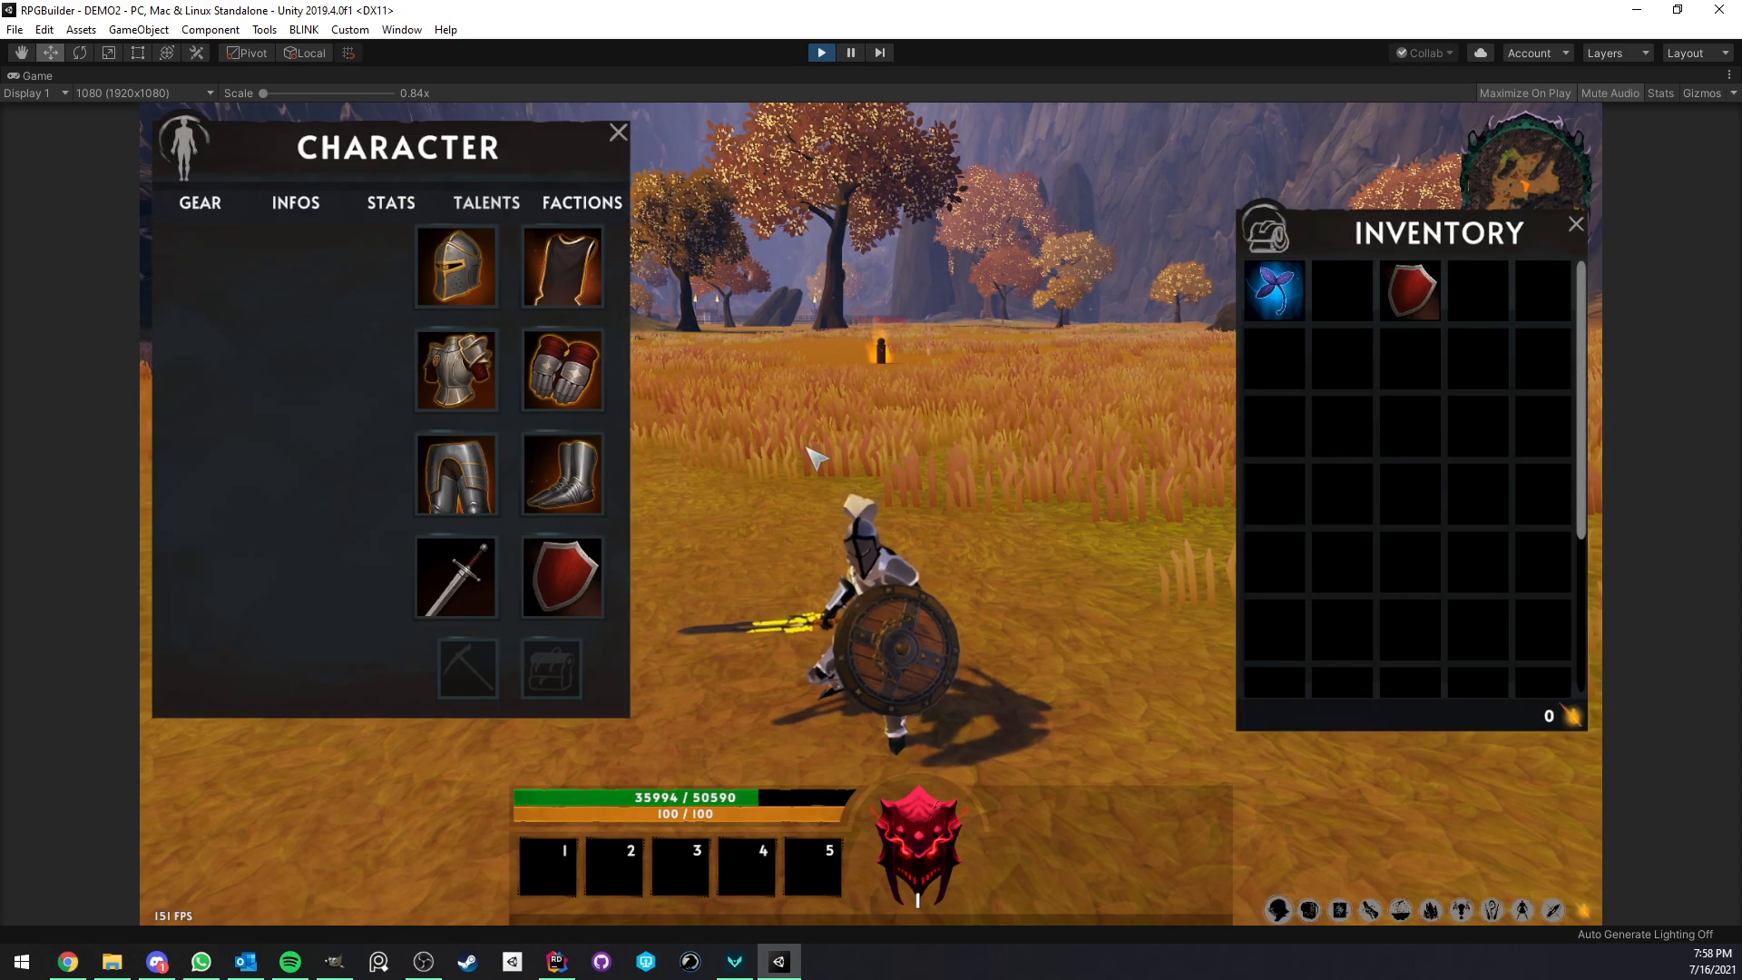
mouse_move(622, 594)
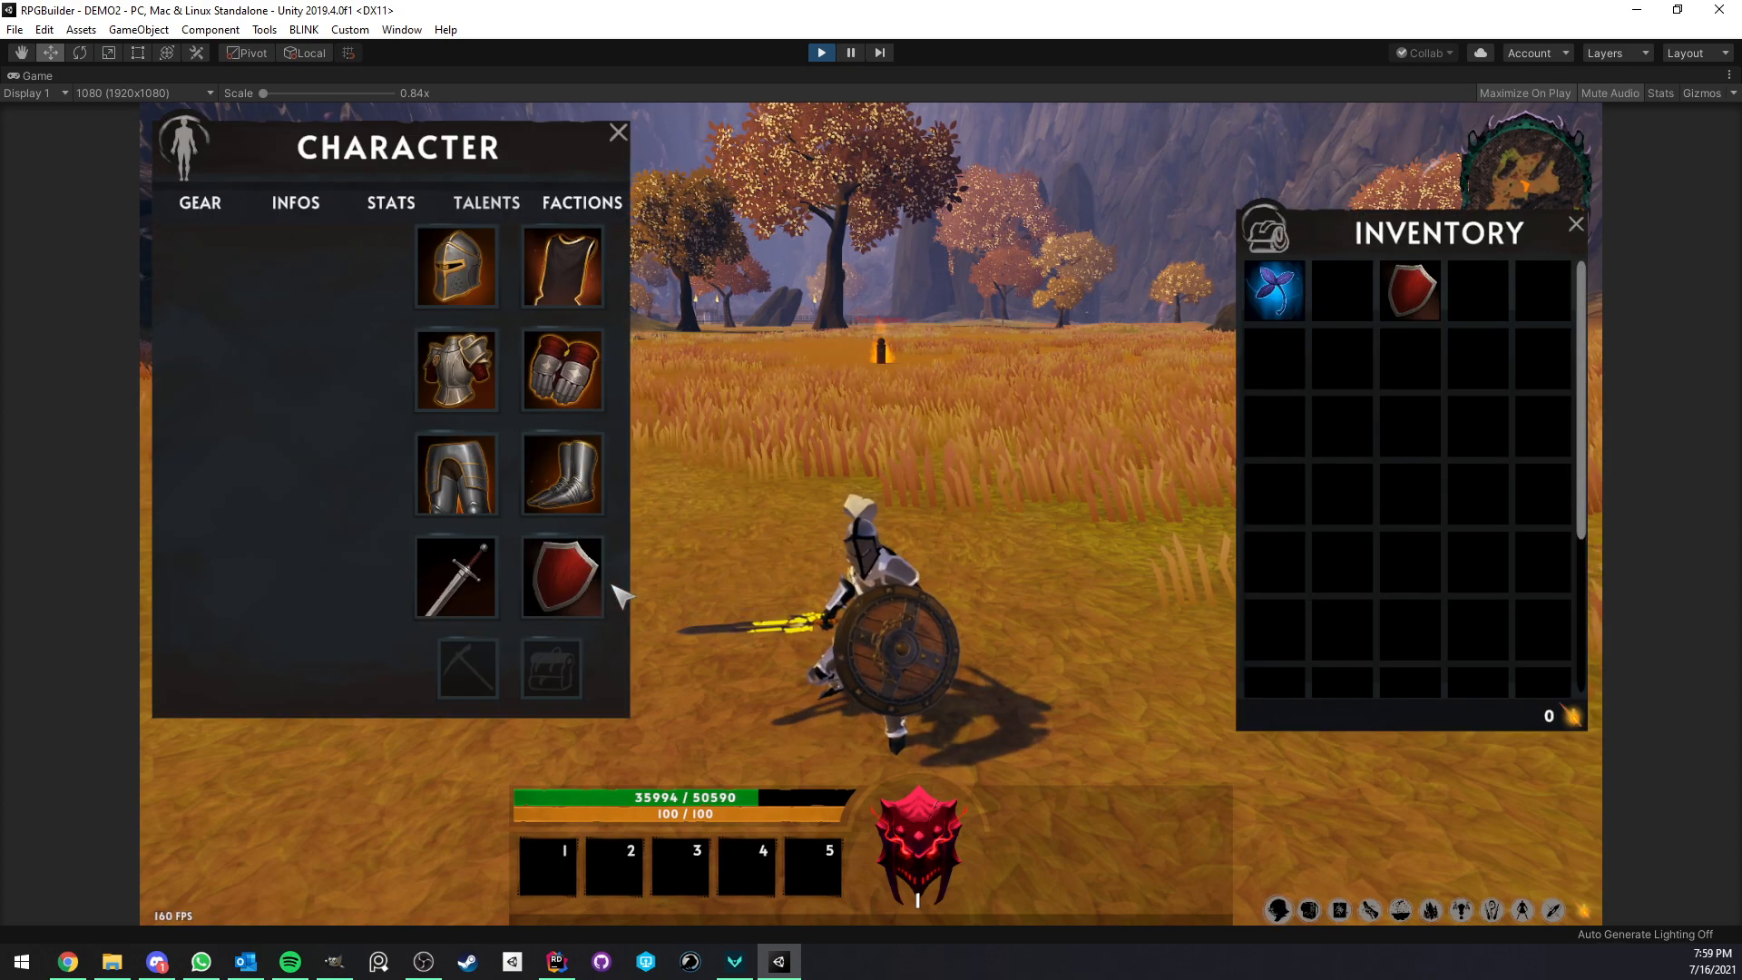
mouse_move(561, 577)
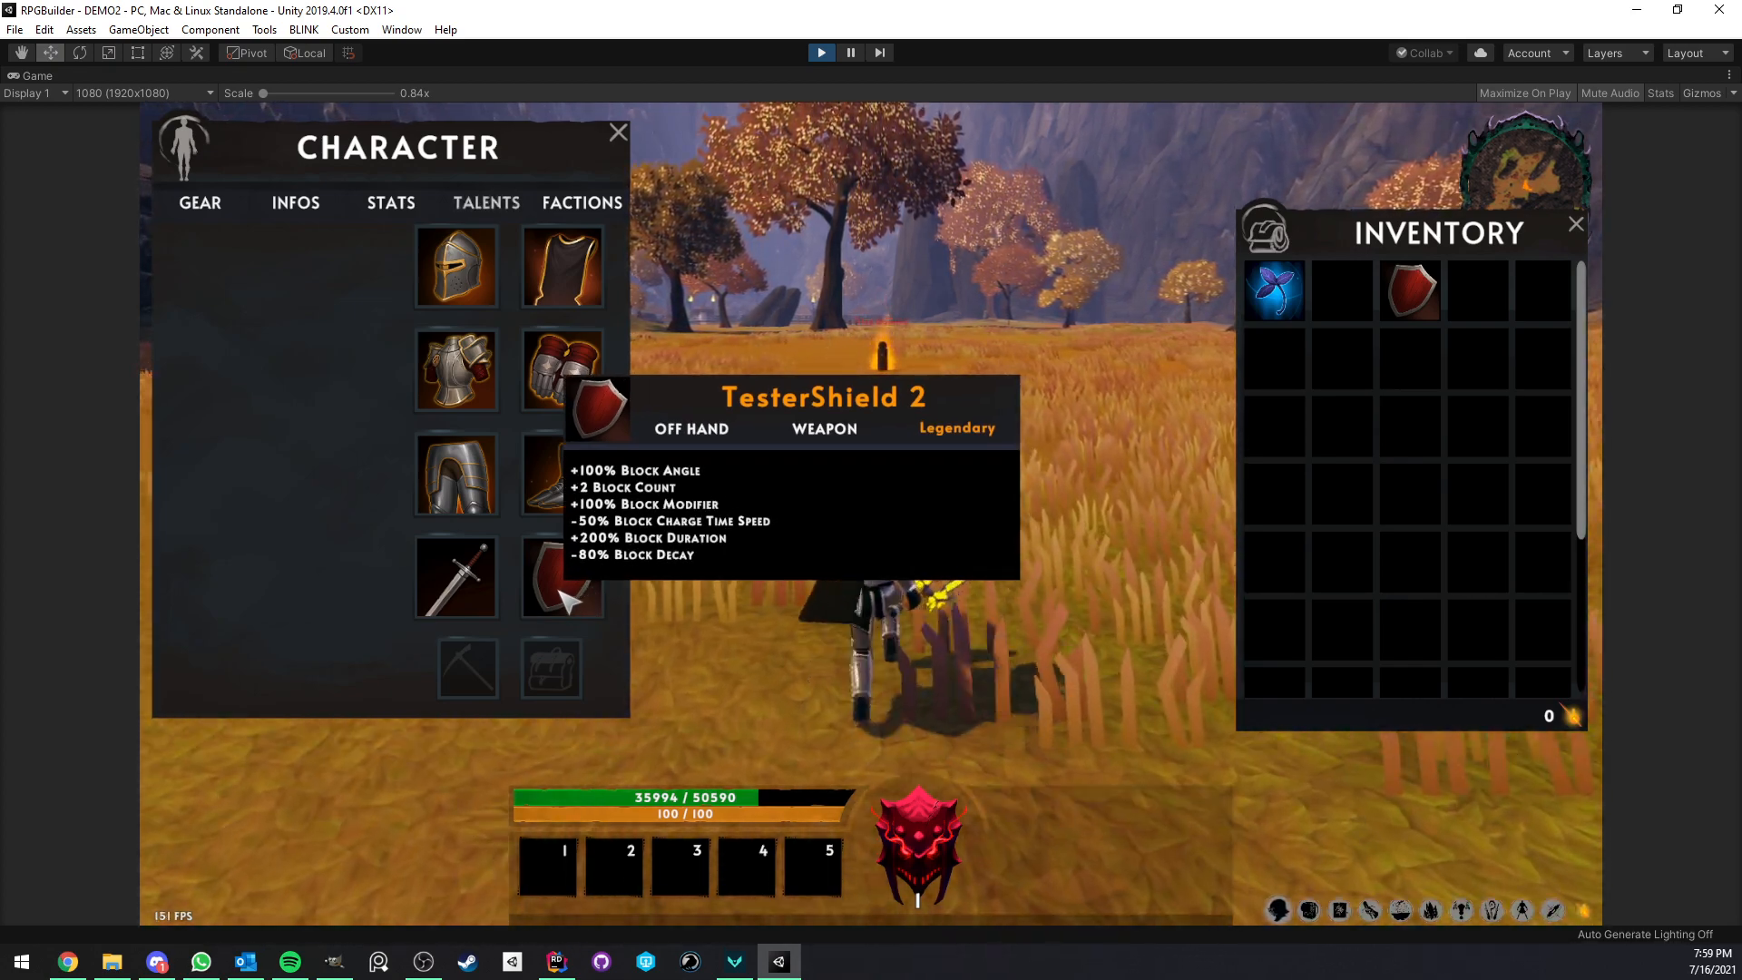
mouse_move(711, 542)
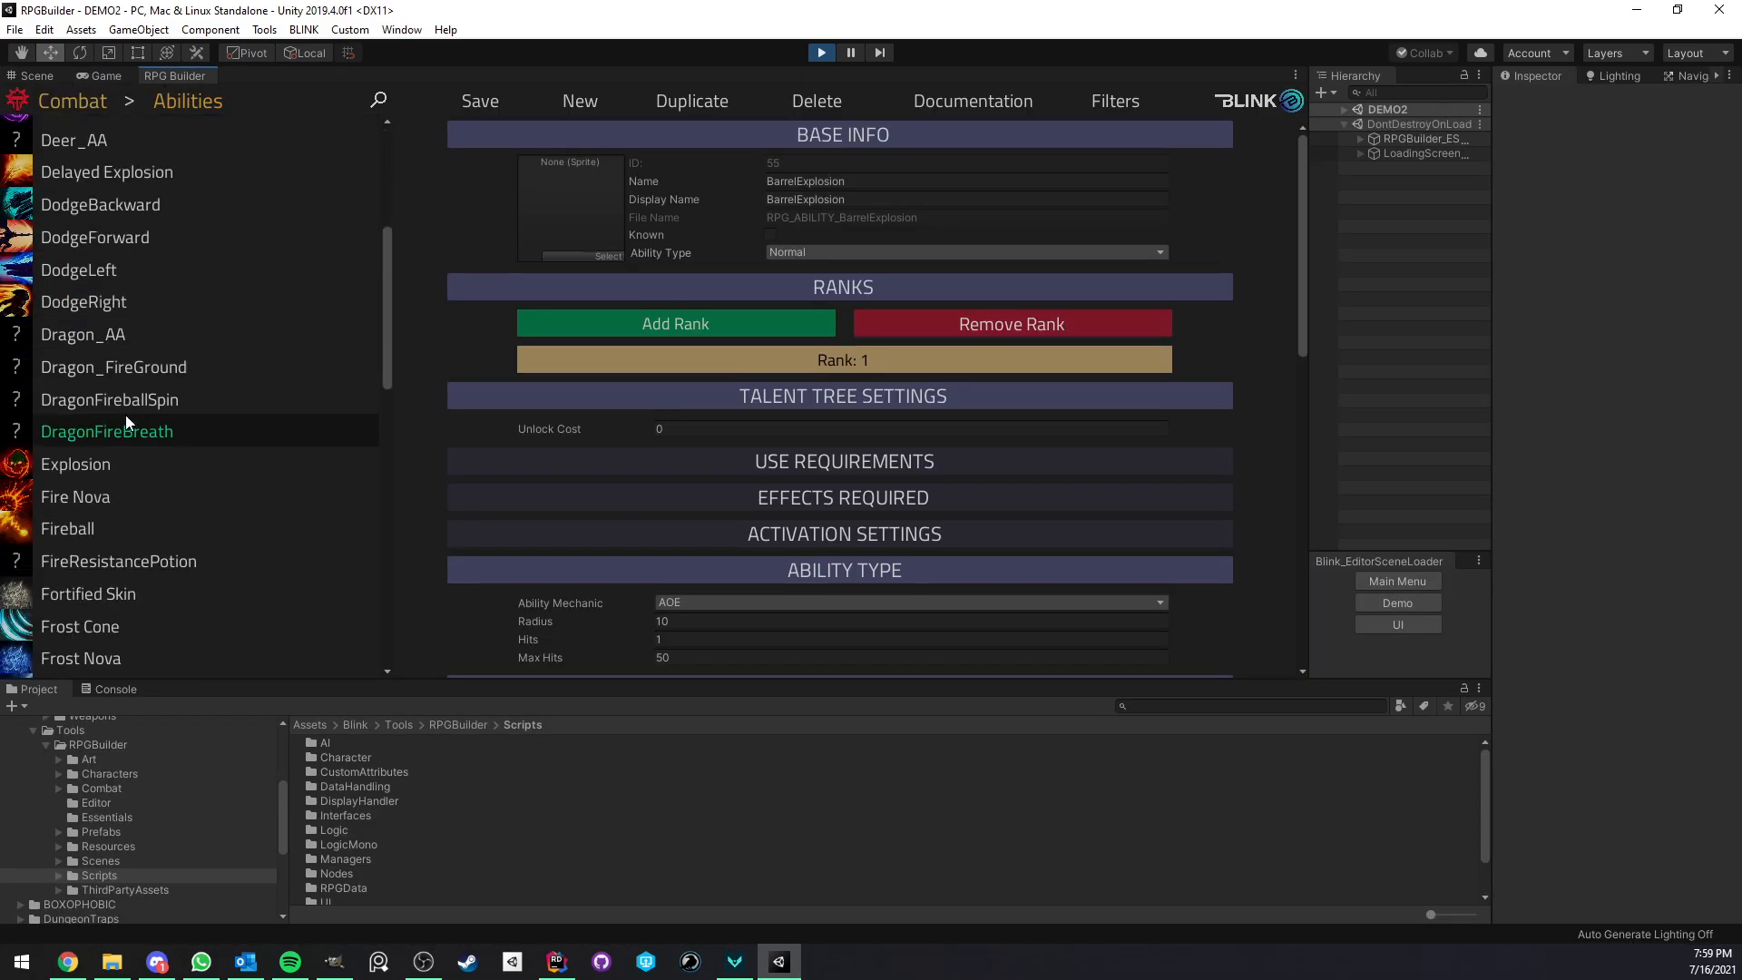
click(80, 202)
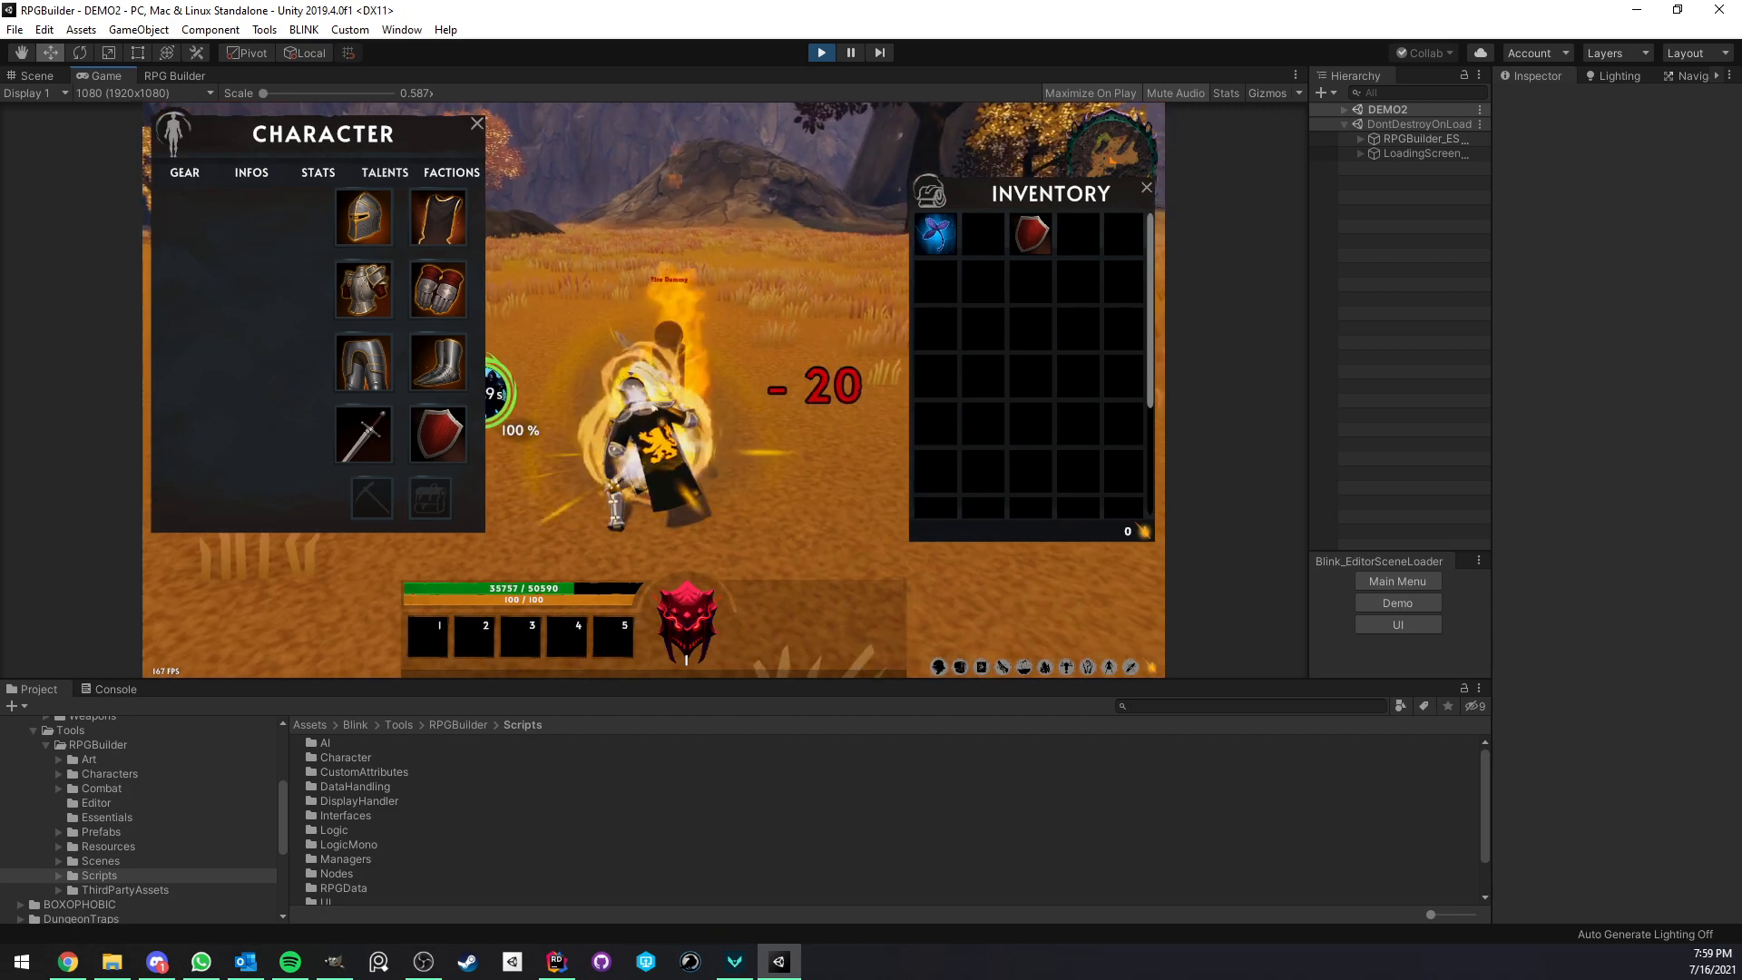
click(476, 122)
text(hea)
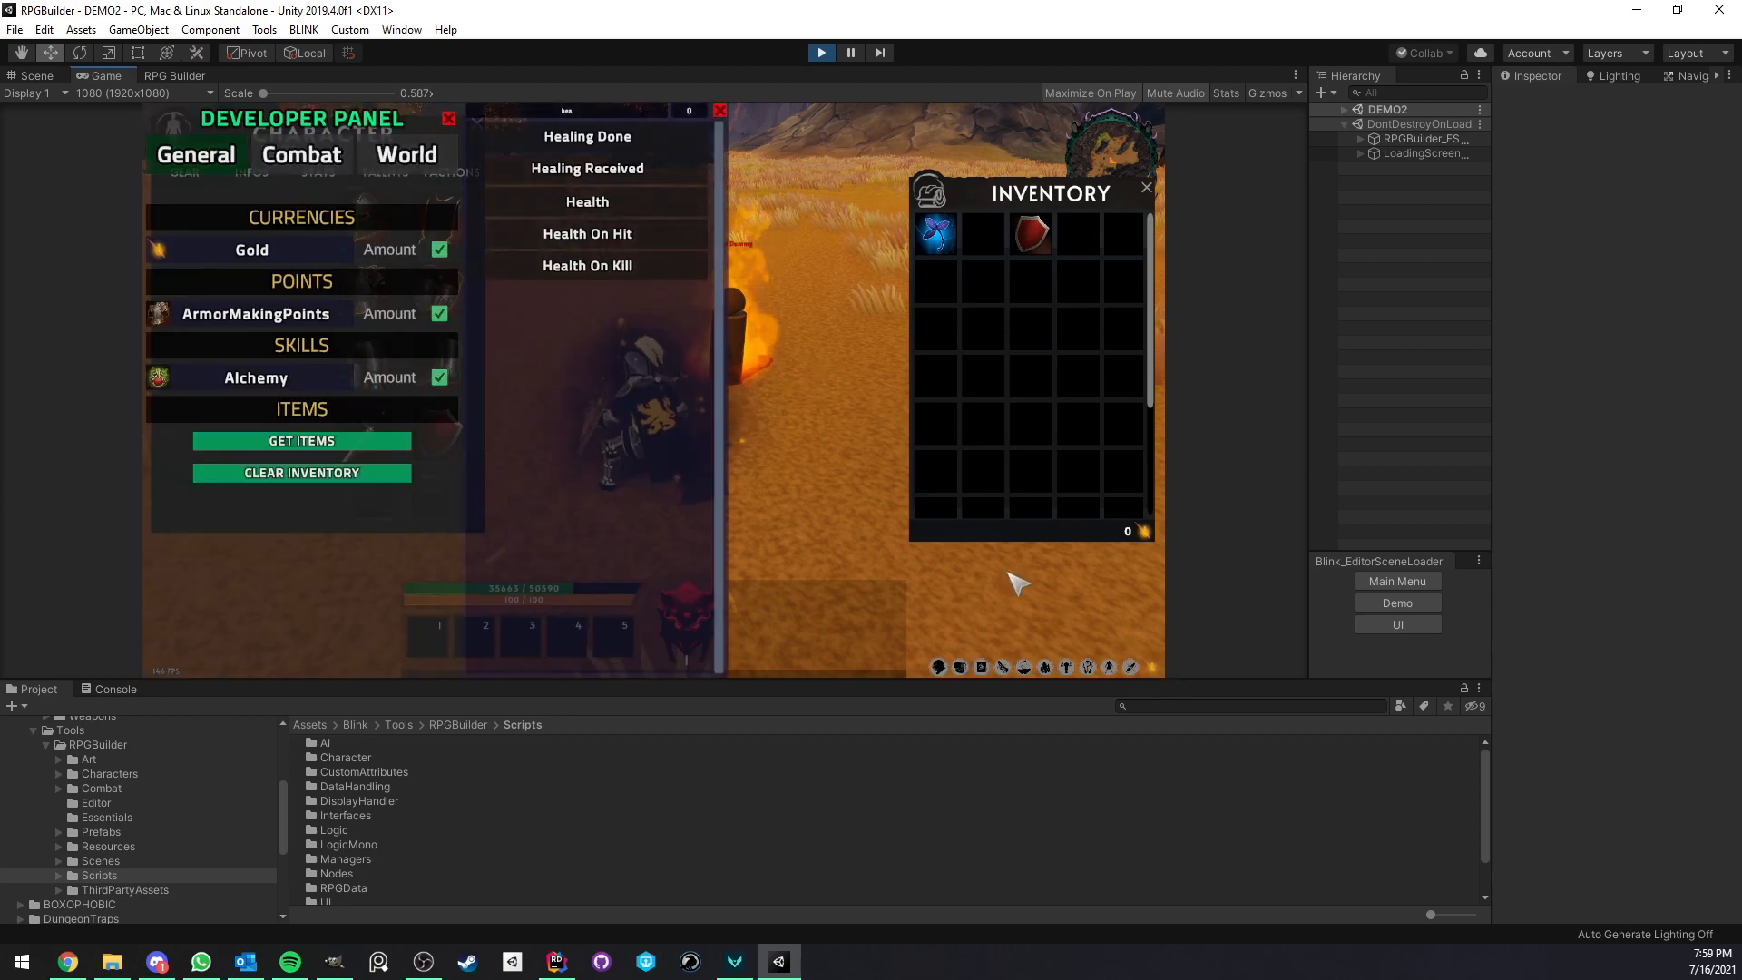
click(300, 154)
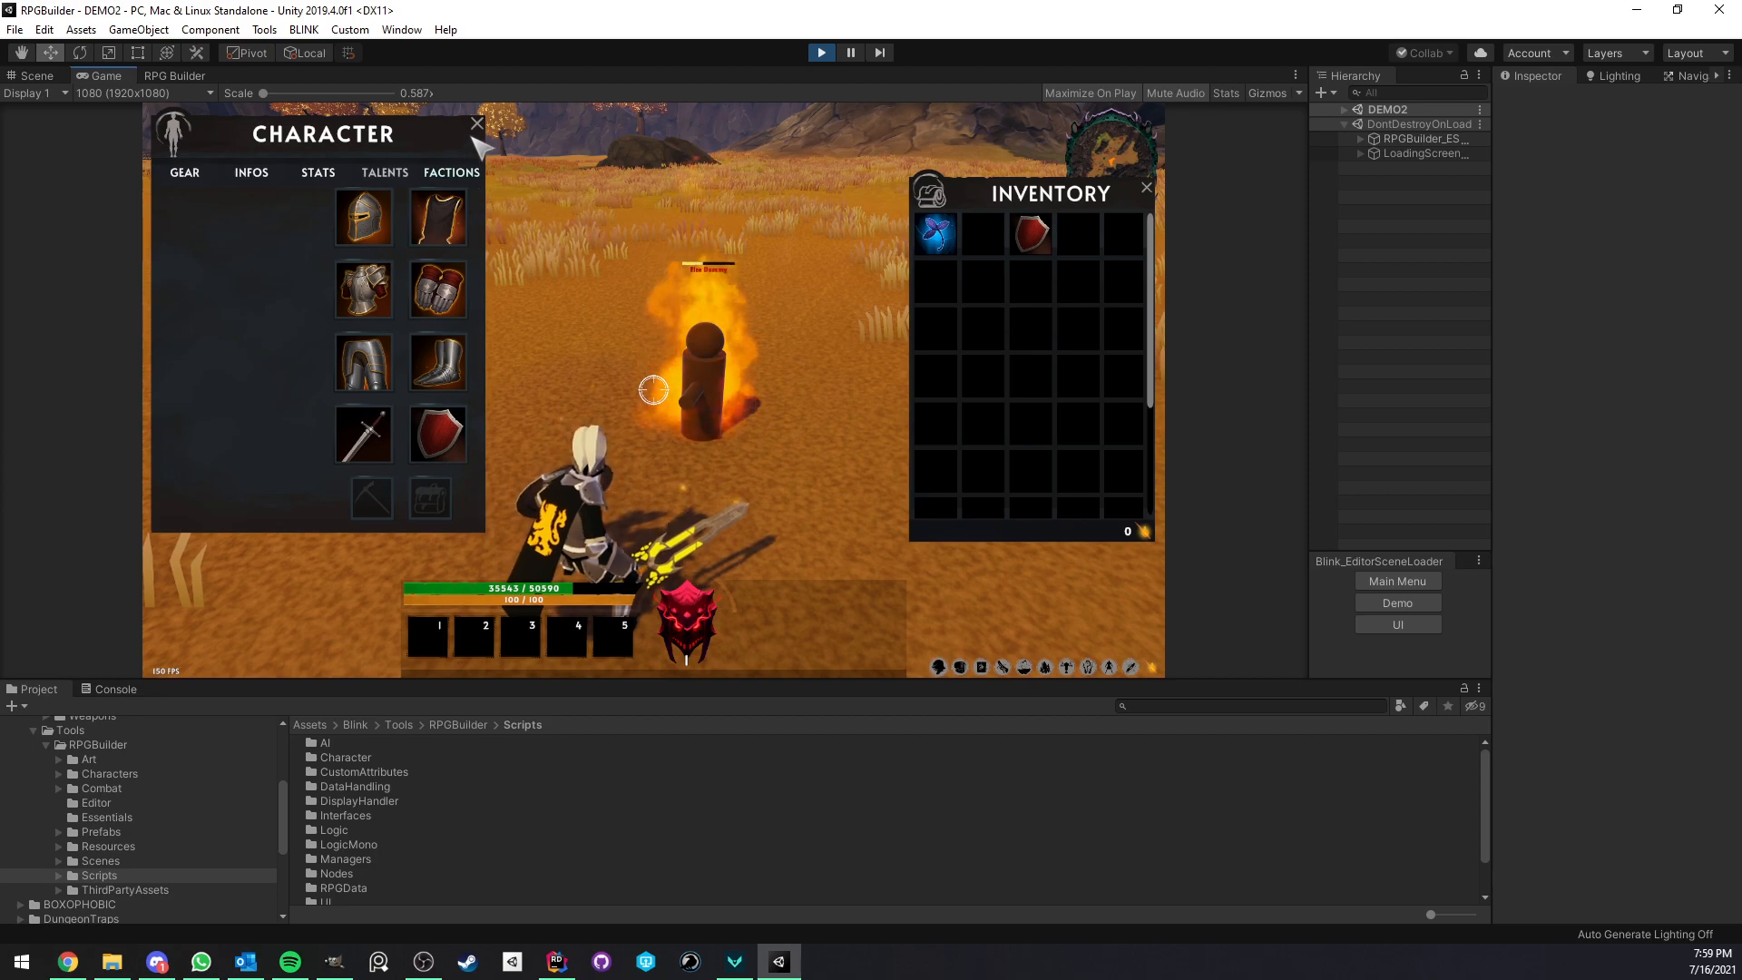
click(476, 122)
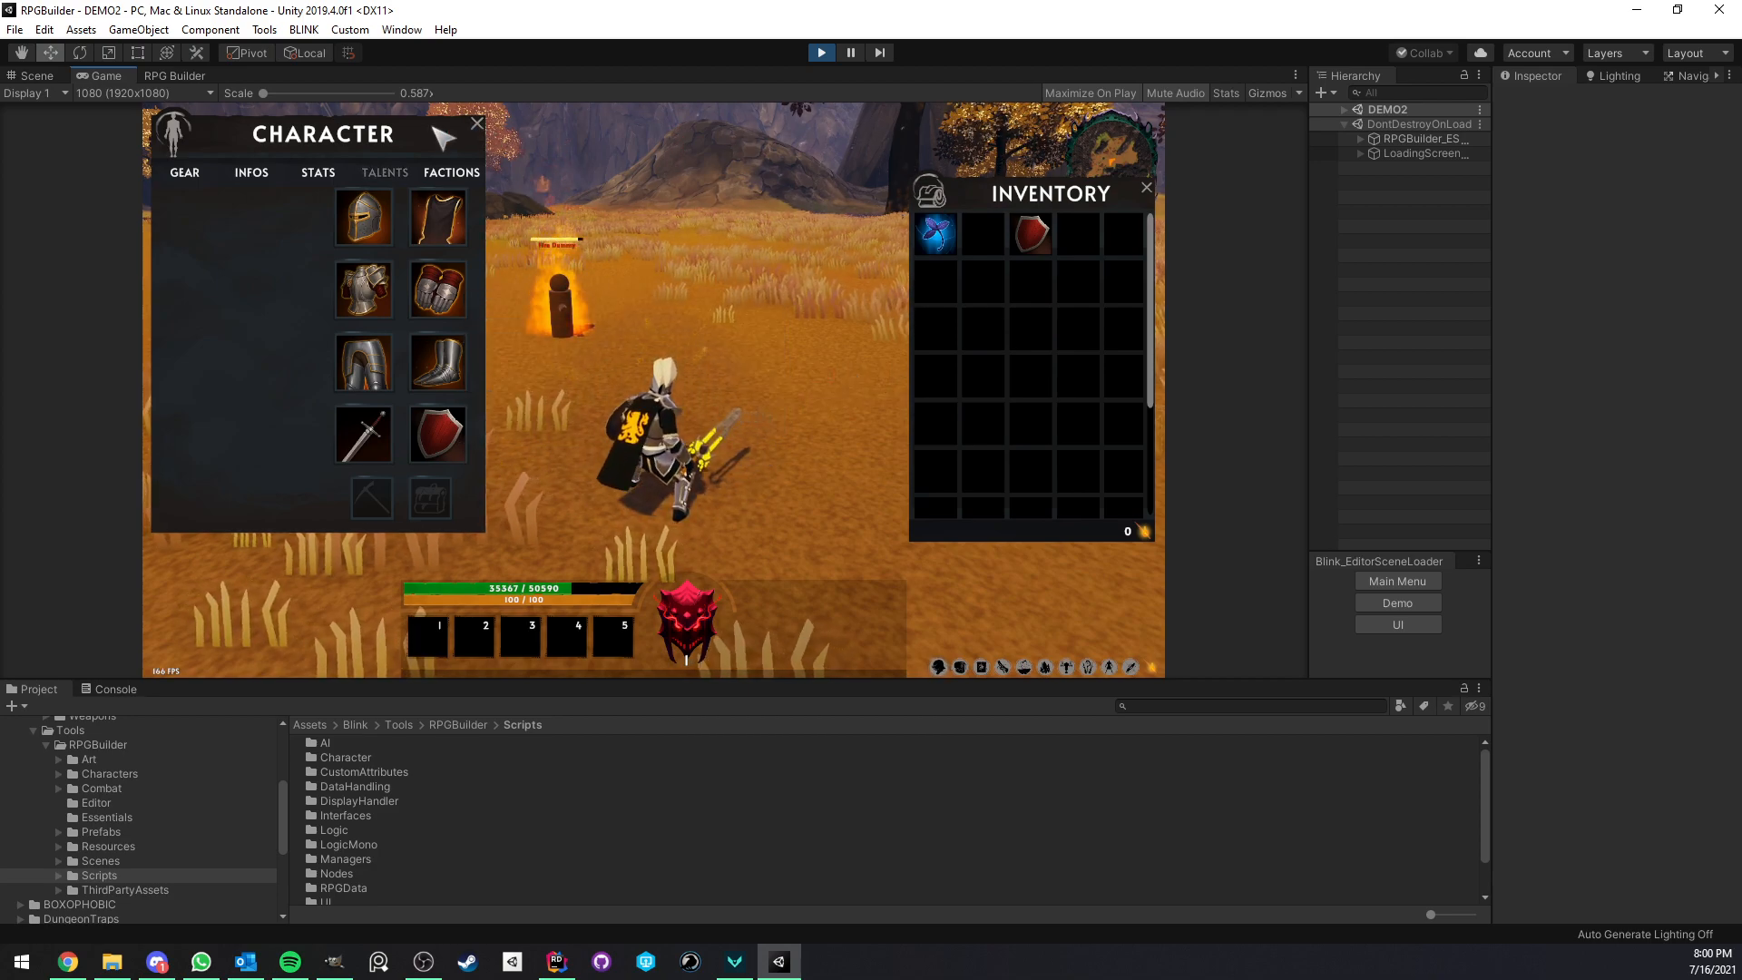
click(174, 76)
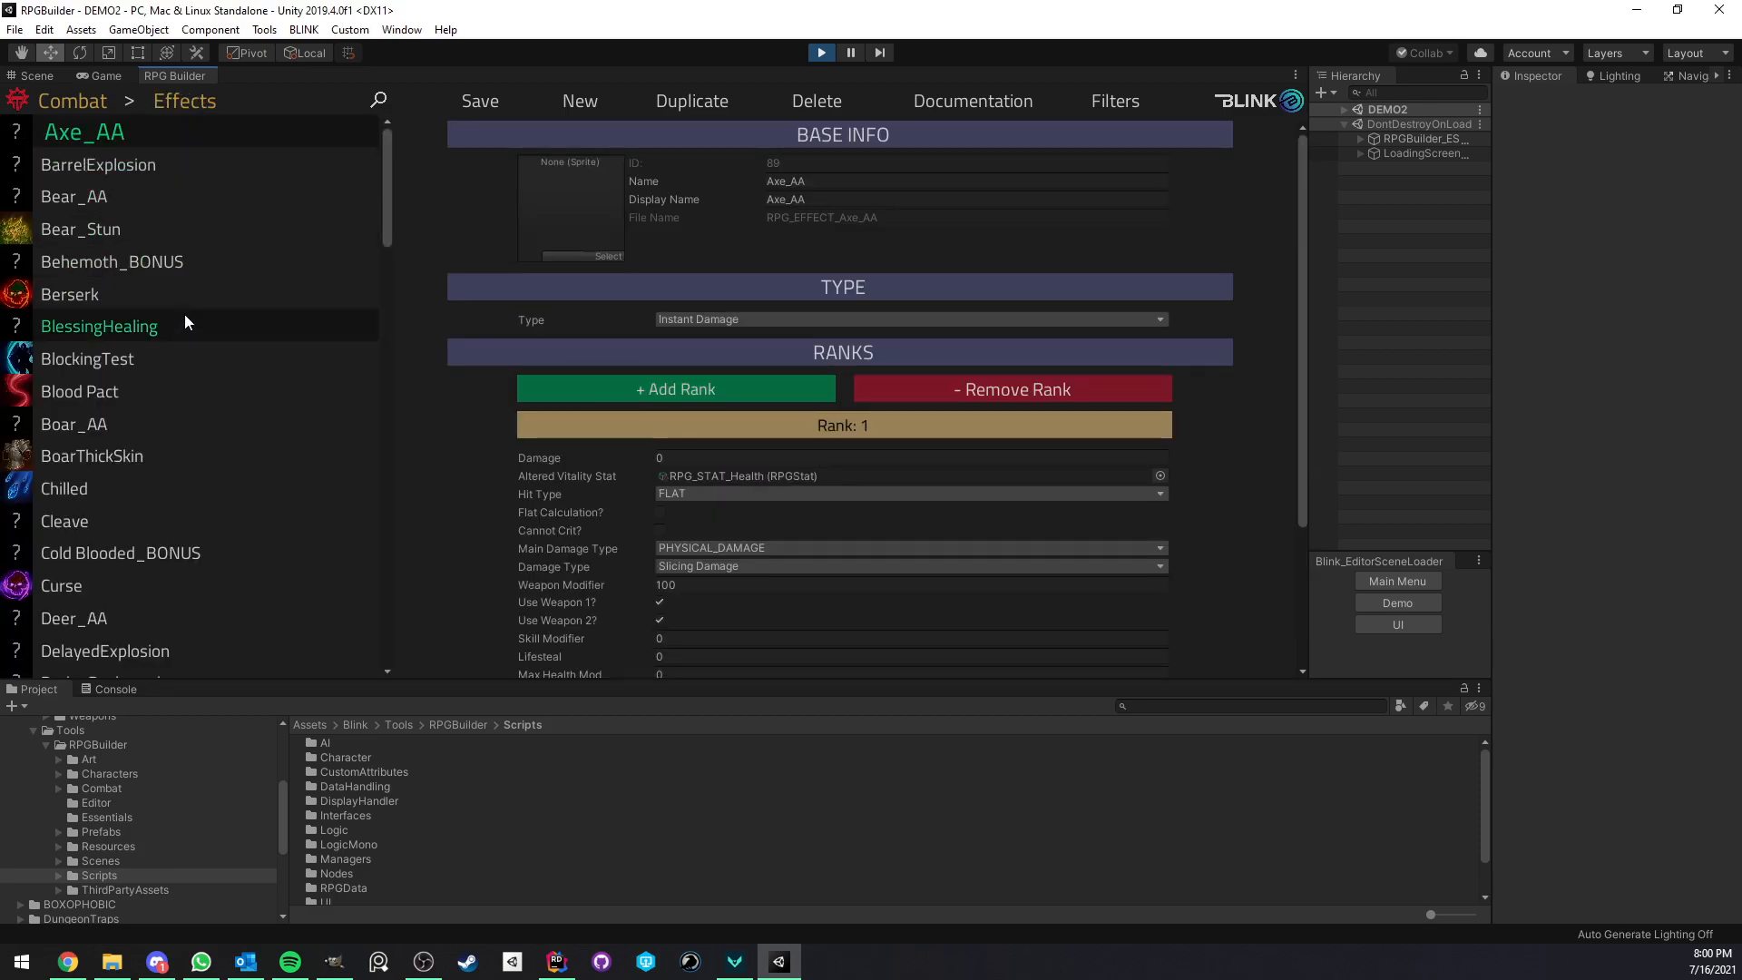
click(88, 357)
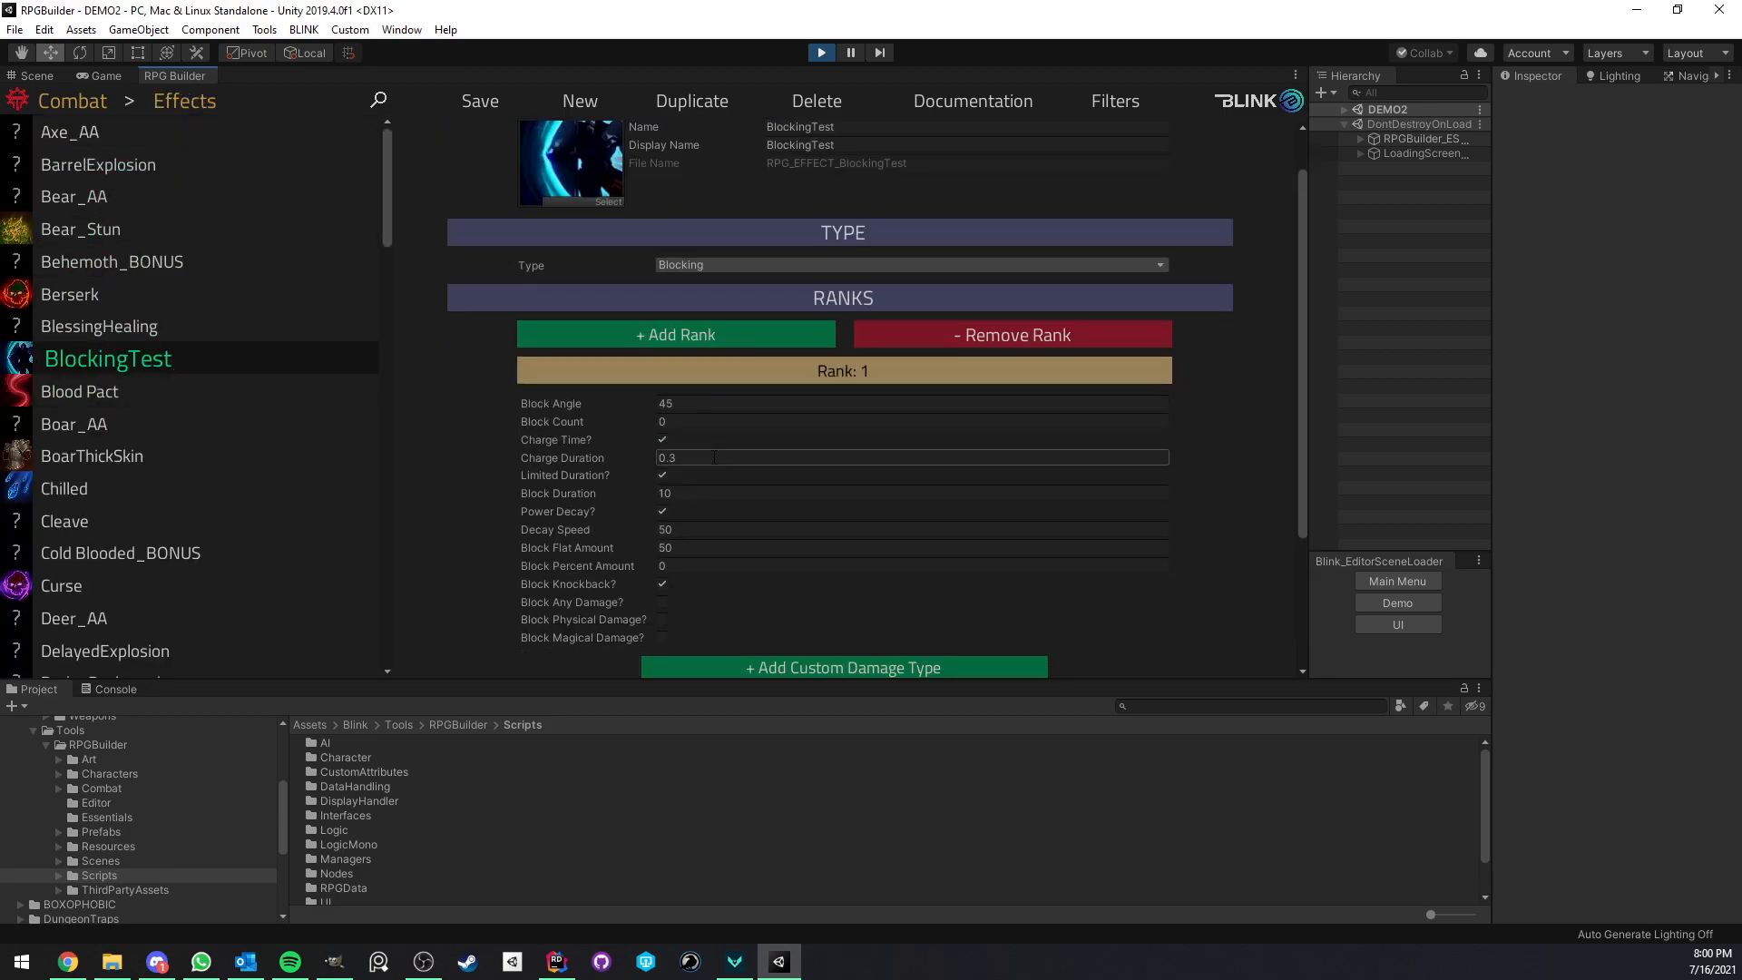
click(480, 101)
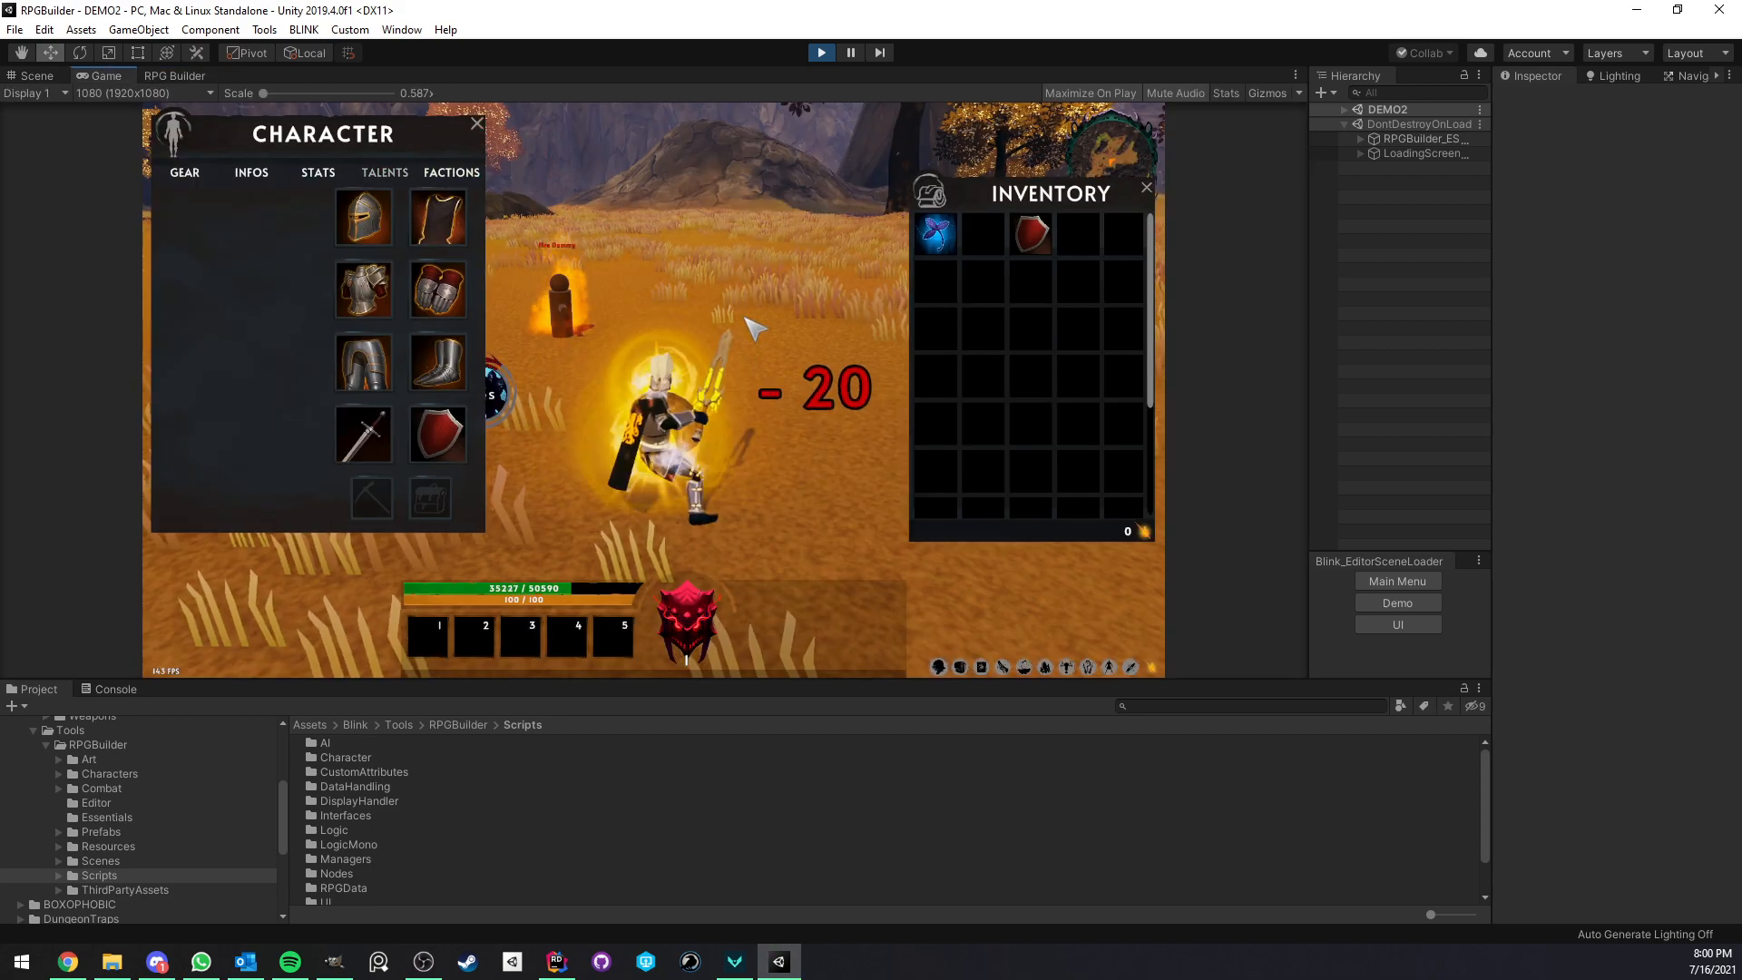
Close the in-game Character and Inventory windows after blocked hits show reduced damage
click(476, 122)
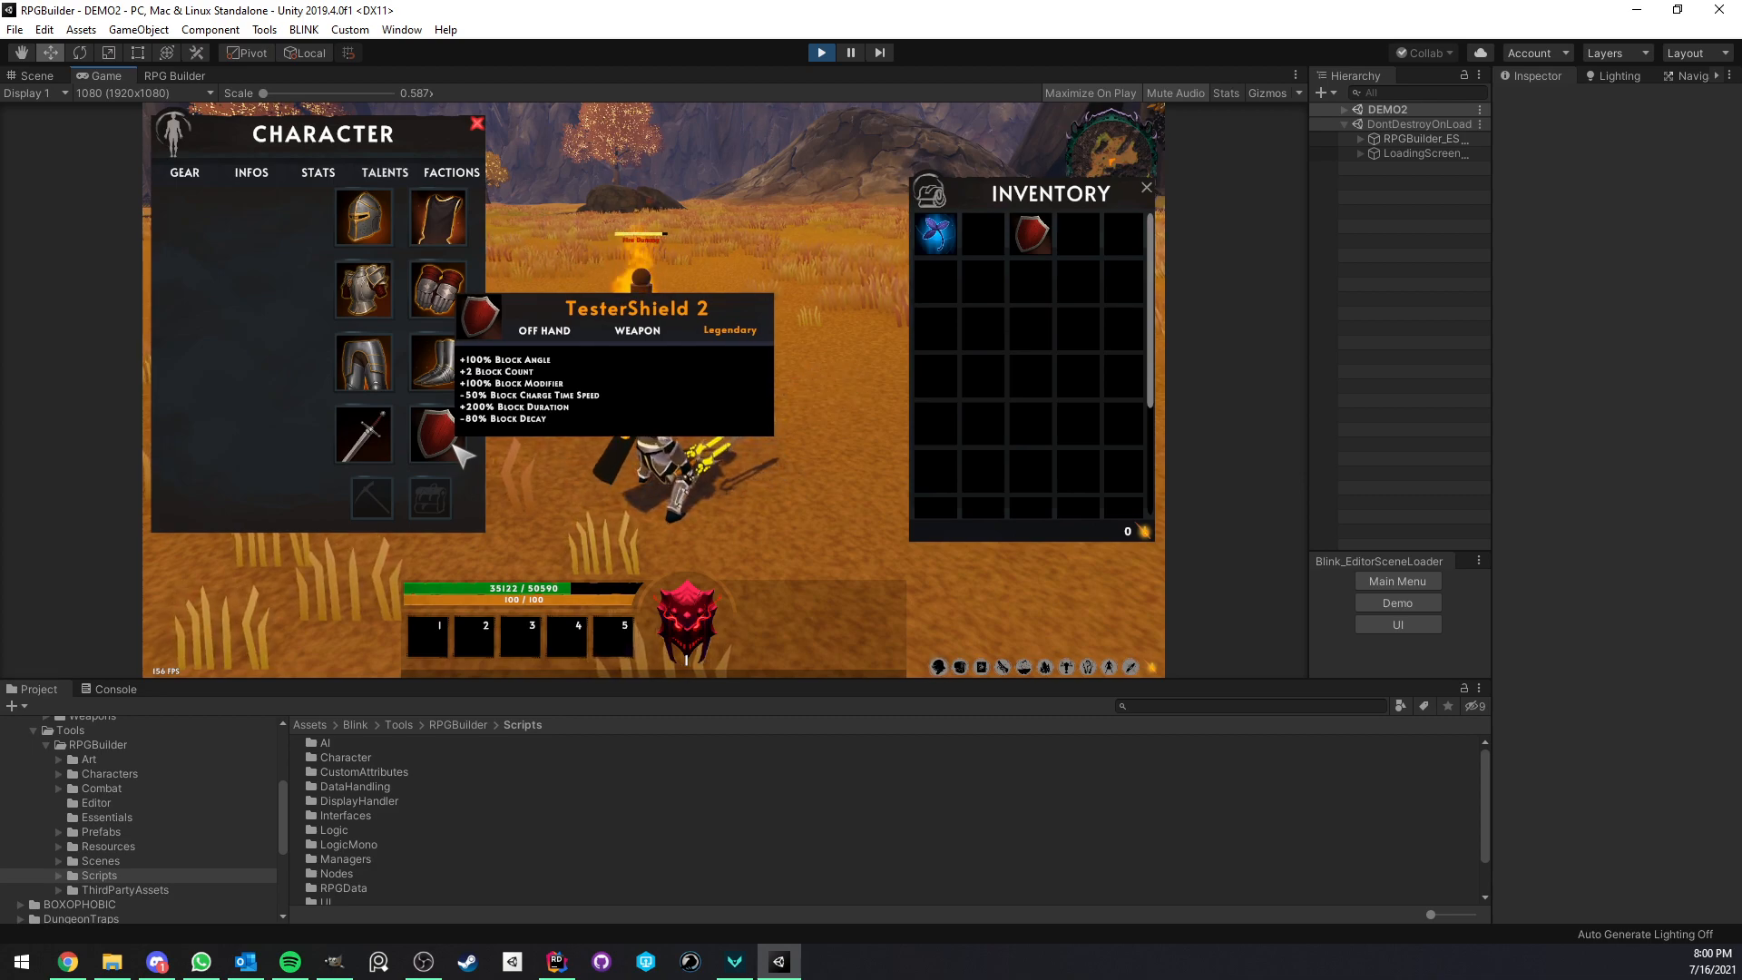
click(477, 123)
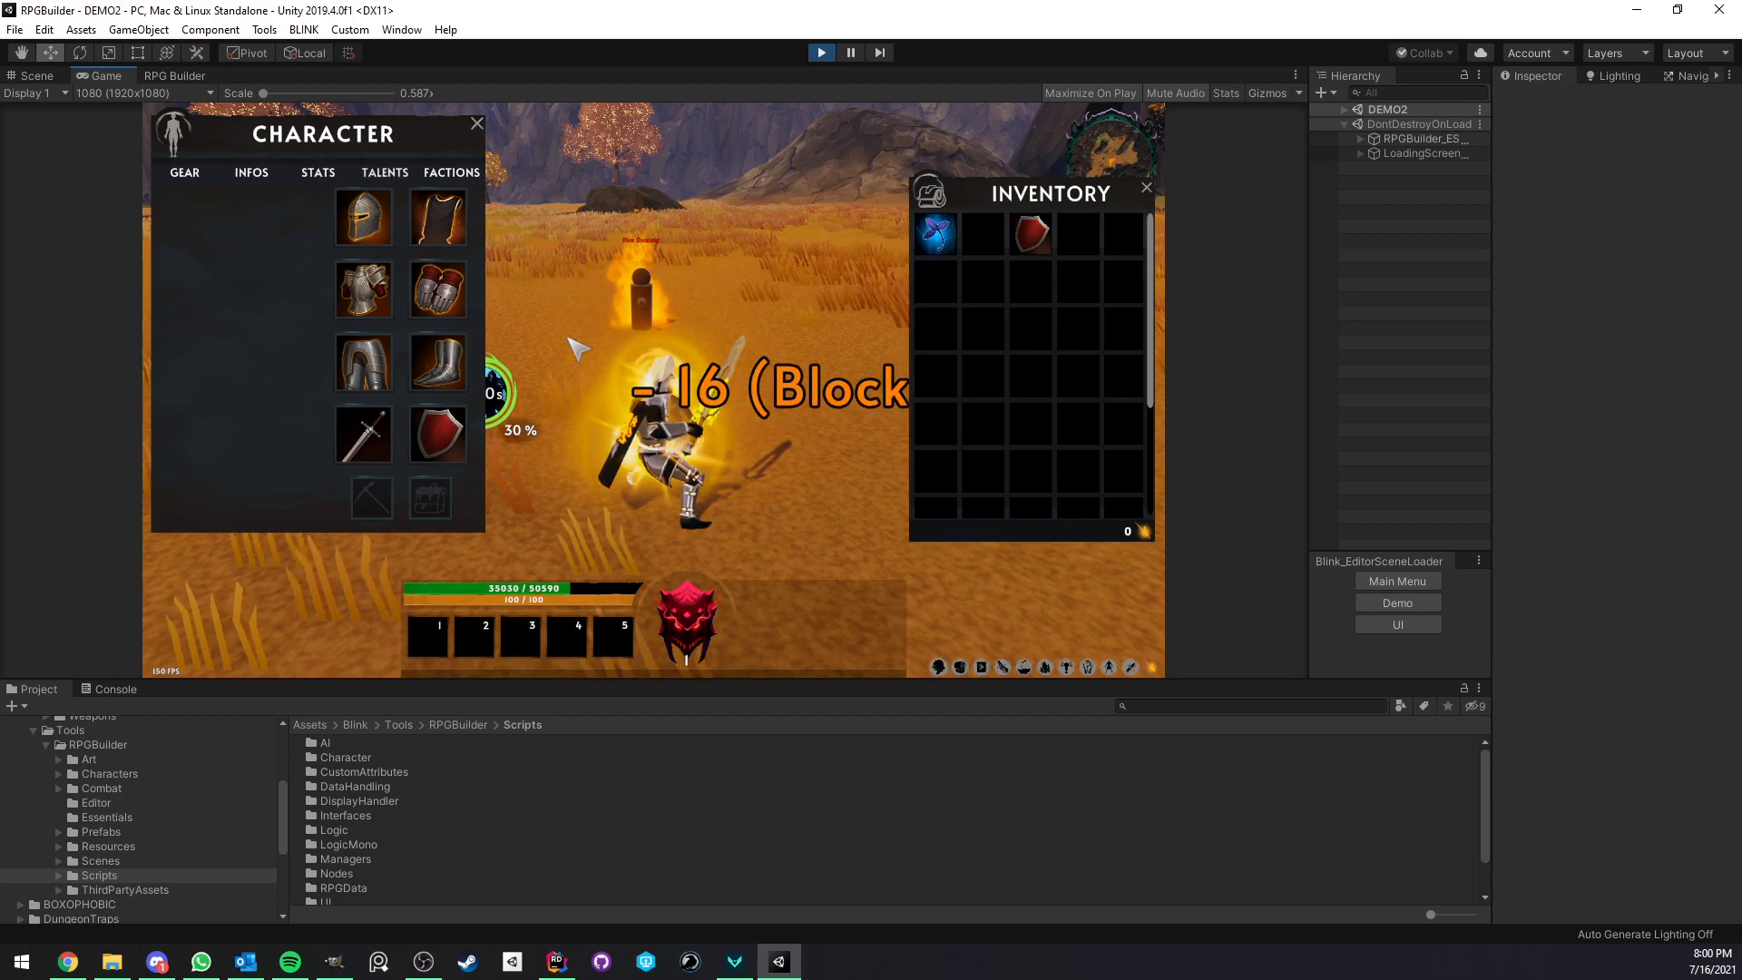
click(476, 124)
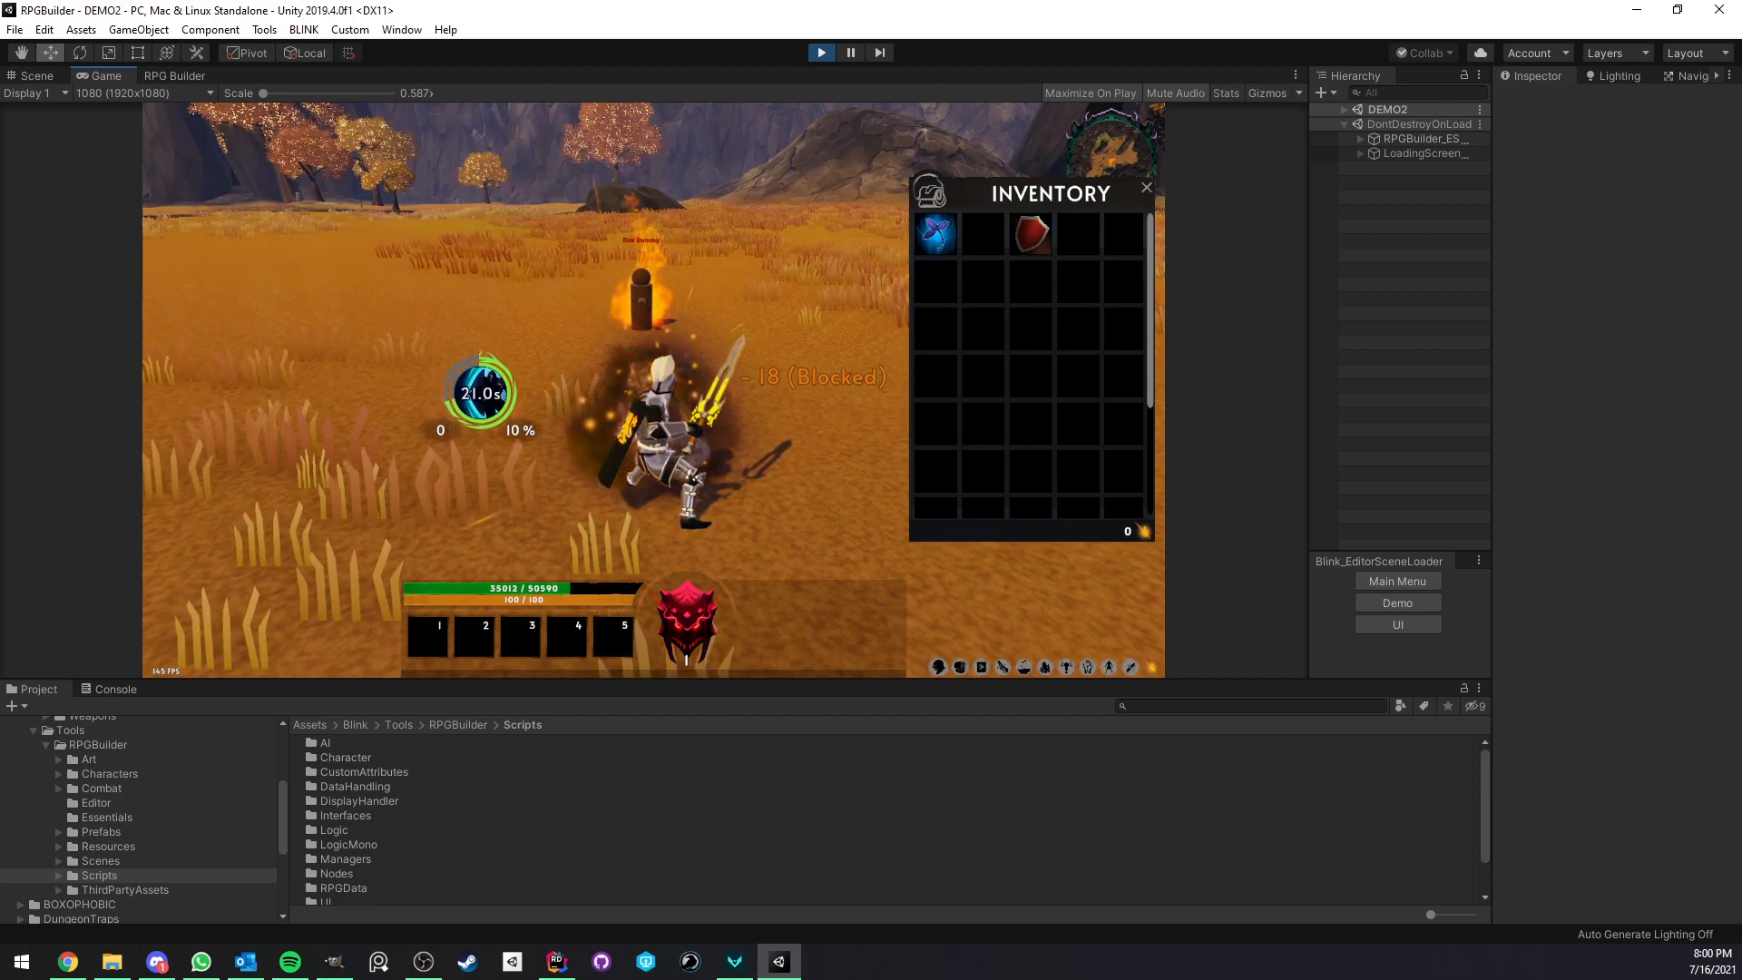
click(1145, 187)
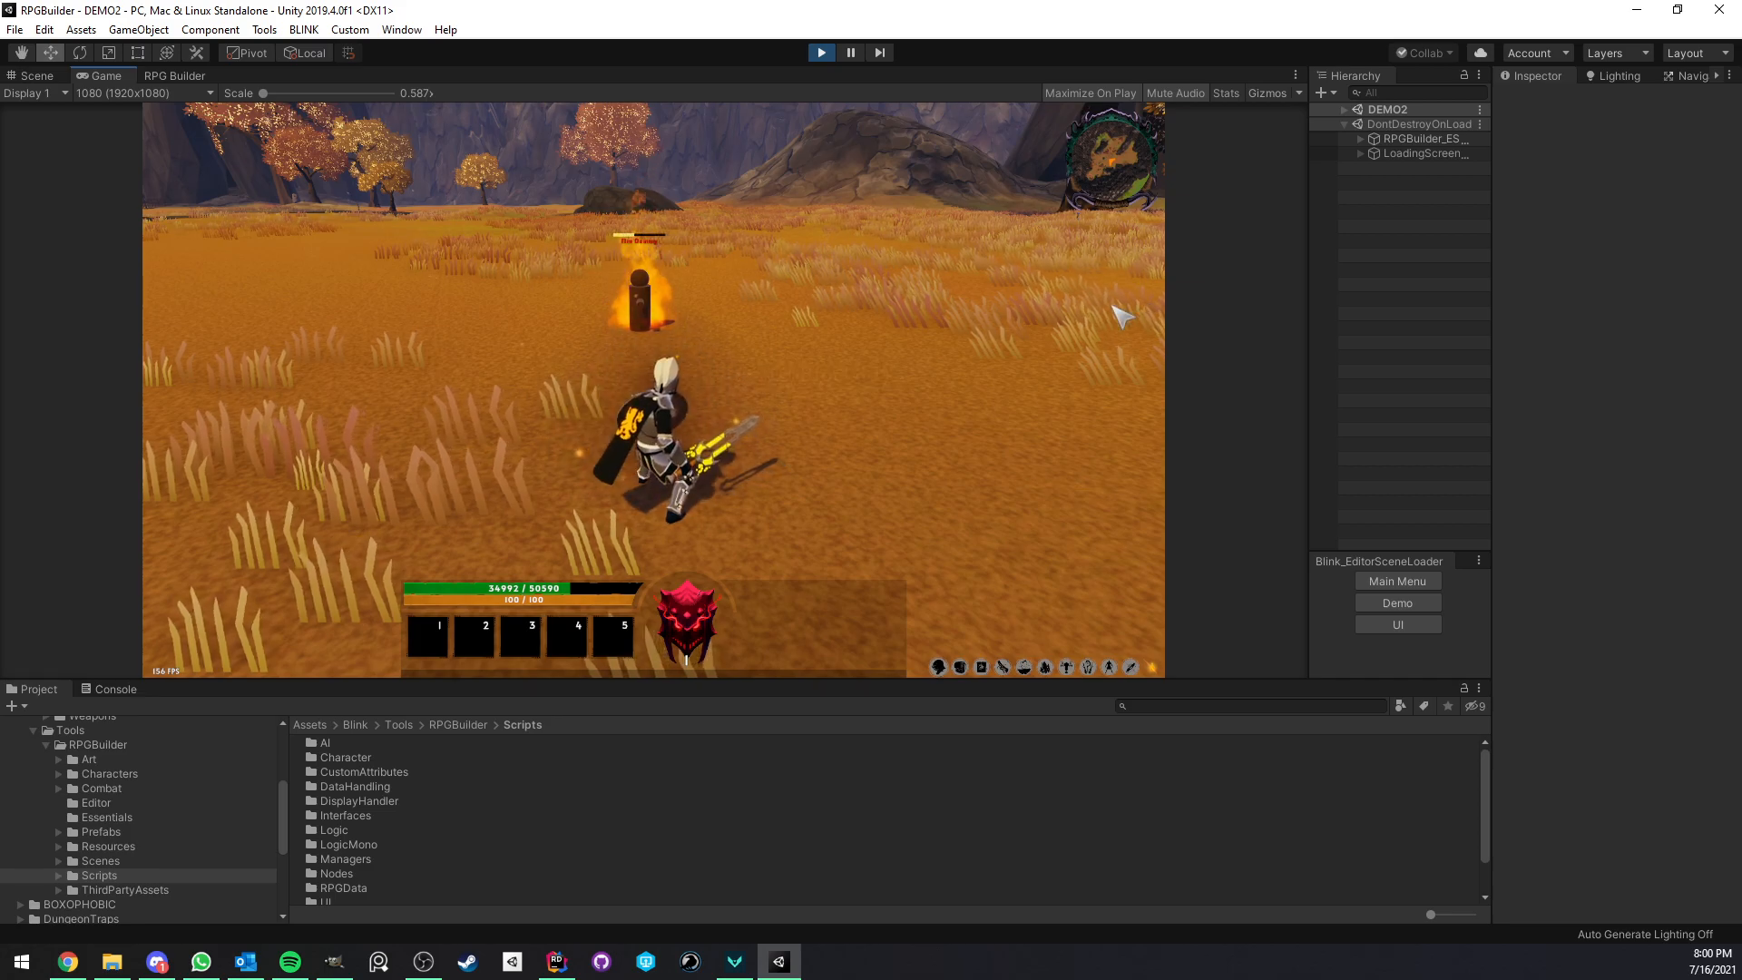